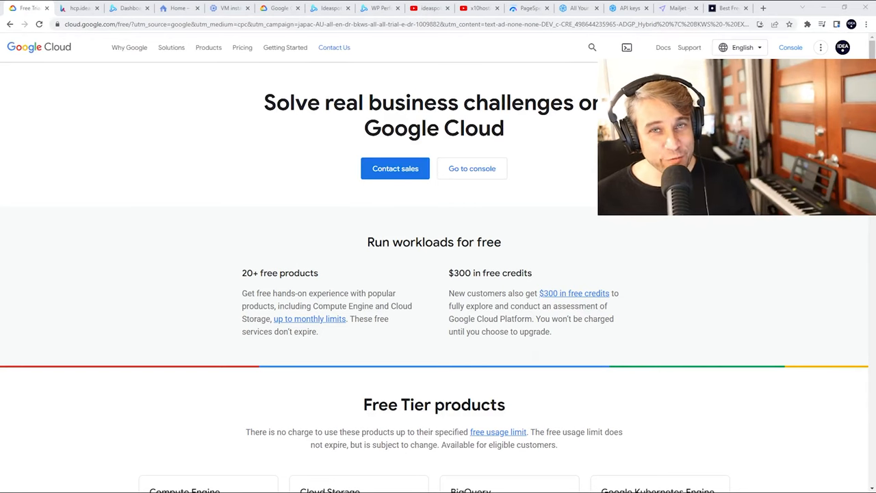
Switch to the Hestia tab and scroll through the Quick Install App list of installers
scroll("down", 3)
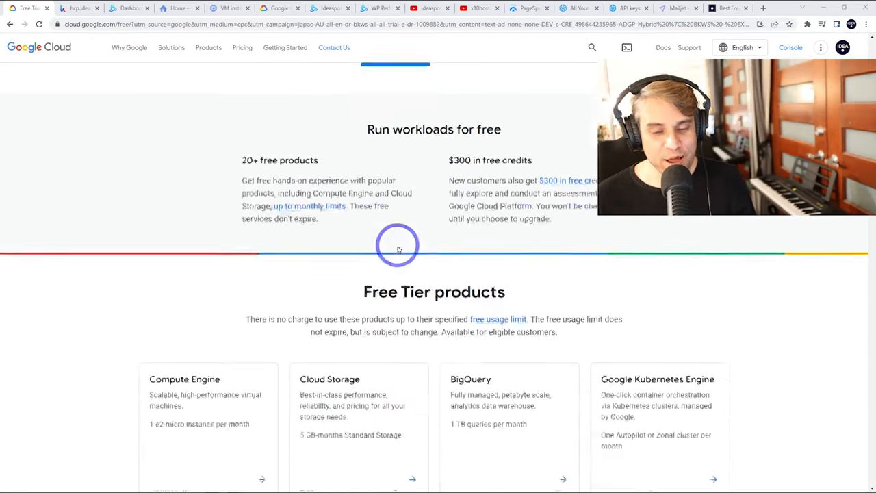
scroll("down", 3)
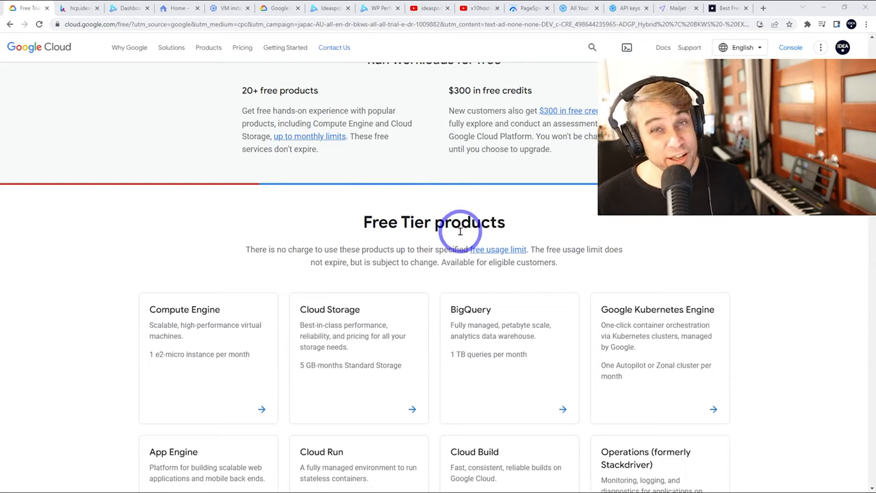
scroll("down", 3)
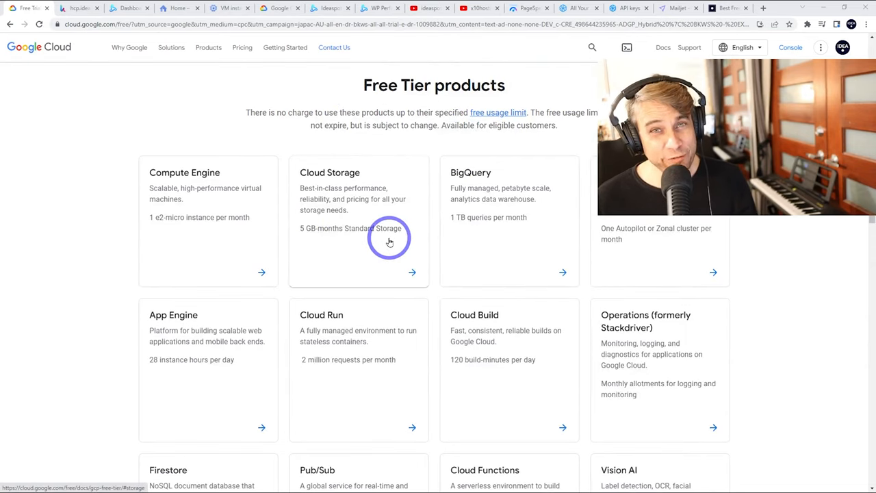
mouse_move(182, 230)
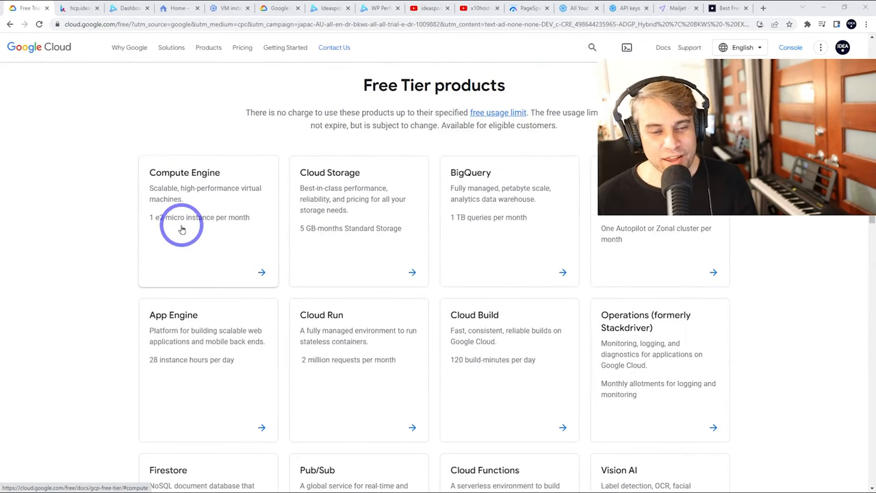
mouse_move(167, 229)
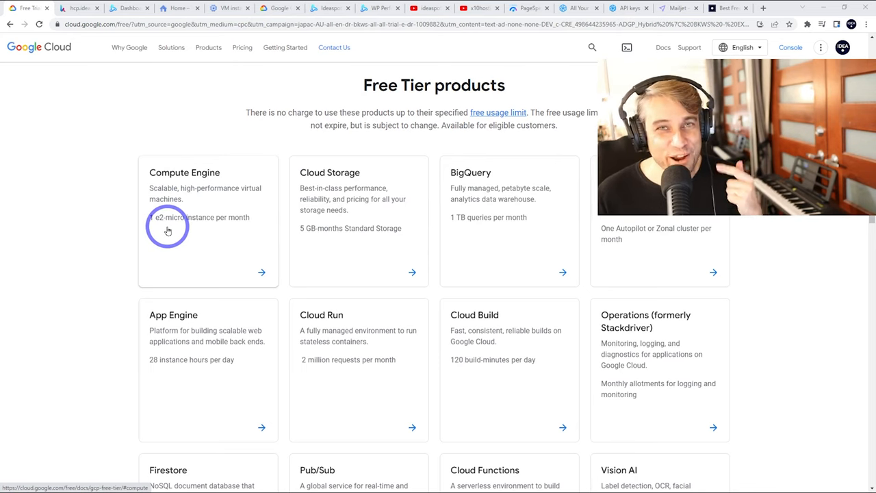
scroll("up", 3)
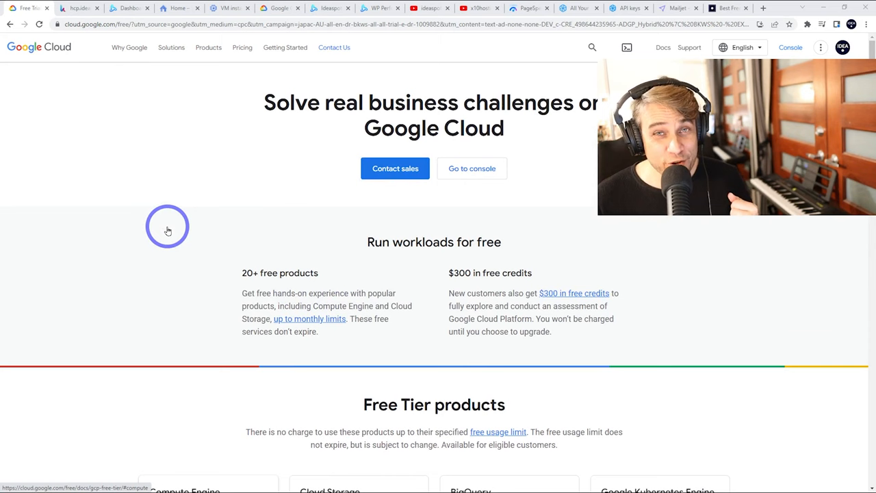
mouse_move(172, 238)
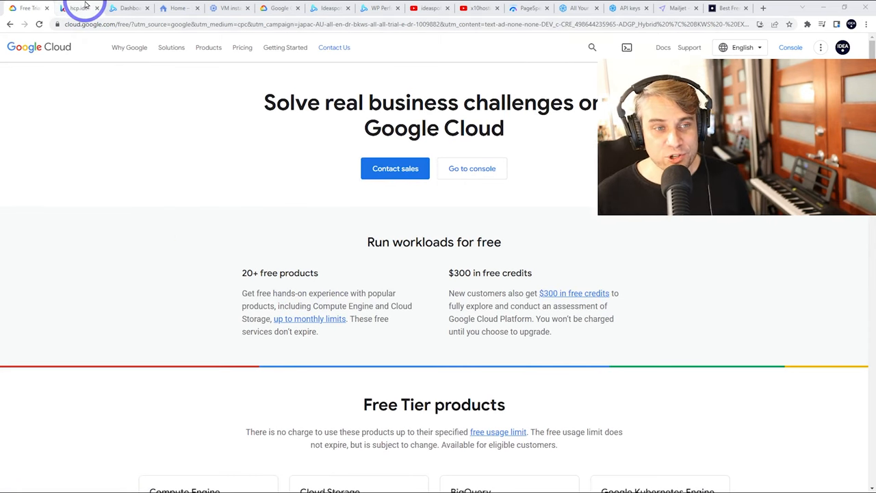
left_click(79, 8)
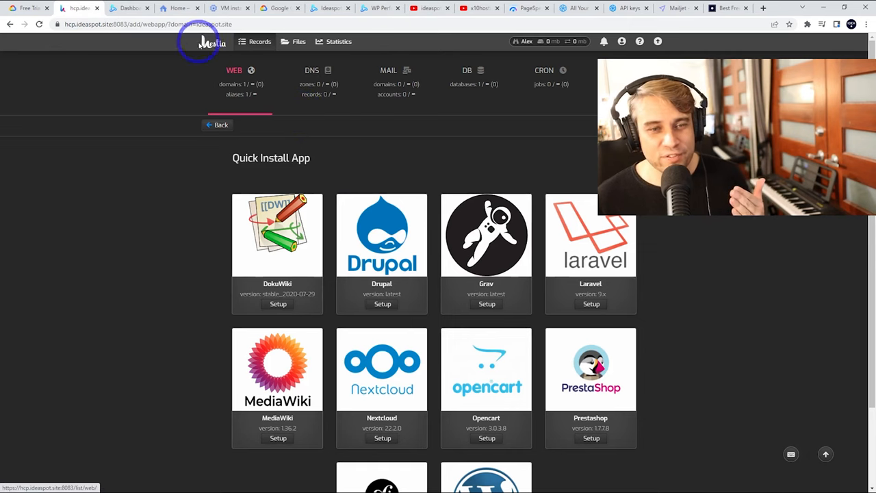
mouse_move(180, 119)
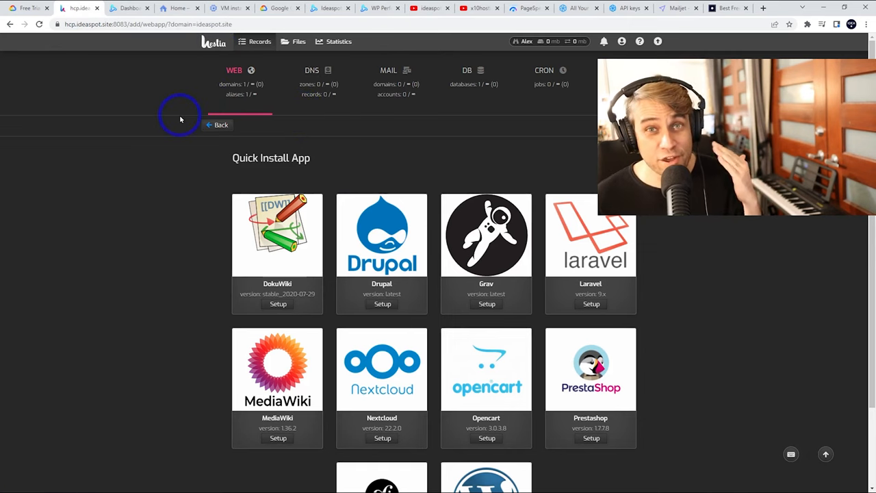
mouse_move(553, 287)
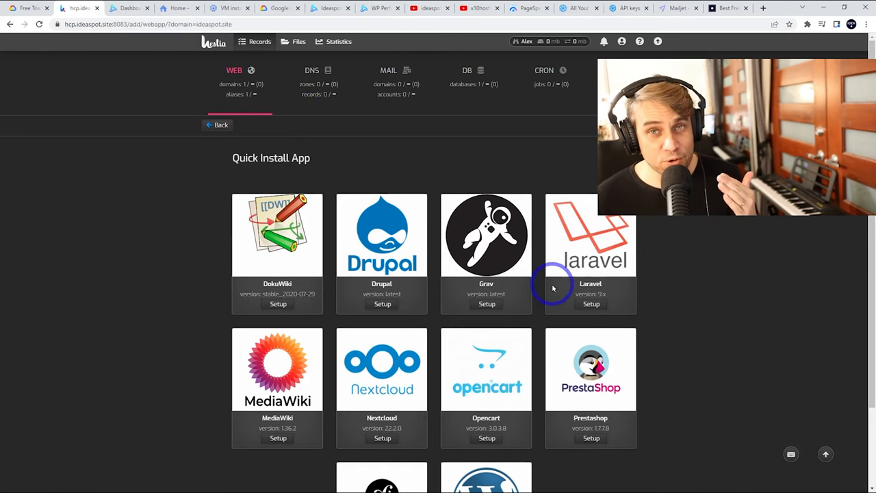
scroll("down", 3)
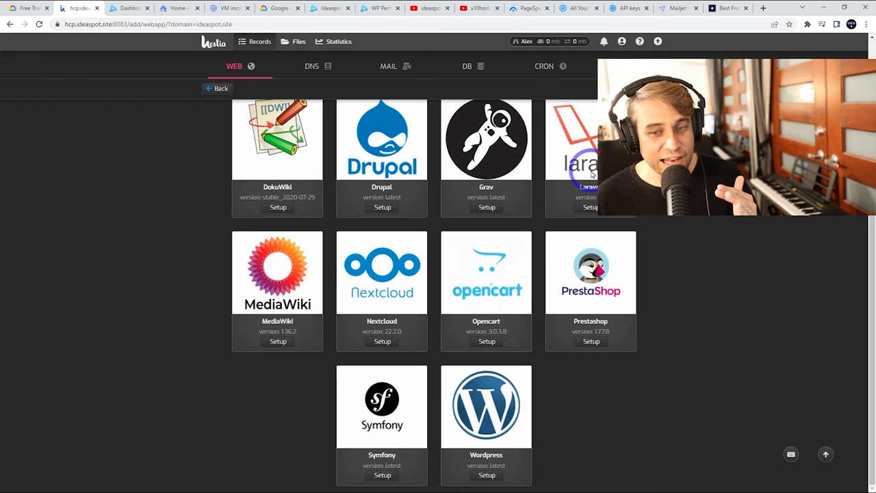
scroll("up", 3)
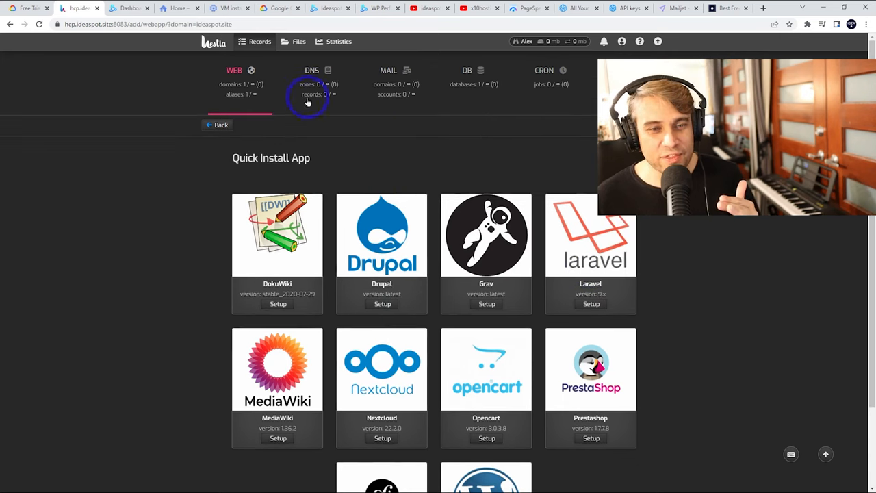
mouse_move(134, 192)
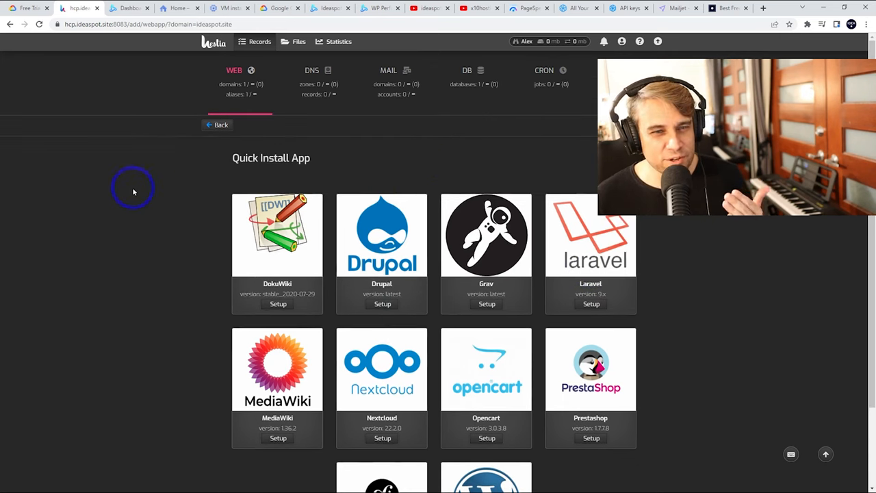
mouse_move(115, 85)
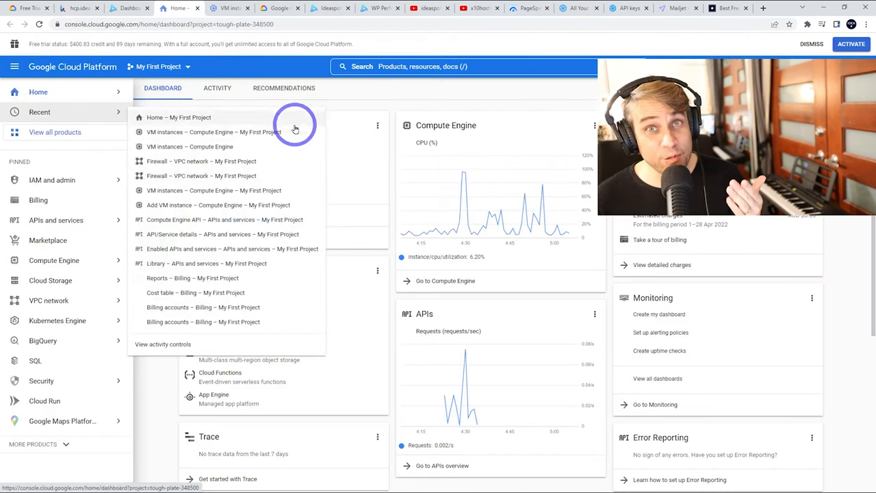
Dismiss the Recent menu, view the WordPress admin dashboard, then return to Hestia's Quick Install page
left_click(380, 156)
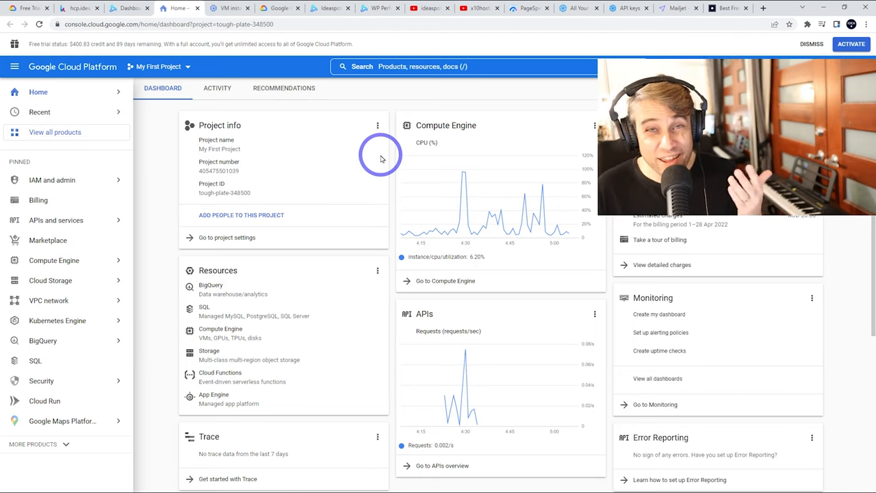
mouse_move(285, 144)
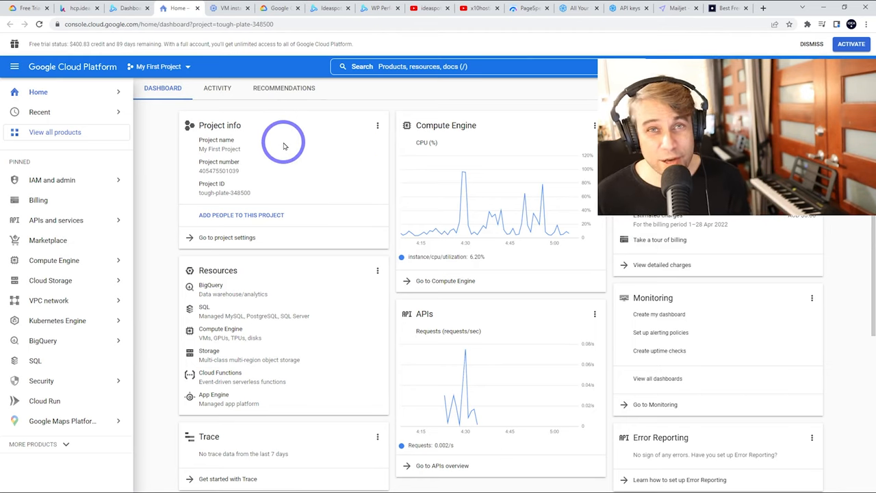
mouse_move(328, 137)
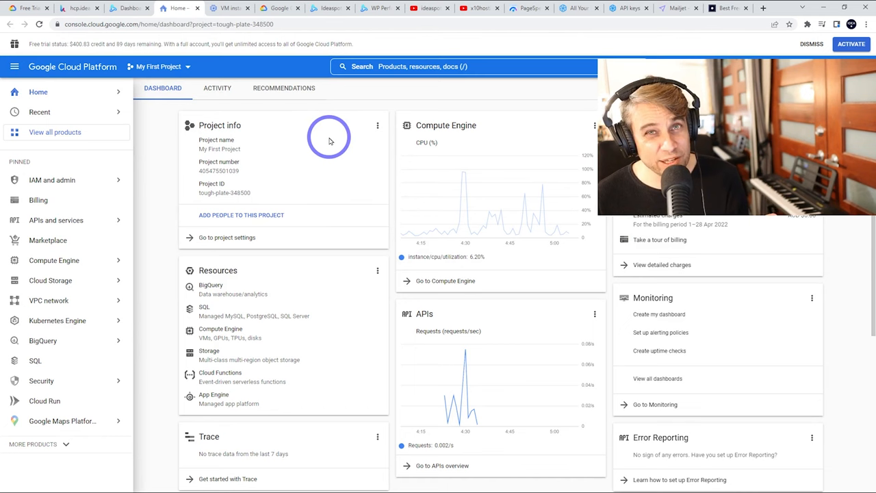
left_click(120, 8)
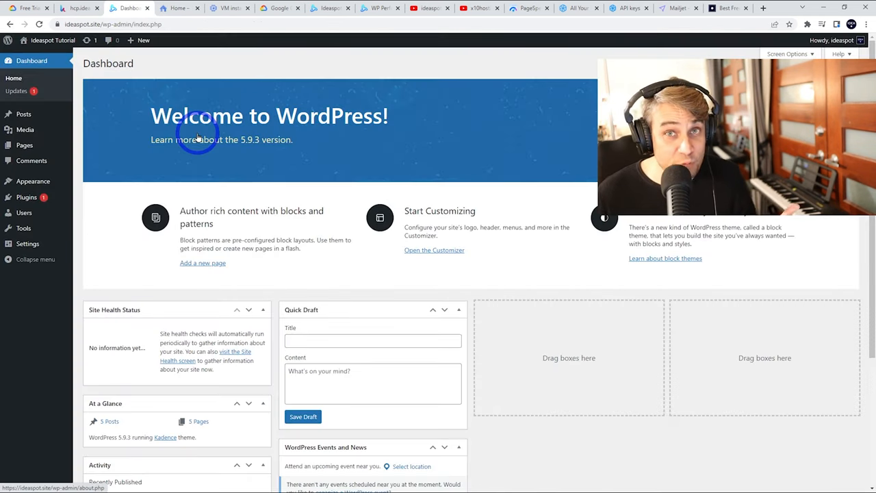
left_click(77, 9)
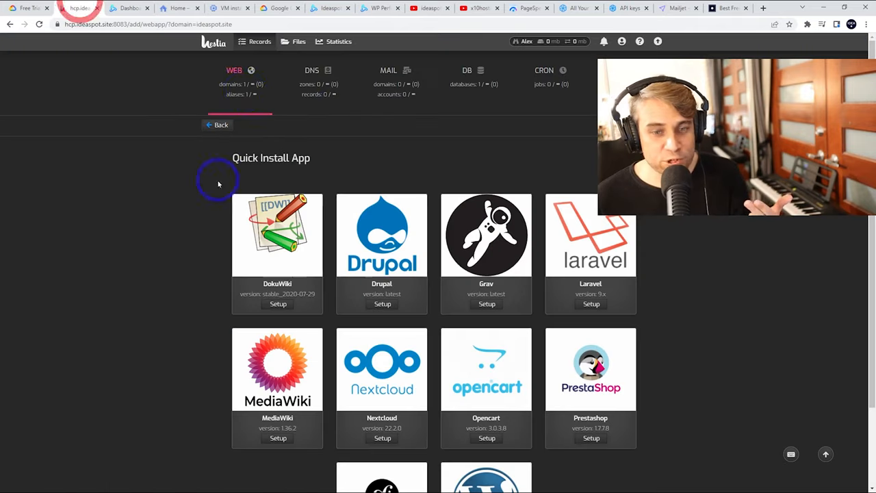
mouse_move(370, 199)
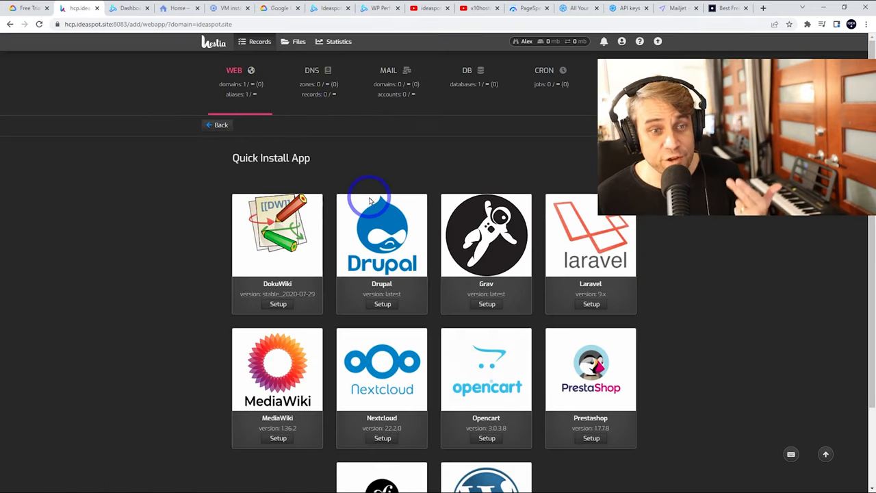
Revisit the Google Cloud free-tier page, then open the My First Project console dashboard
left_click(27, 9)
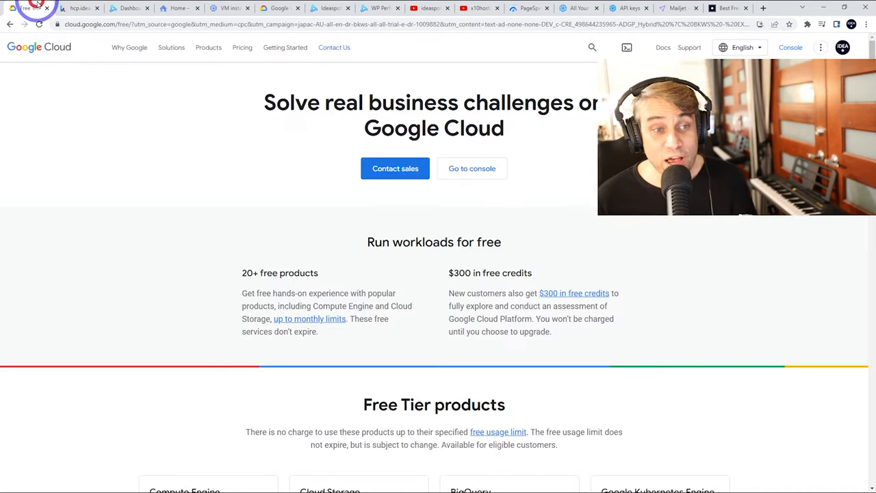
mouse_move(95, 61)
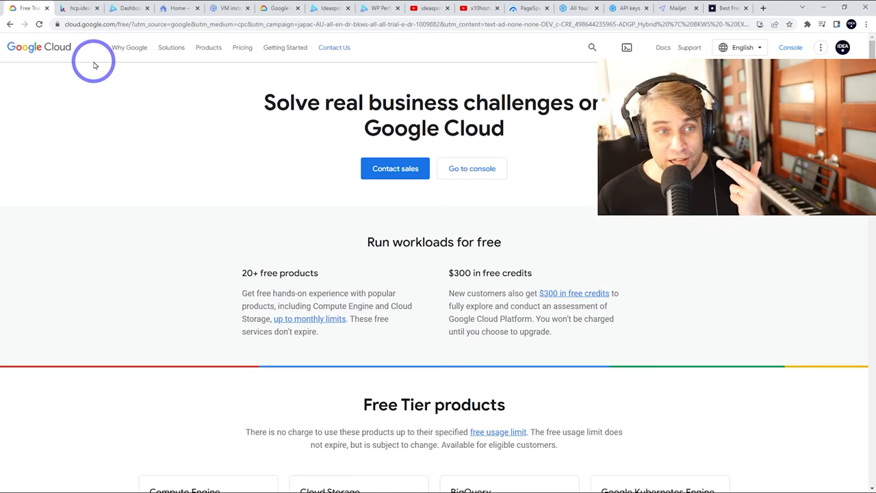
mouse_move(112, 38)
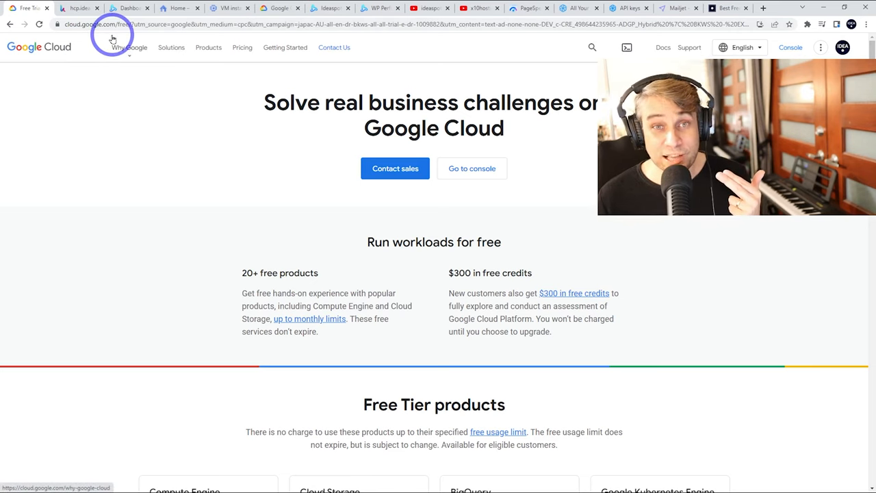
mouse_move(342, 136)
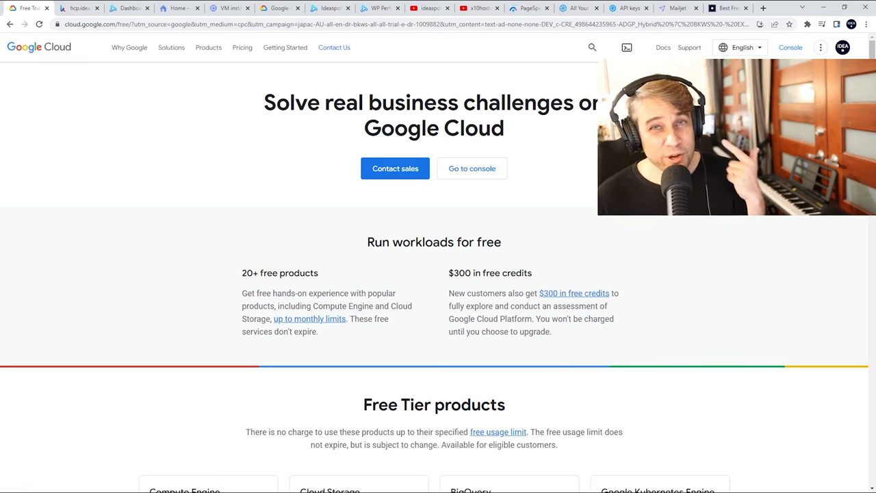
left_click(470, 168)
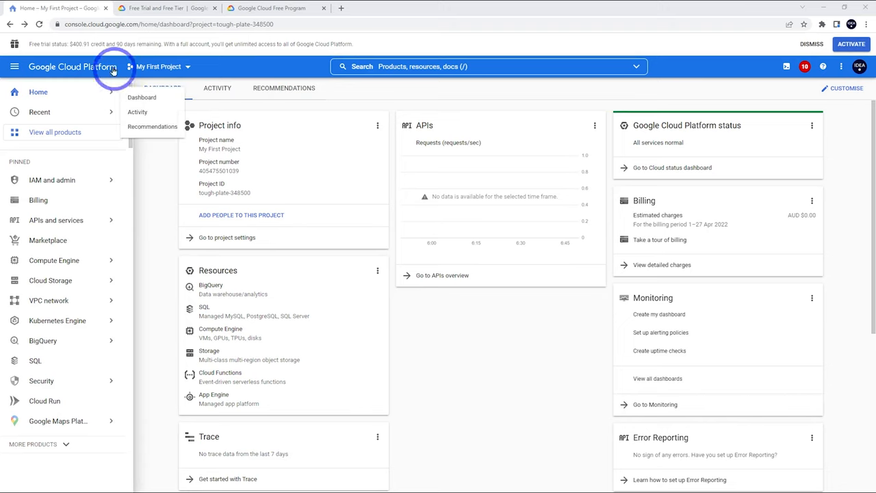
mouse_move(113, 38)
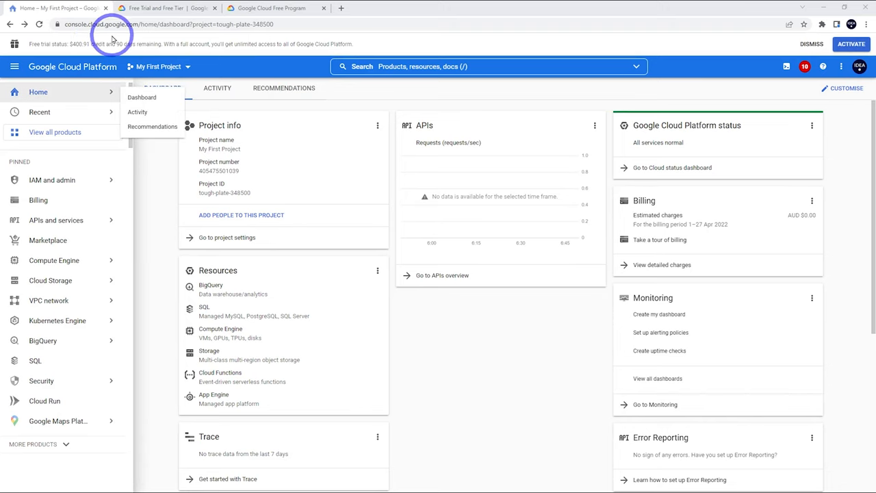
mouse_move(271, 44)
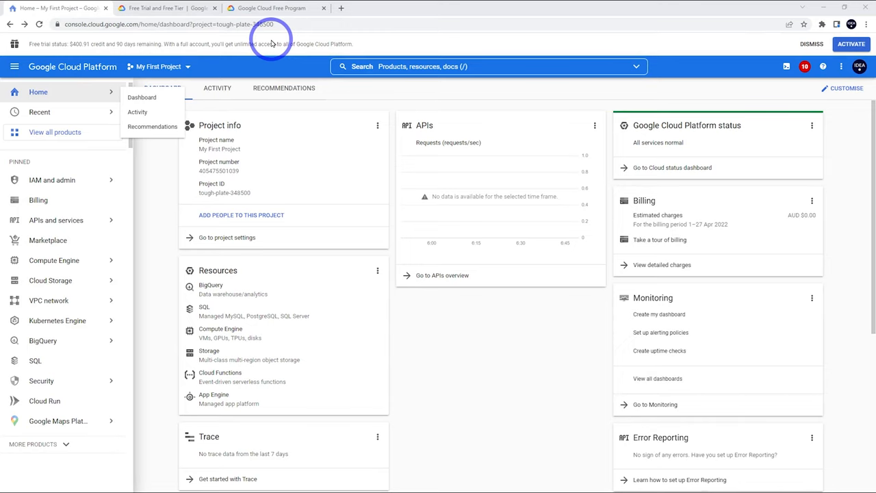
mouse_move(262, 42)
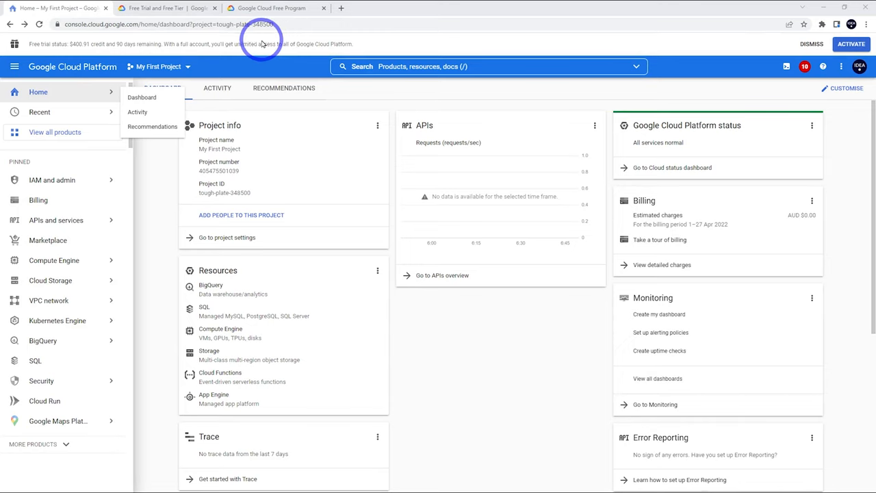
Open the Compute Engine section from the left navigation menu
left_click(53, 260)
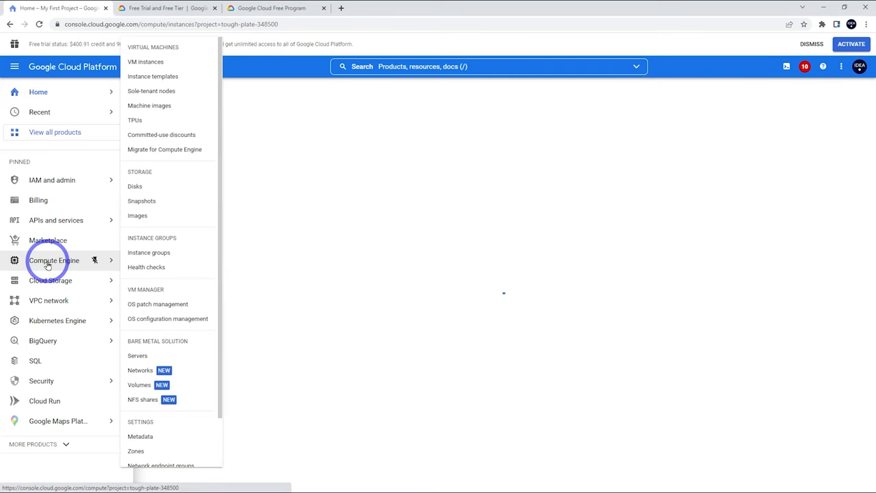
Go to VM instances and enable the Compute Engine API, reaching the empty instances list
left_click(53, 260)
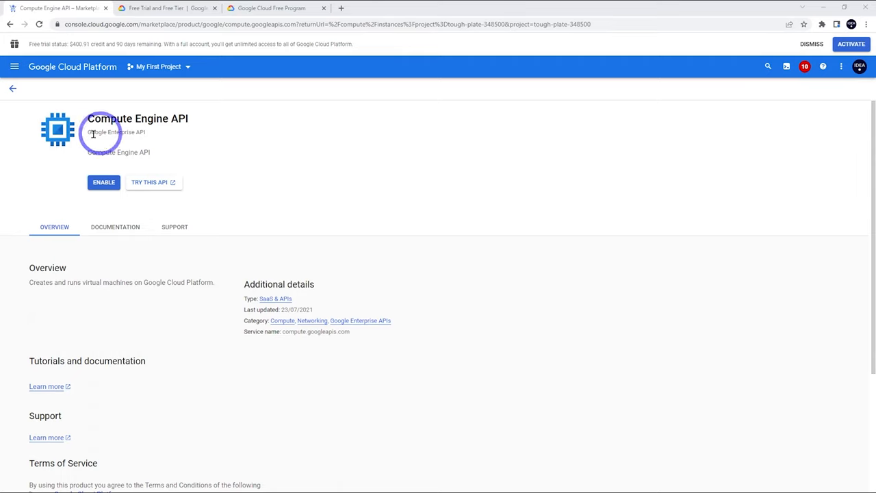
mouse_move(104, 182)
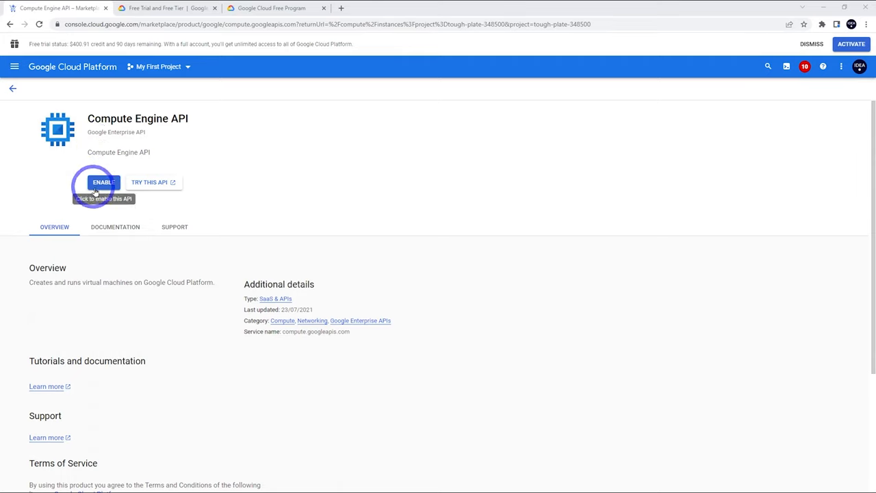
left_click(104, 182)
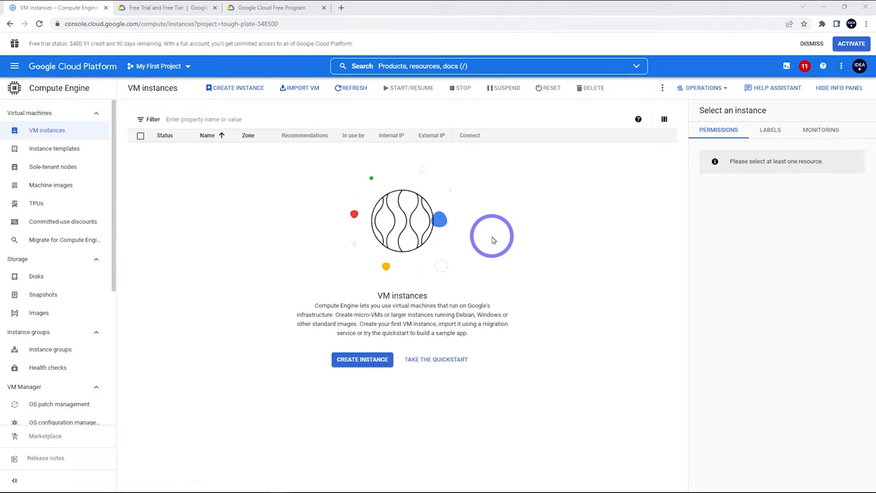
Start creating a new VM instance named ideaspot-tutorial
left_click(361, 359)
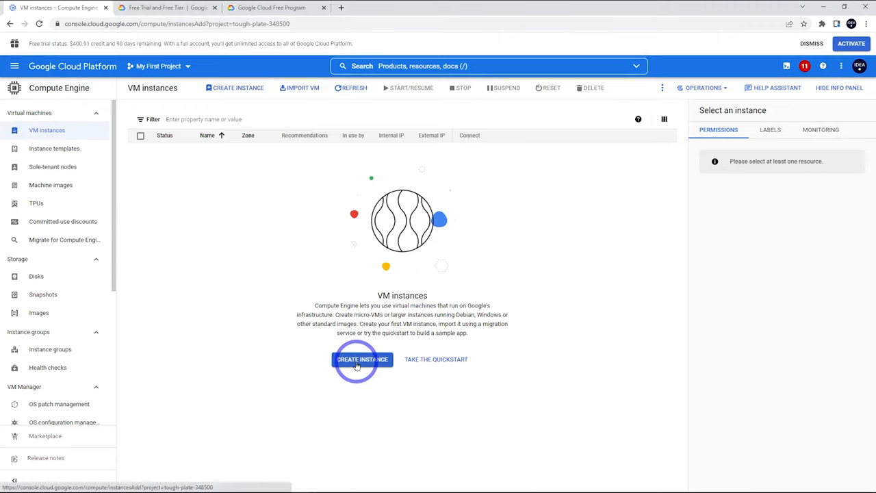
left_click(362, 358)
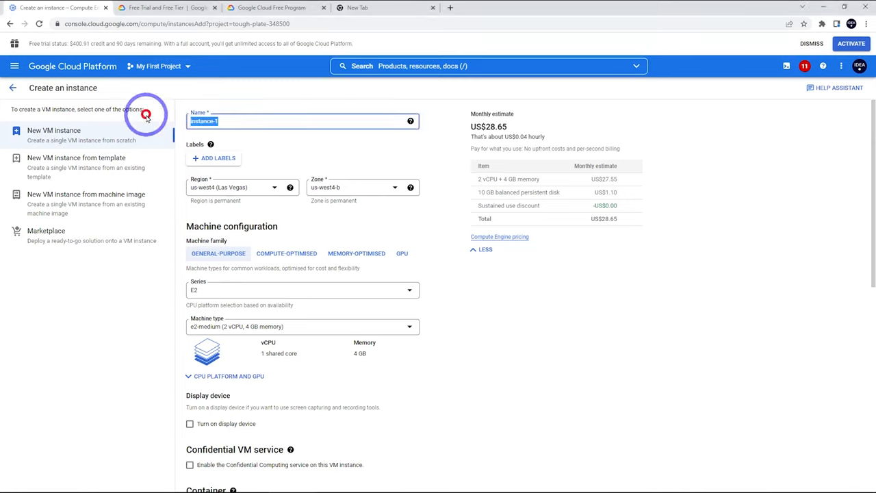
type("ideaspot-tutorial")
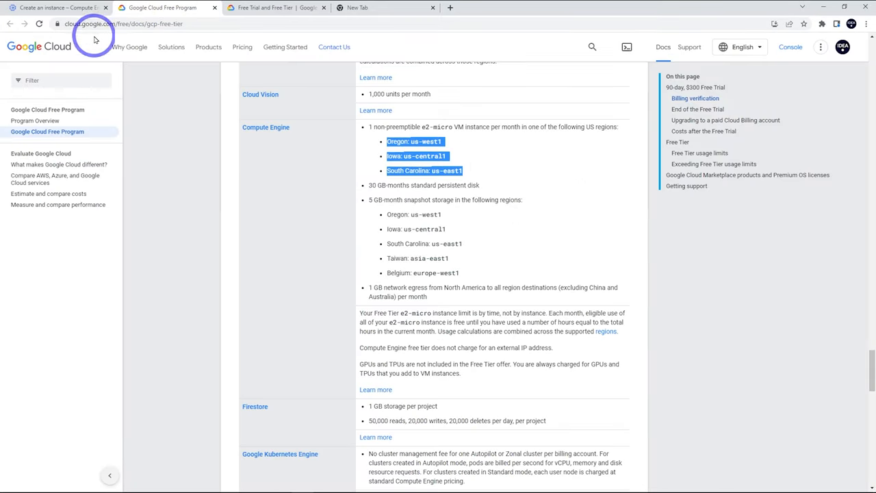
mouse_move(394, 167)
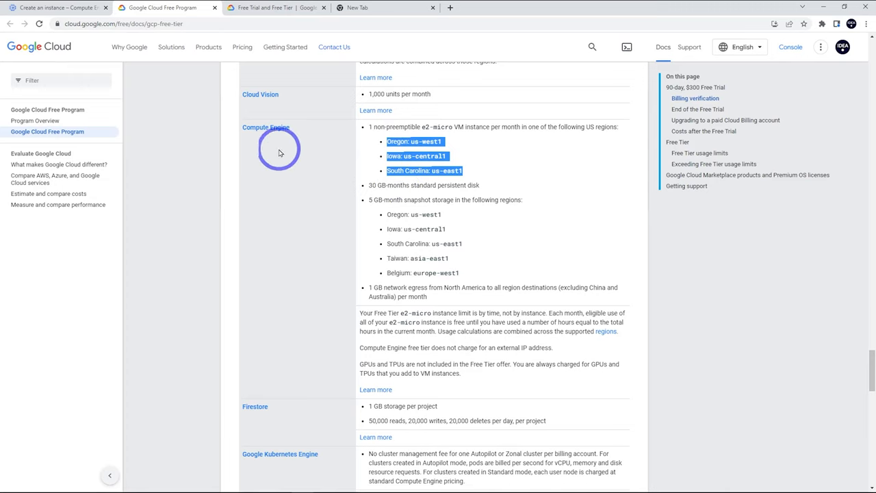
mouse_move(454, 156)
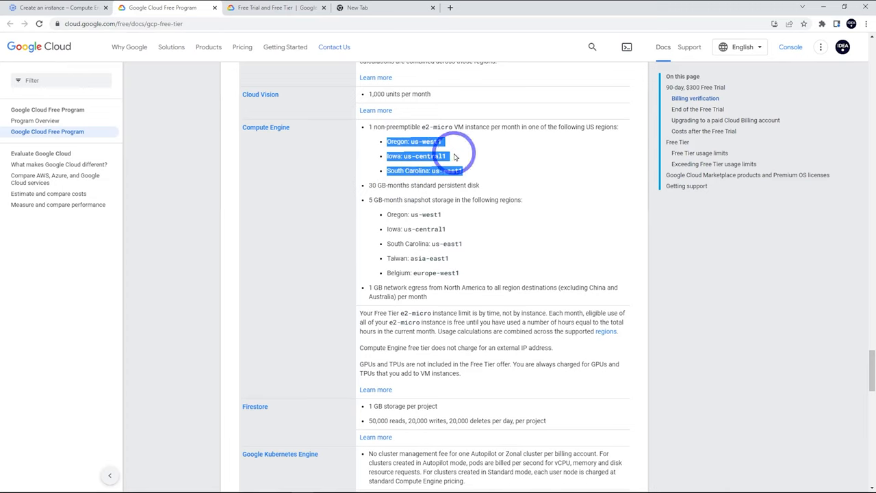
mouse_move(424, 179)
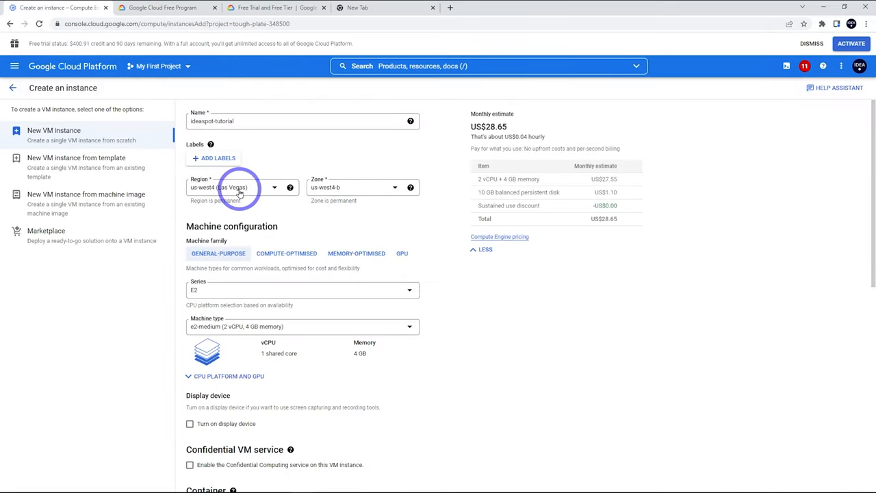
Set the region to us-central1 (Iowa) and zone us-central1-c, checking free-tier regions in the docs
left_click(274, 187)
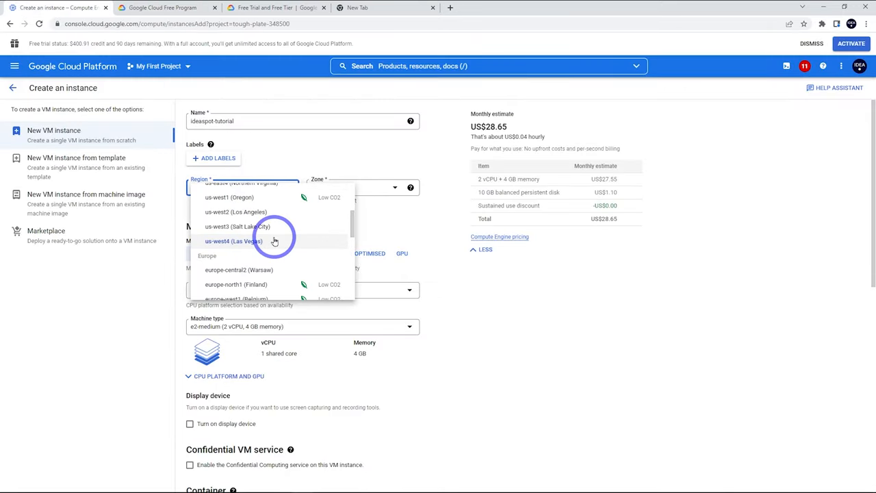
scroll("up", 3)
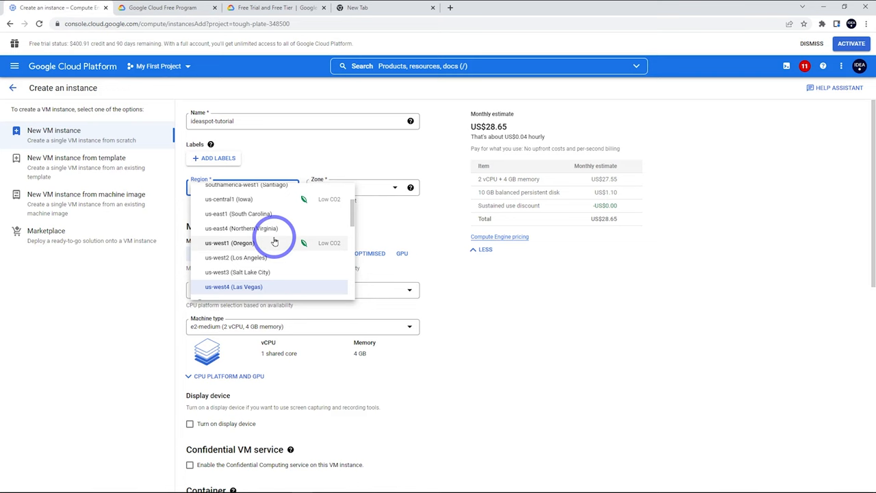
scroll("up", 3)
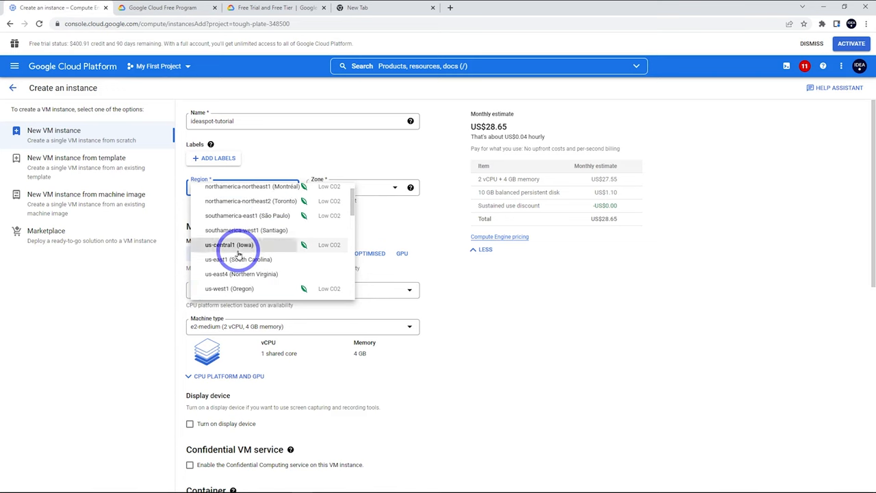
left_click(230, 244)
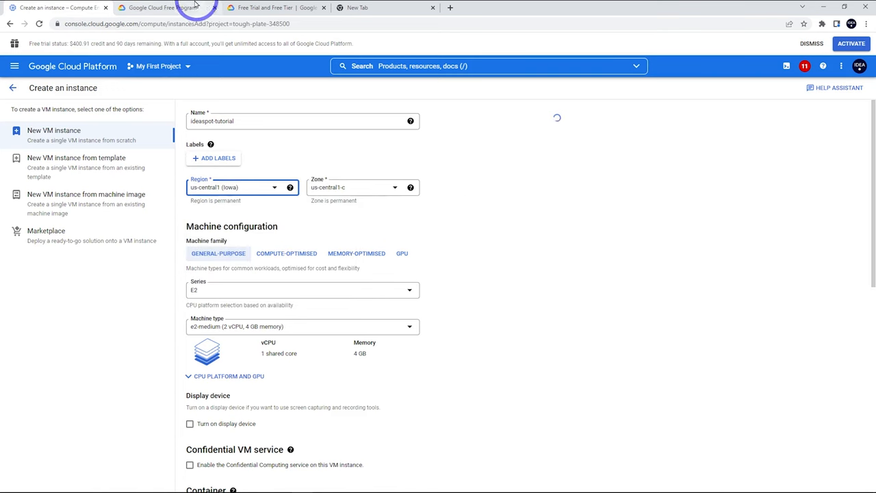
left_click(164, 8)
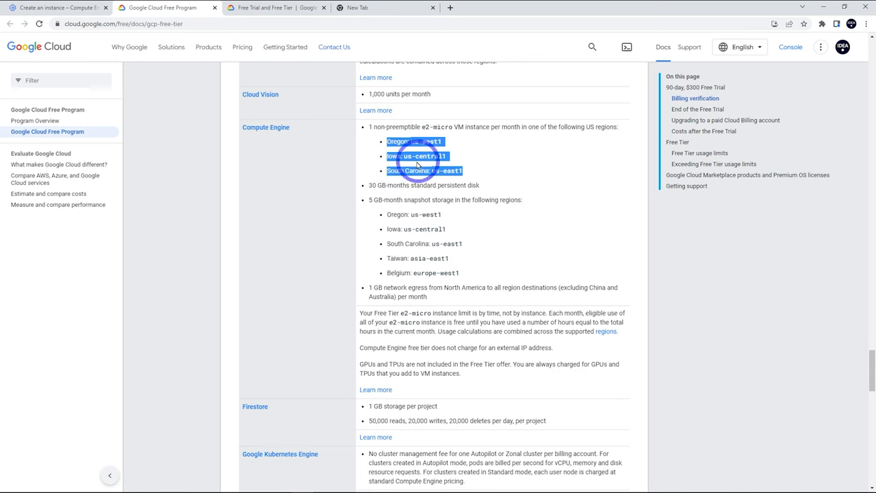
left_click(55, 8)
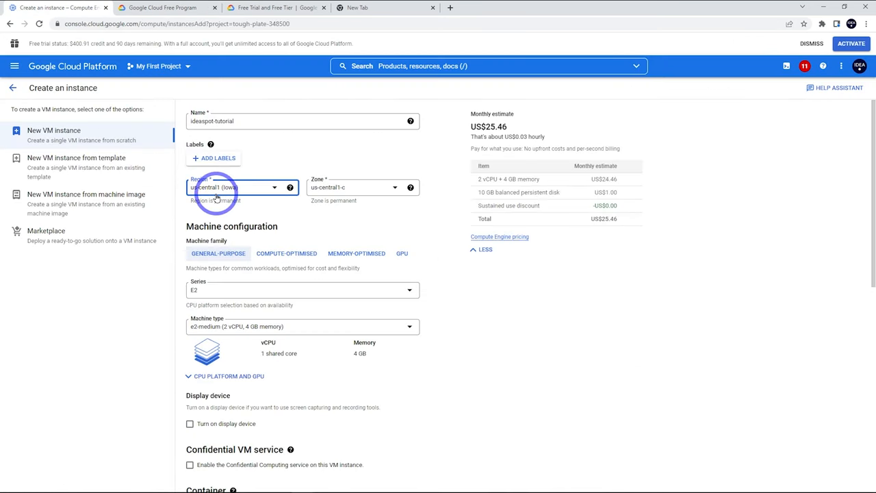
mouse_move(251, 211)
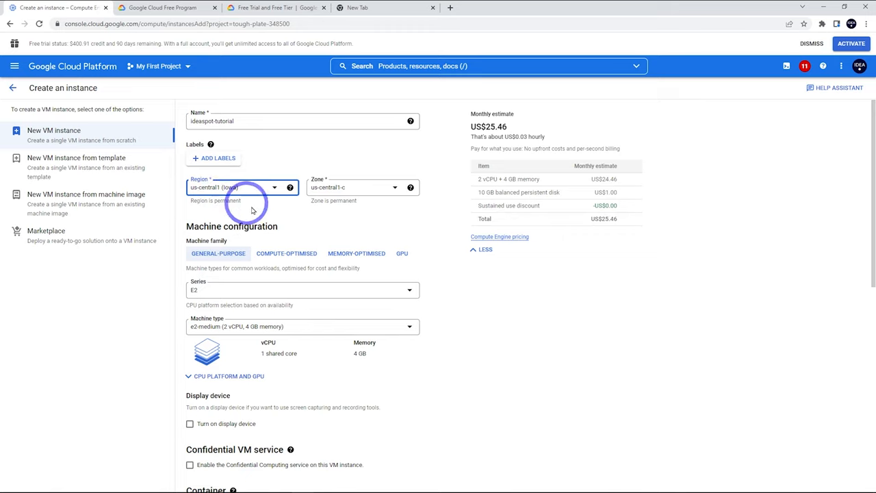
left_click(362, 186)
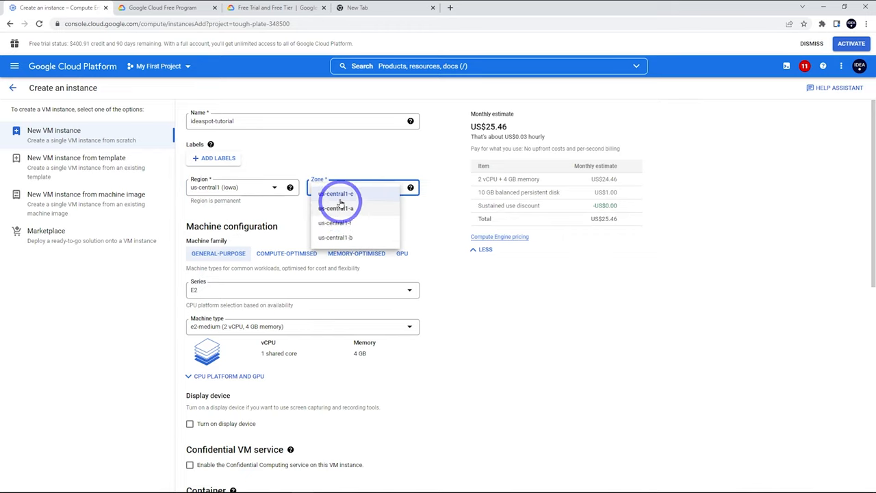
left_click(337, 193)
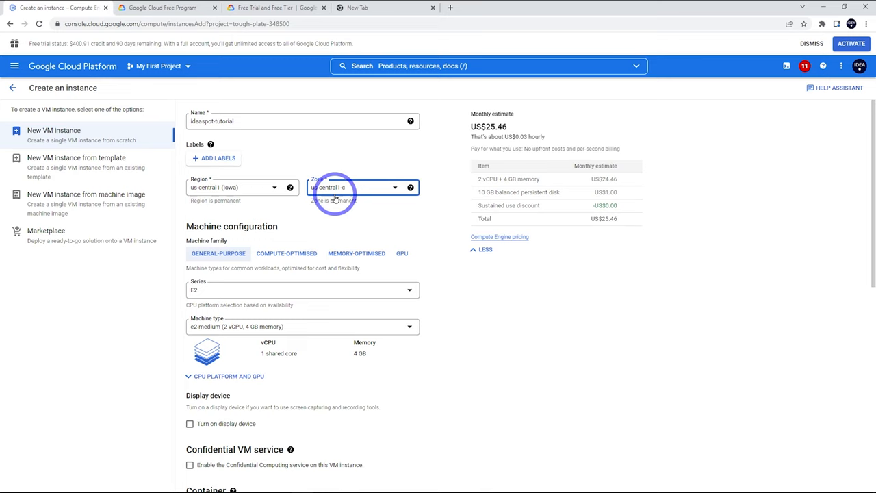
Choose the e2-micro machine type, dropping the monthly estimate to US$7.11
scroll("down", 3)
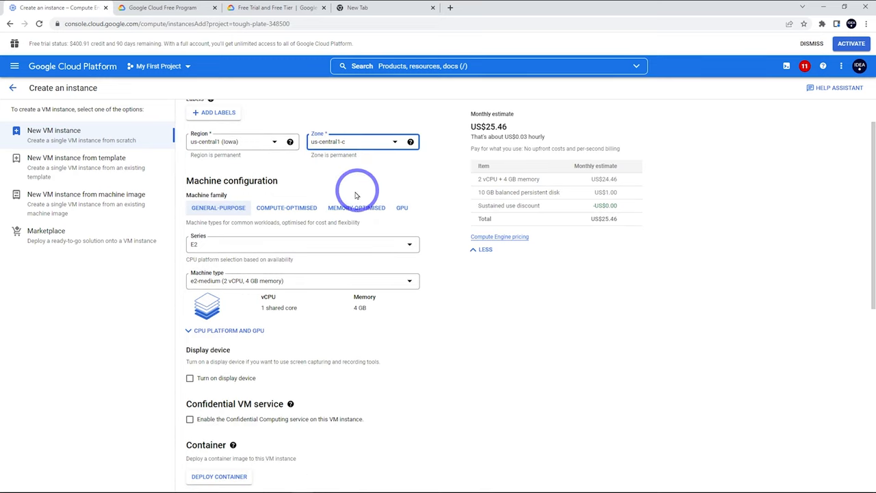
mouse_move(235, 189)
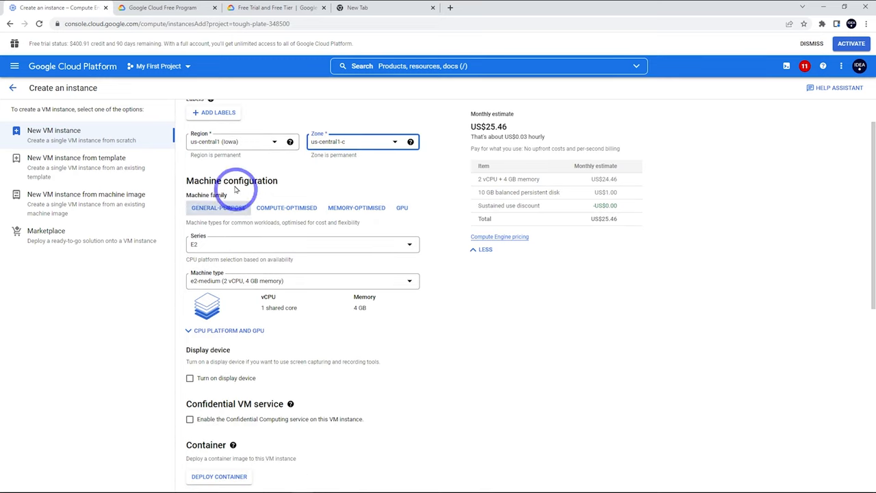
left_click(302, 280)
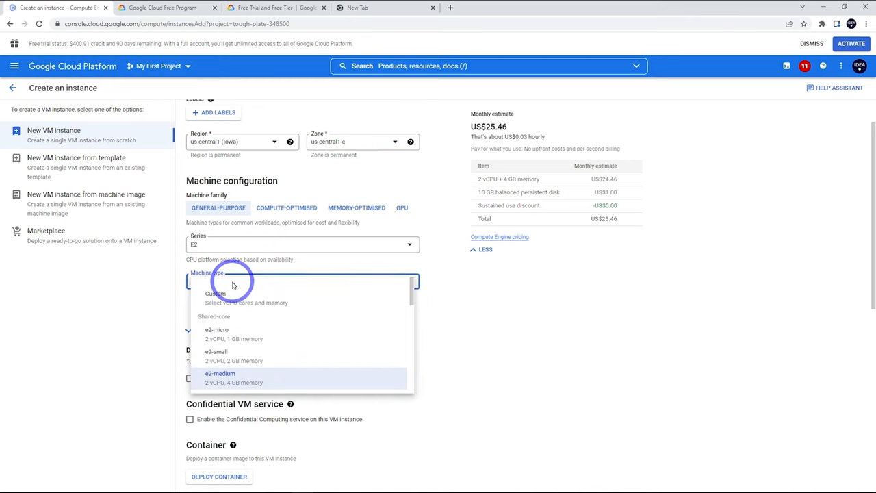
left_click(216, 334)
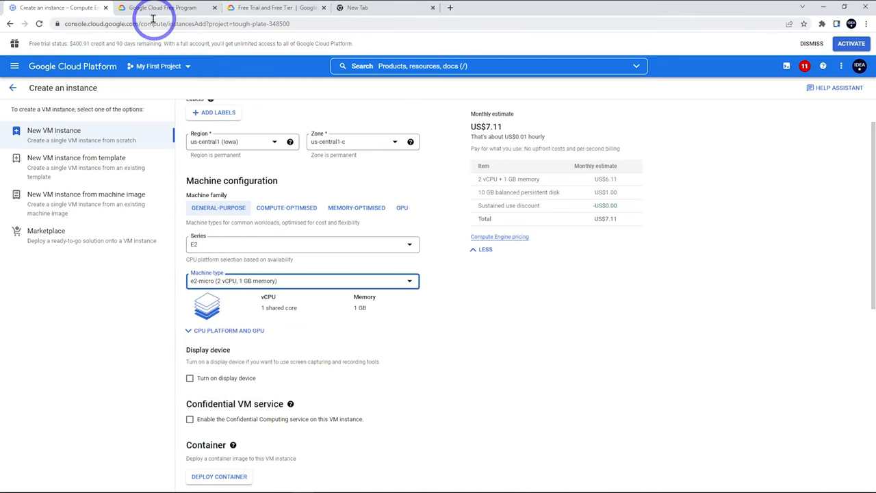
left_click(167, 9)
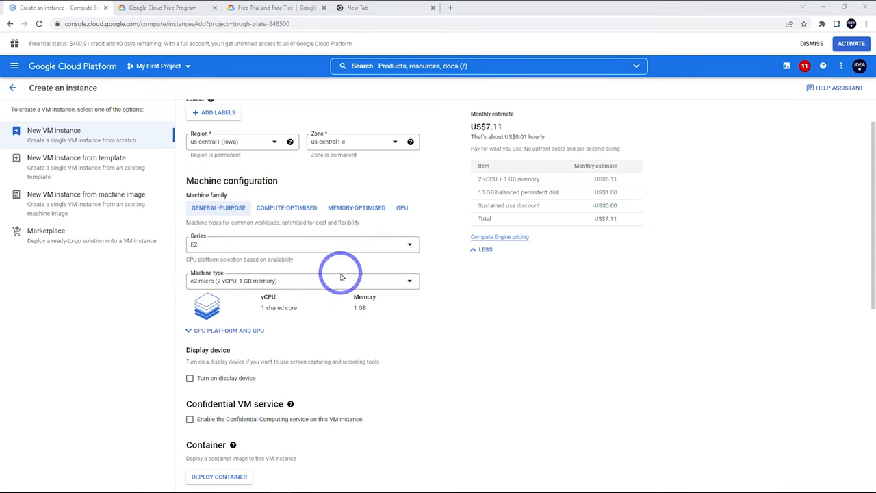
Make the boot disk a standard persistent disk matching the free 30 GB allowance
scroll("down", 3)
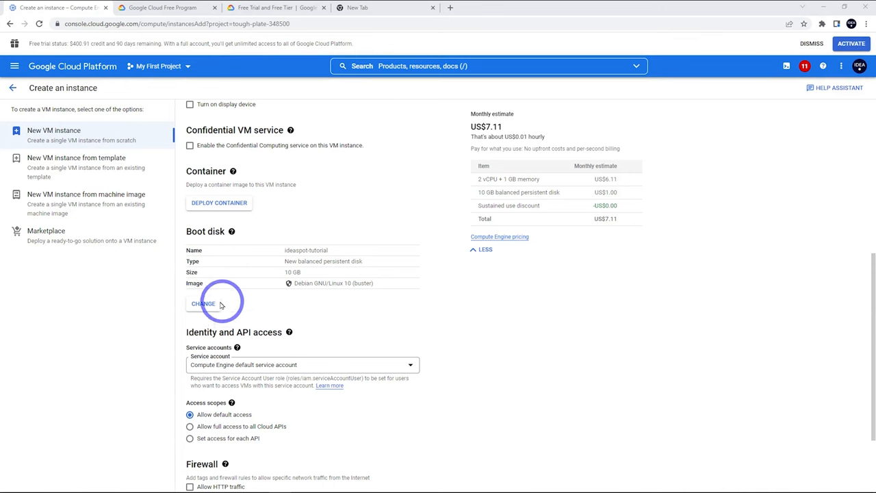
left_click(202, 303)
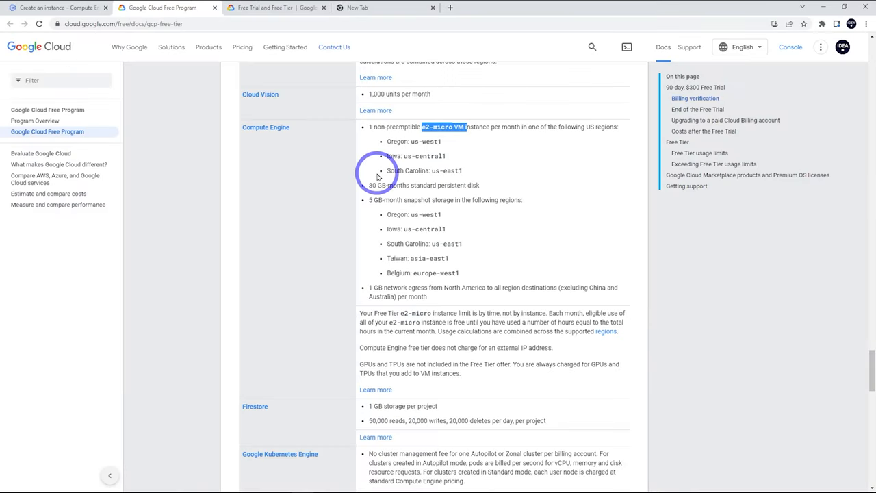
mouse_move(476, 288)
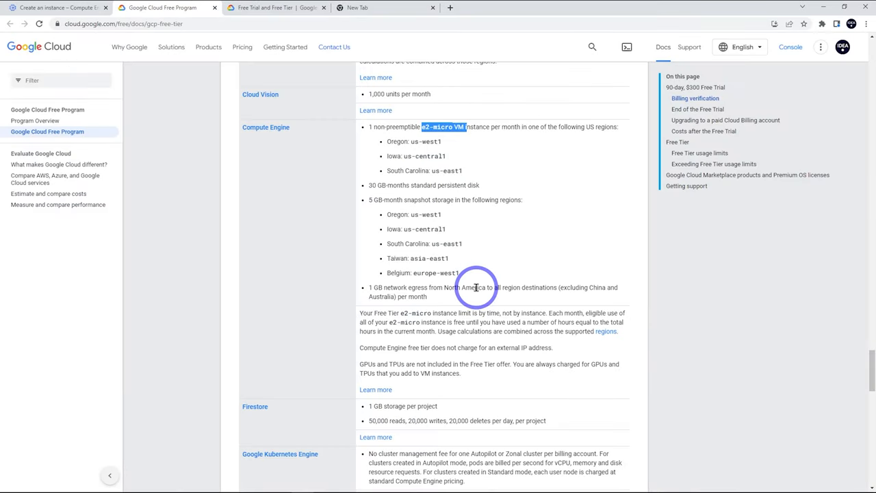
double_click(423, 184)
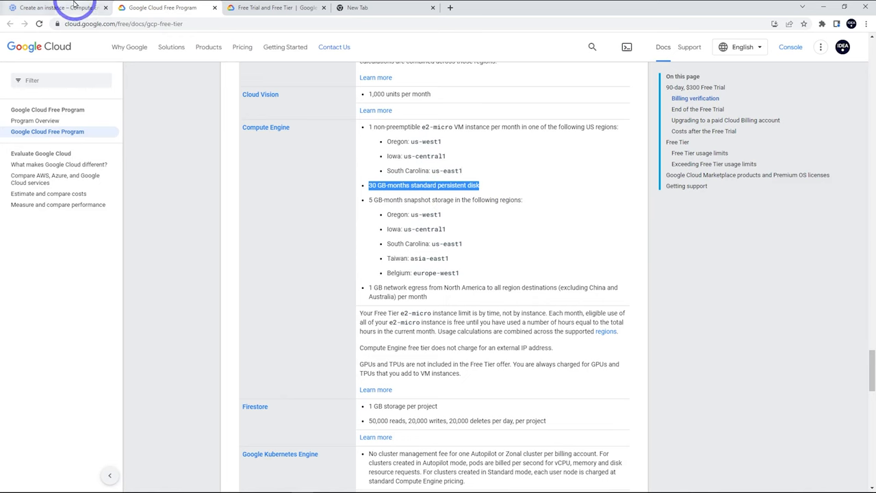
left_click(55, 8)
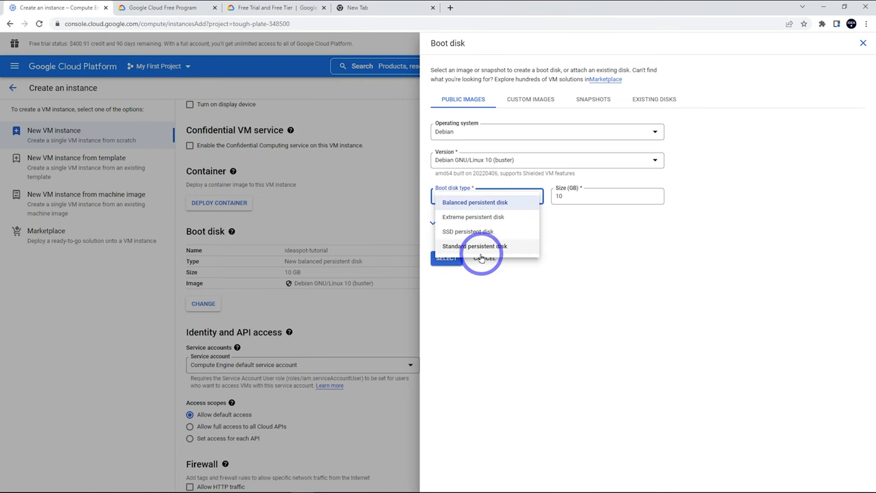
left_click(475, 246)
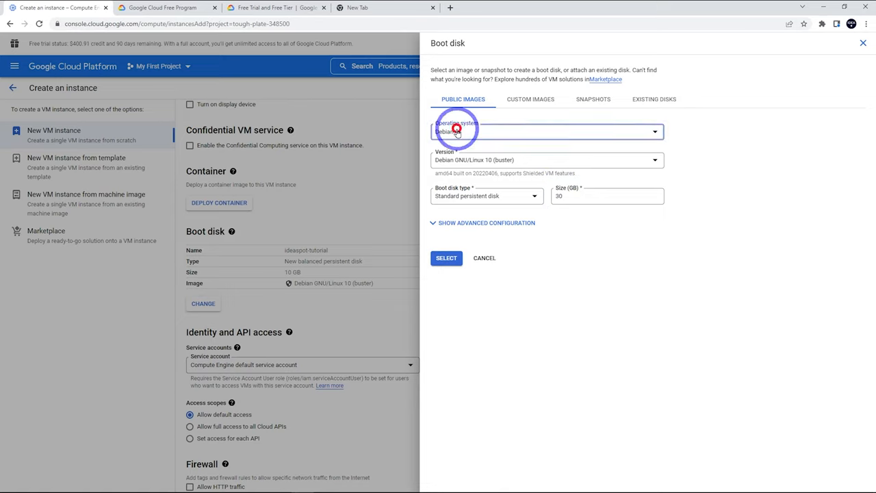
Choose Ubuntu as the boot disk's operating system
left_click(545, 132)
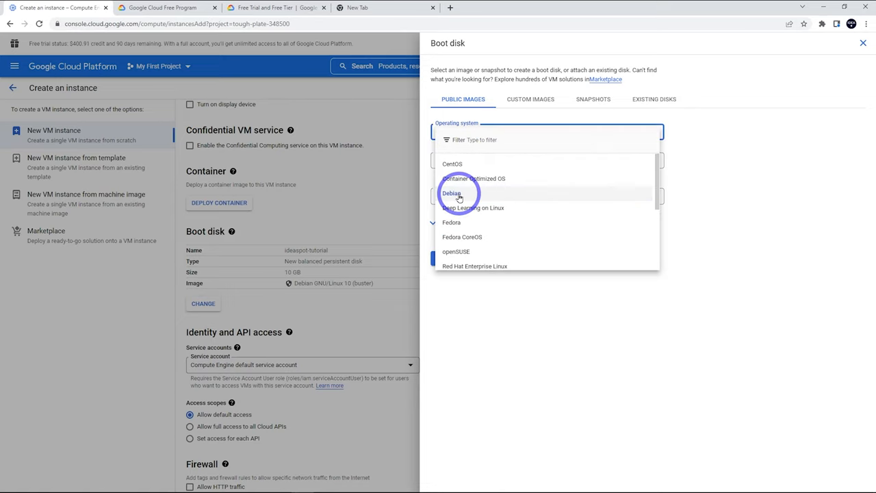
scroll("down", 3)
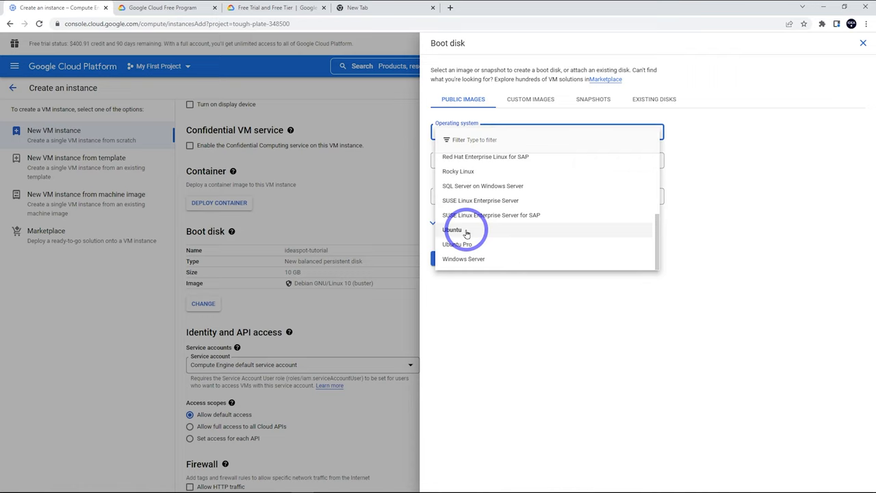
left_click(452, 230)
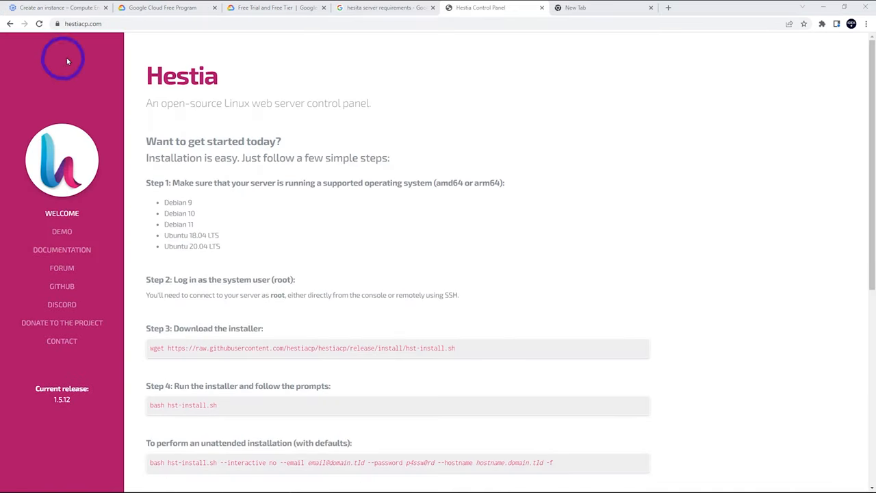
mouse_move(218, 82)
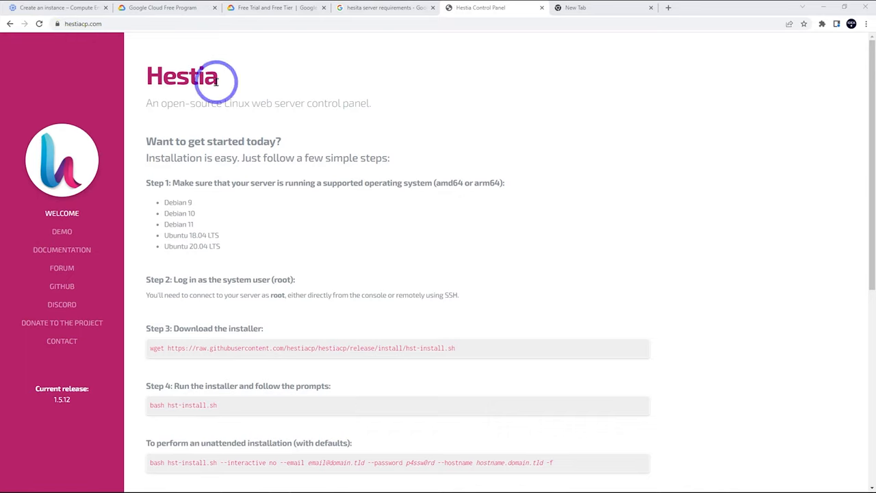
Confirm Ubuntu 20.04 LTS on HestiaCP's supported-OS list and return to the VM form
double_click(186, 246)
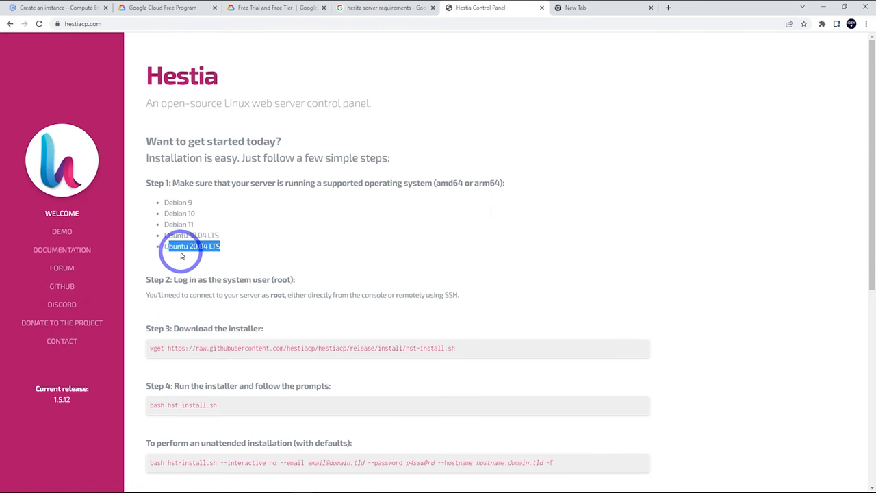
left_click(57, 8)
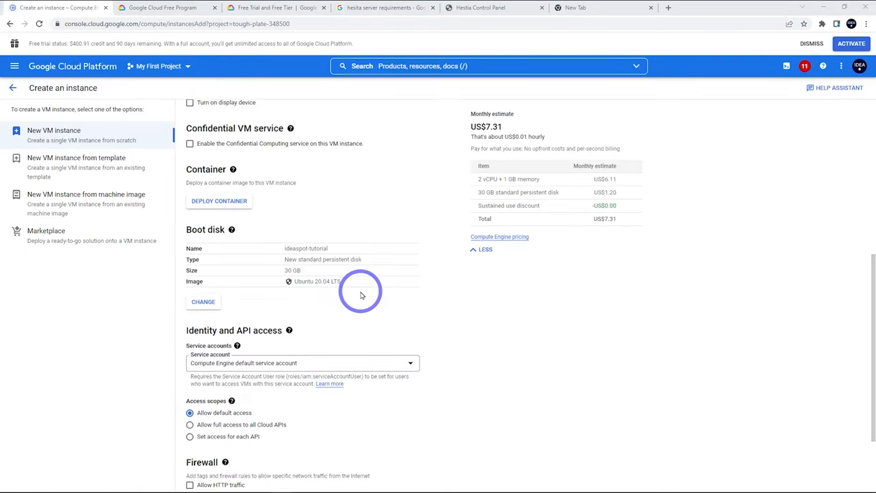
Allow HTTP and HTTPS traffic and expand the networking, disks and security options
scroll("down", 3)
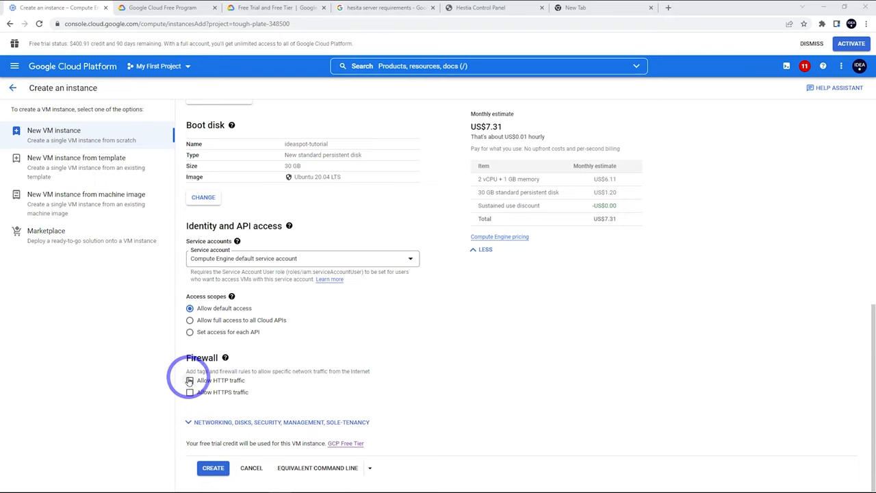
left_click(188, 380)
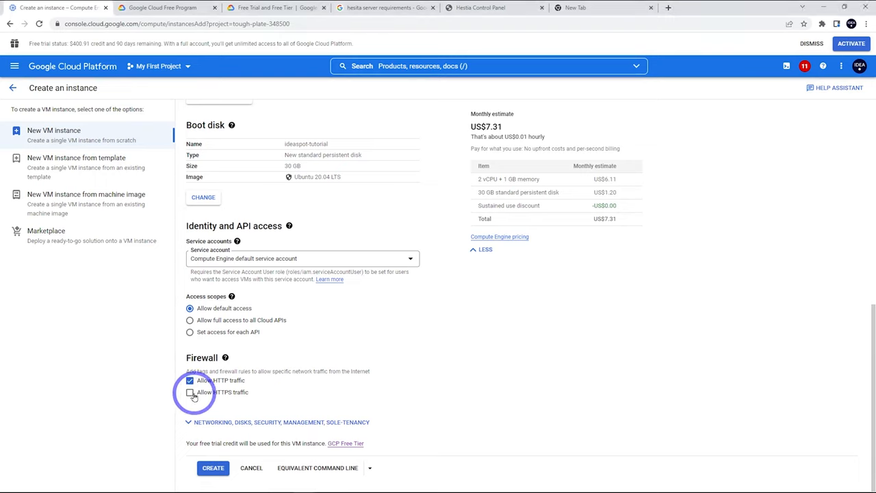
left_click(188, 391)
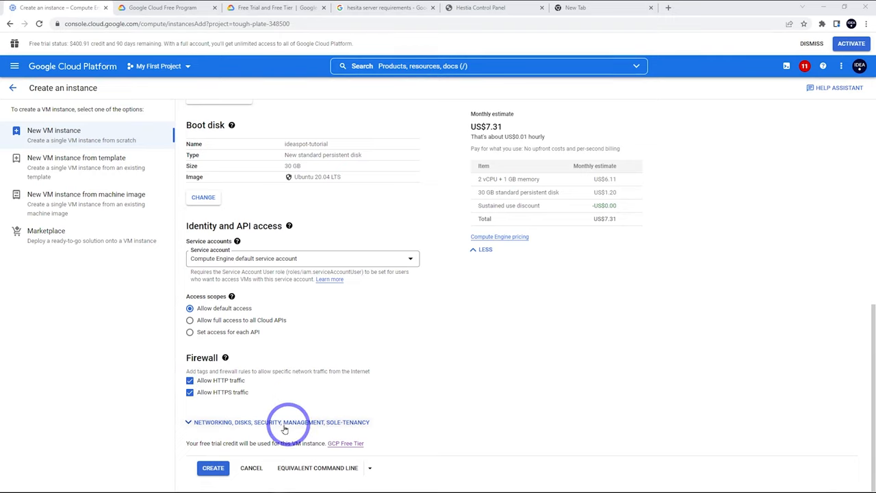
left_click(284, 421)
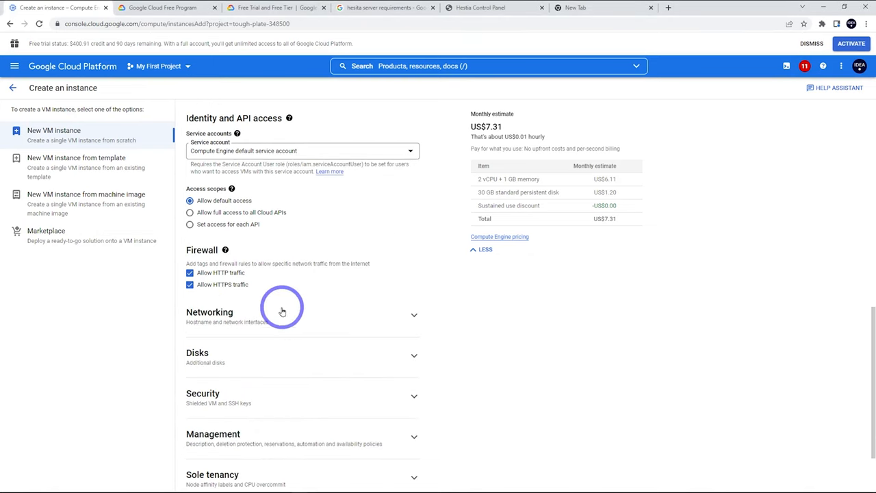
Open the default network interface settings for editing
scroll("down", 3)
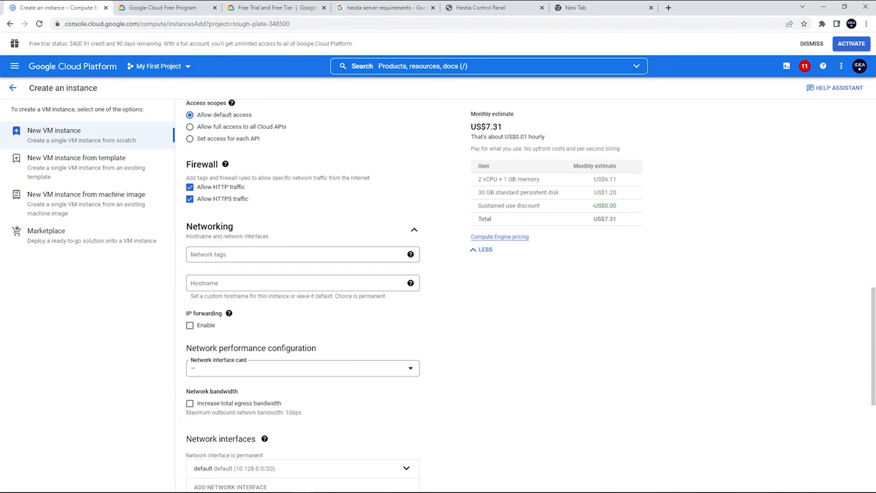
scroll("down", 3)
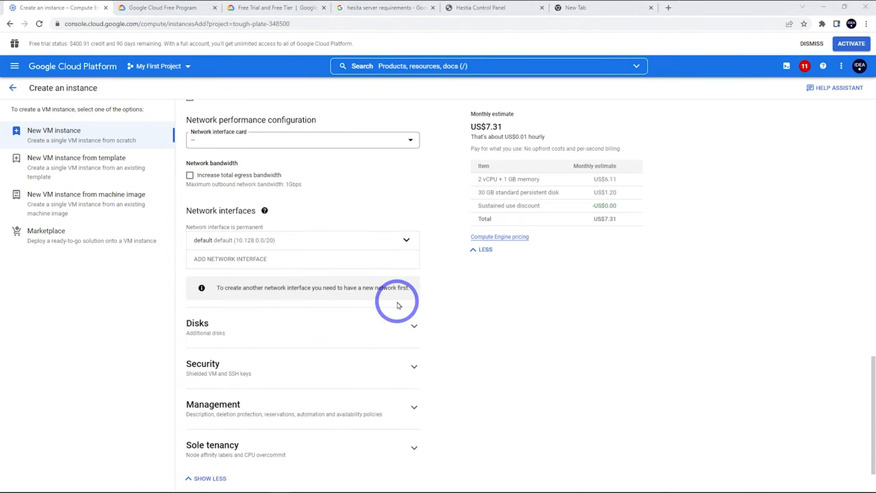
mouse_move(407, 241)
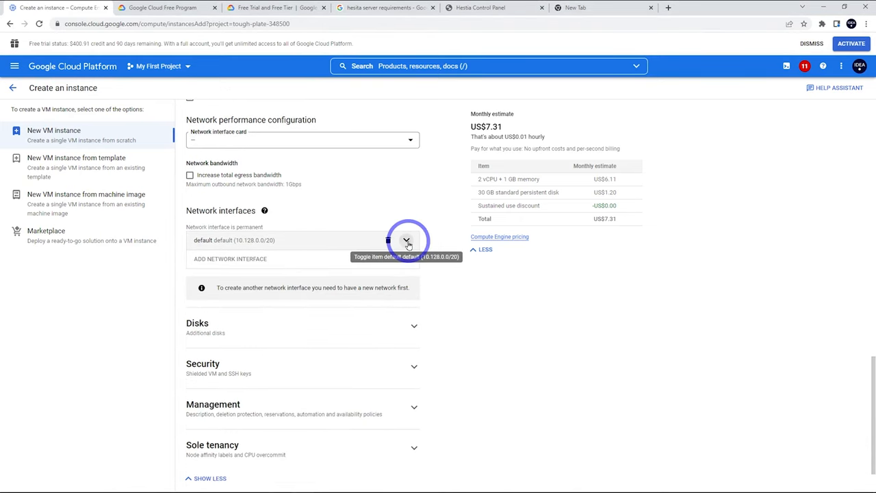
left_click(406, 240)
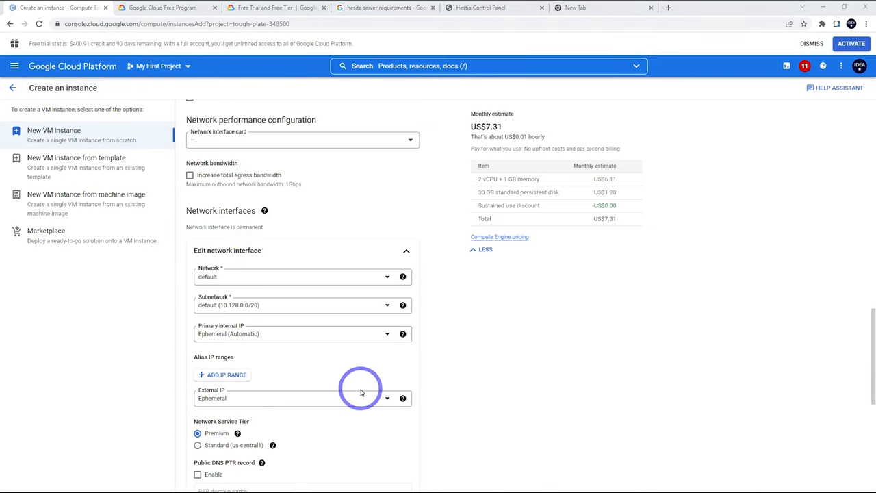
scroll("down", 3)
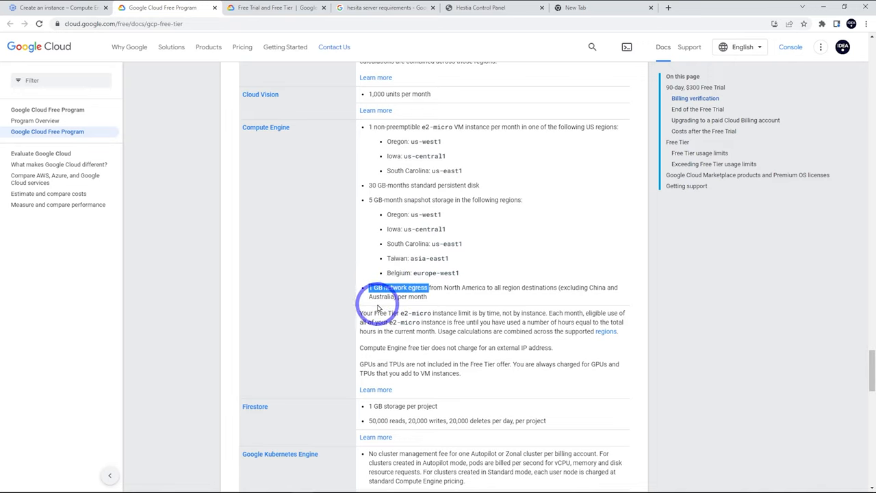
mouse_move(464, 298)
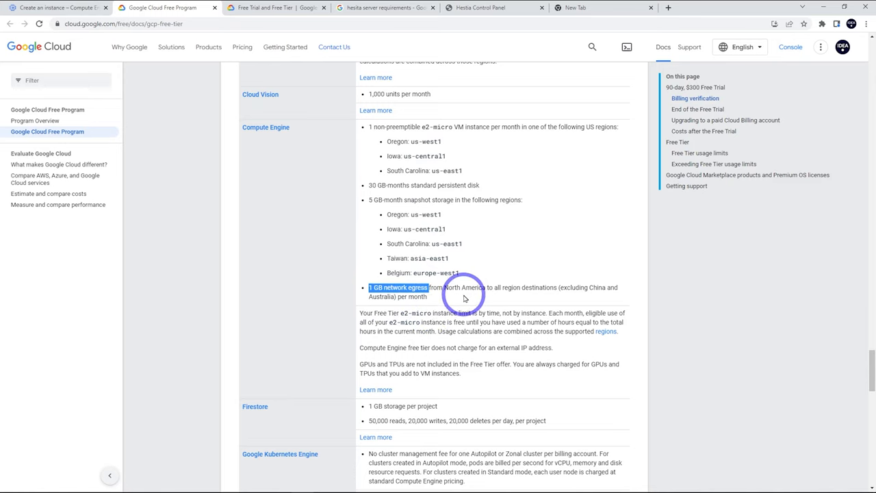
mouse_move(499, 287)
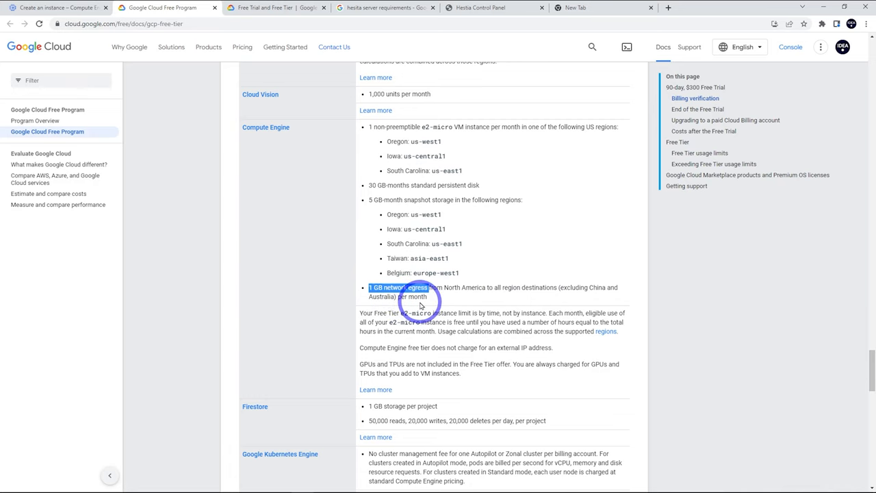
mouse_move(473, 309)
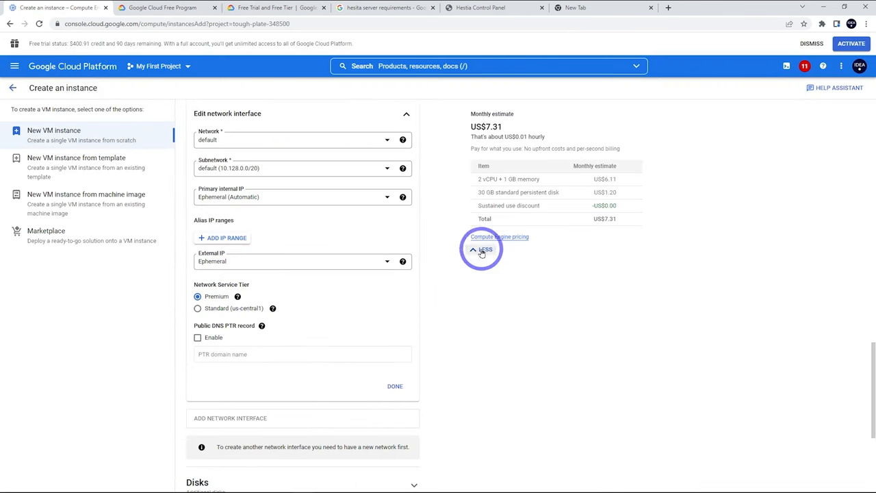
Review Premium and Standard Tier internet egress rates on the Networking pricing page
left_click(499, 235)
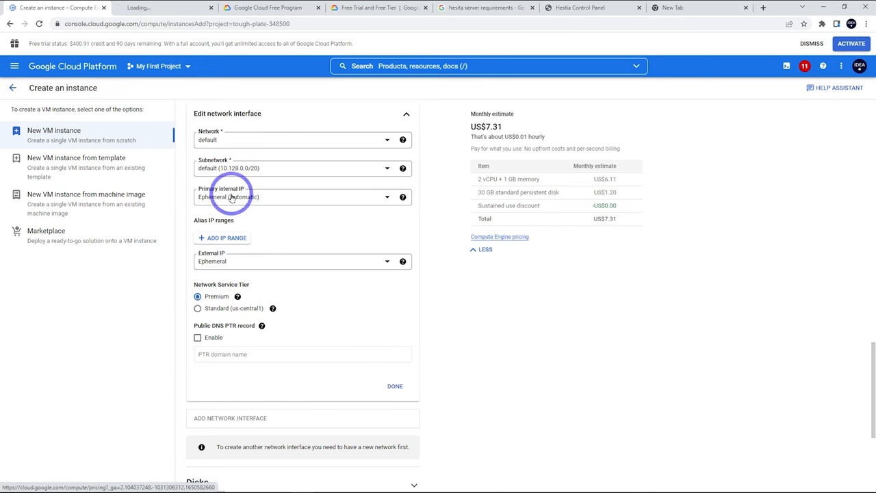
left_click(499, 236)
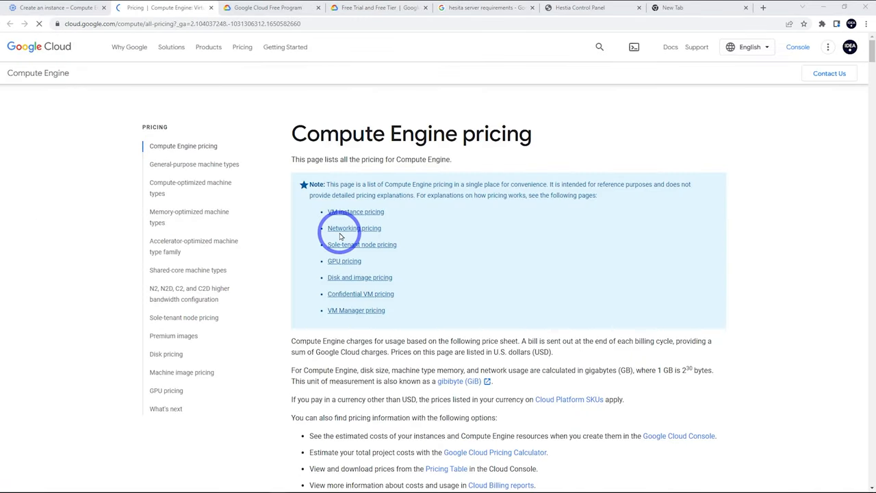
left_click(353, 228)
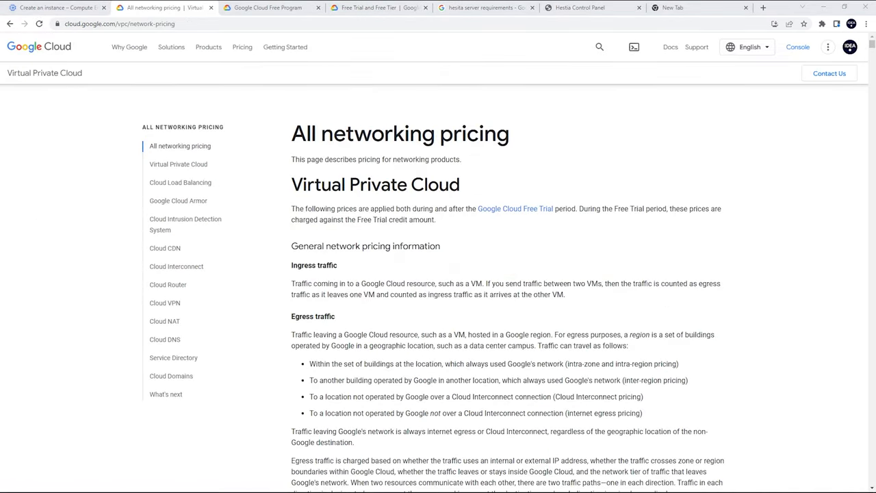
scroll("down", 3)
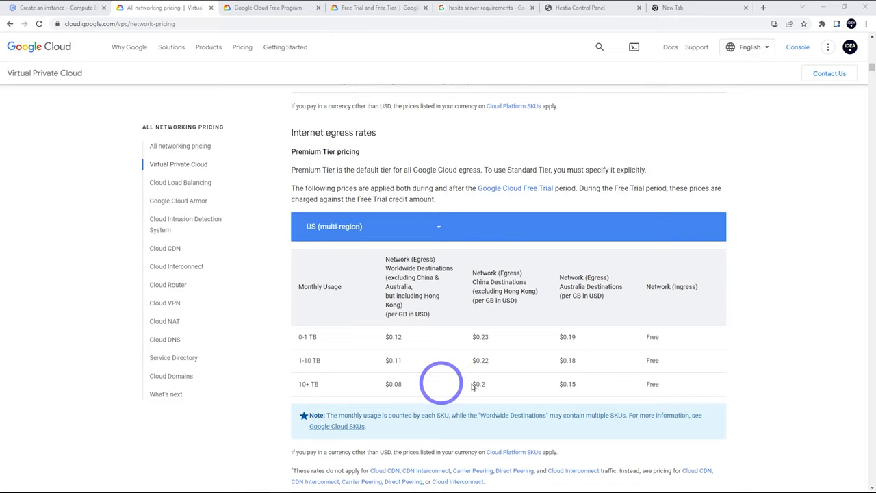
mouse_move(467, 333)
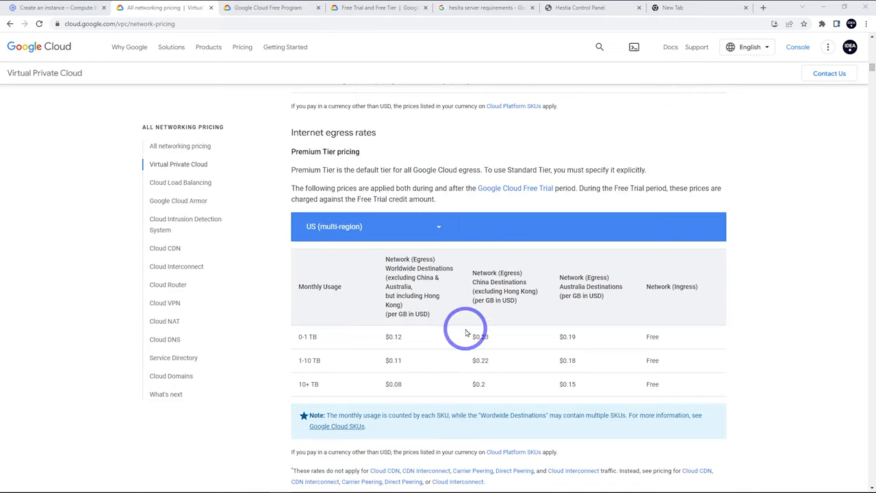
mouse_move(462, 323)
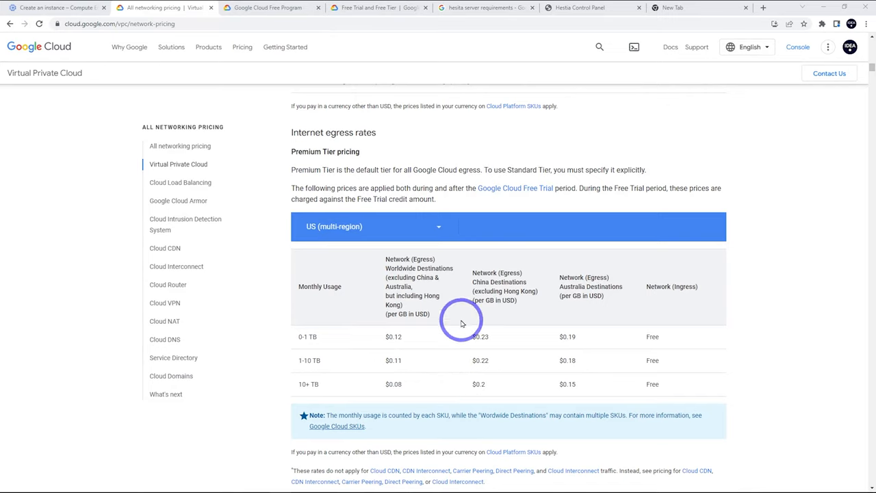
mouse_move(400, 345)
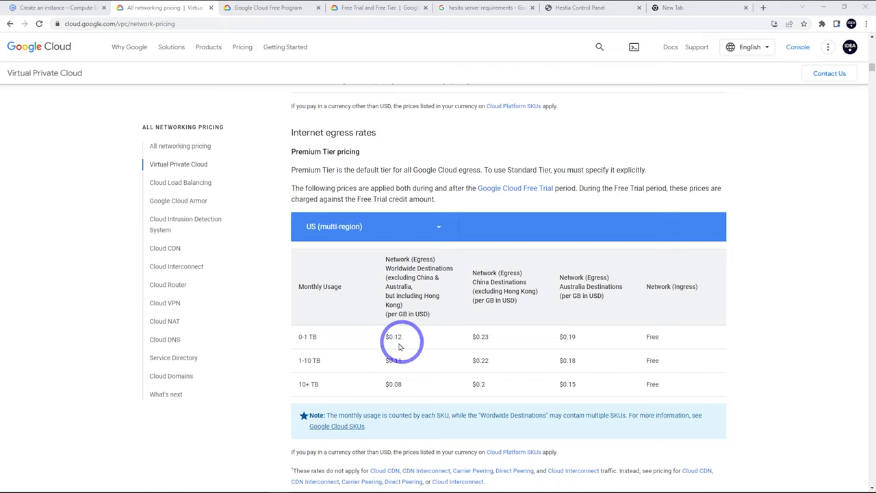
mouse_move(424, 347)
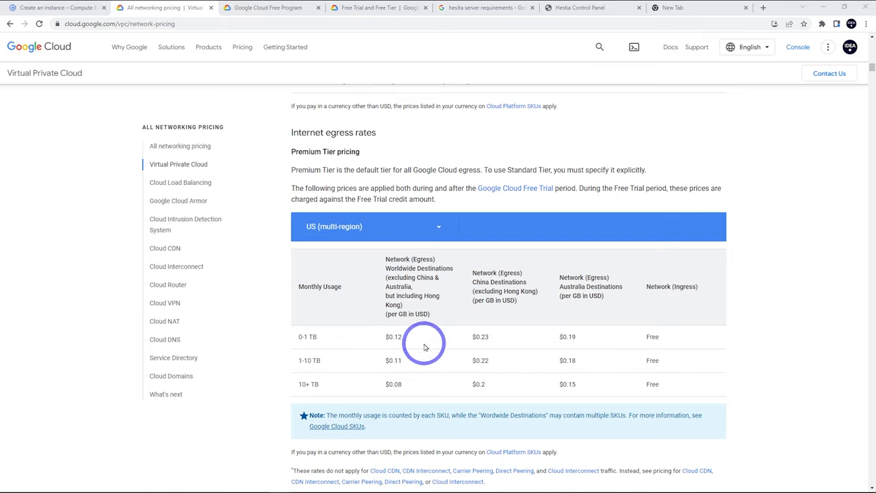
mouse_move(441, 313)
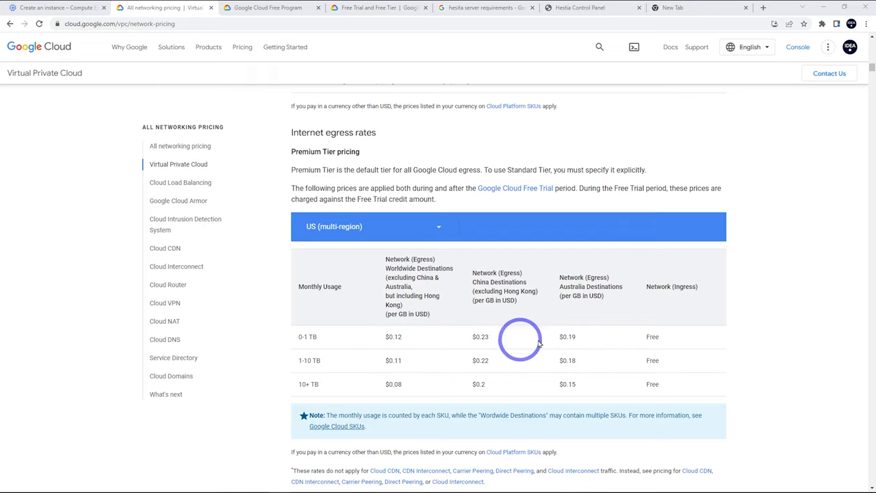
scroll("down", 3)
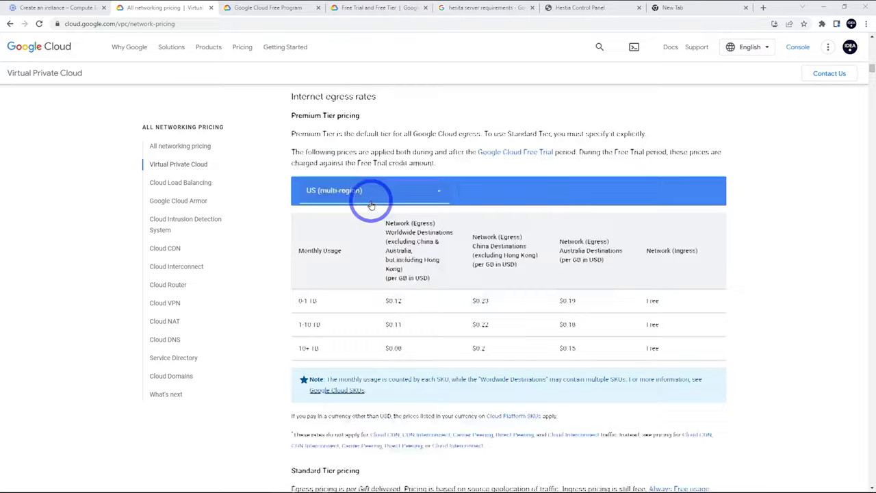
scroll("down", 3)
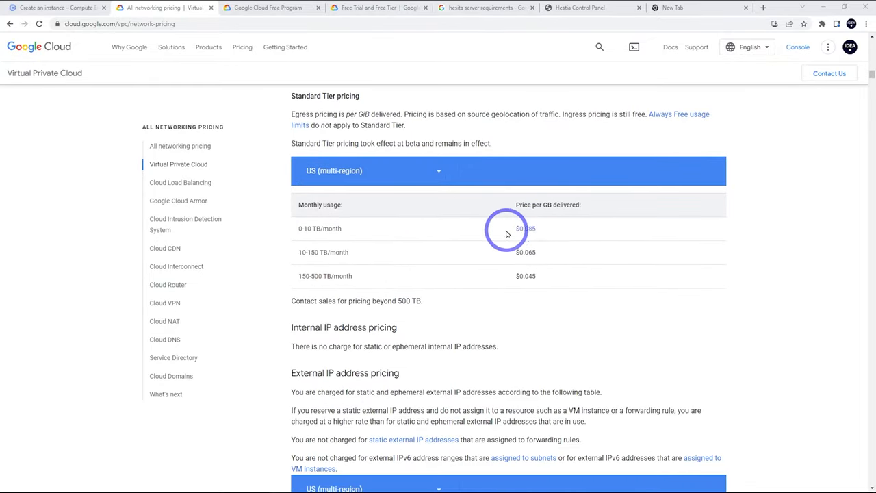
scroll("down", 3)
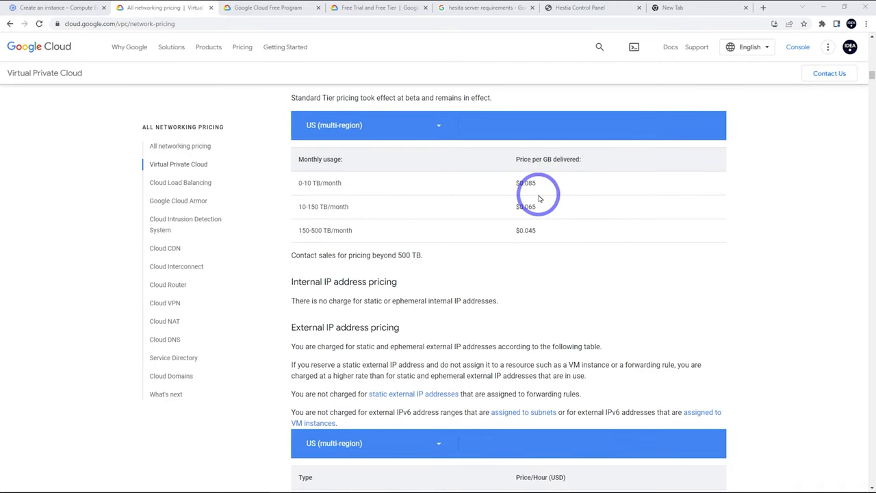
scroll("up", 3)
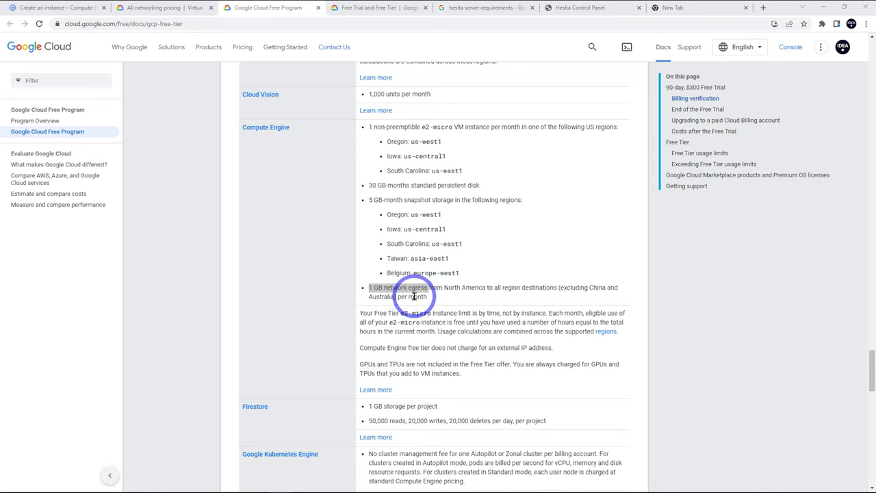
mouse_move(441, 207)
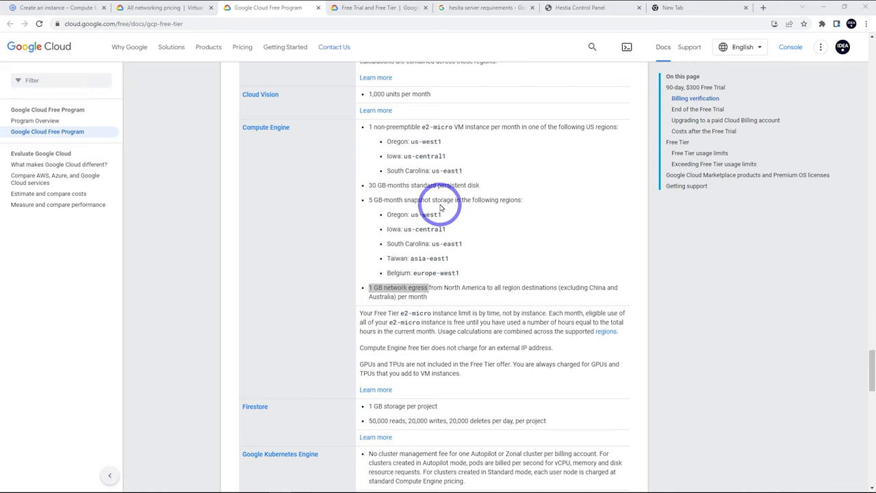
mouse_move(491, 284)
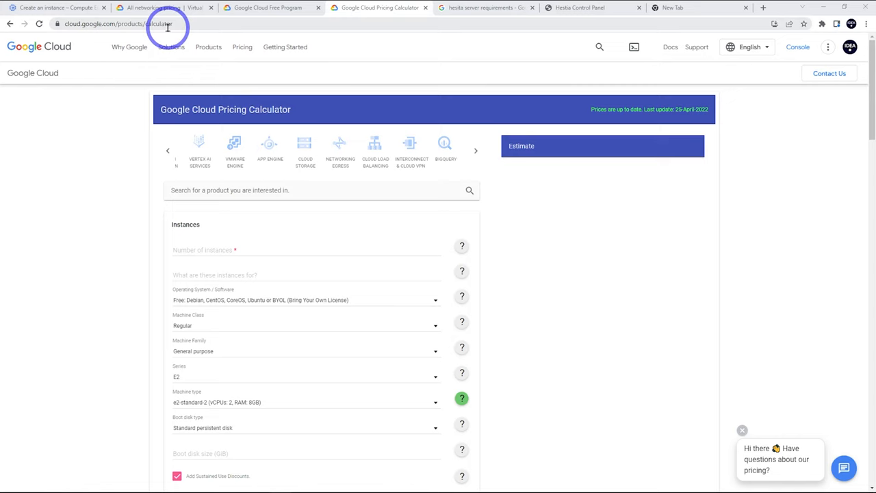
Enter 2 GiB in the Internet Egress – Standard Tier field of the Pricing Calculator
left_click(339, 149)
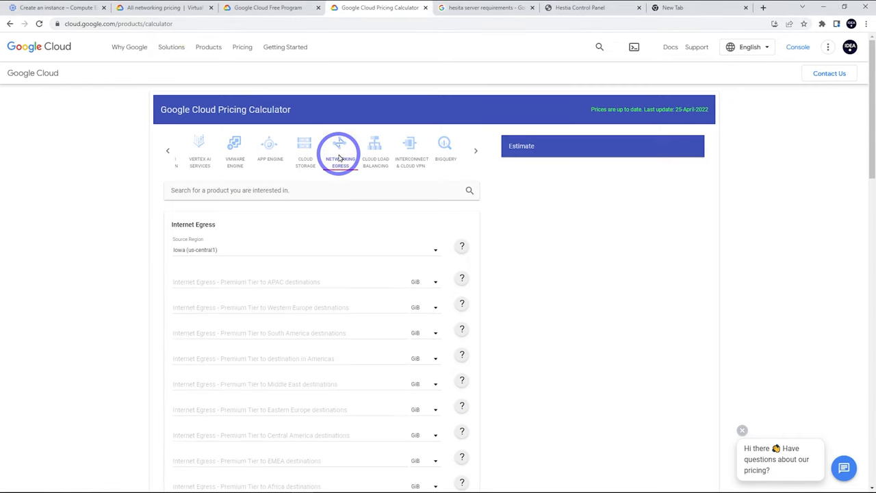
scroll("down", 3)
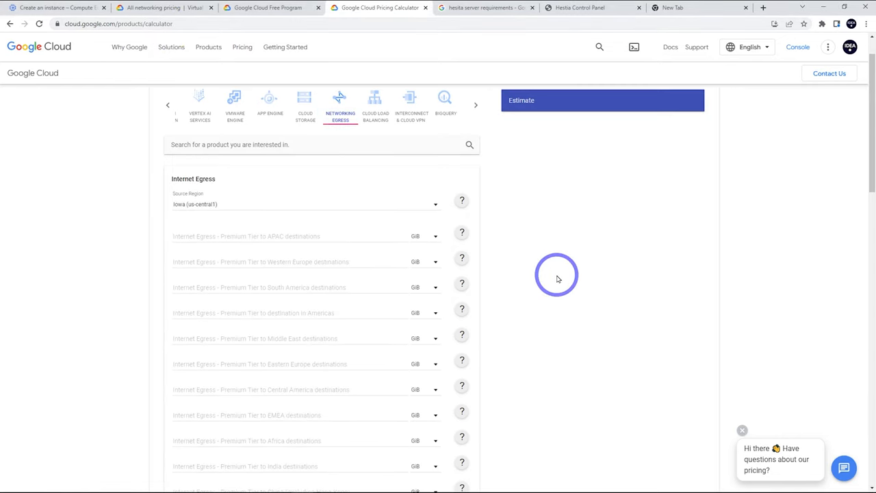
scroll("down", 3)
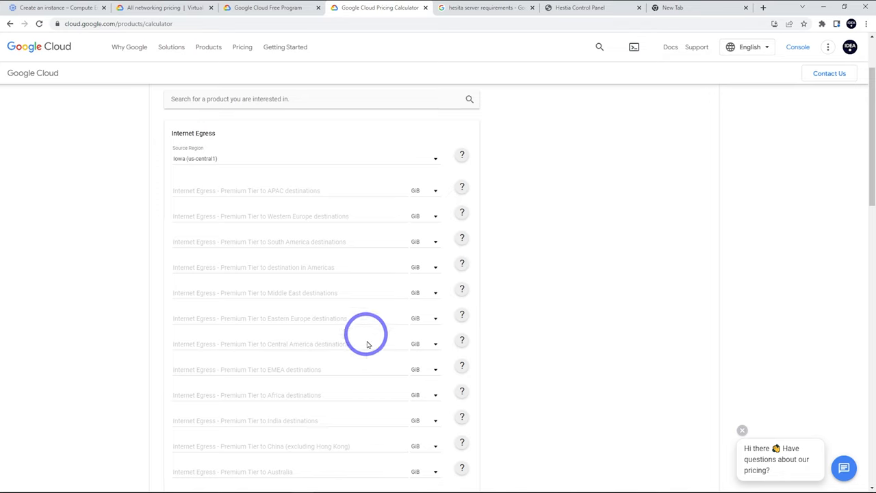
mouse_move(295, 293)
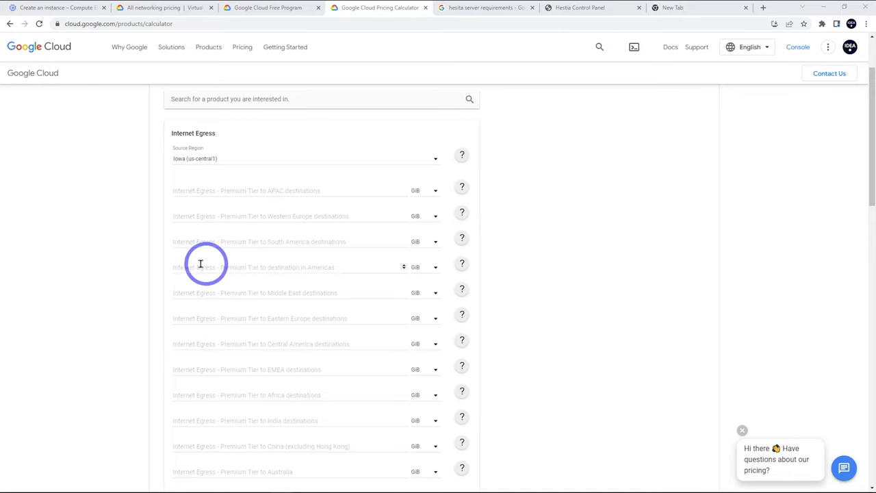
scroll("down", 3)
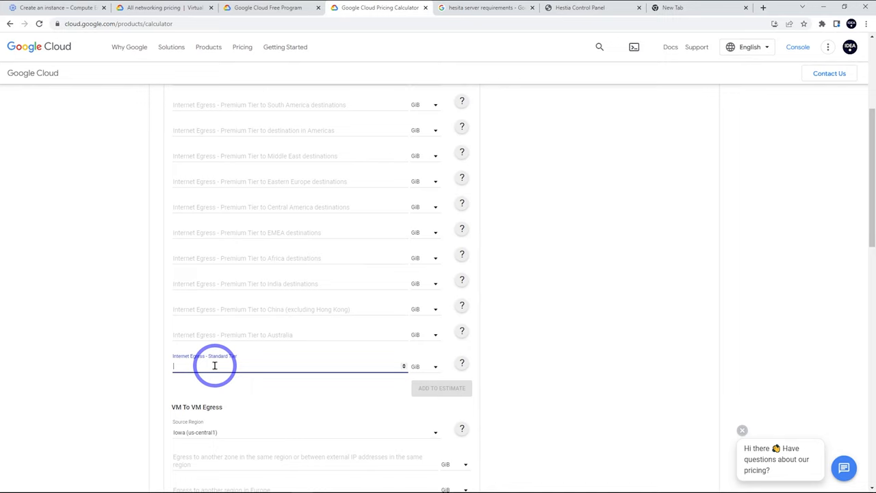
type("2")
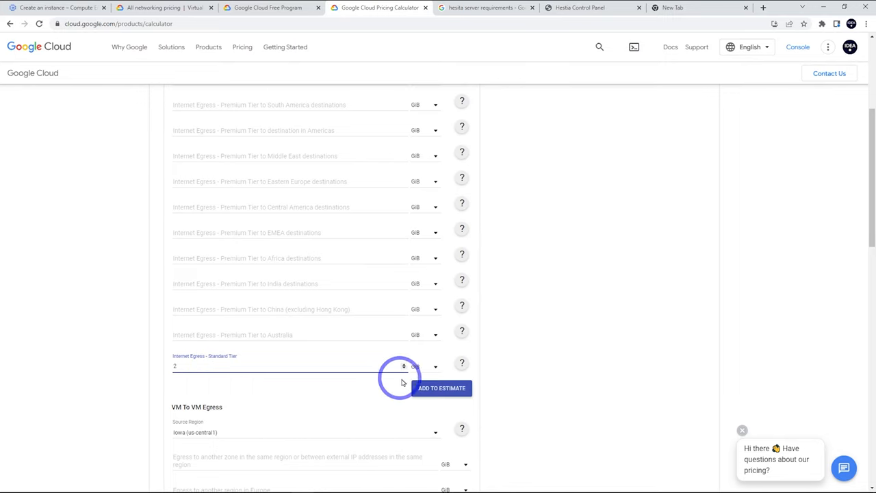
left_click(440, 389)
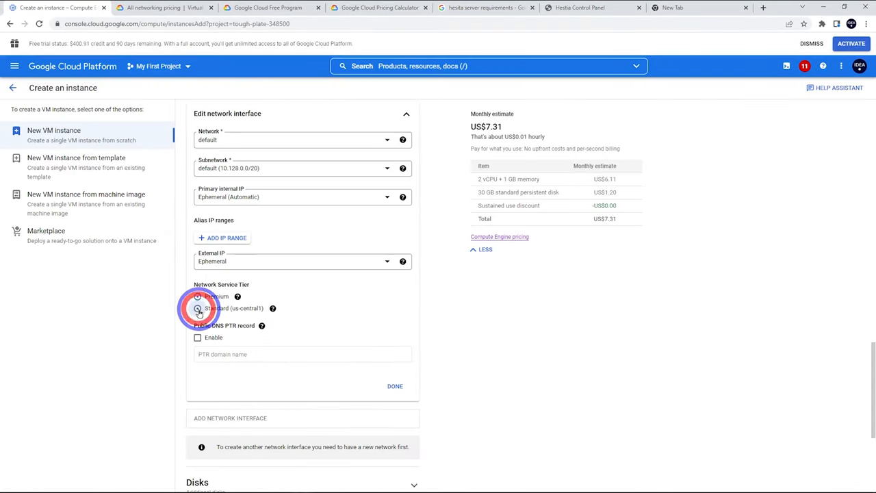
Choose the Standard network service tier, giving a US$7.31 monthly estimate, then return to the free-tier docs
left_click(197, 308)
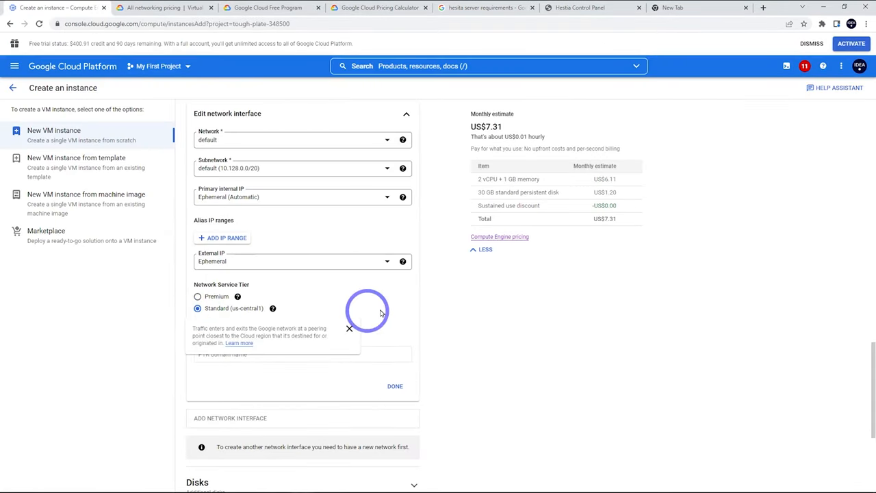
scroll("down", 3)
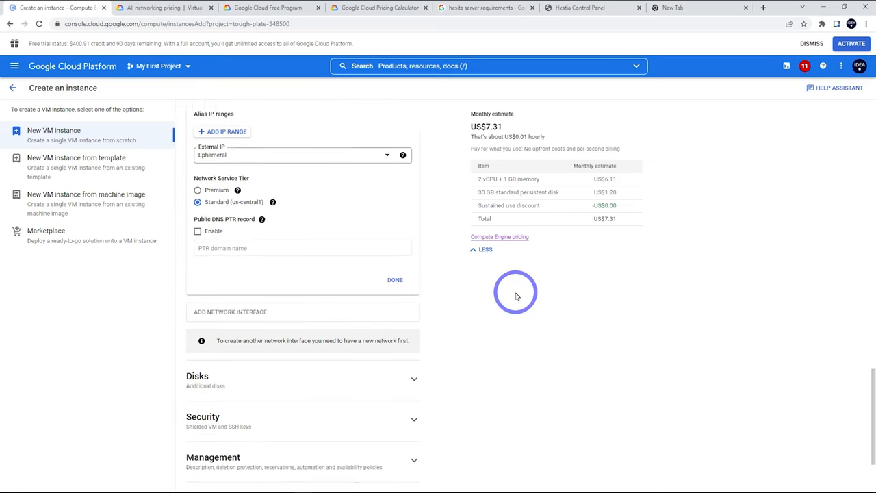
scroll("down", 3)
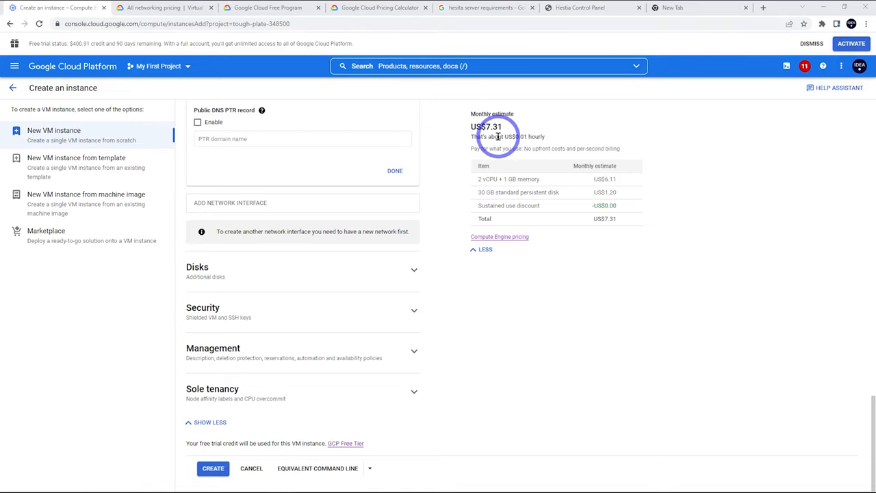
mouse_move(528, 216)
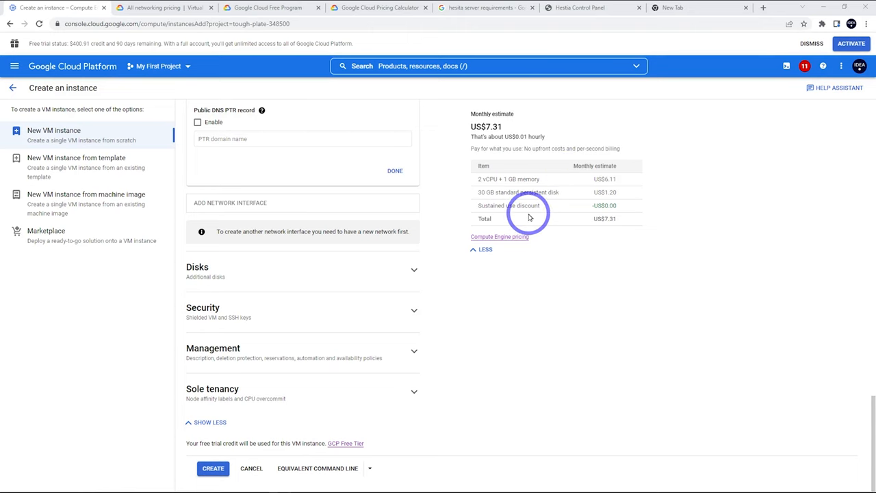
mouse_move(577, 191)
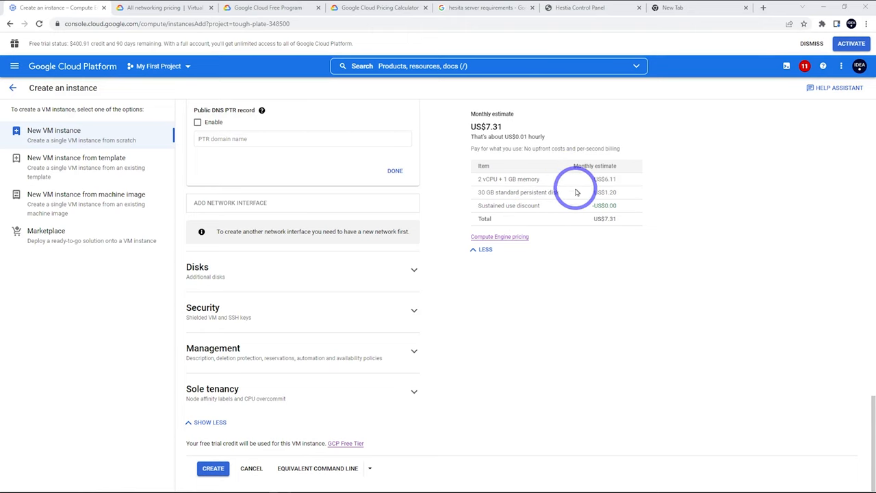
left_click(266, 8)
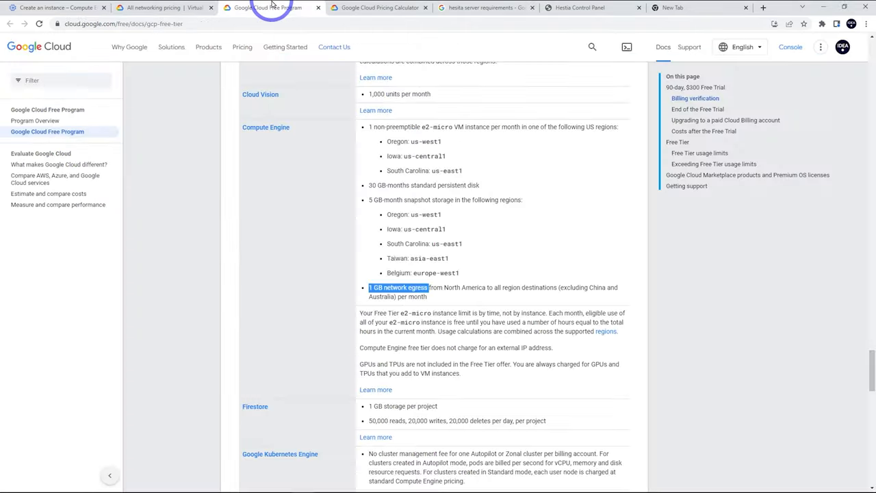
Recheck the free tier's 1 GB monthly egress note, then return to the Create an instance form
left_click(162, 8)
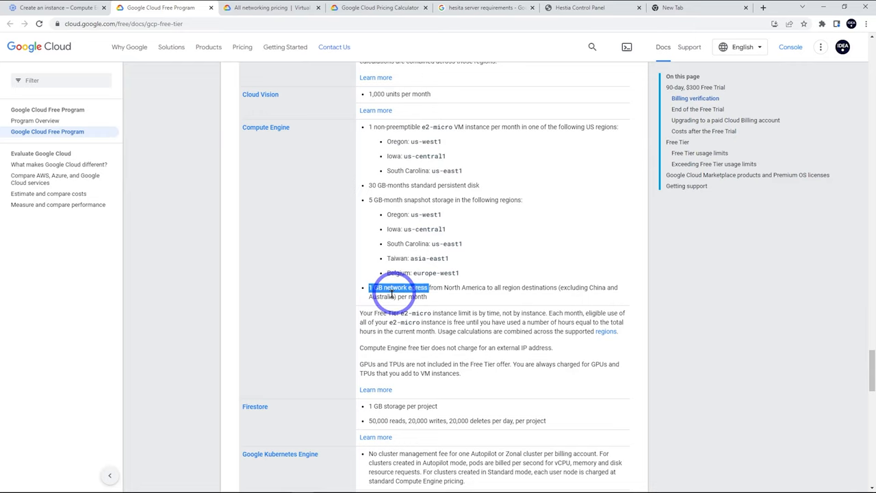
mouse_move(407, 287)
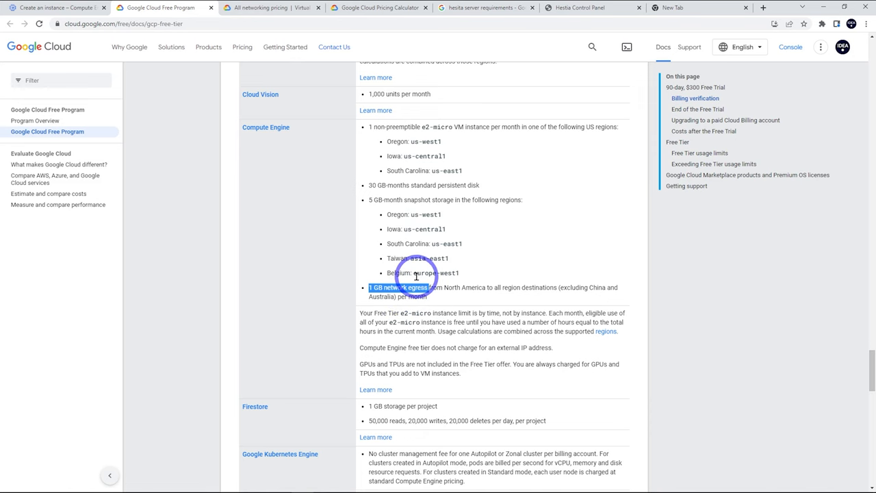
left_click(55, 8)
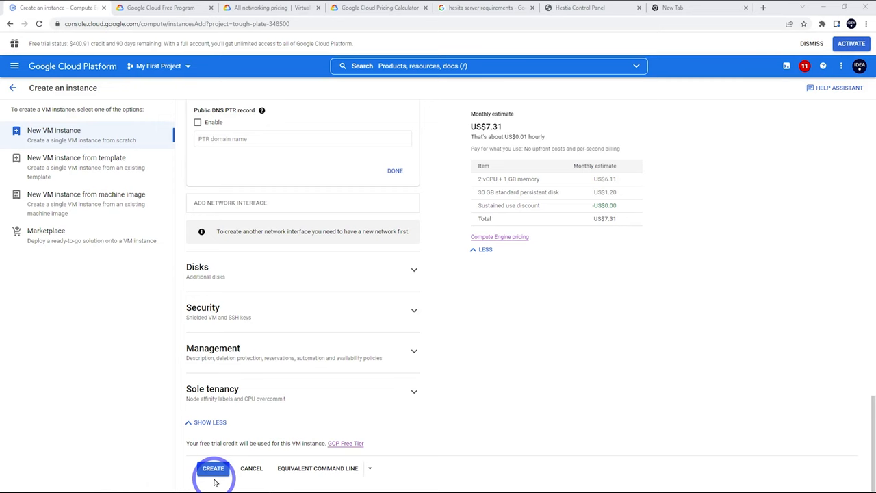
Create the ideaspot-tutorial VM instance, then switch to Namecheap's Advanced DNS for ideaspot.site
left_click(214, 468)
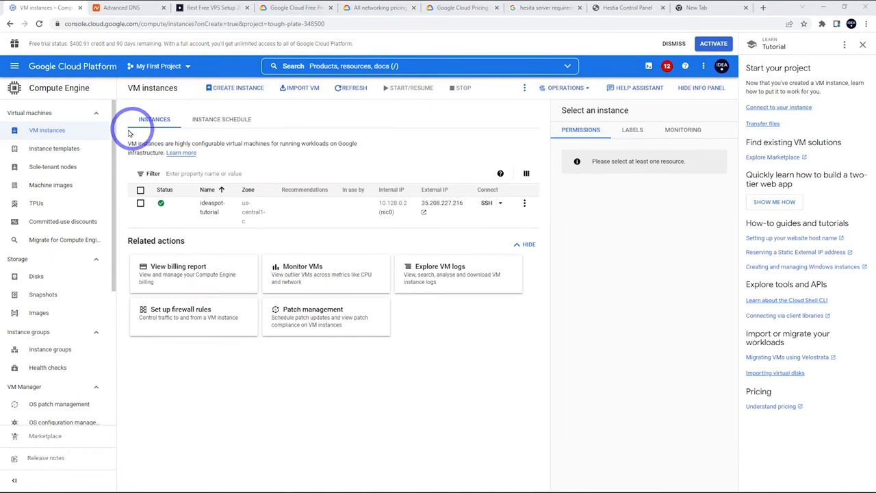
mouse_move(233, 207)
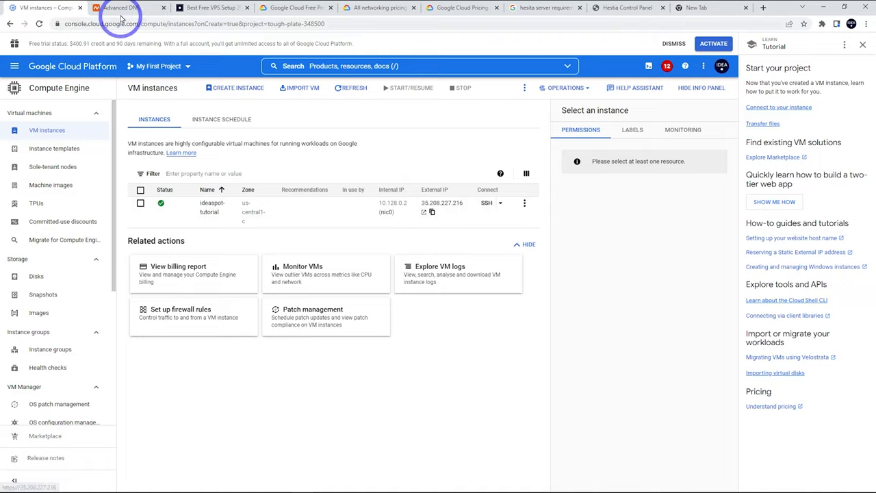
left_click(123, 8)
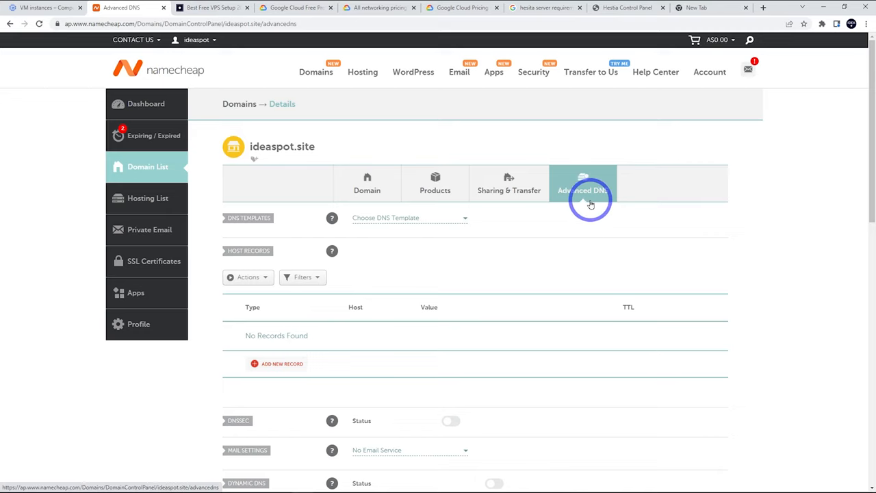
Add A records for @ and hcp pointing to 35.208.227.216
scroll("down", 3)
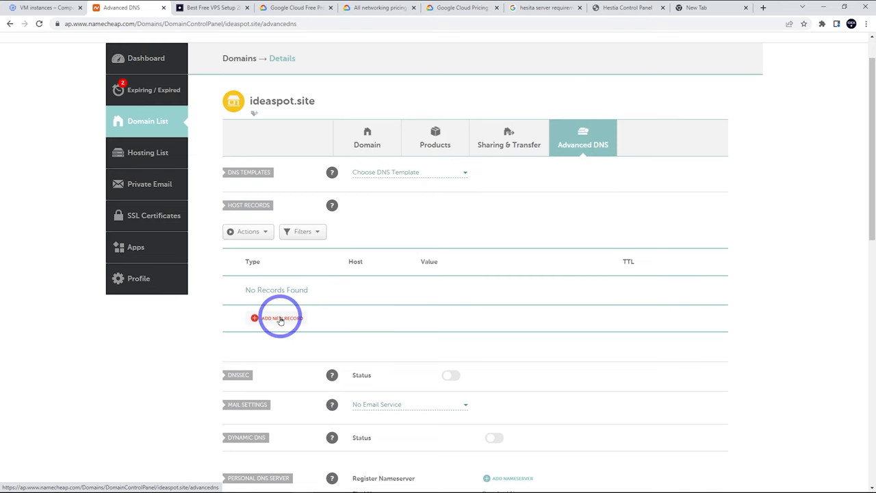
left_click(281, 317)
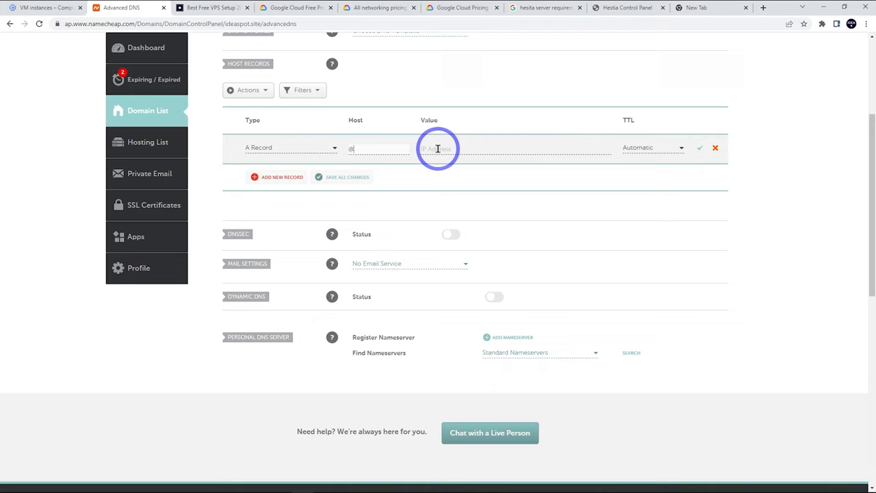
type("35.208.227.216")
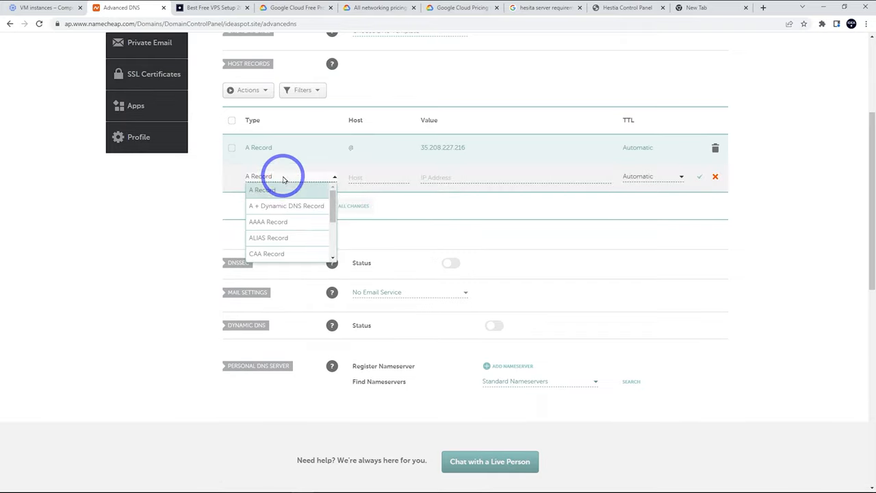
left_click(262, 189)
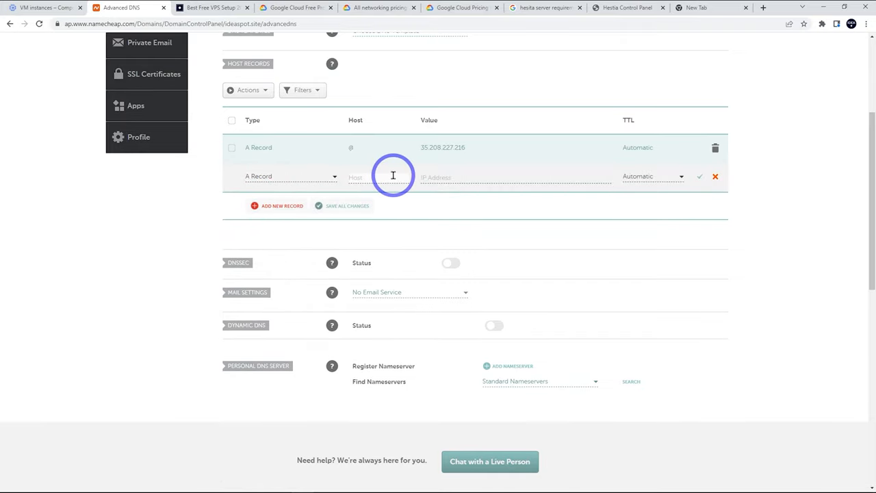
type("hcp")
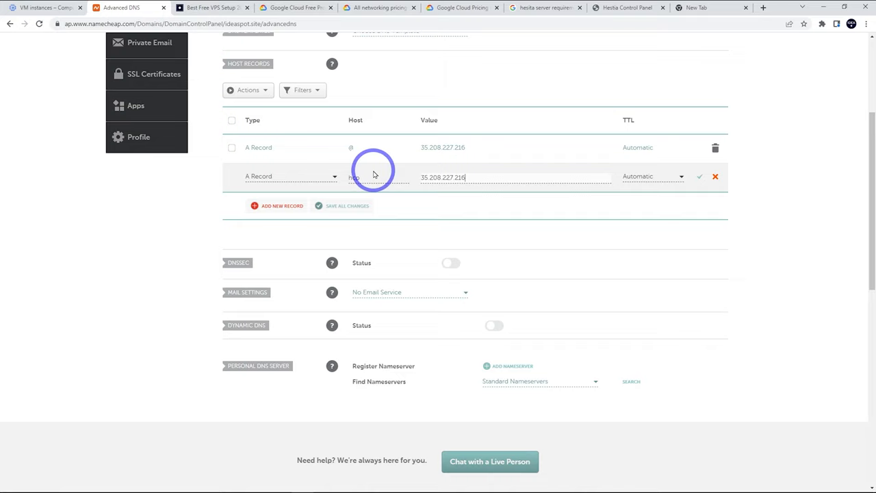
mouse_move(459, 188)
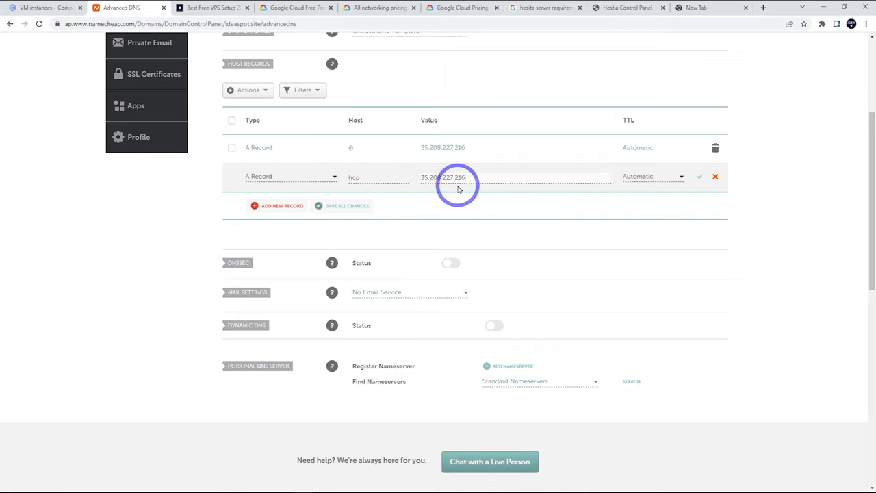
Add a www CNAME record to ideaspot.site and save all DNS changes
left_click(697, 175)
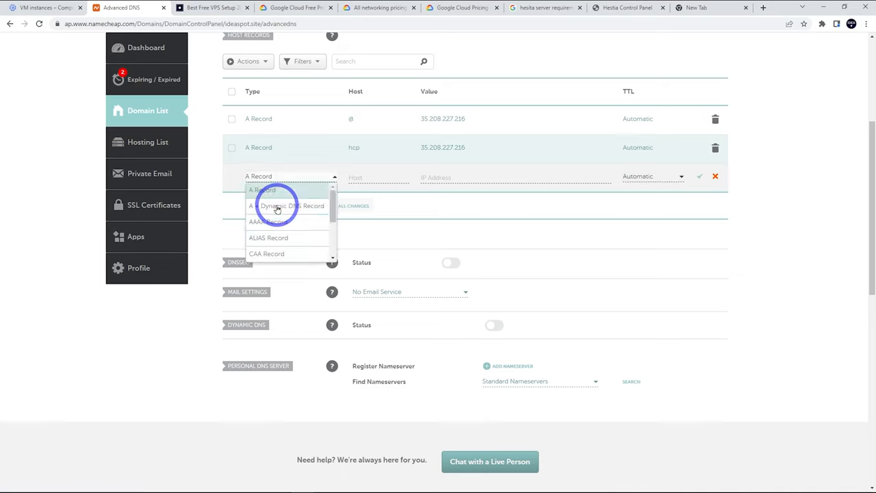
left_click(269, 222)
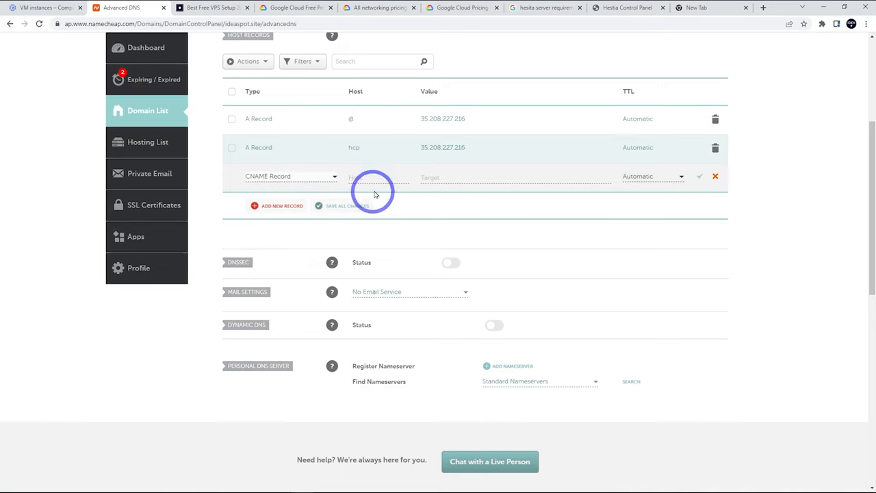
left_click(438, 175)
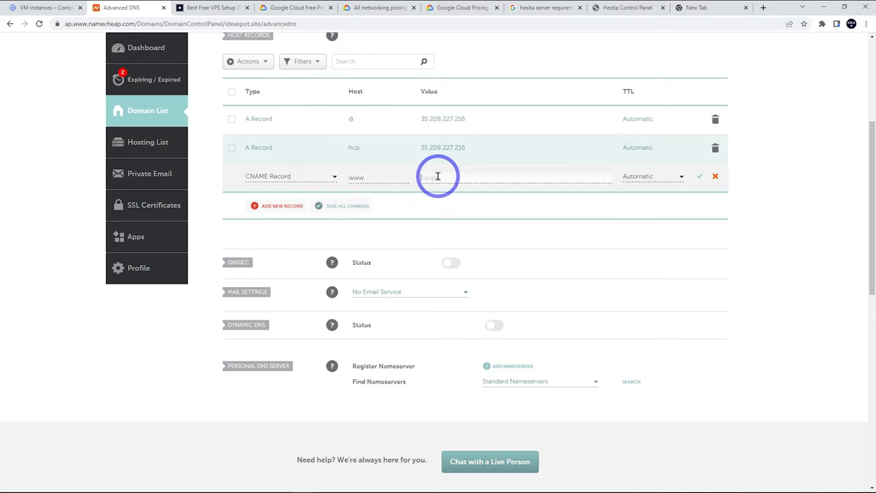
type("ideaspot.site")
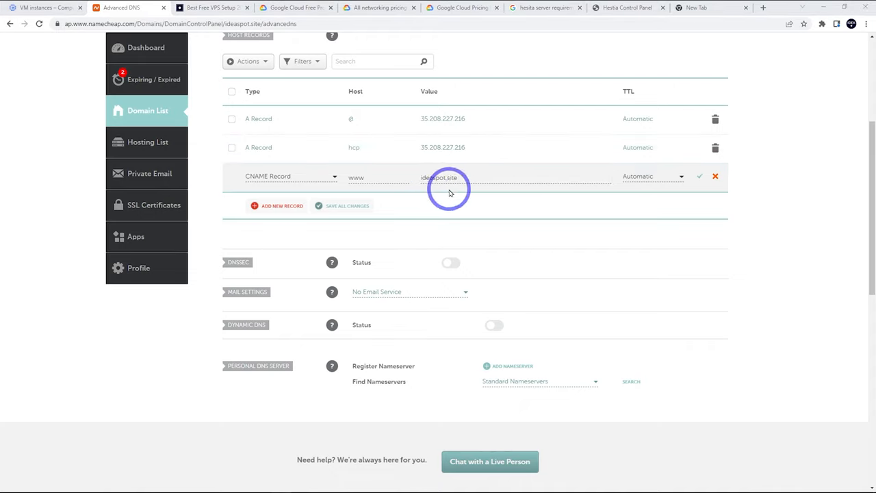
mouse_move(419, 170)
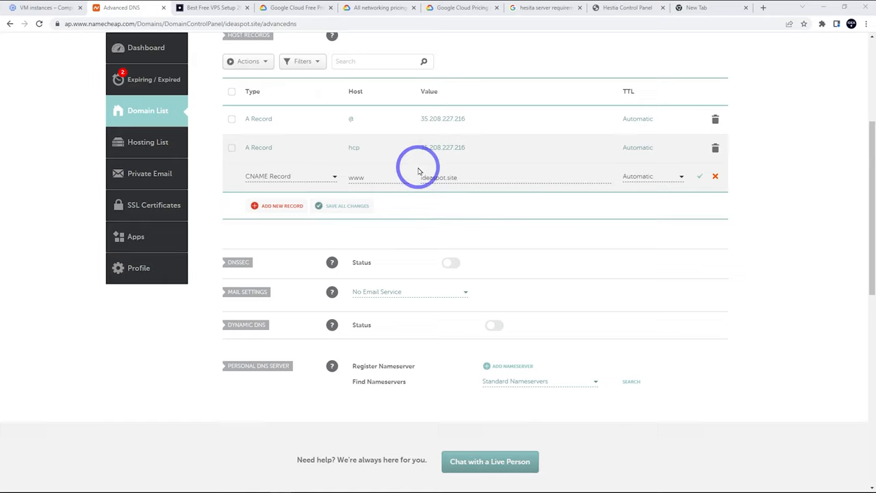
left_click(699, 175)
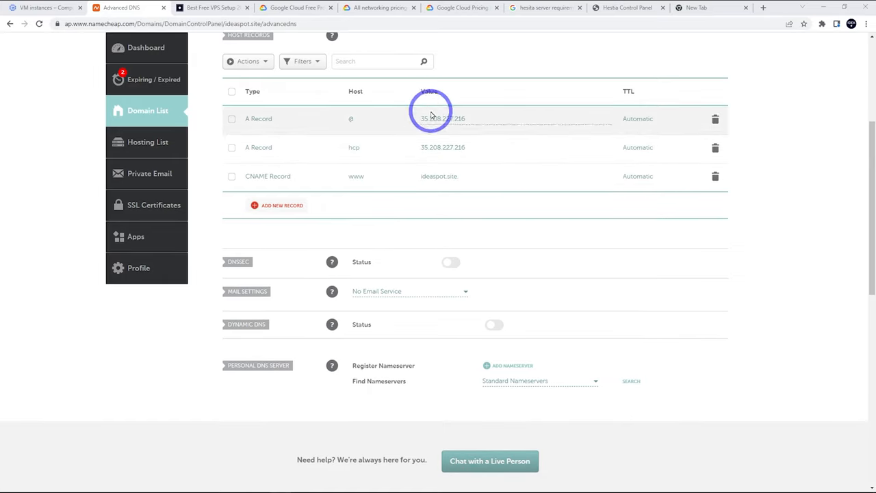
mouse_move(422, 194)
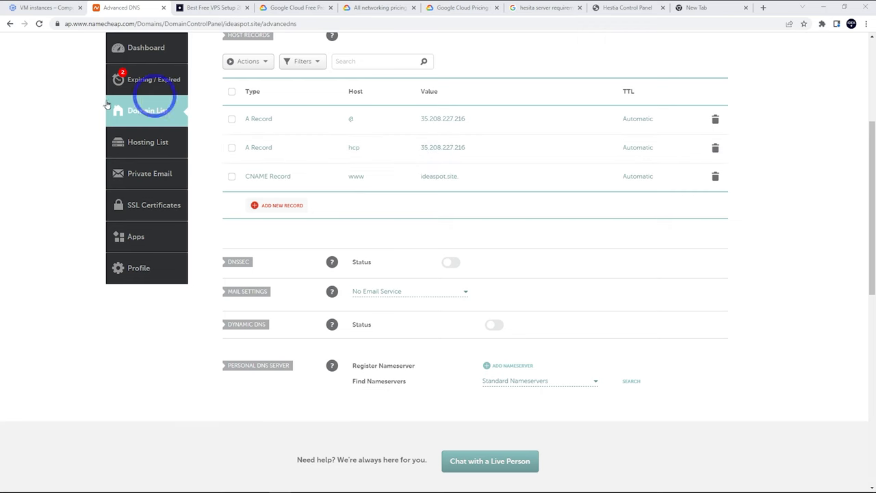
Confirm on whatsmydns.net that ideaspot.site resolves to 35.208.227.216, then return to VM instances
left_click(191, 8)
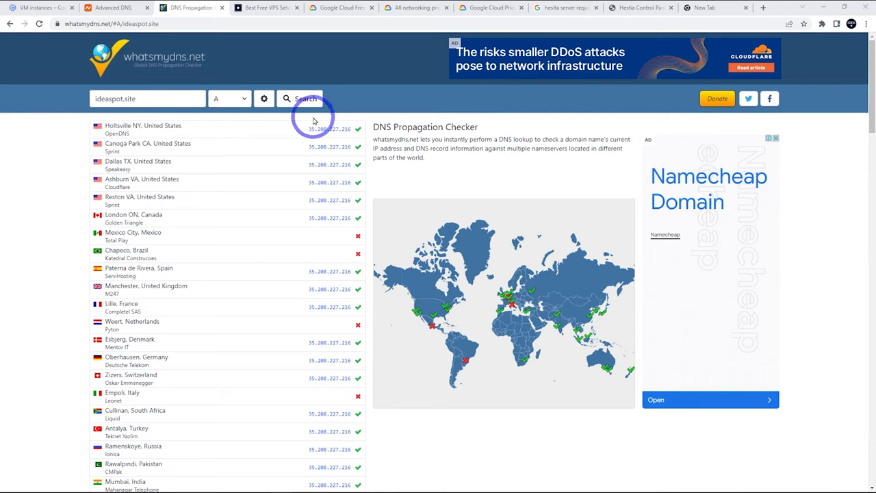
mouse_move(320, 164)
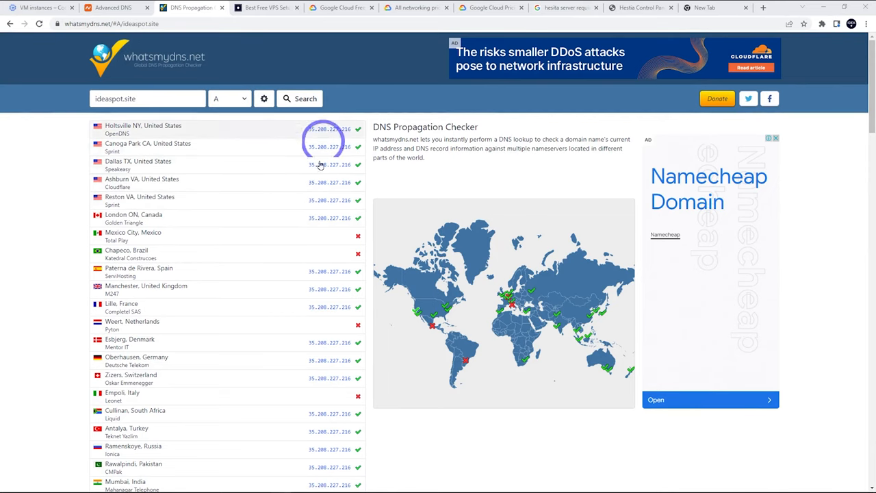
mouse_move(298, 153)
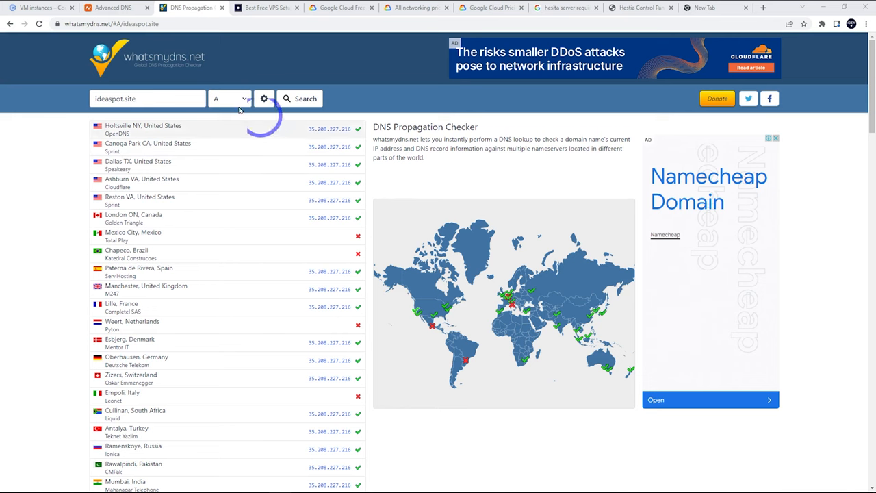
left_click(41, 8)
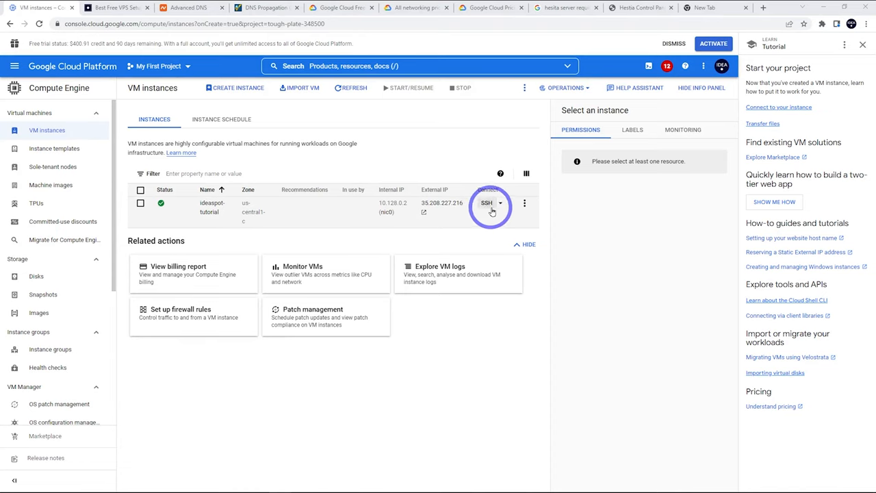
Start an SSH-in-browser session to ideaspot-tutorial, maximized with larger terminal text
left_click(499, 202)
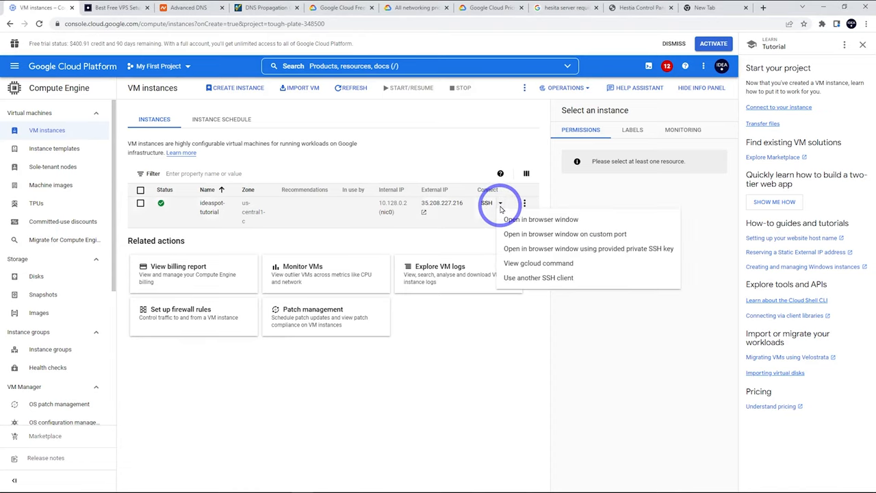
mouse_move(523, 225)
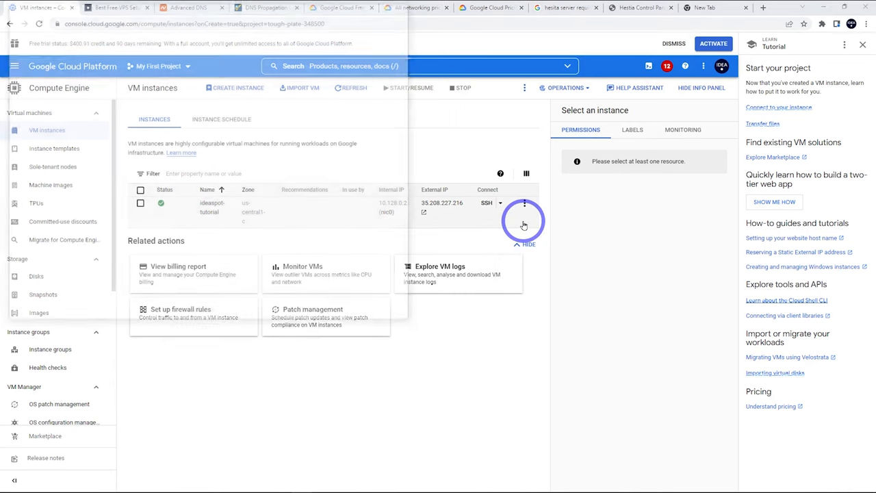
left_click(486, 202)
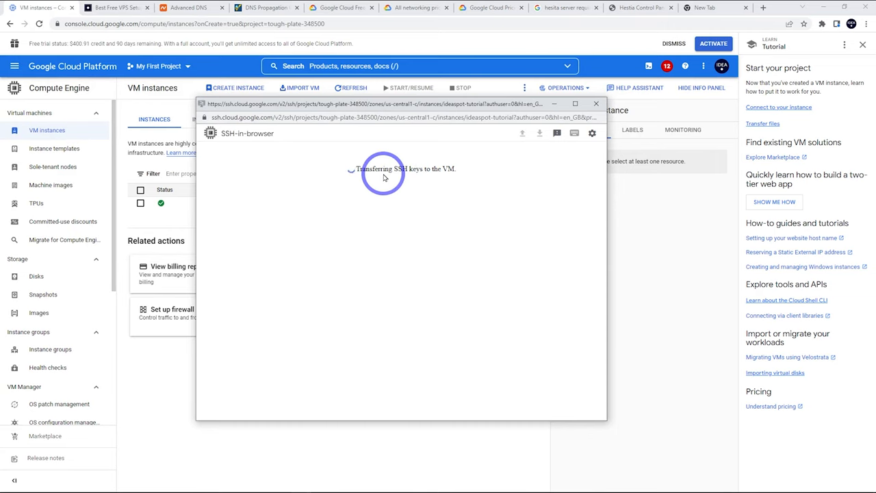
mouse_move(452, 167)
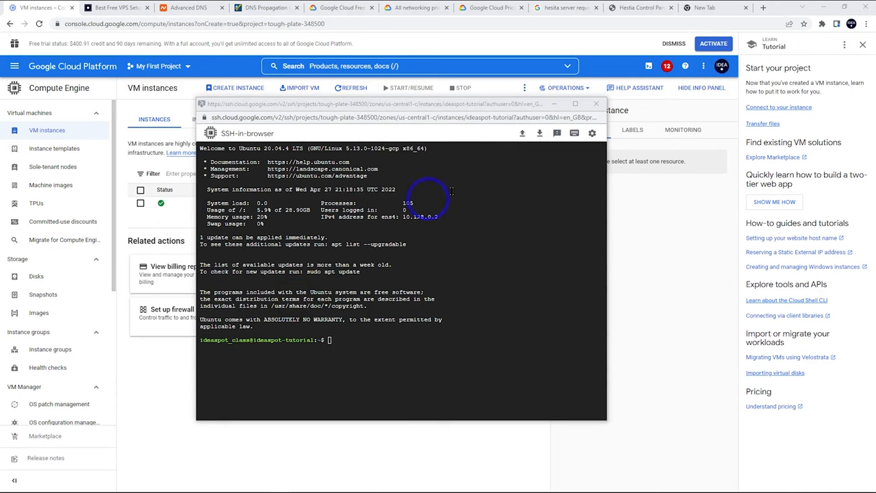
left_click(574, 104)
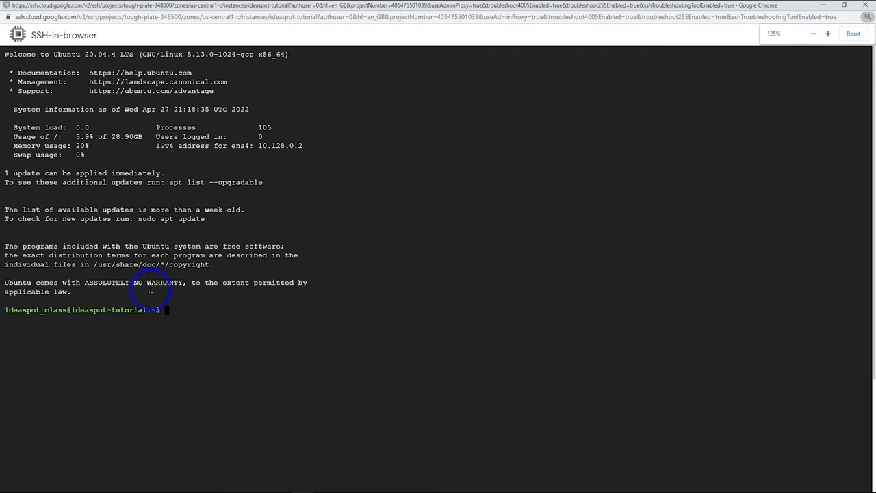
left_click(827, 33)
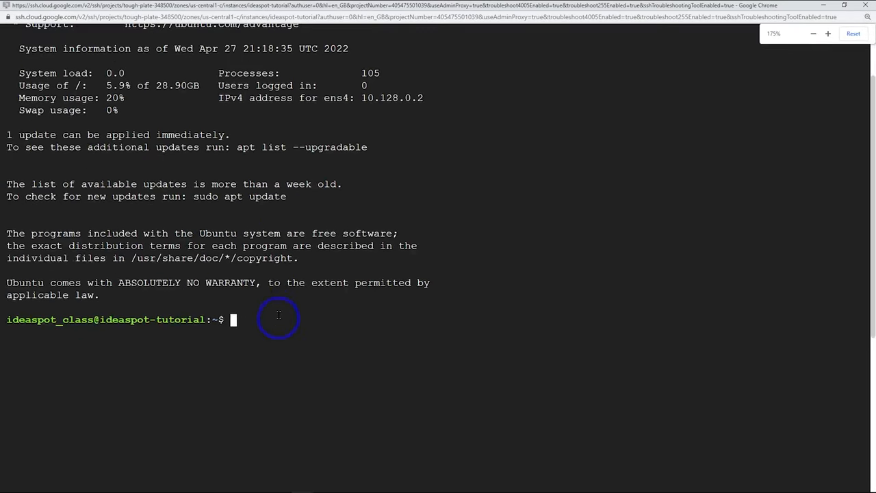
left_click(826, 32)
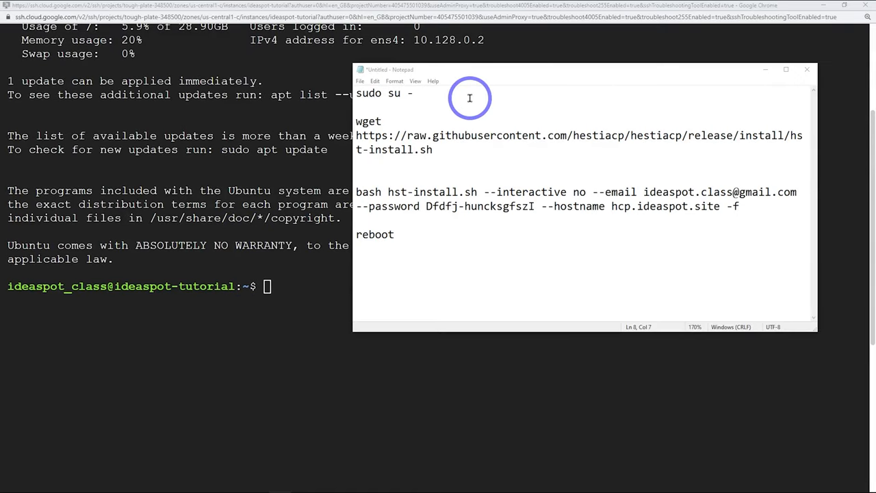
mouse_move(472, 101)
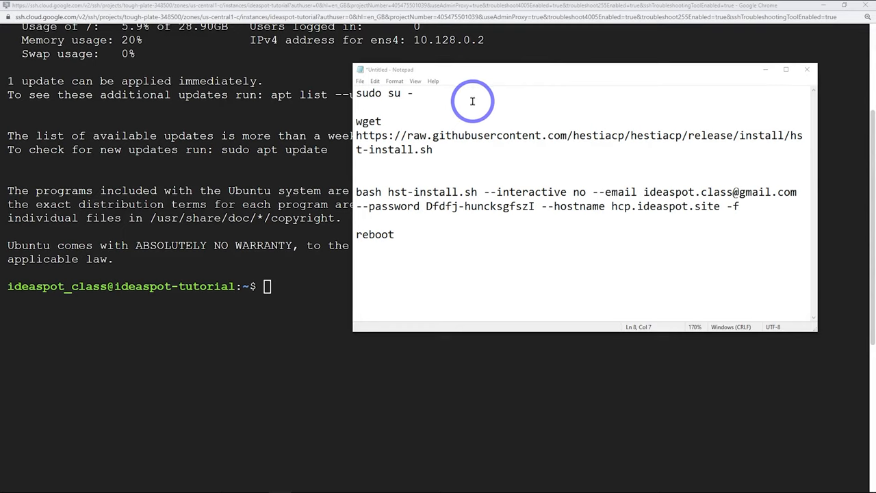
mouse_move(424, 195)
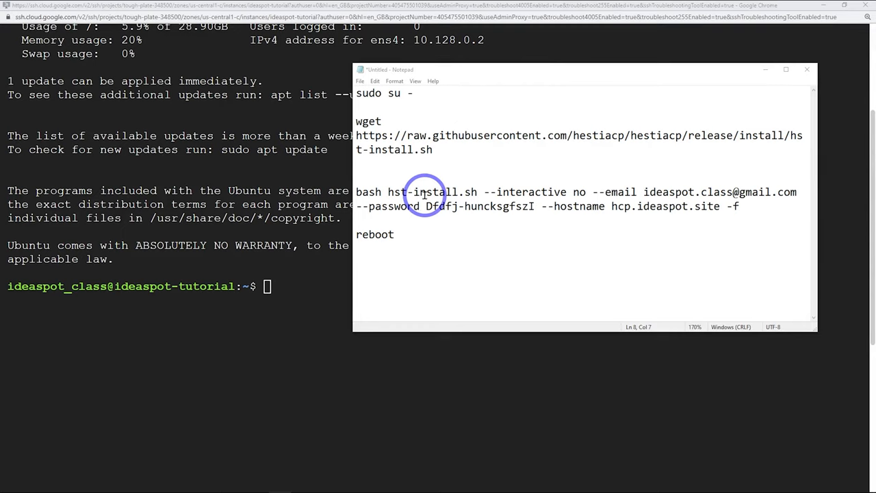
Copy 'sudo su -' from the Notepad notes and run it to become root in the SSH terminal
right_click(380, 93)
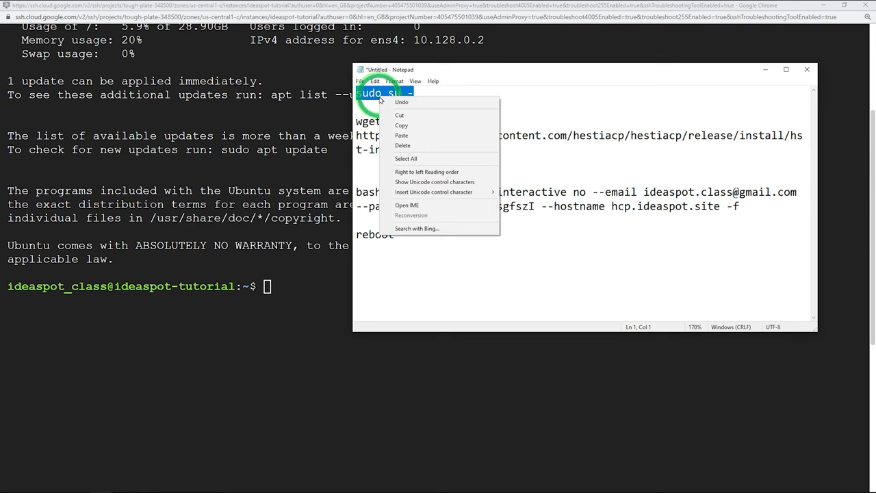
left_click(482, 74)
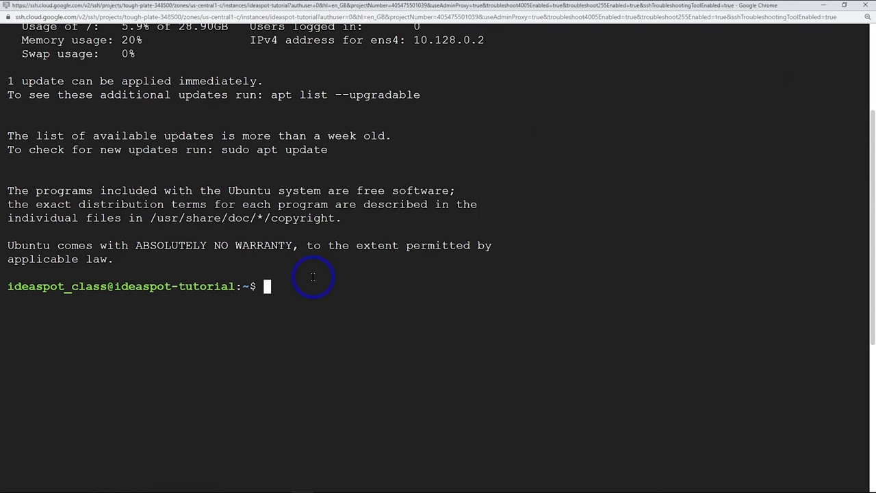
type("sudo su -")
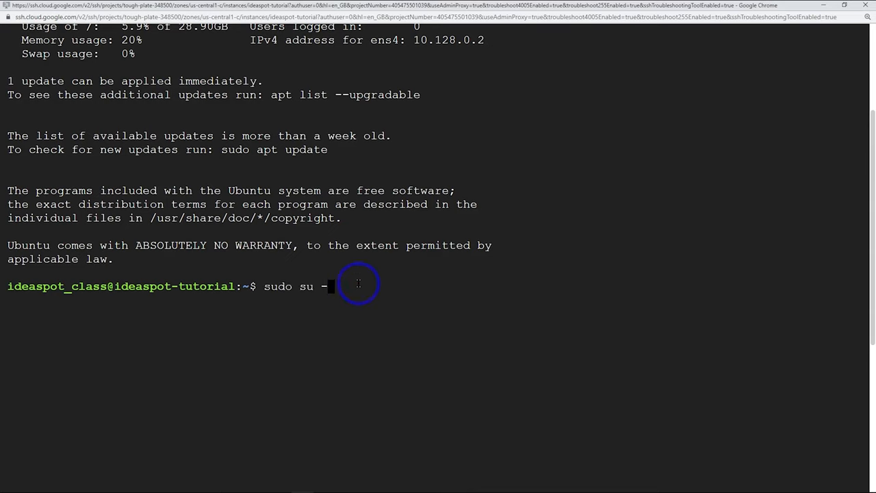
key("Return")
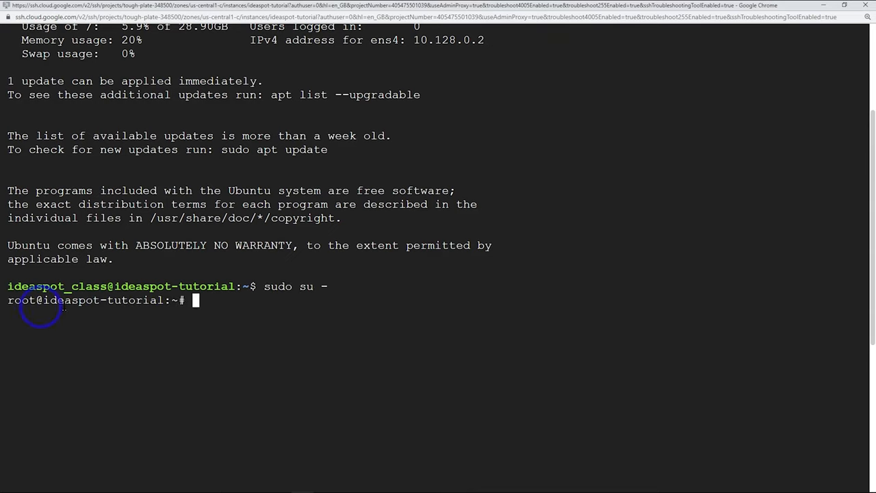
mouse_move(225, 295)
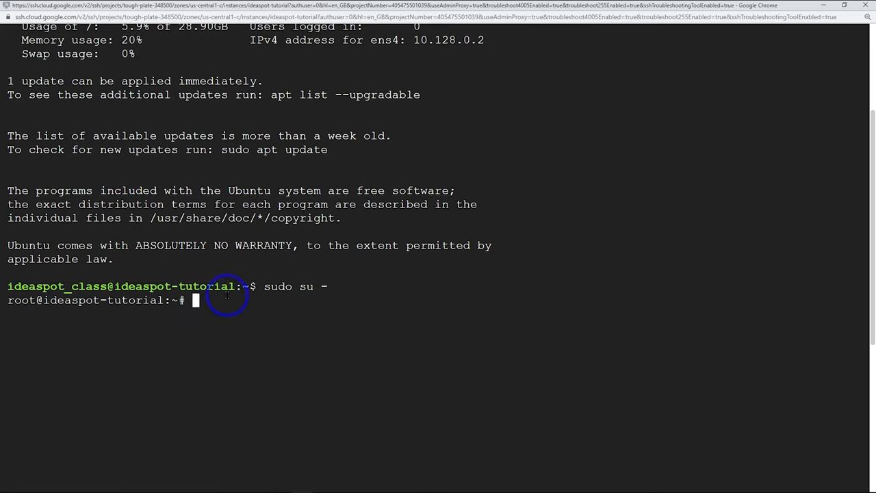
mouse_move(231, 362)
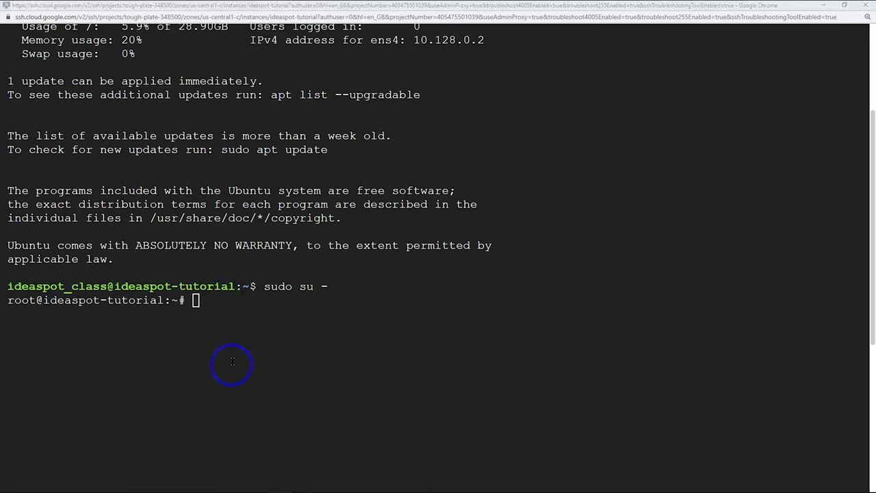
Run wget to download hst-install.sh from the hestiacp GitHub release branch
type("wget https://raw.githubusercontent.com/hestiacp/hestiacp/release/install/hst-install.sh")
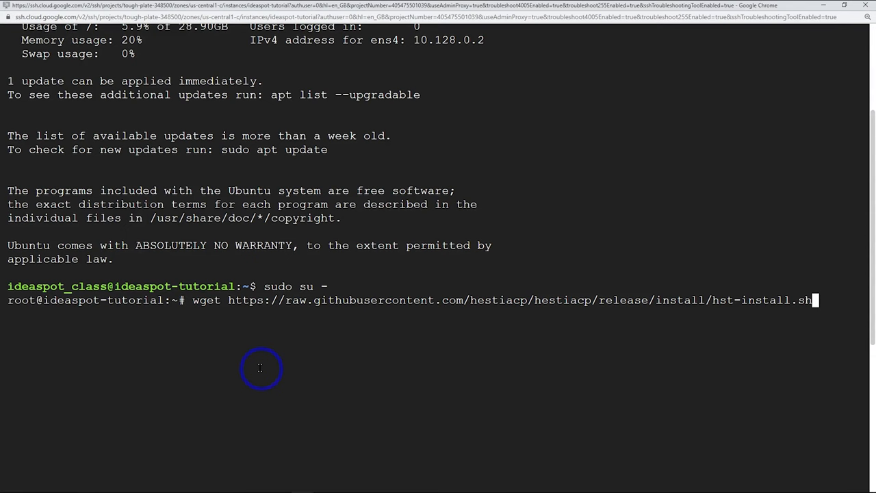
mouse_move(541, 315)
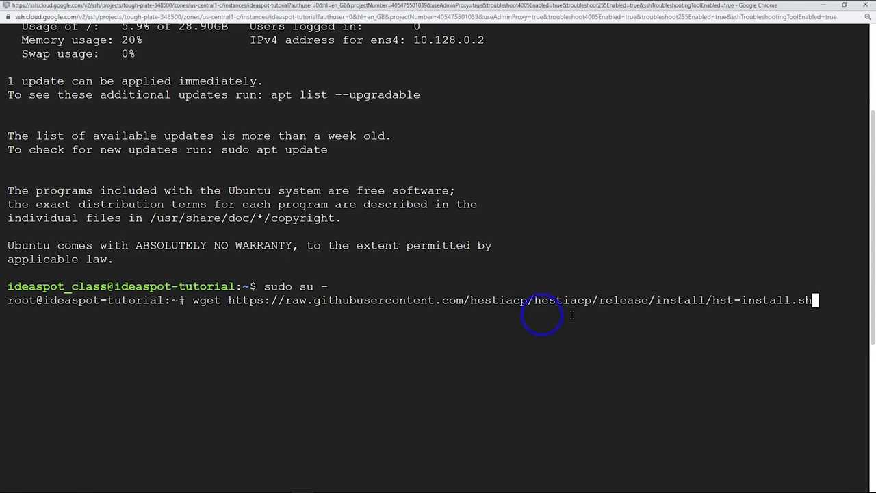
key("Return")
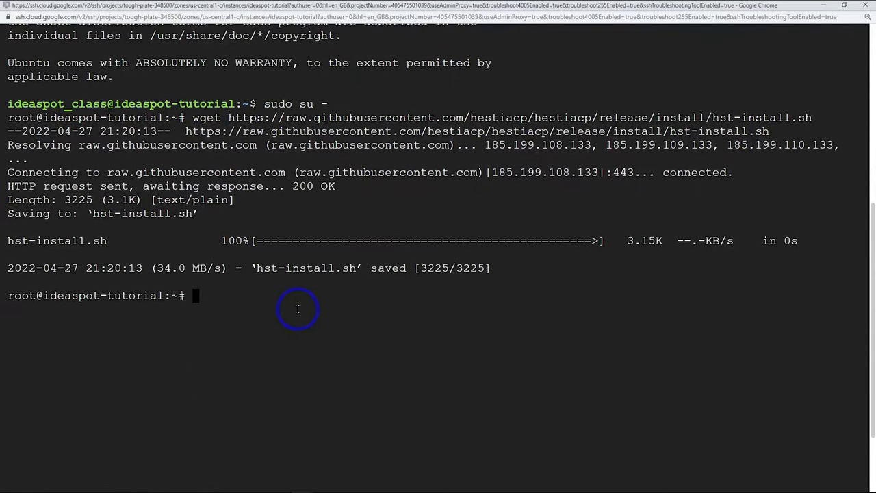
mouse_move(276, 291)
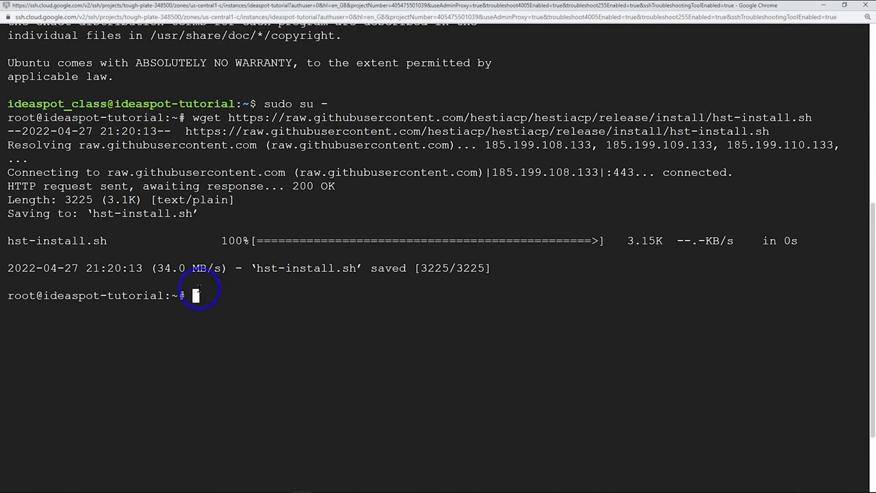
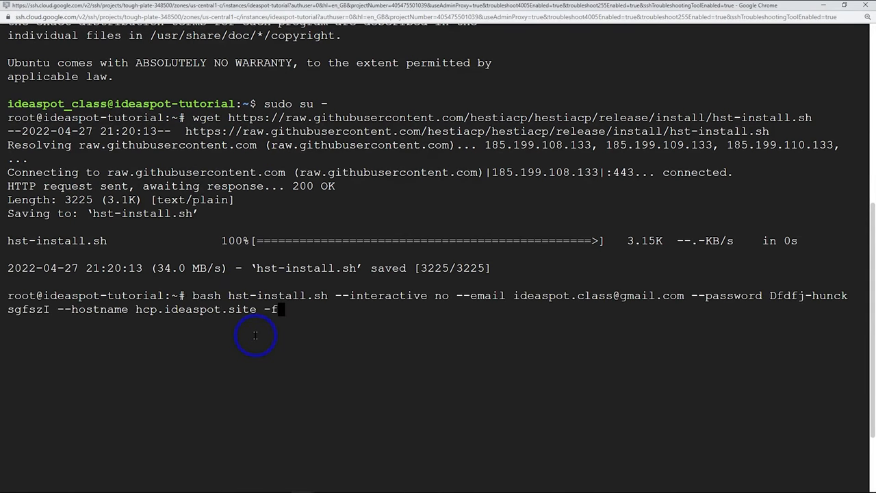
mouse_move(514, 327)
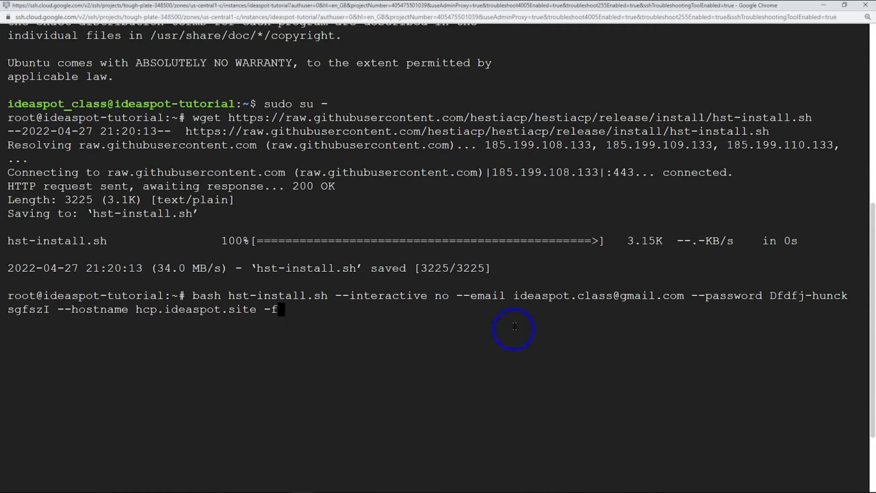
mouse_move(537, 298)
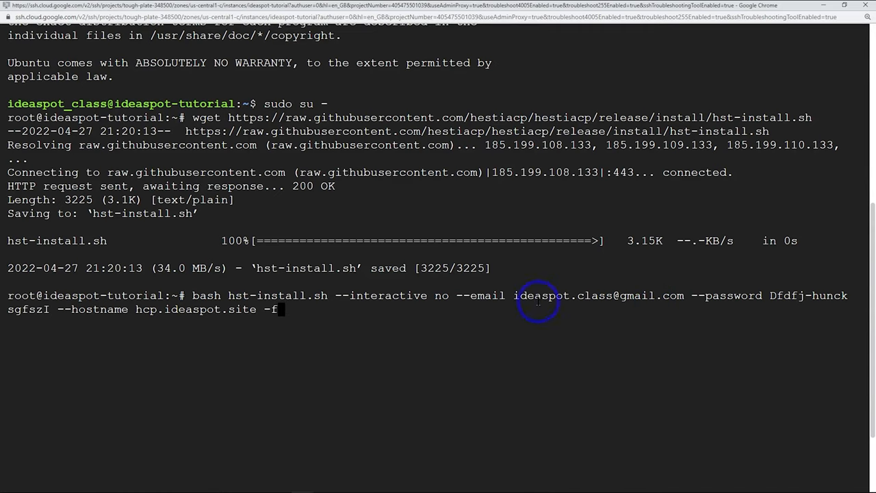
mouse_move(849, 295)
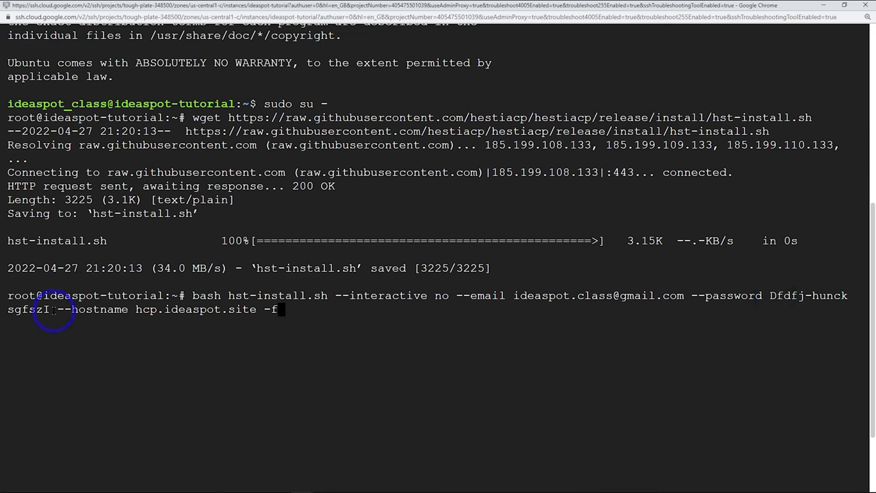
mouse_move(145, 309)
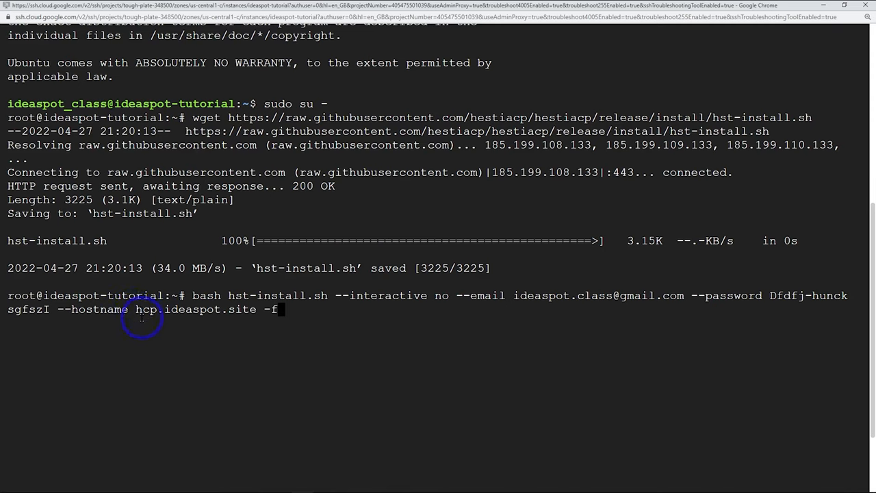
mouse_move(208, 317)
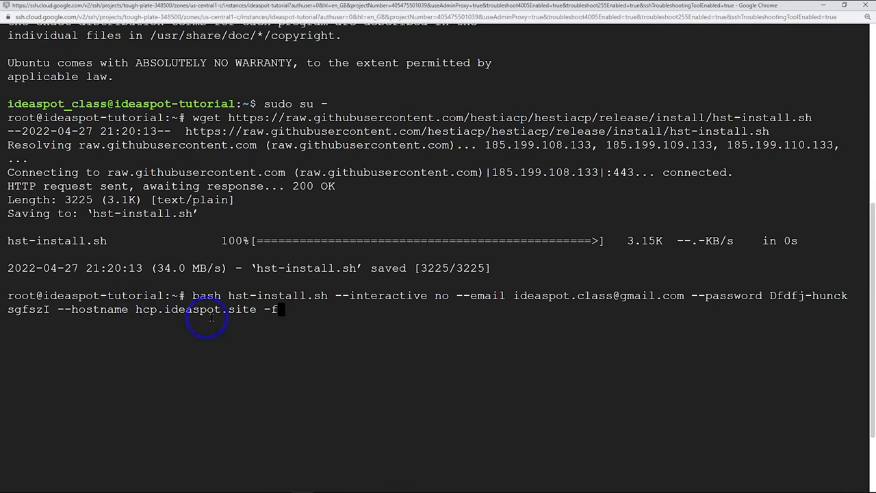
mouse_move(178, 310)
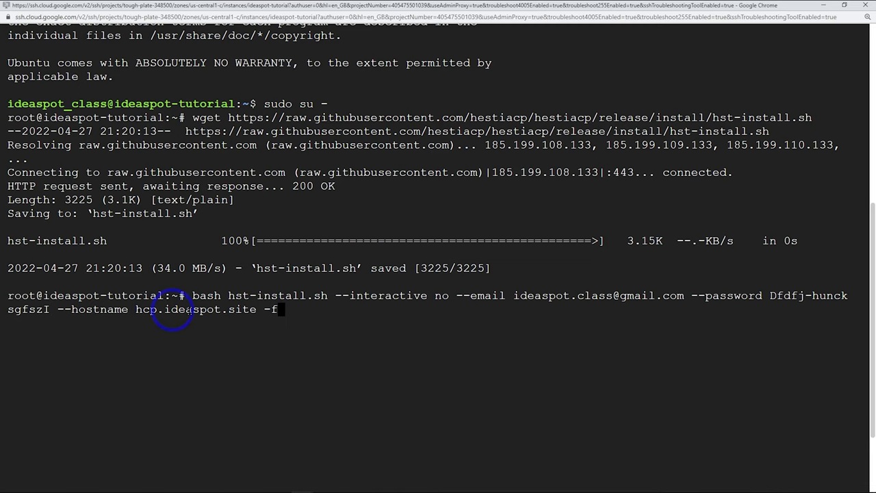
mouse_move(148, 309)
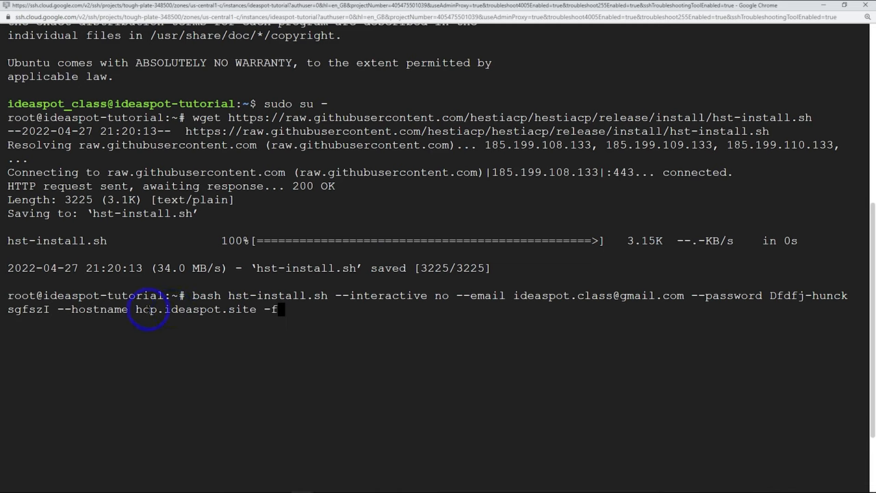
mouse_move(240, 312)
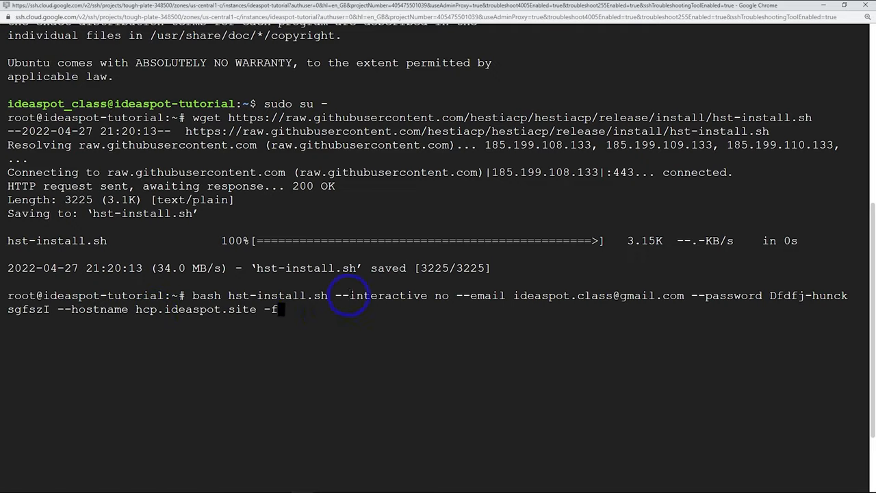
key("Return")
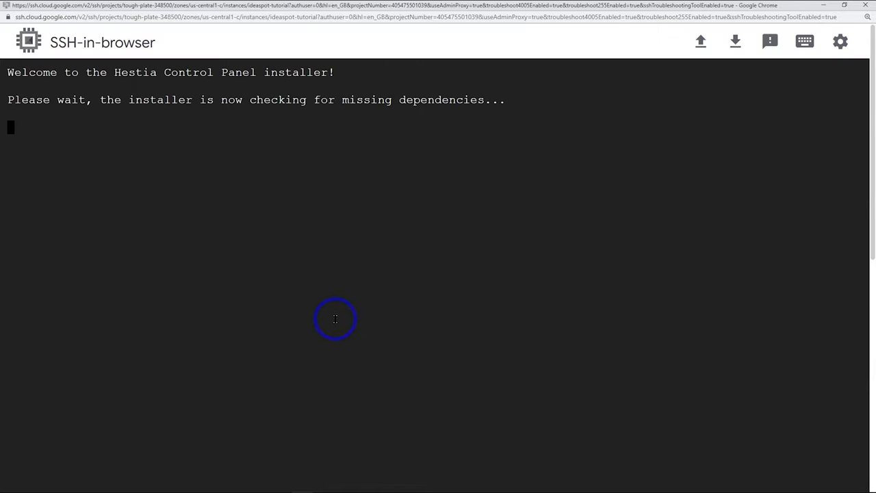
mouse_move(207, 80)
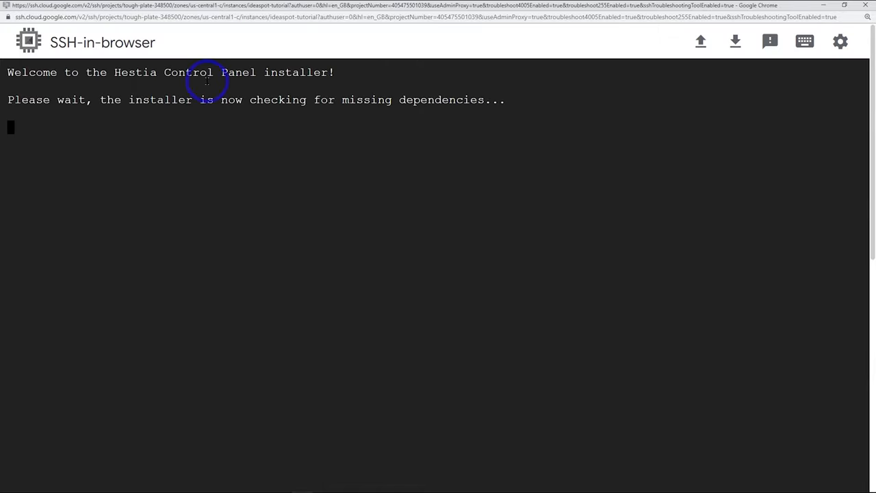
mouse_move(41, 99)
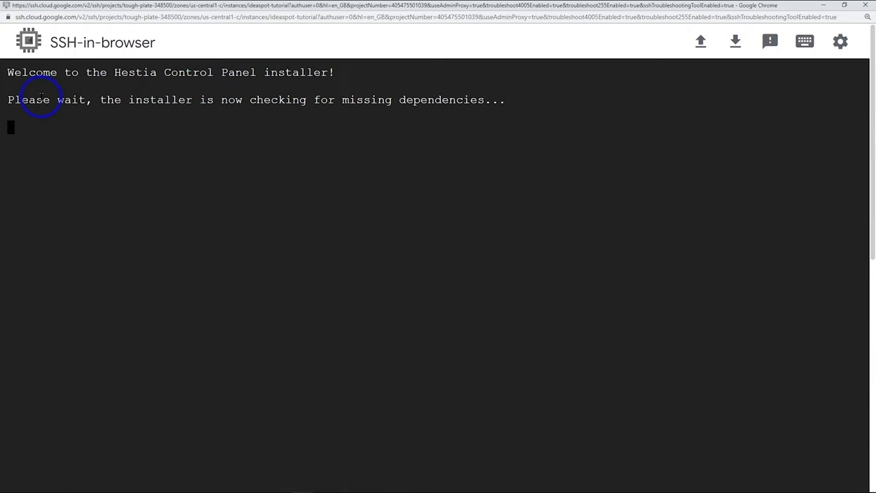
mouse_move(431, 118)
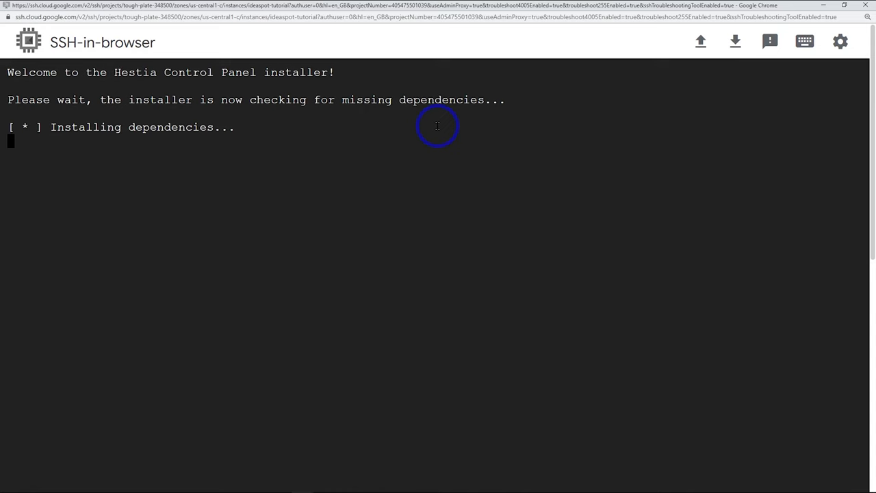
mouse_move(129, 141)
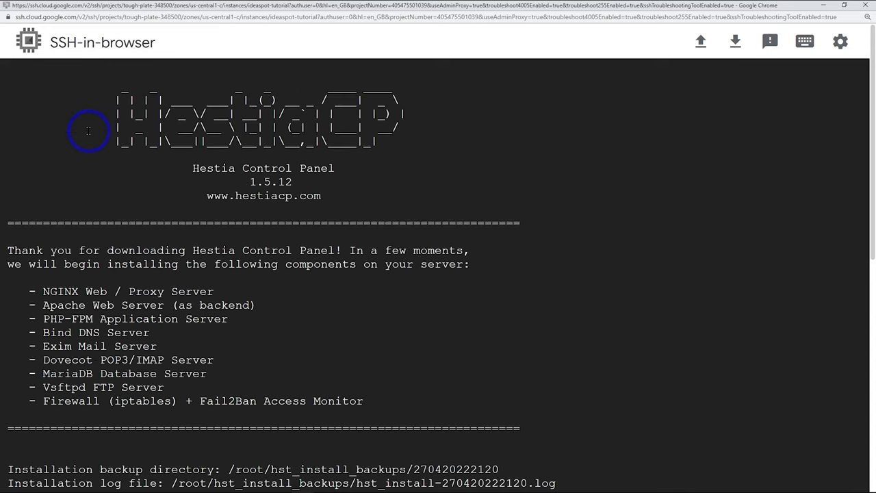
mouse_move(308, 236)
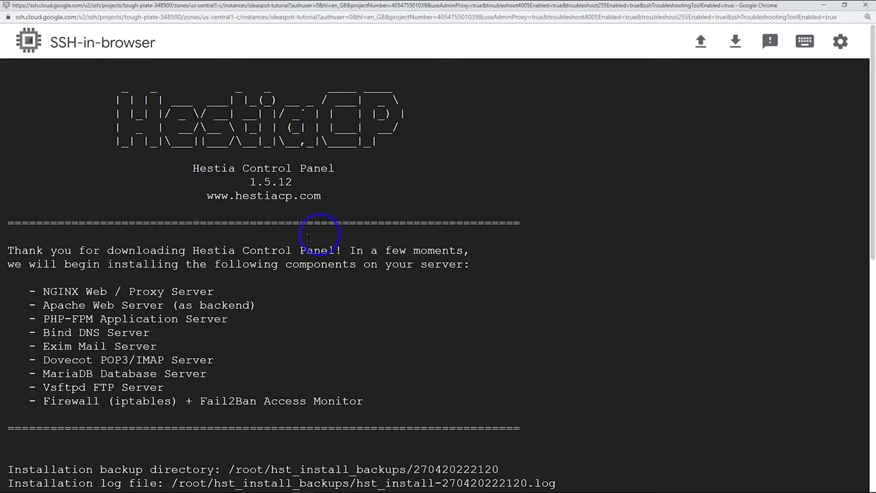
mouse_move(143, 294)
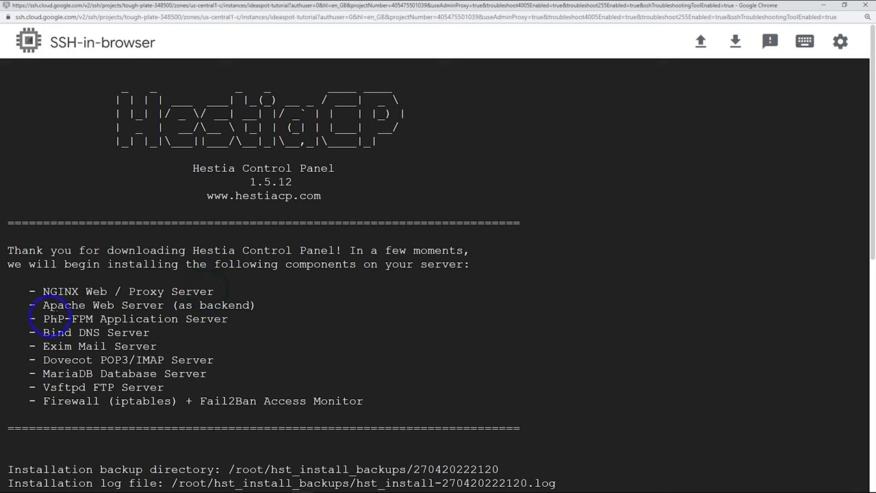
mouse_move(198, 315)
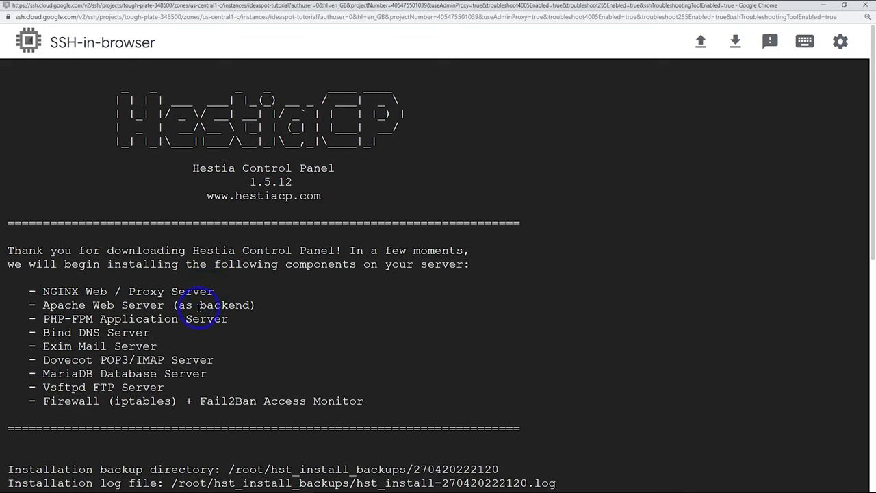
mouse_move(363, 274)
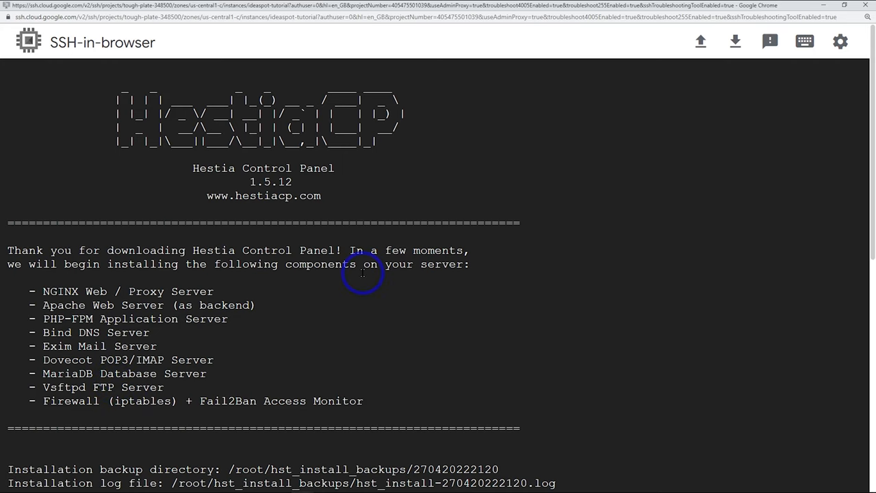
Follow the installer output as it adds repositories and updates packages
scroll("down", 3)
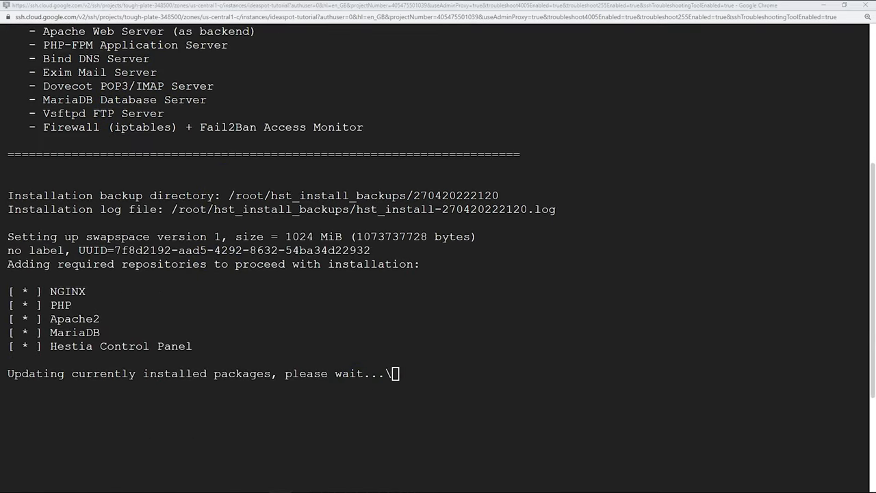
mouse_move(81, 290)
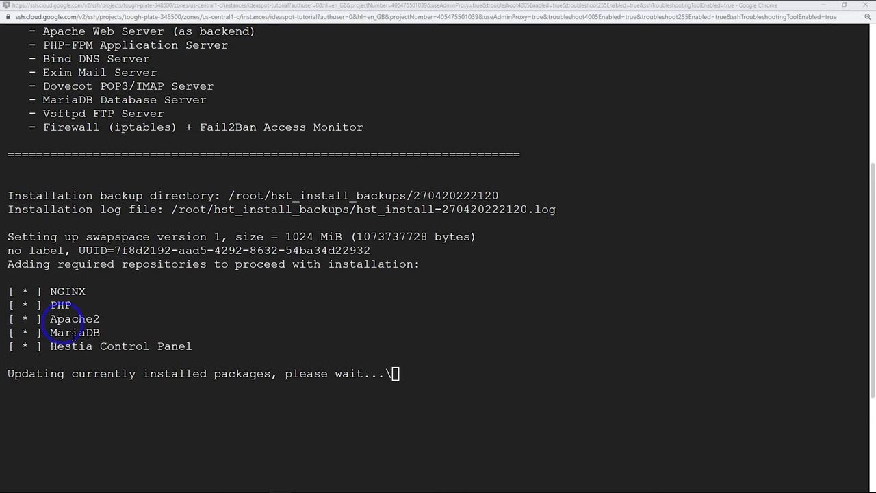
mouse_move(203, 277)
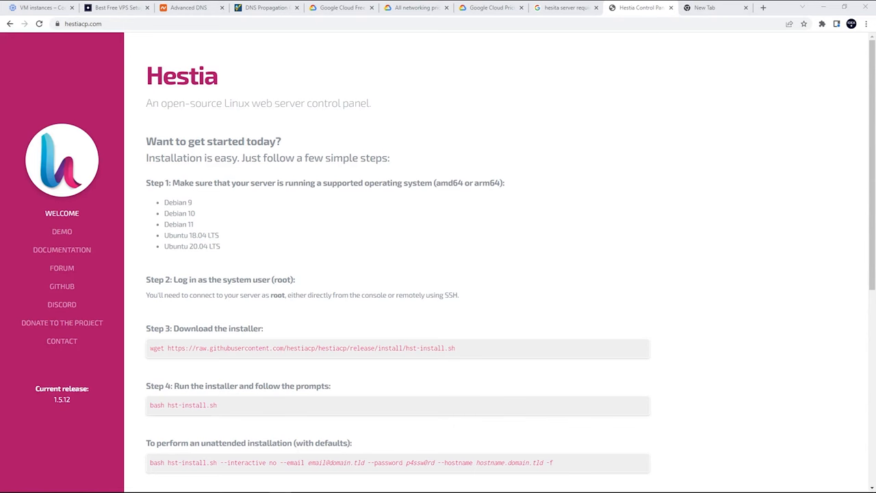
From the HestiaCP homepage's installation instructions, follow the Install string generator link
left_click(82, 23)
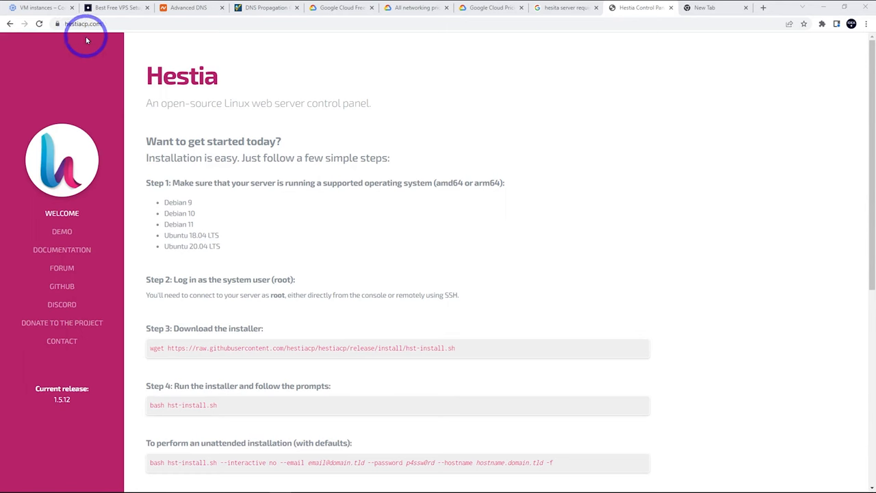
scroll("down", 3)
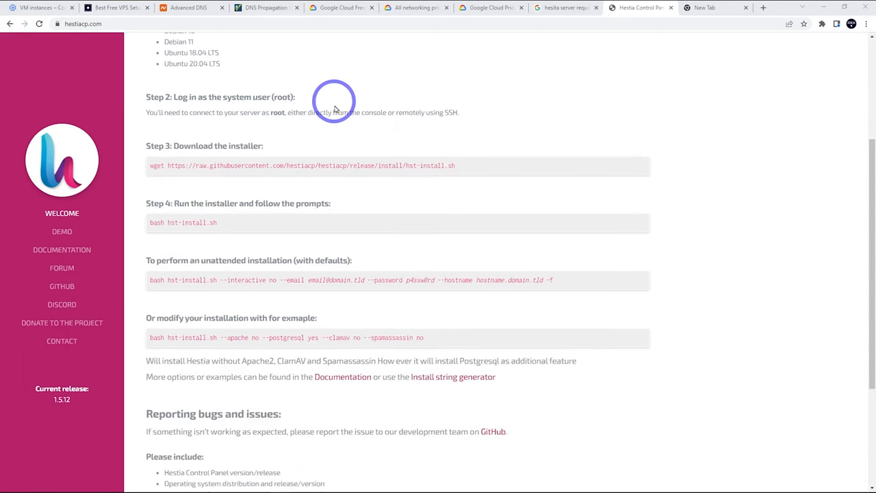
scroll("down", 3)
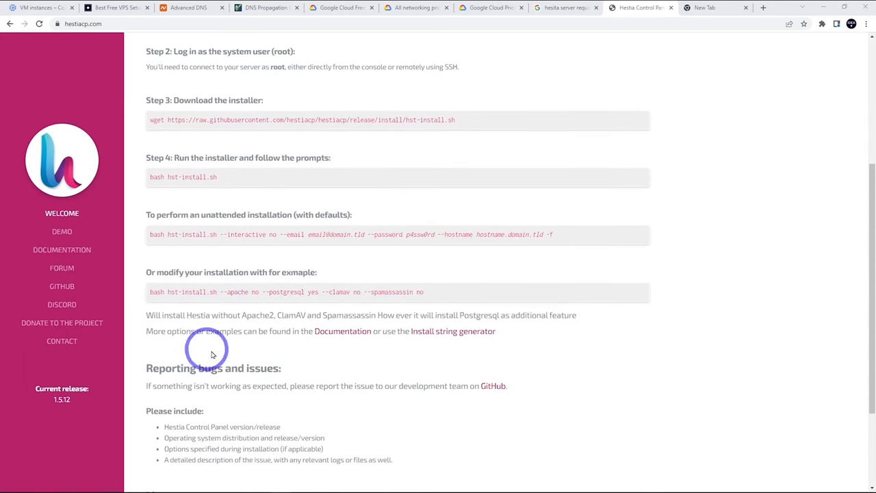
left_click(452, 330)
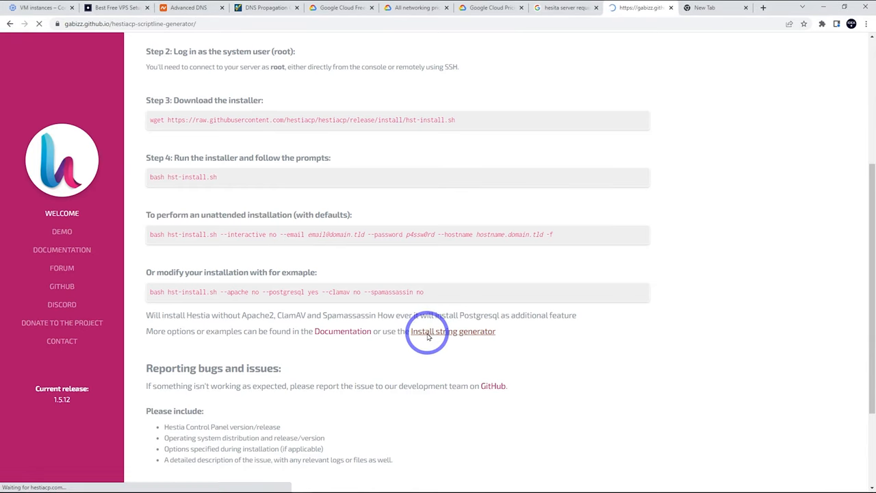
Generate an install command with --apache unchecked, then close the generated instructions
left_click(452, 330)
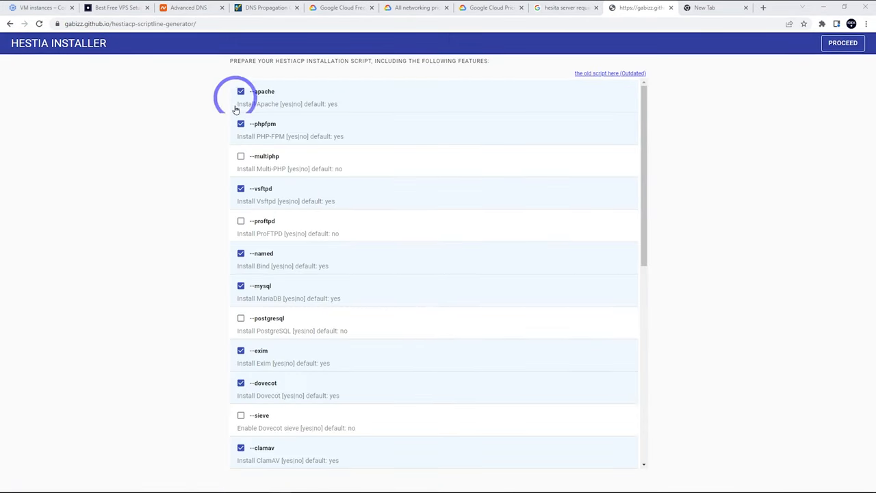
mouse_move(353, 293)
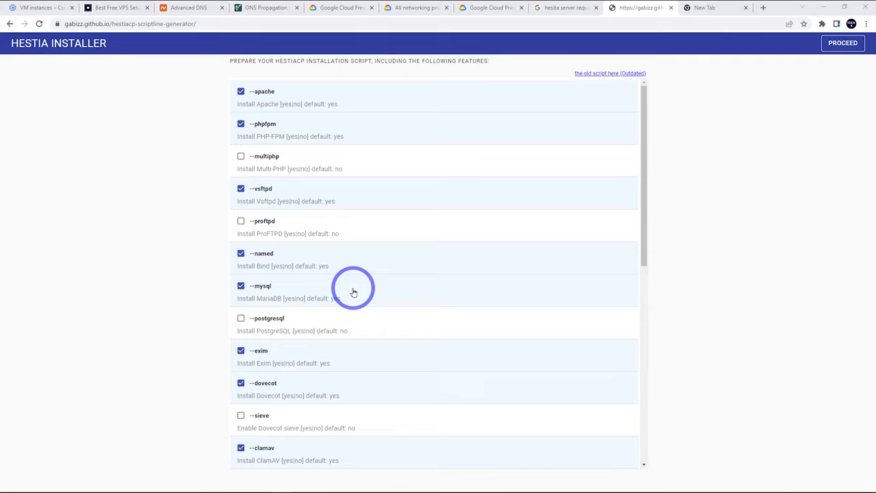
mouse_move(280, 115)
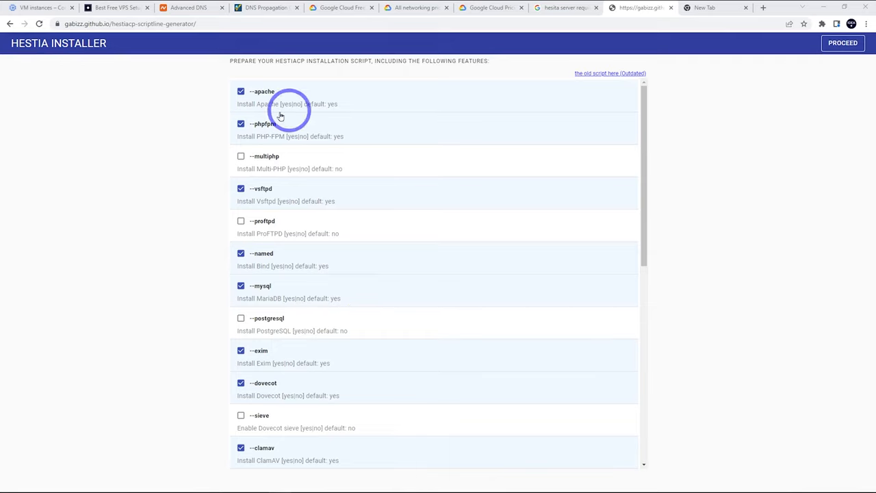
left_click(241, 90)
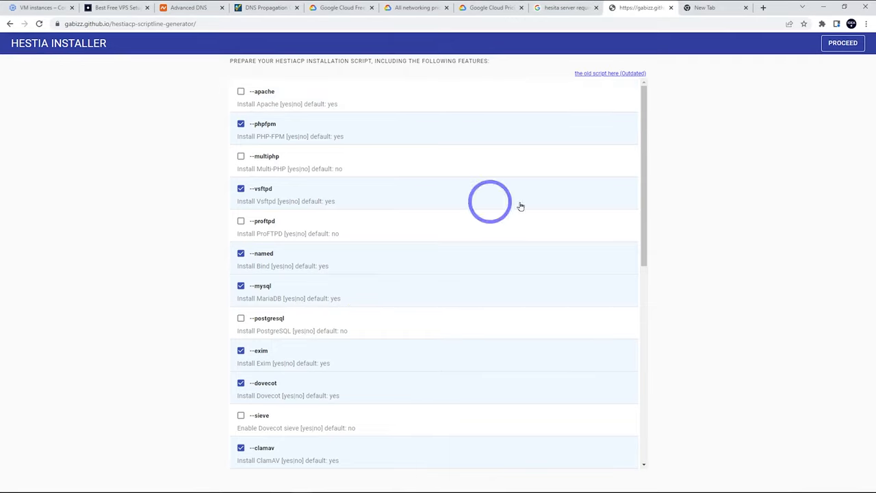
left_click(843, 42)
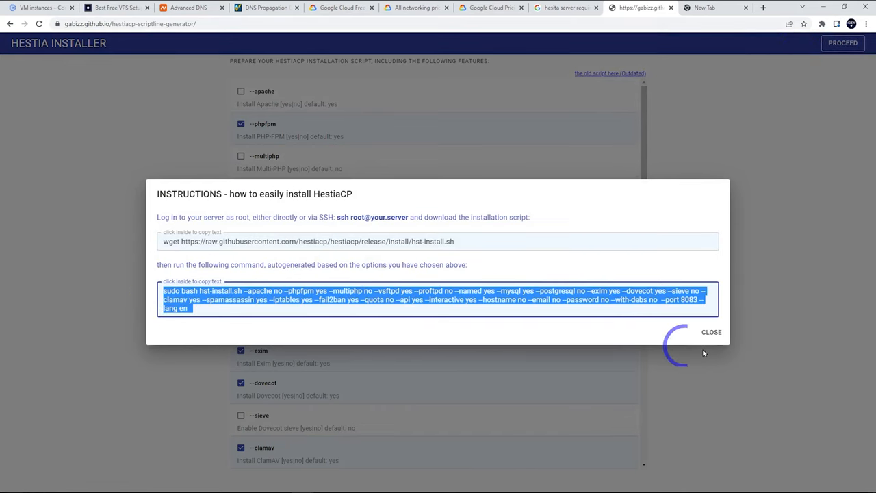
left_click(710, 332)
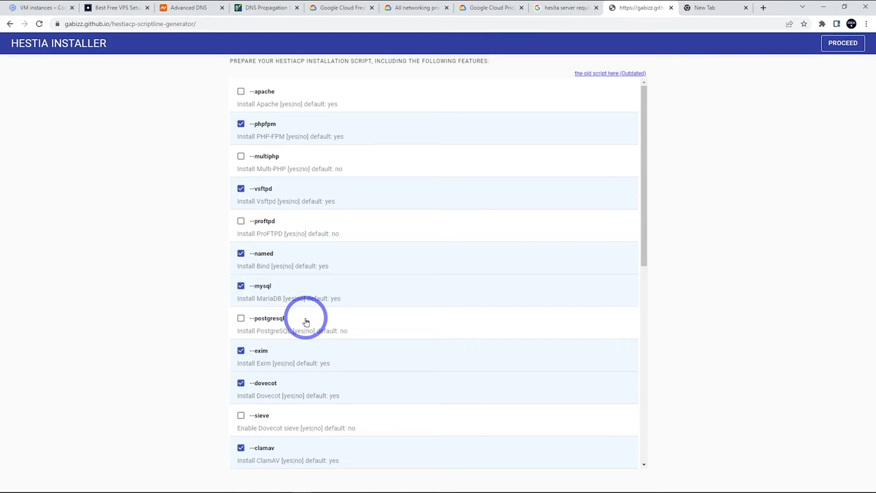
left_click(641, 8)
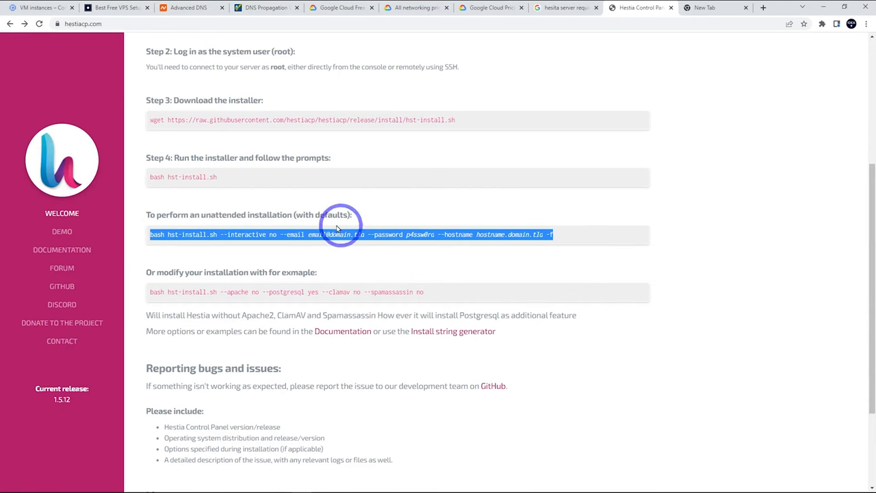
mouse_move(554, 234)
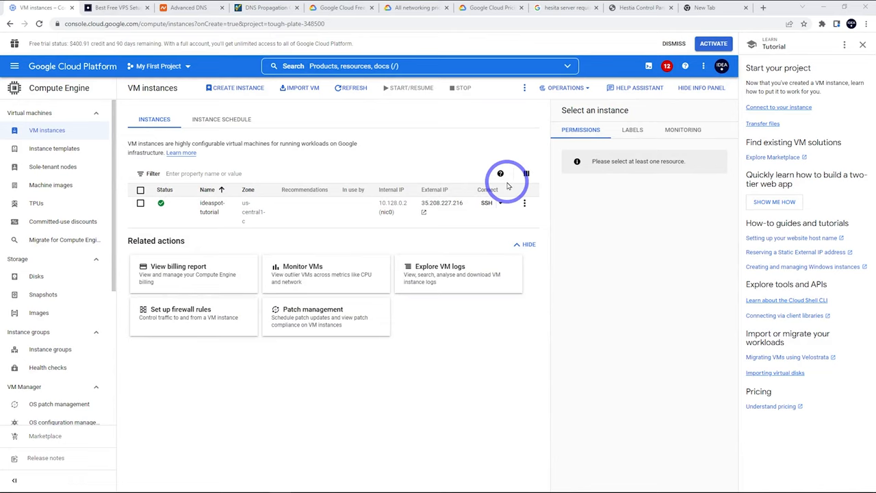
mouse_move(40, 130)
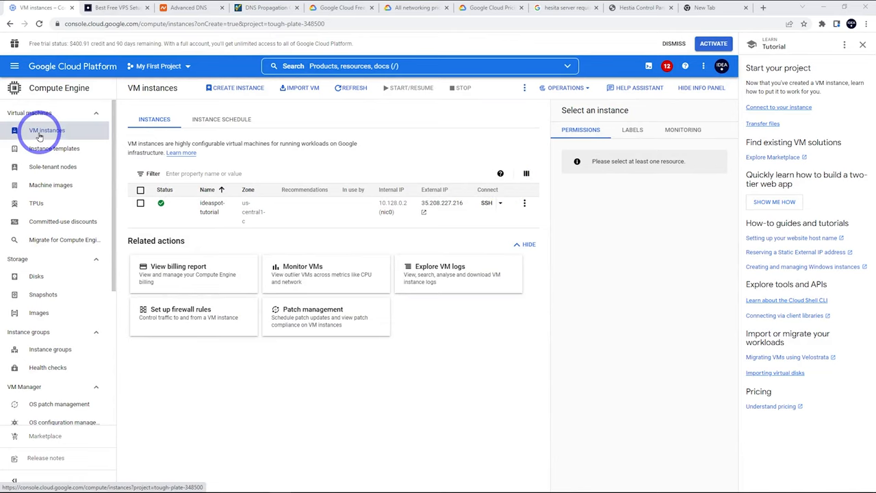
mouse_move(172, 318)
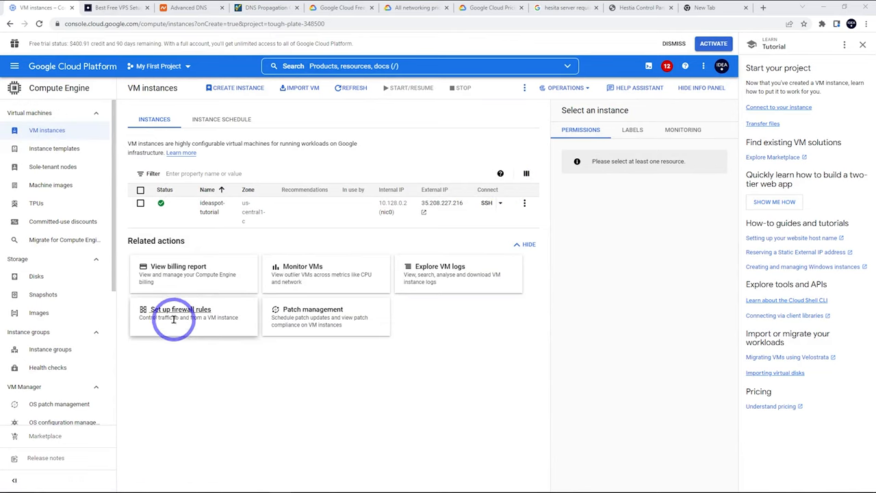
Use 'Set up firewall rules' on the VM instances page to reach the VPC firewall rules
left_click(181, 310)
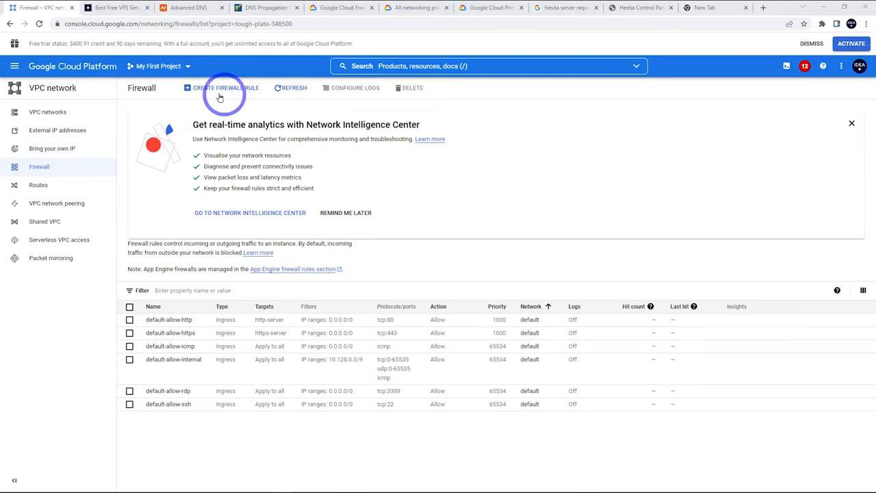
Add a rule named hestia allowing ingress on TCP 8083 from 0.0.0.0/0 to all instances
left_click(220, 88)
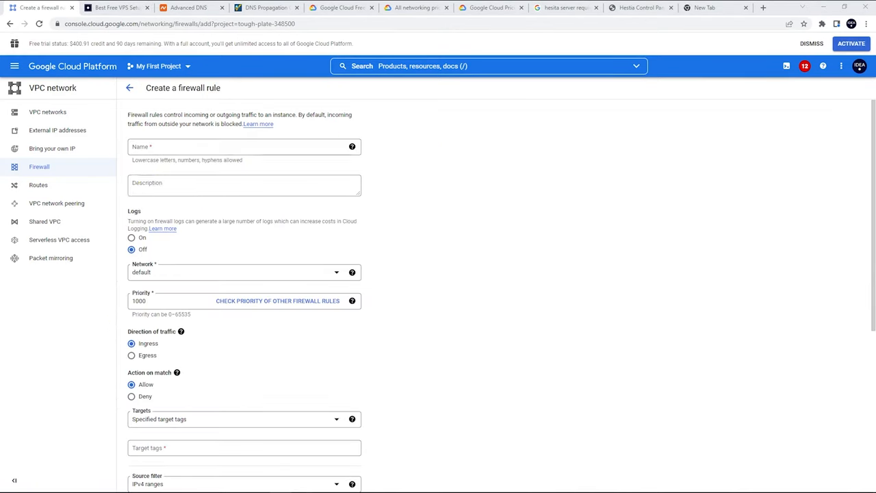
type("hestia")
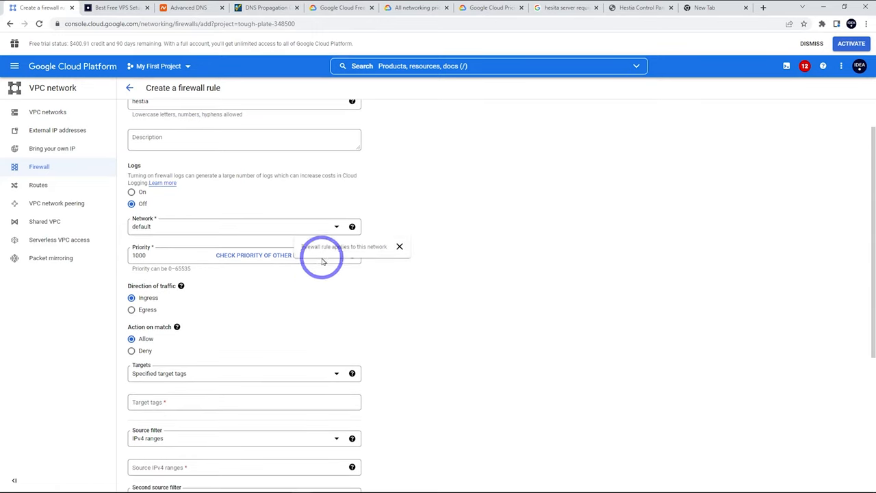
scroll("down", 3)
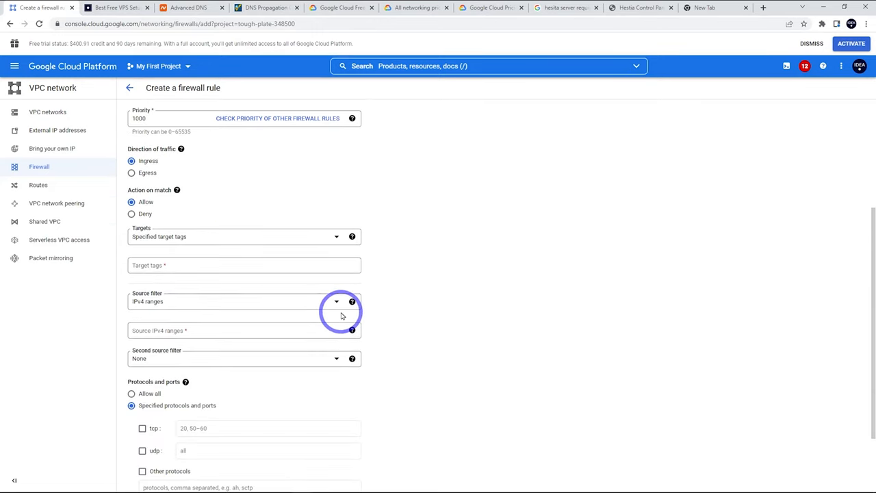
scroll("down", 3)
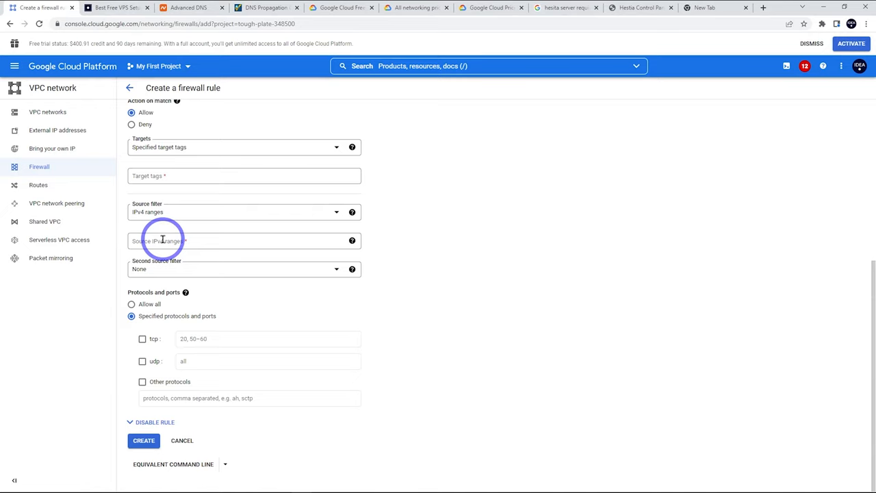
left_click(142, 339)
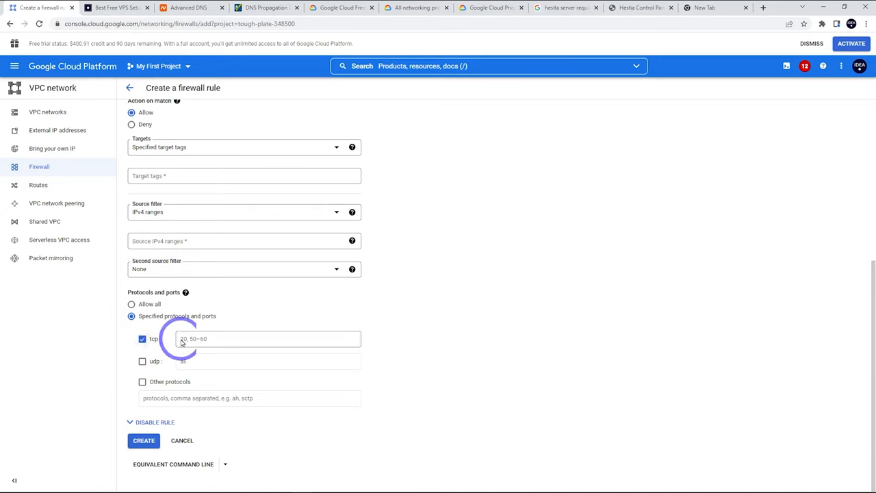
type("8083")
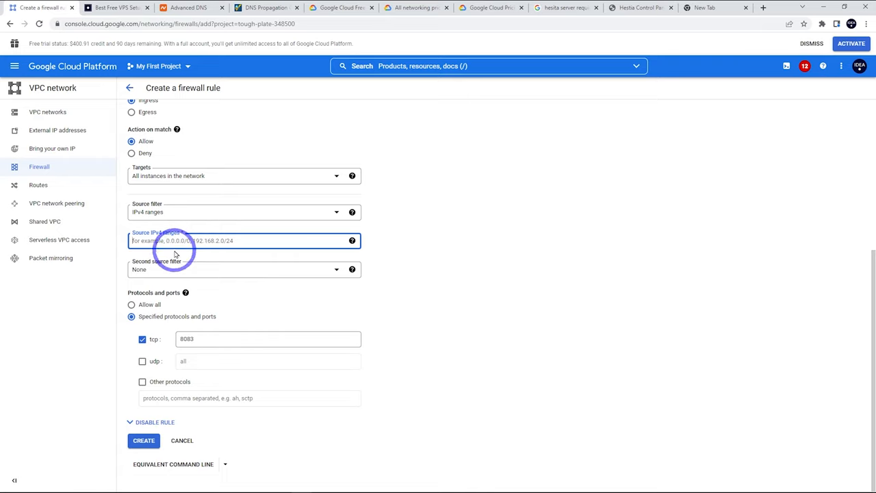
type("0.0")
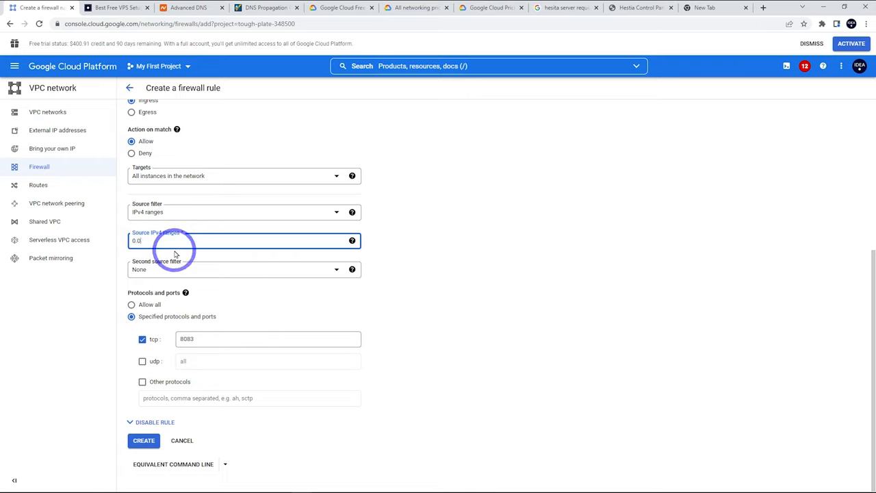
type("0.0.0.0/0")
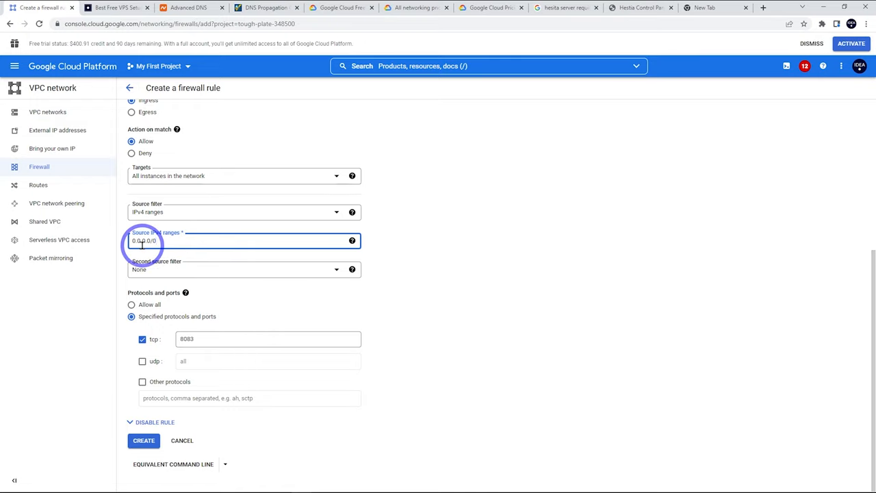
left_click(144, 440)
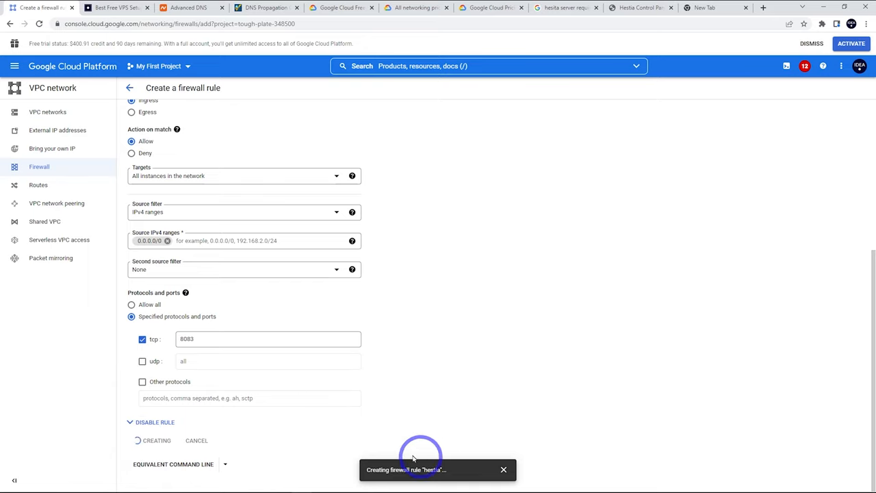
mouse_move(517, 399)
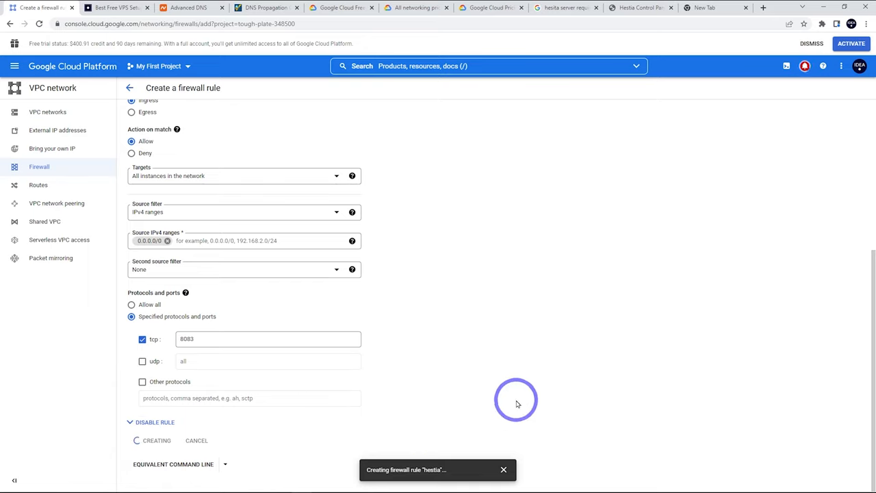
mouse_move(162, 325)
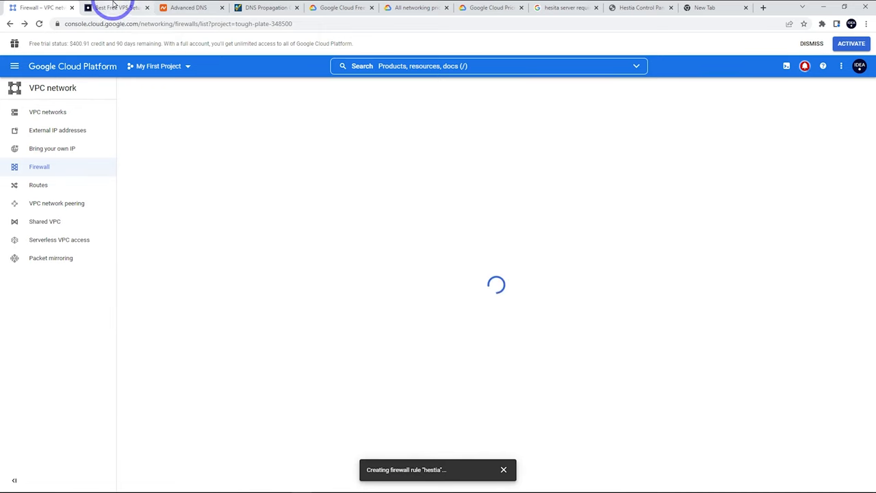
Review the blog's Cloudflare tip, highlighting port 8083, then return to the firewall rules tab
left_click(117, 8)
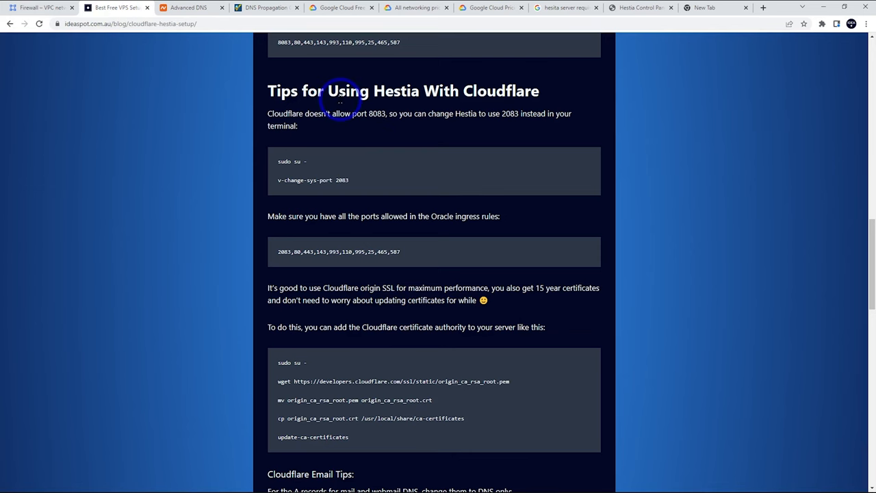
mouse_move(339, 188)
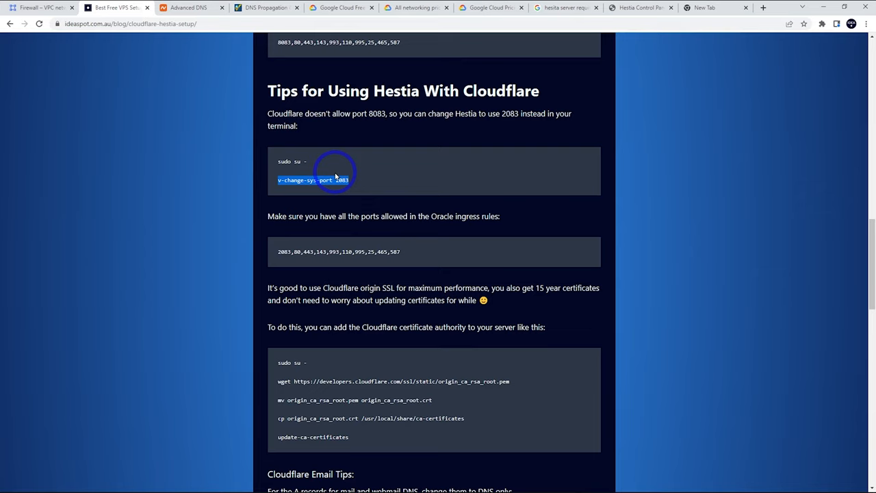
double_click(377, 113)
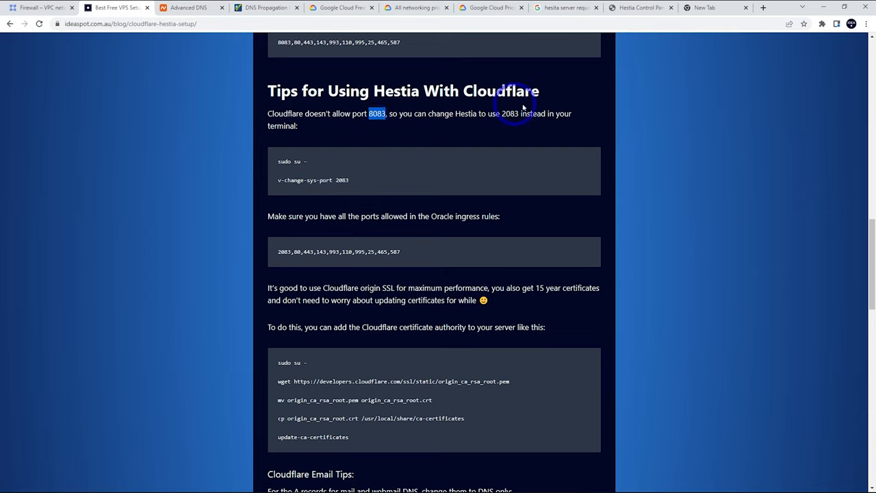
mouse_move(312, 178)
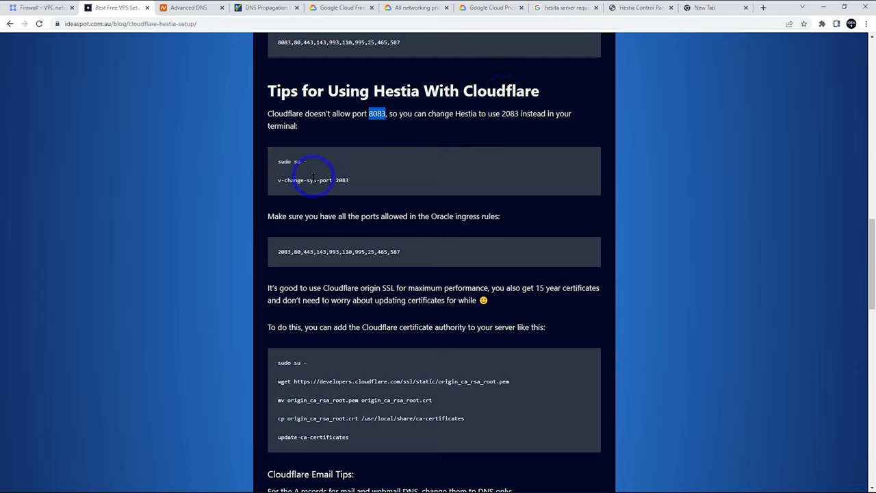
mouse_move(394, 149)
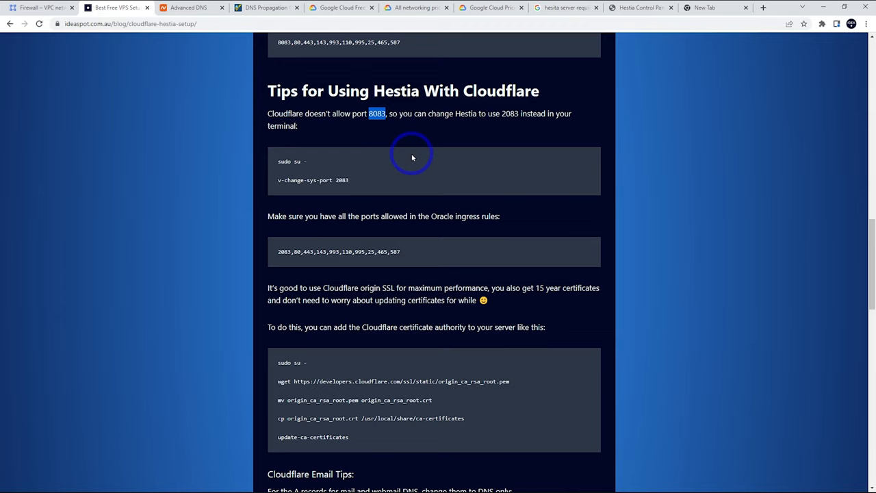
mouse_move(424, 146)
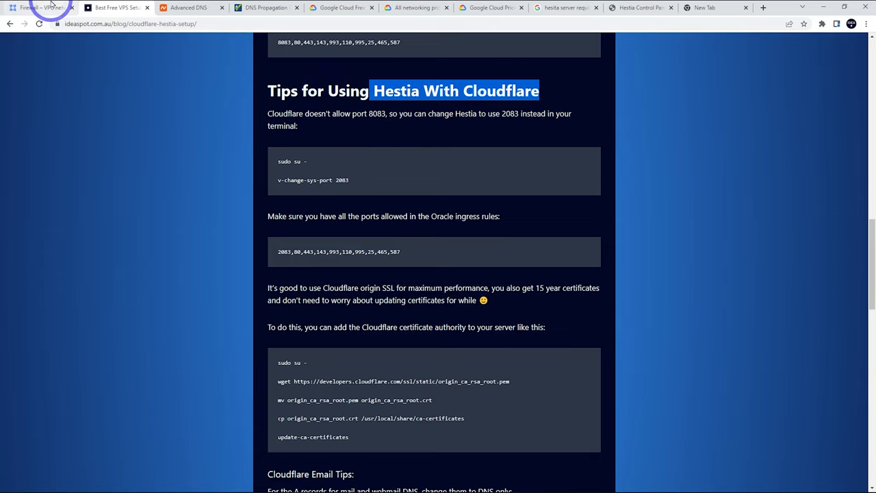
left_click(38, 8)
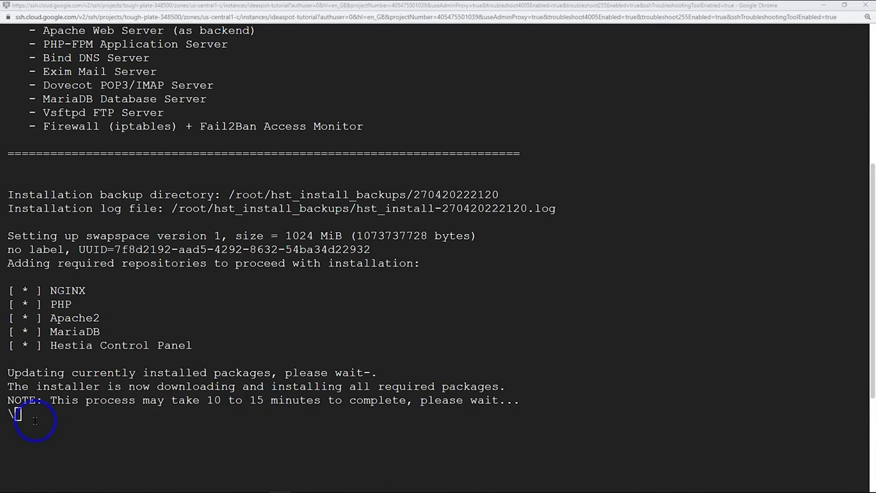
mouse_move(325, 391)
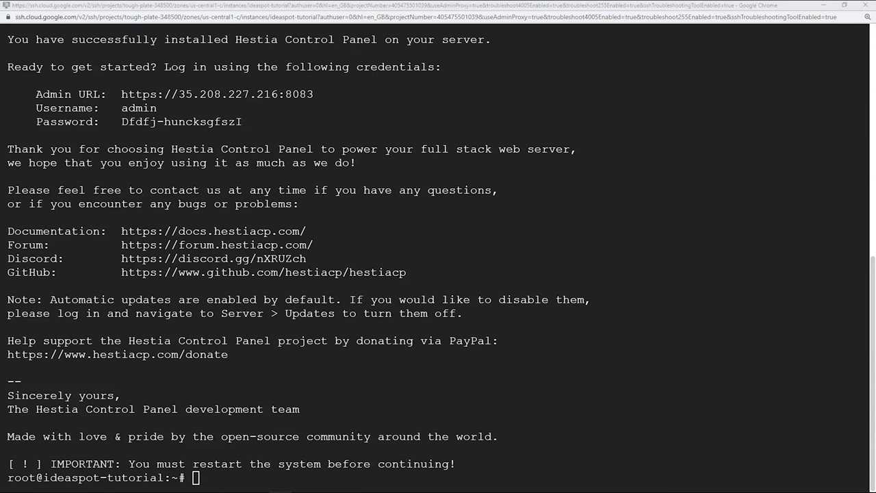
Enter reboot at the prompt once the installer finishes, then return to the VM instances list
type("reboot")
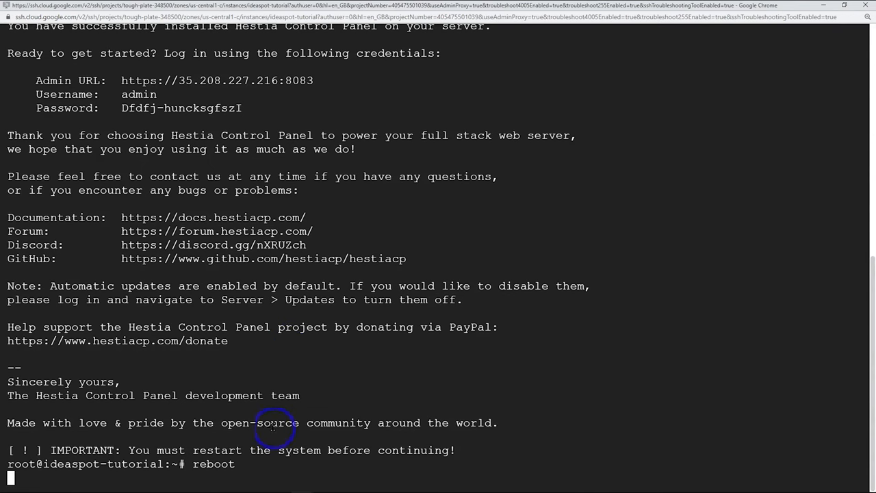
left_click(103, 8)
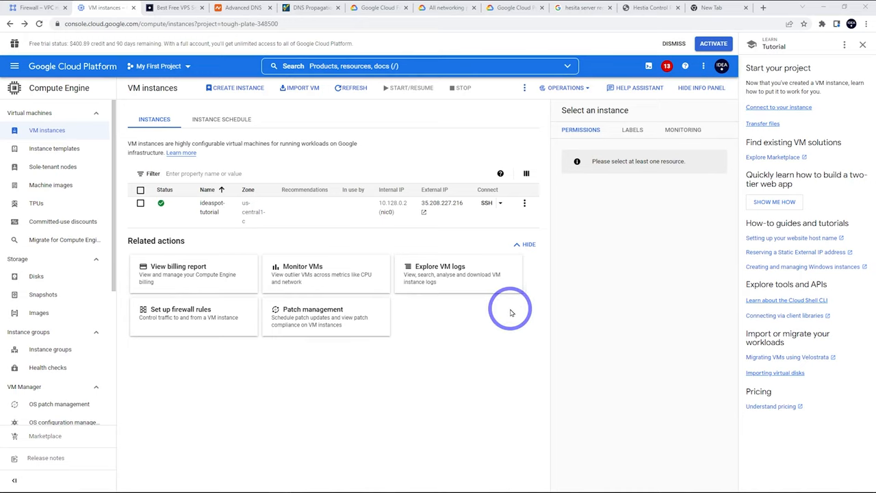
mouse_move(540, 304)
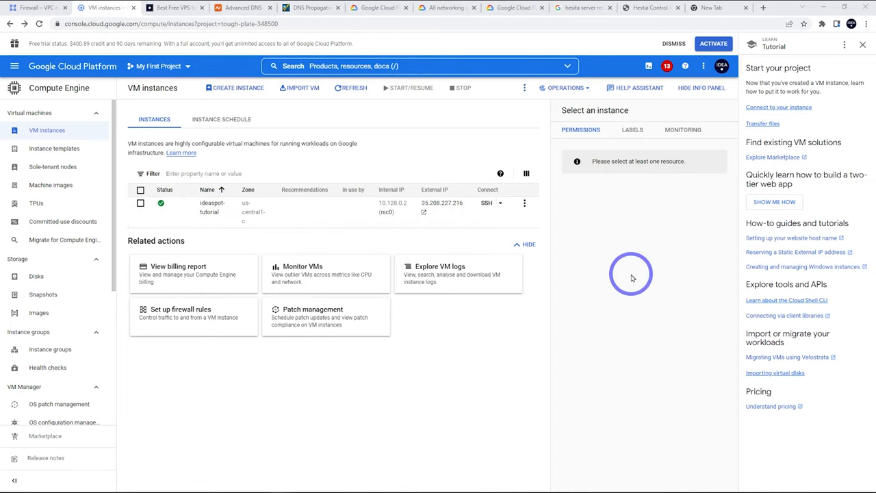
Check the ideaspot-tutorial instance's actions menu and dismiss it
left_click(524, 203)
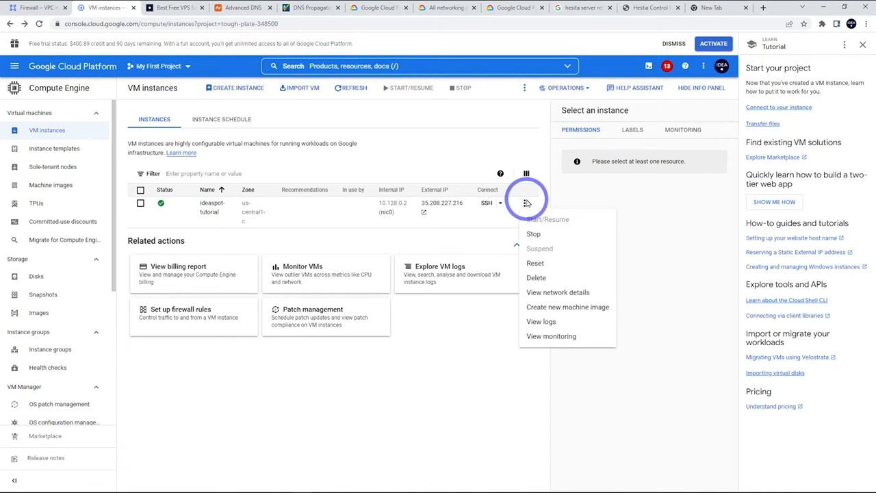
left_click(642, 424)
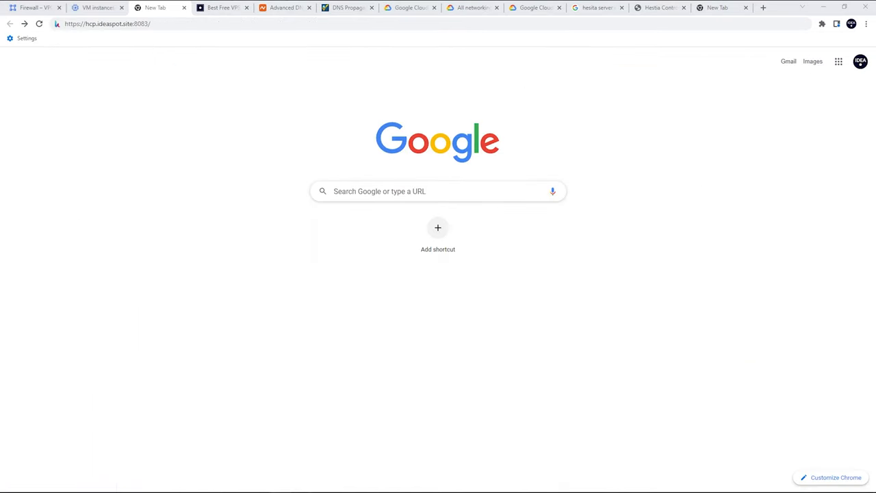
left_click(128, 23)
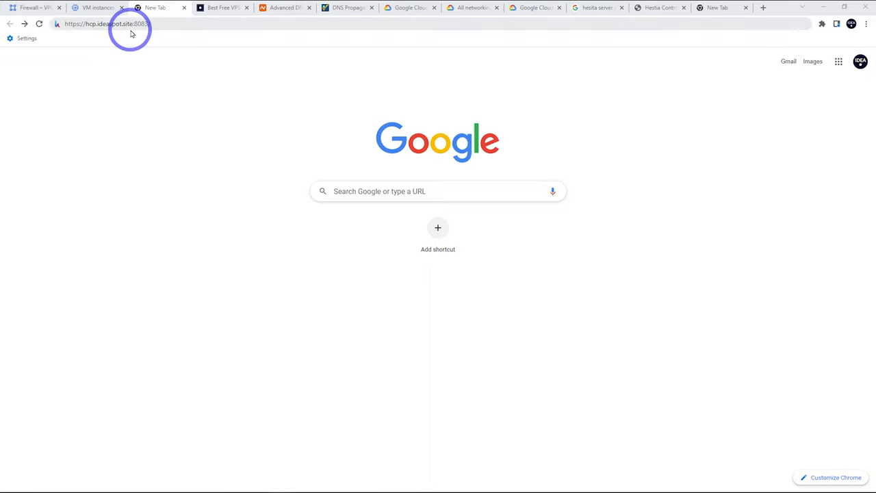
left_click(96, 23)
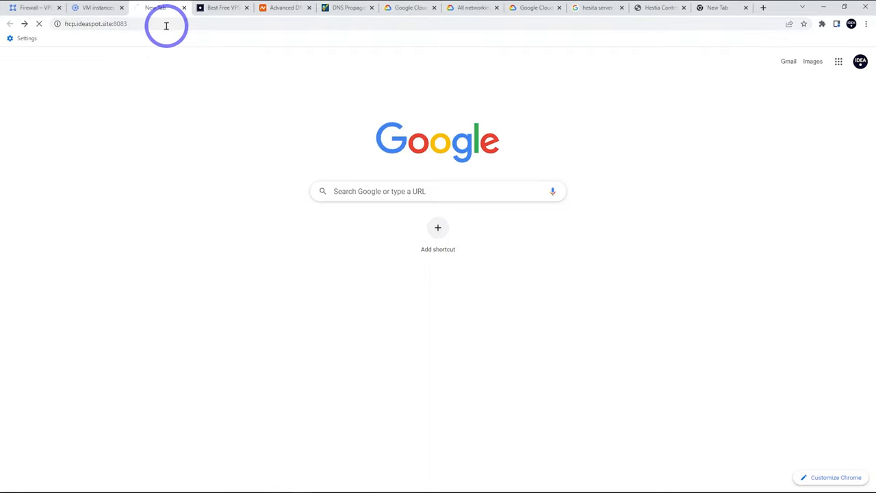
key("Return")
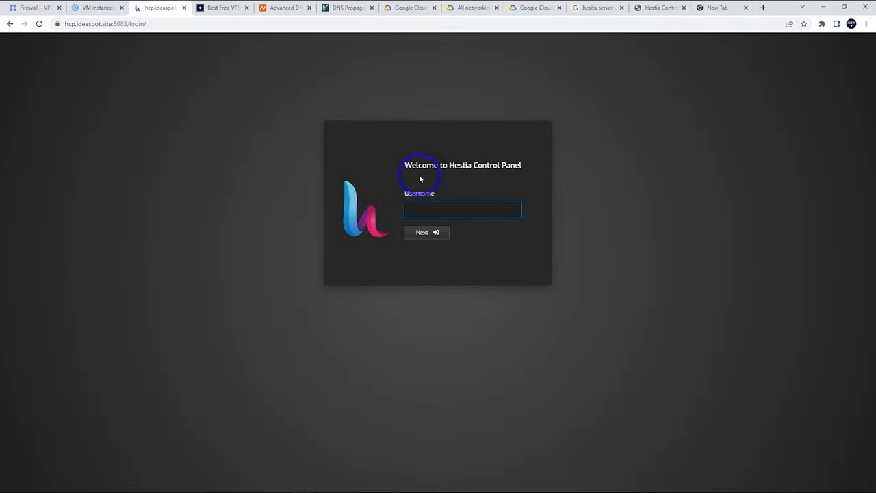
mouse_move(508, 171)
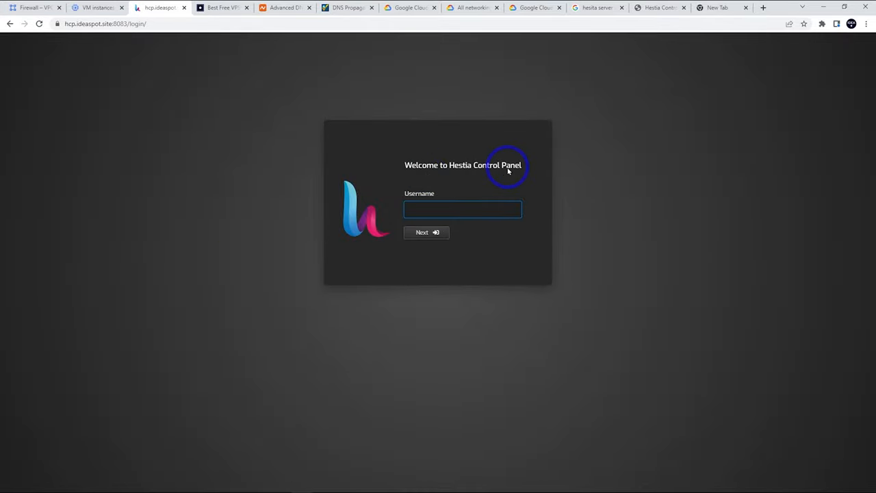
Sign in as admin with the installer-provided password
type("admin")
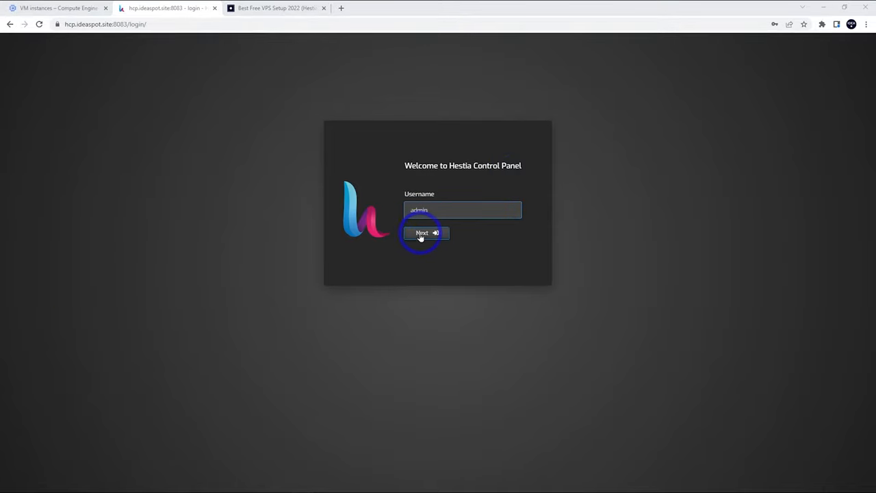
left_click(421, 232)
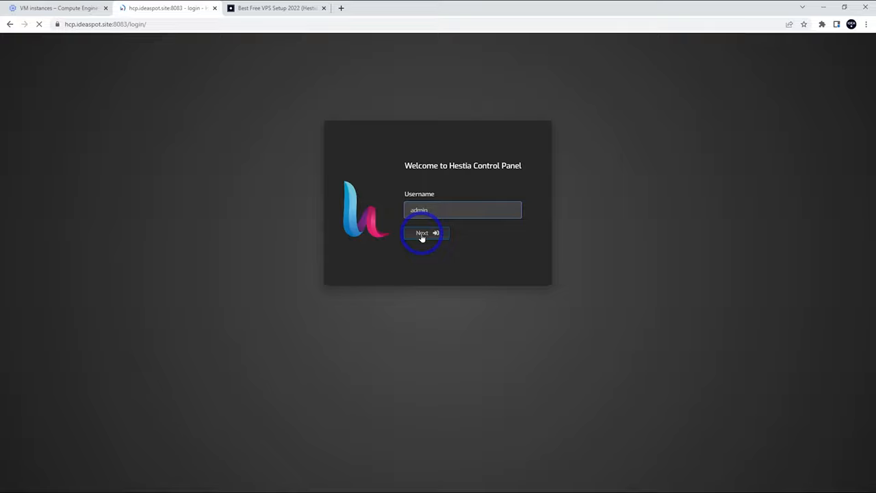
left_click(422, 232)
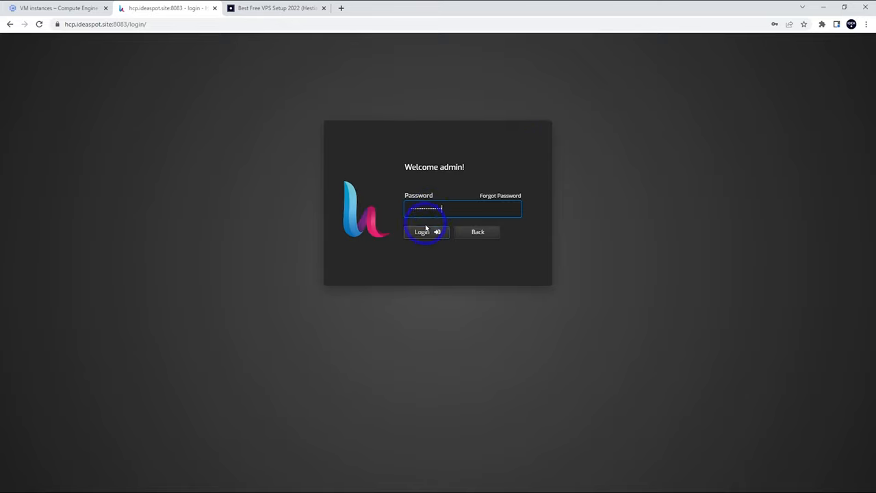
left_click(425, 231)
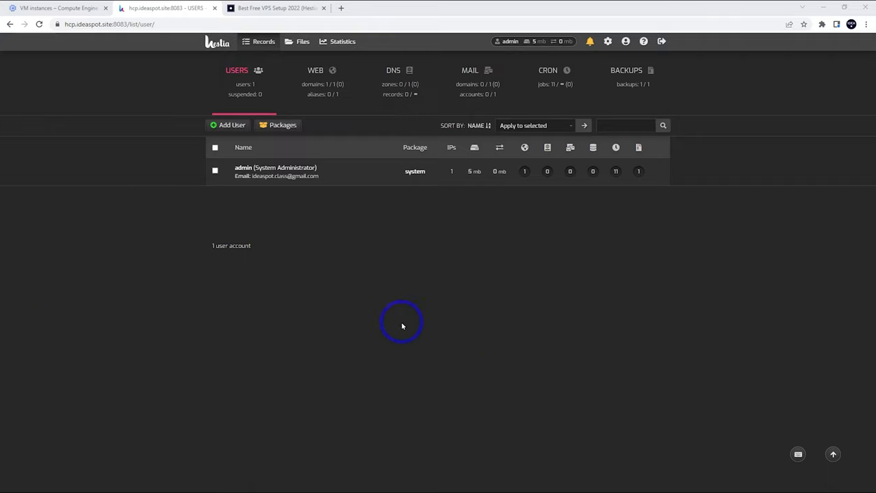
mouse_move(315, 71)
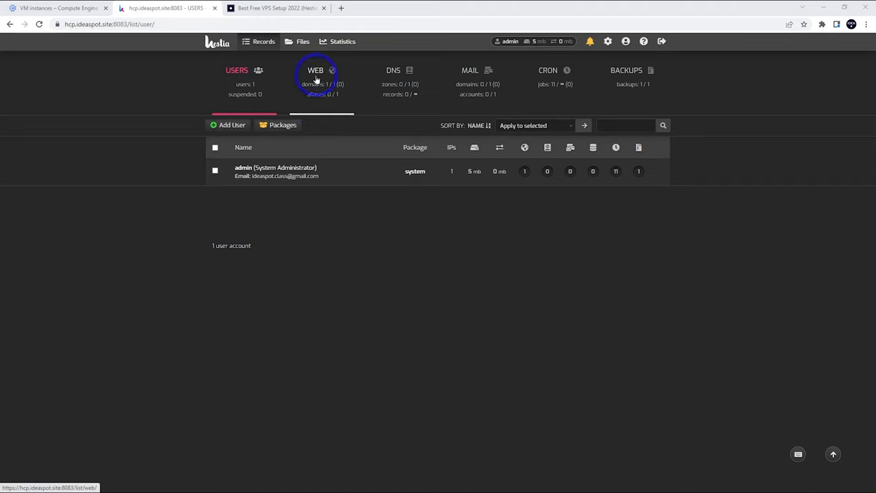
mouse_move(322, 69)
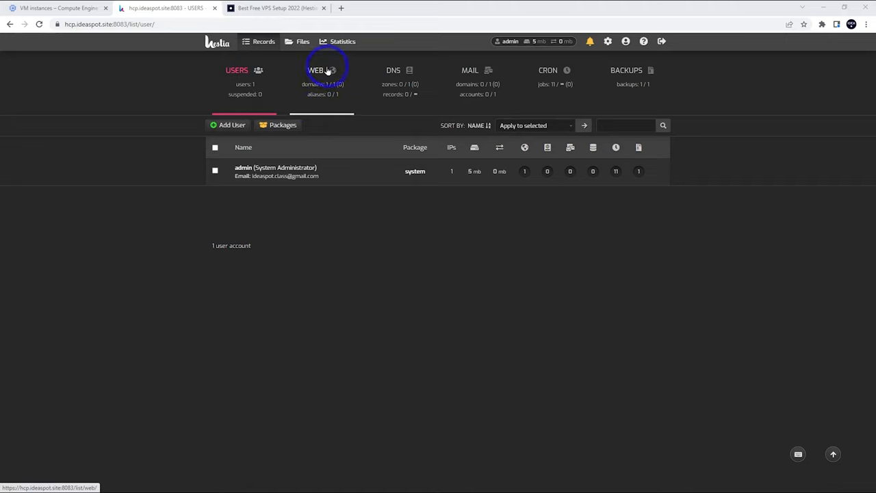
mouse_move(302, 41)
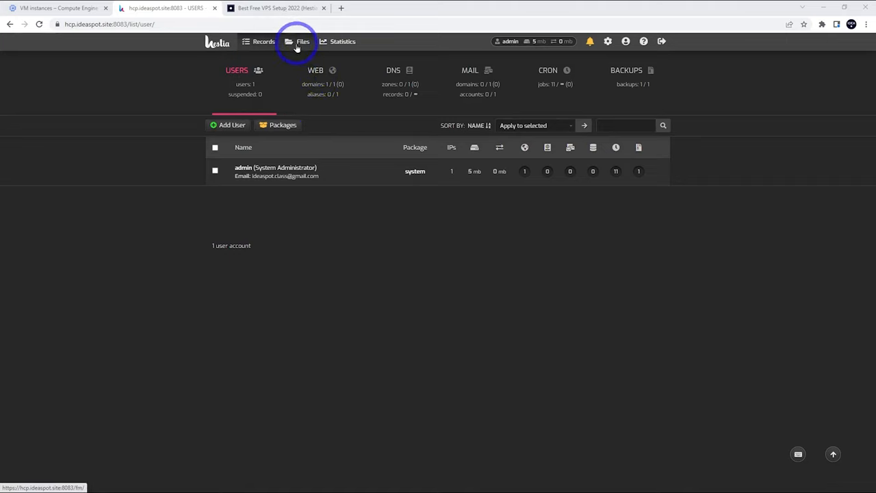
mouse_move(631, 70)
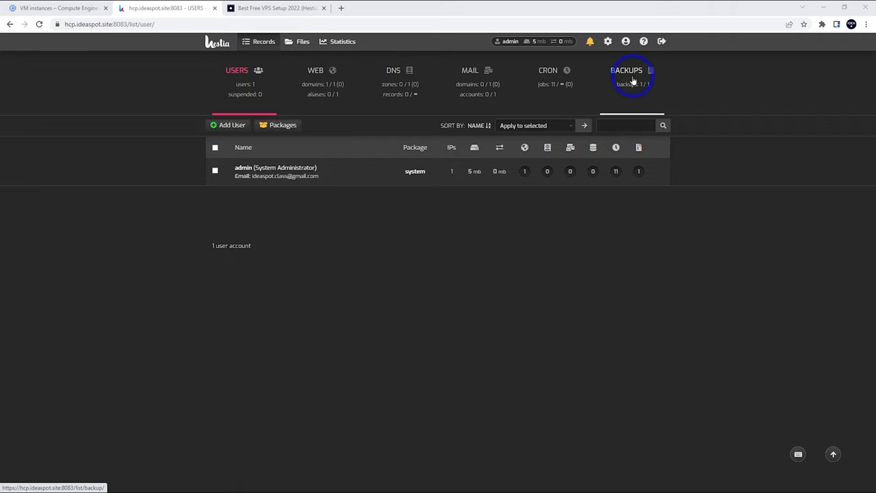
mouse_move(328, 126)
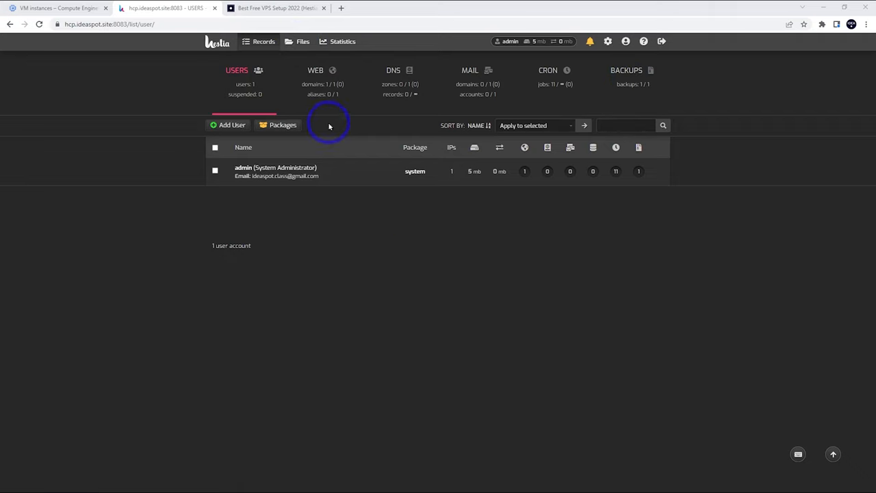
Start Add Web Domain from the WEB list and see the standard-user warning
left_click(315, 70)
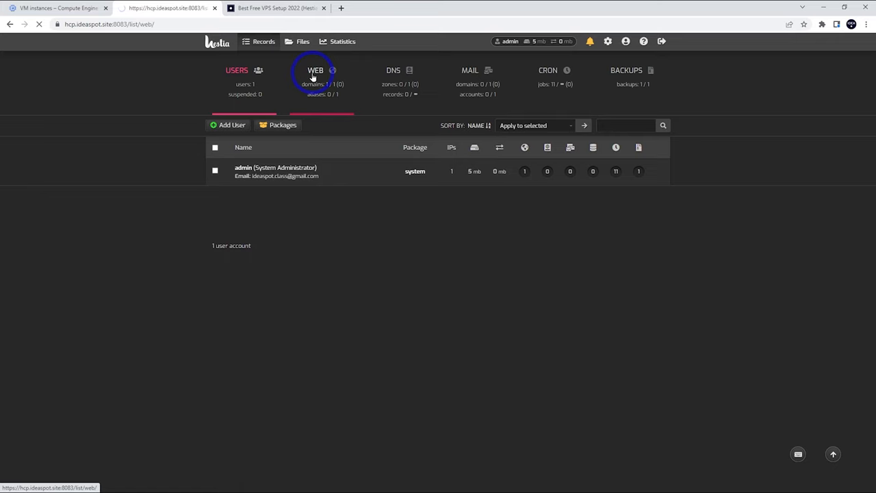
left_click(315, 70)
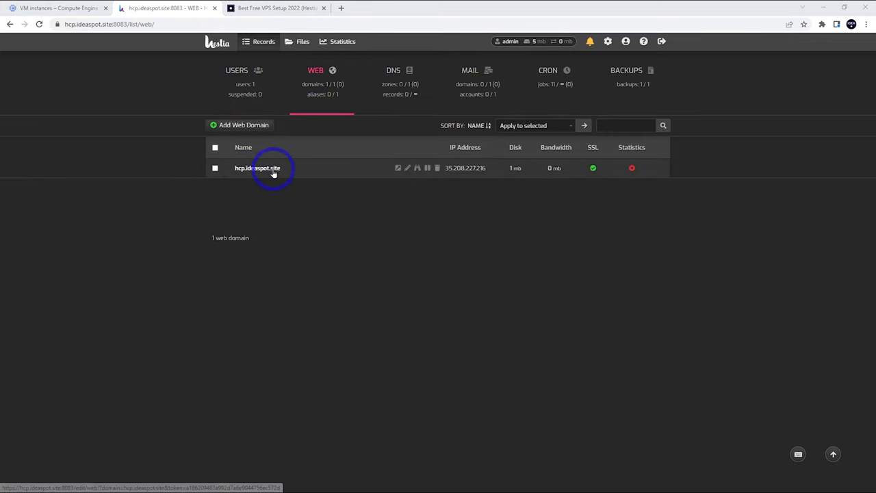
left_click(240, 124)
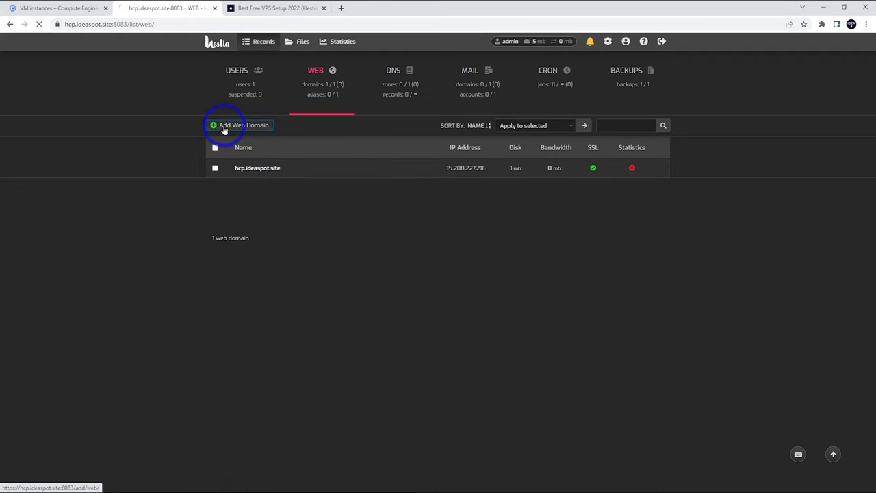
left_click(240, 124)
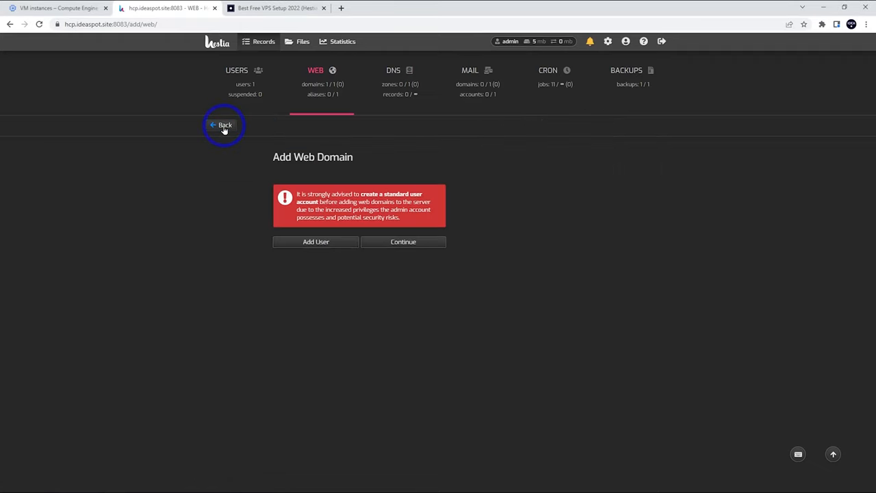
mouse_move(335, 191)
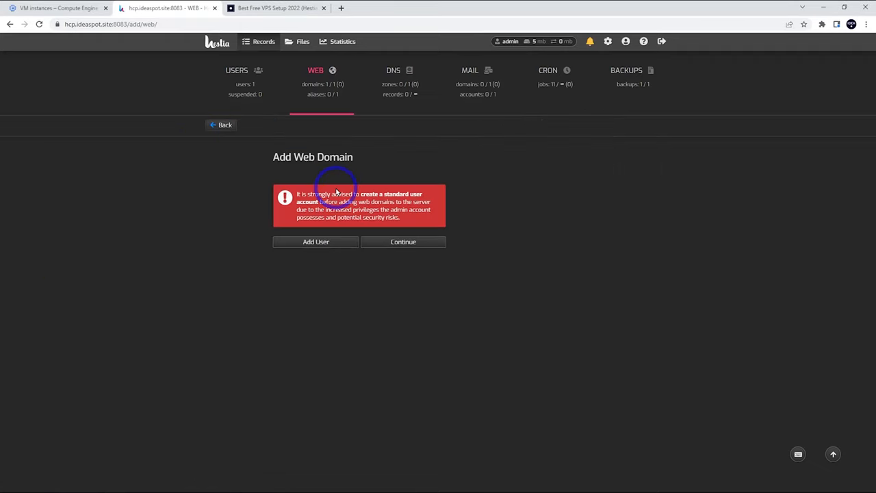
mouse_move(399, 199)
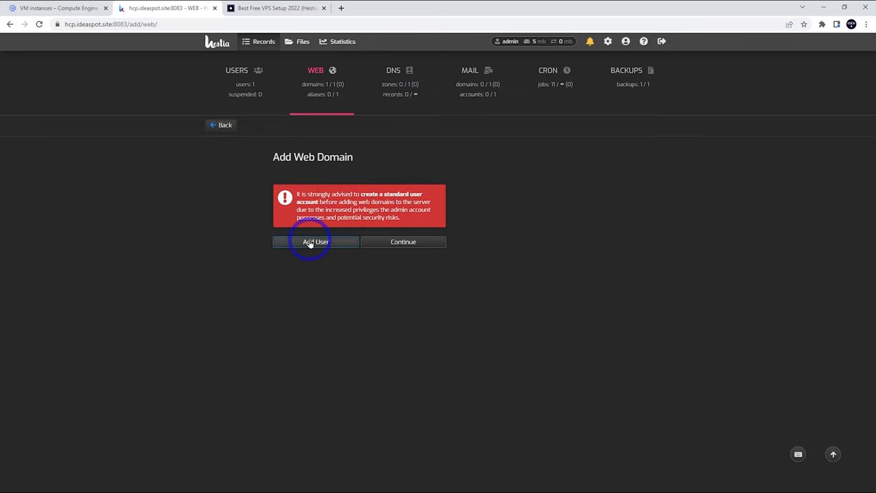
Create the standard user Alex with name, email and password and save it
left_click(315, 240)
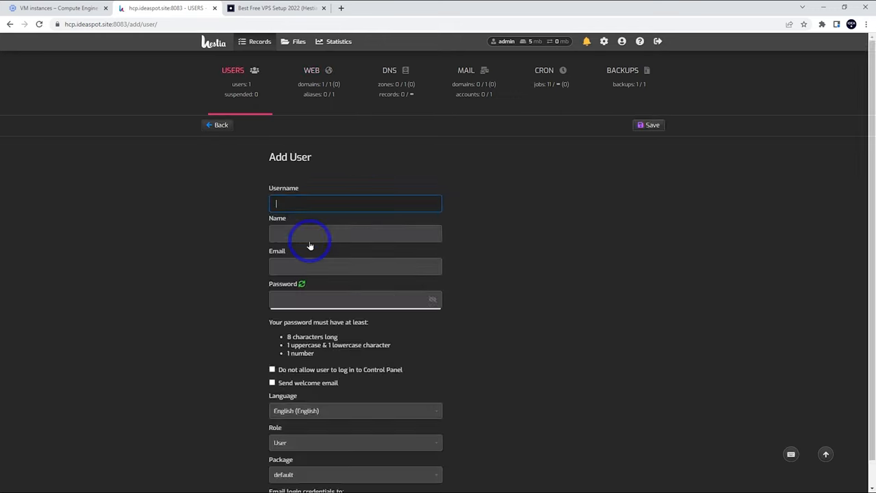
type("Alex")
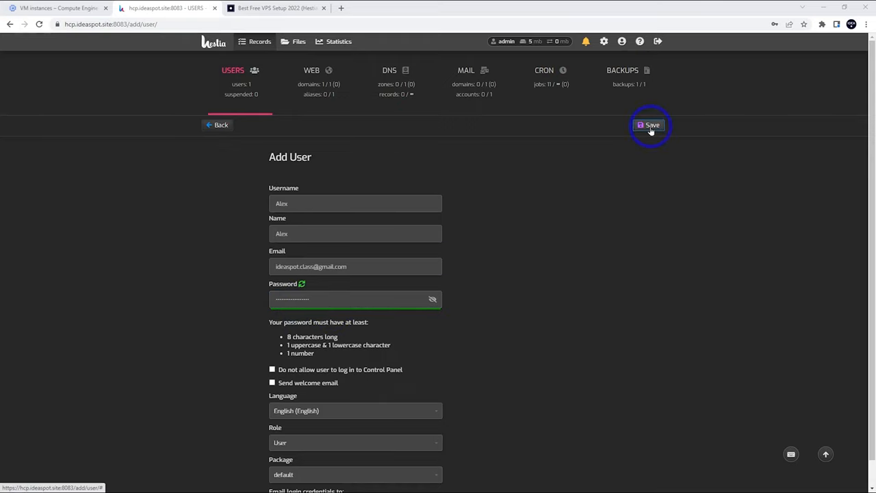
left_click(649, 125)
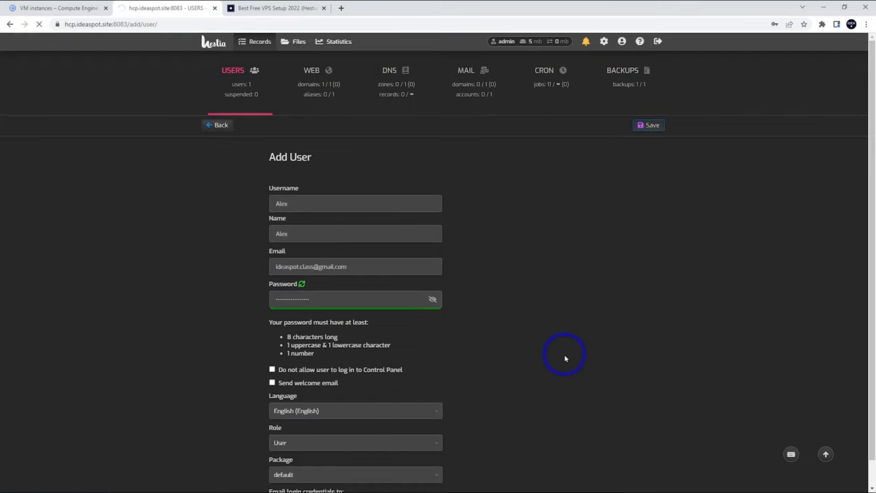
left_click(648, 125)
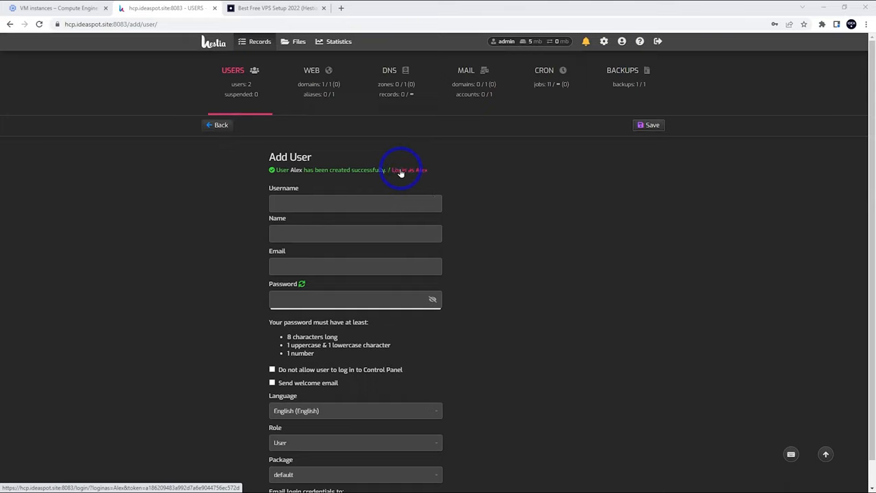
Log in as the new user Alex via the success message link
left_click(408, 170)
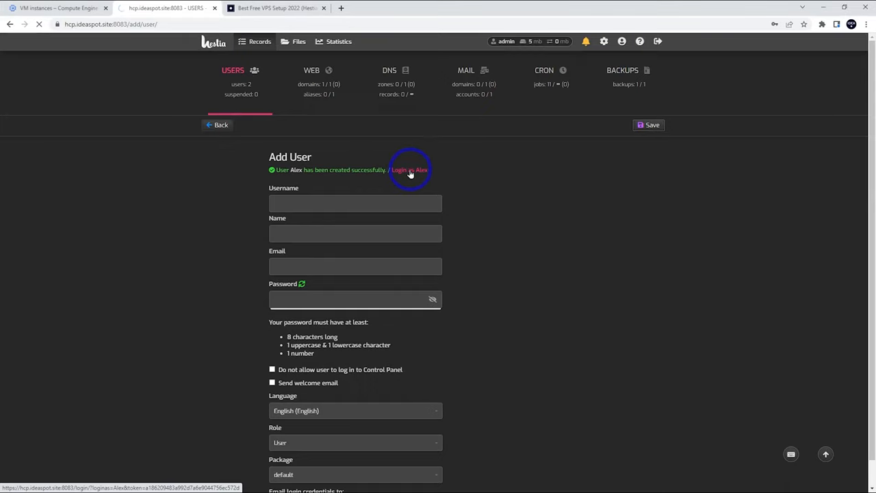
left_click(410, 170)
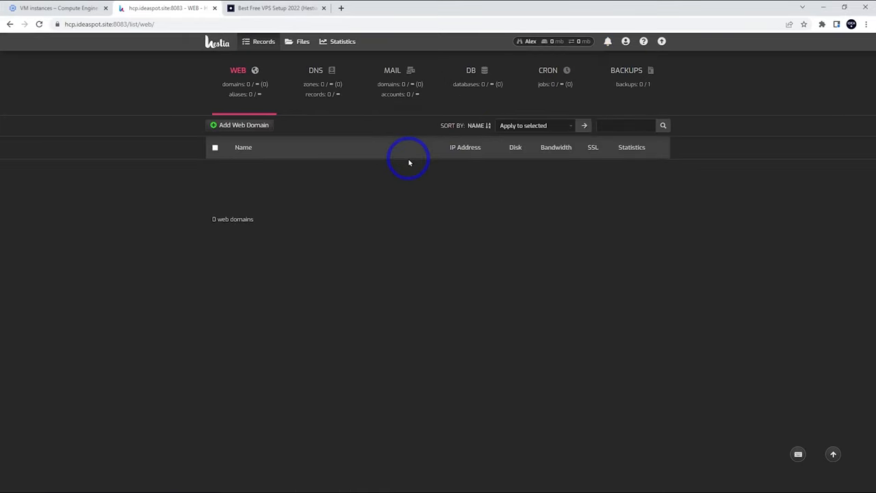
mouse_move(526, 52)
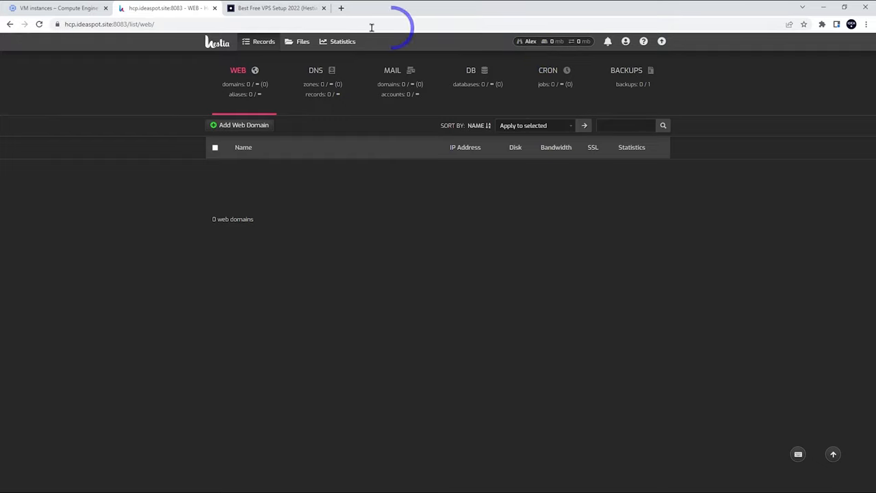
Add ideaspot.site as a web domain under Alex and return to the WEB list
left_click(244, 125)
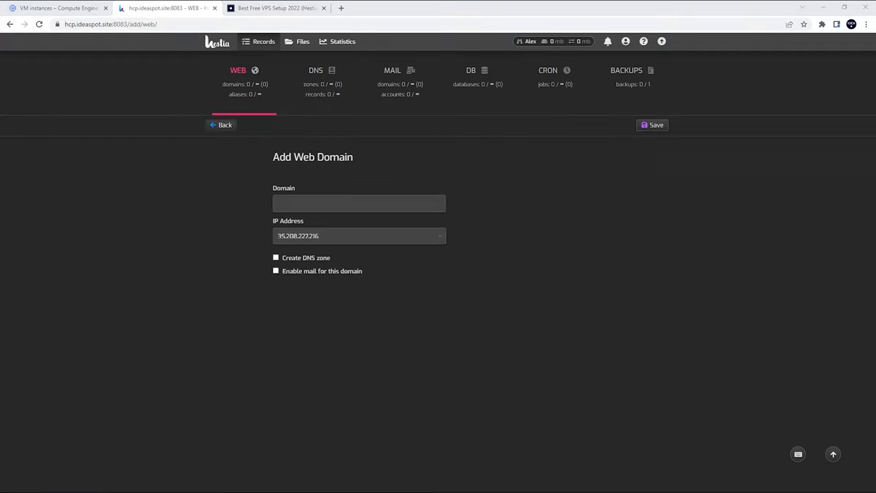
left_click(359, 202)
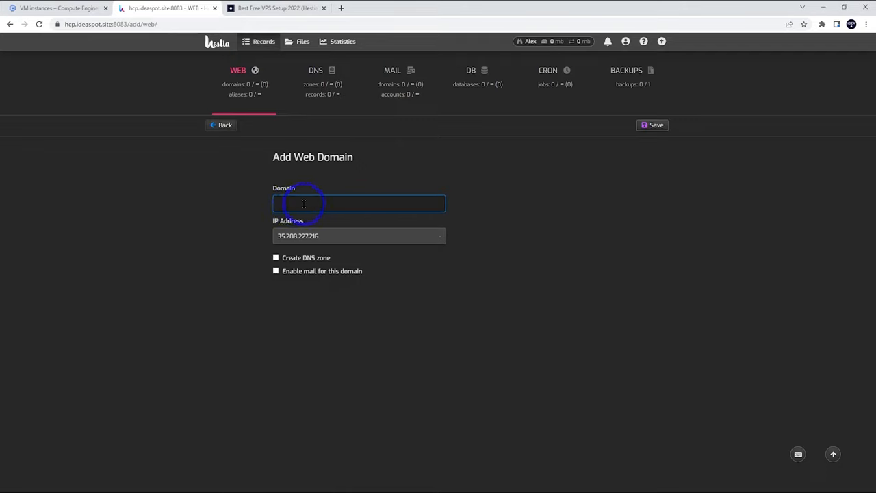
type("ideaspot.site")
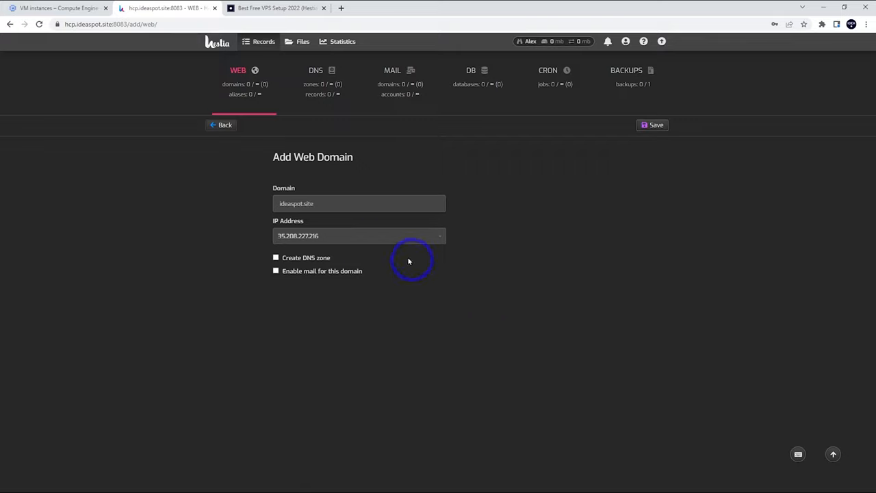
mouse_move(381, 279)
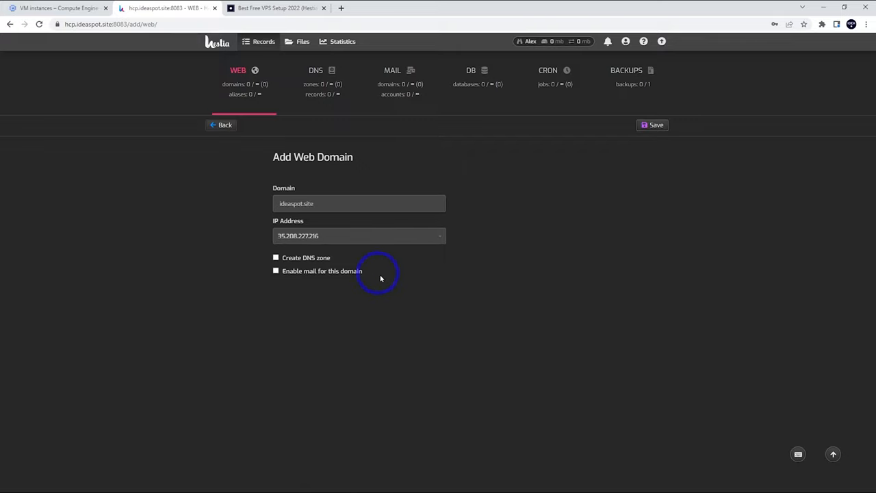
left_click(654, 124)
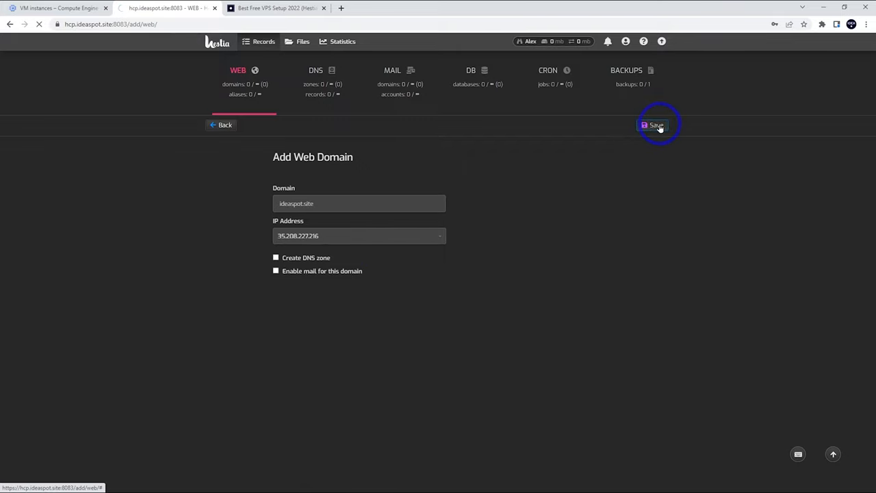
left_click(655, 125)
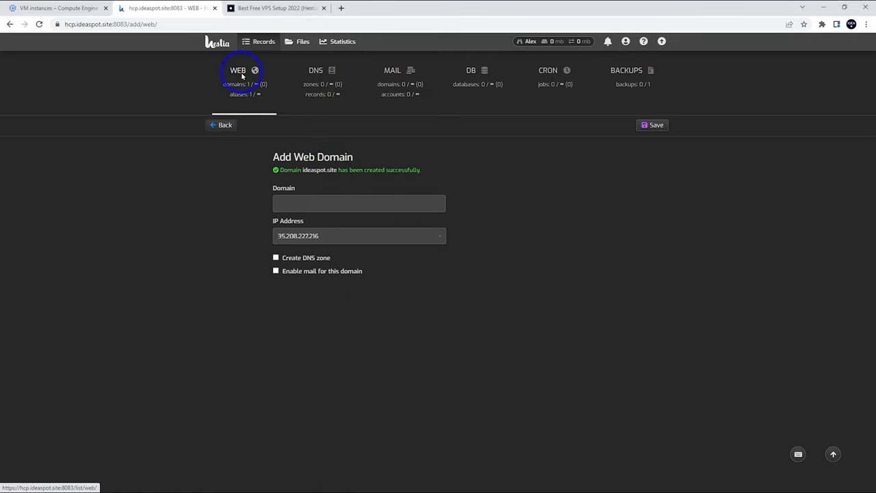
left_click(238, 76)
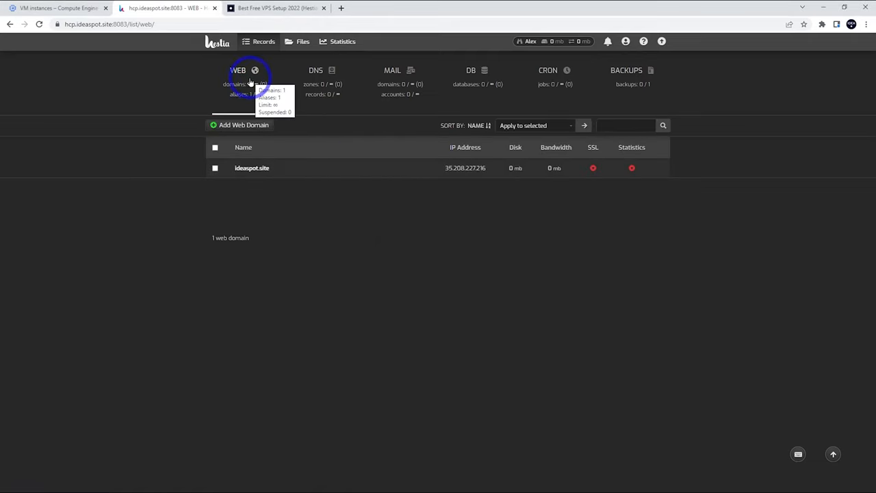
mouse_move(251, 167)
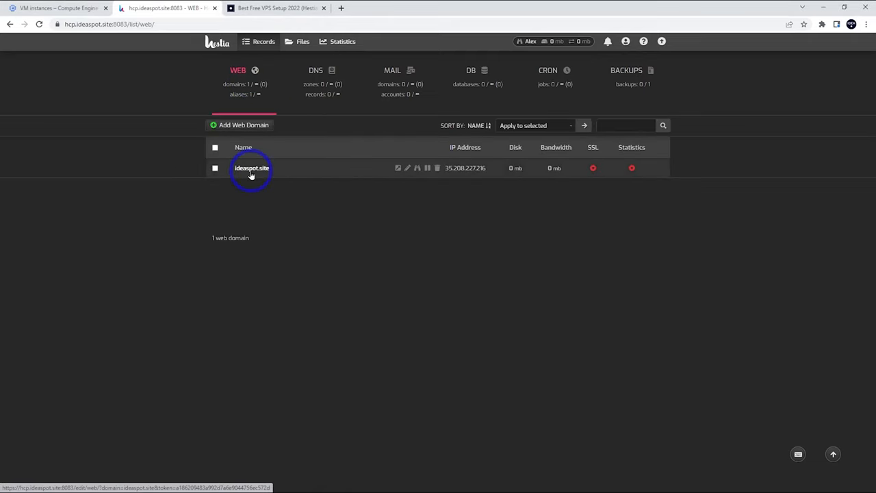
mouse_move(414, 186)
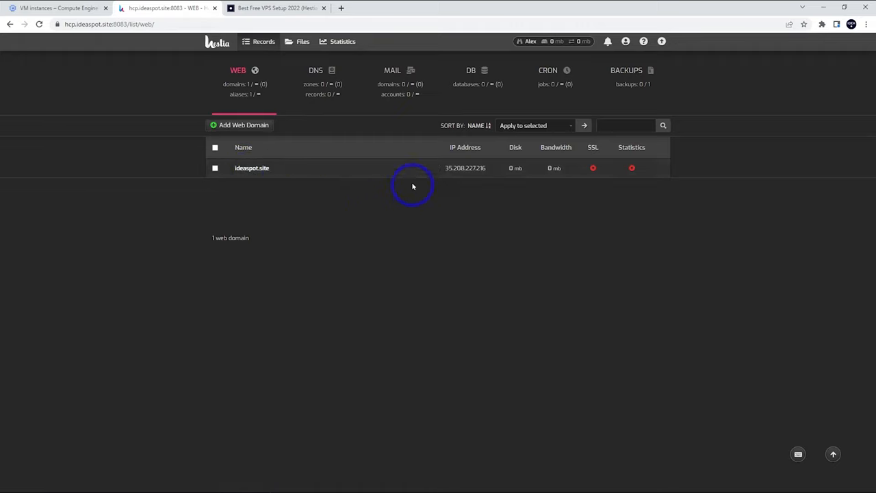
Enable SSL with Let's Encrypt and HTTPS redirection for ideaspot.site and save
left_click(408, 167)
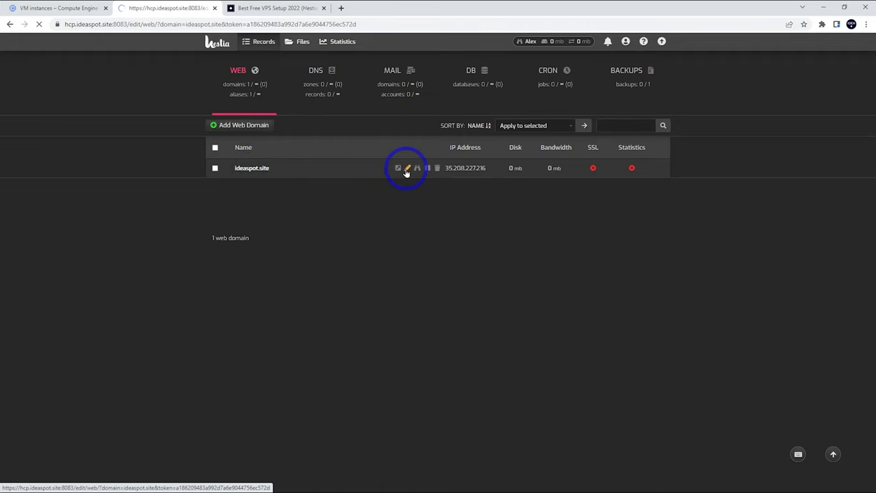
left_click(408, 167)
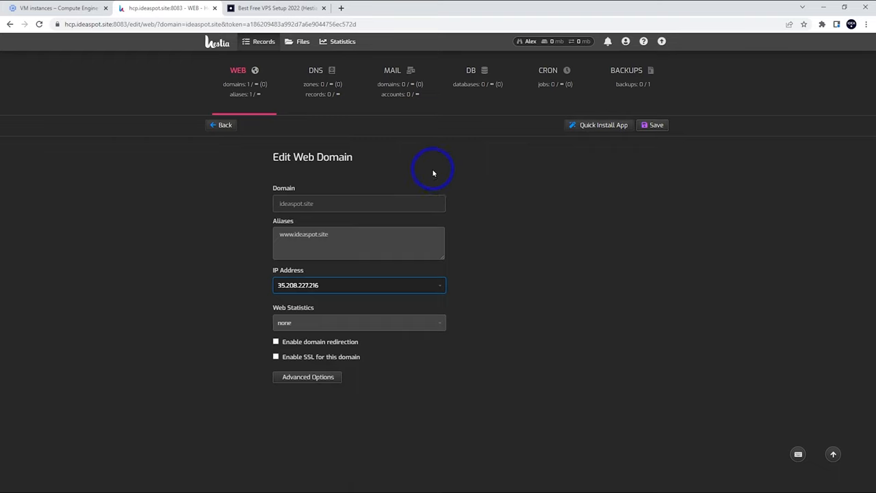
left_click(276, 356)
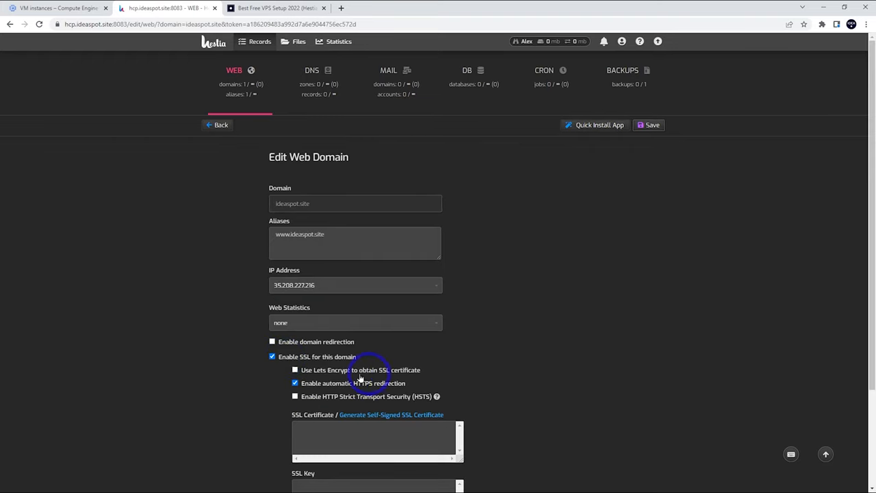
left_click(295, 370)
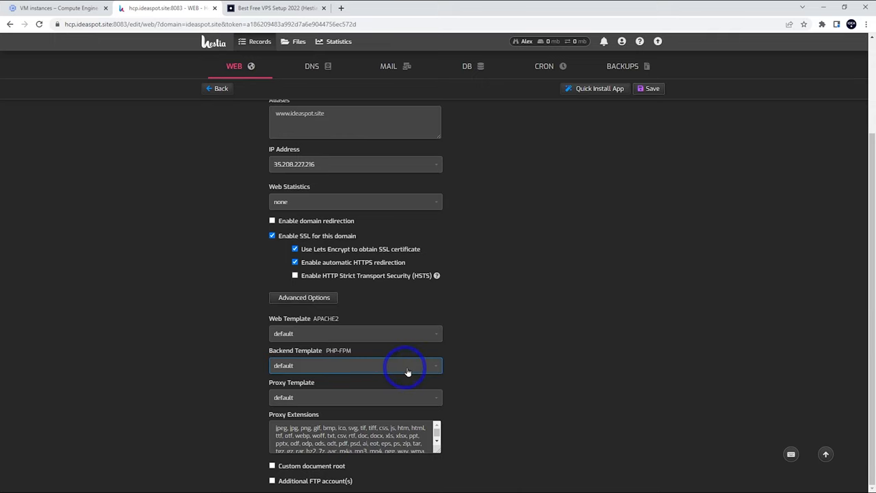
scroll("up", 3)
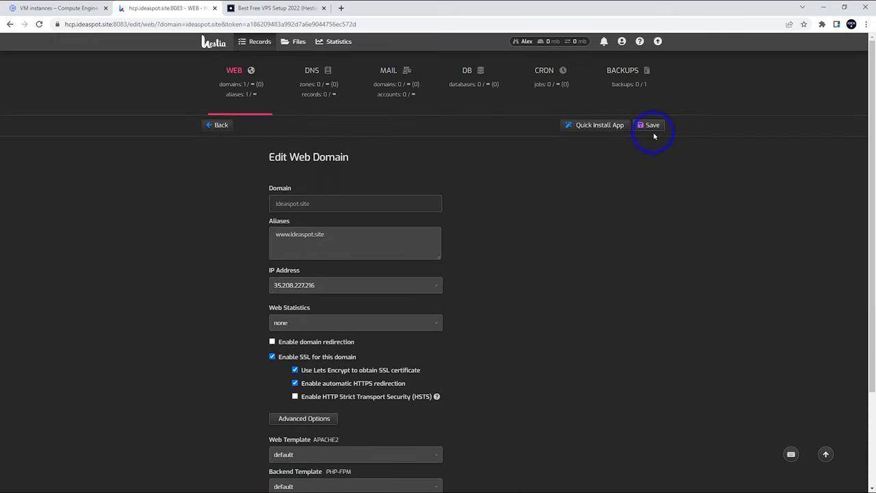
left_click(648, 125)
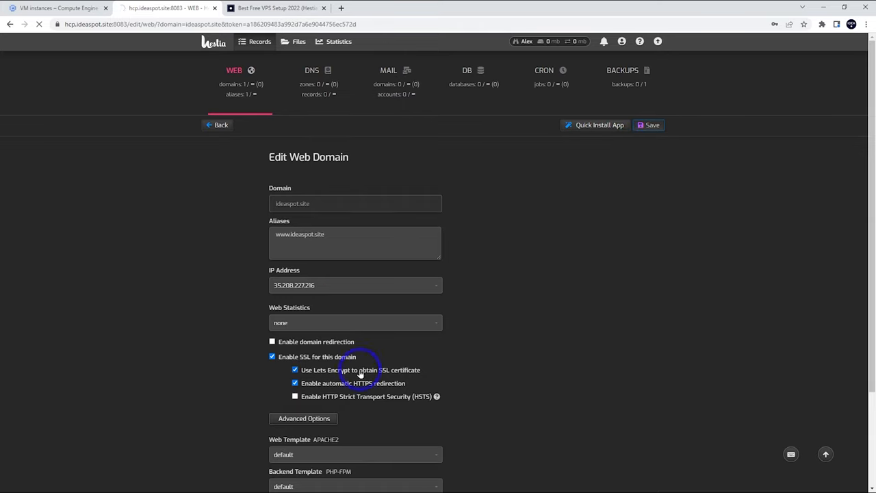
mouse_move(329, 369)
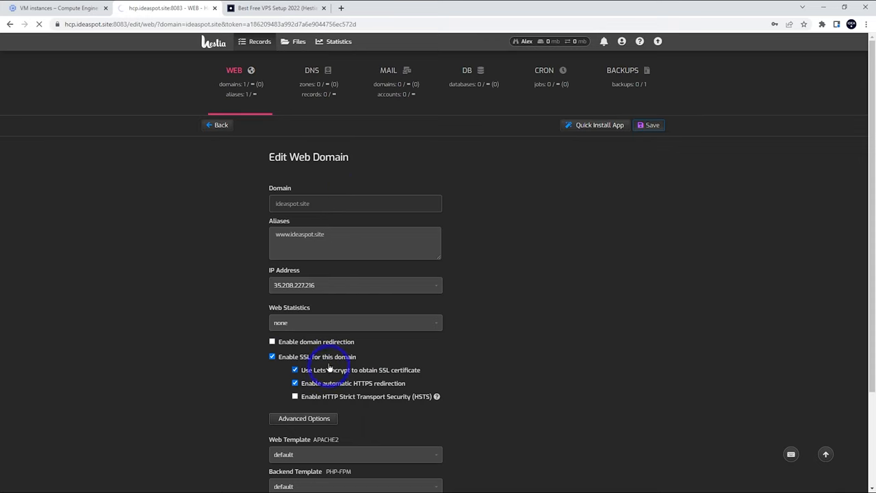
left_click(652, 124)
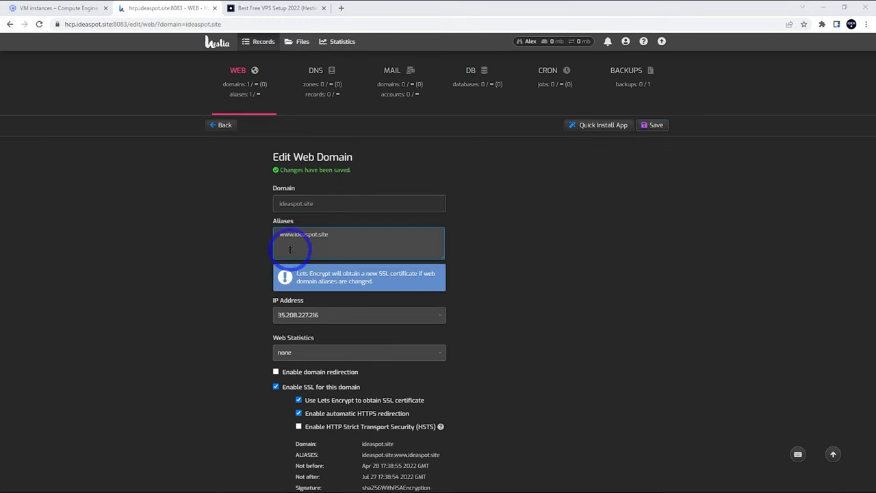
left_click(274, 8)
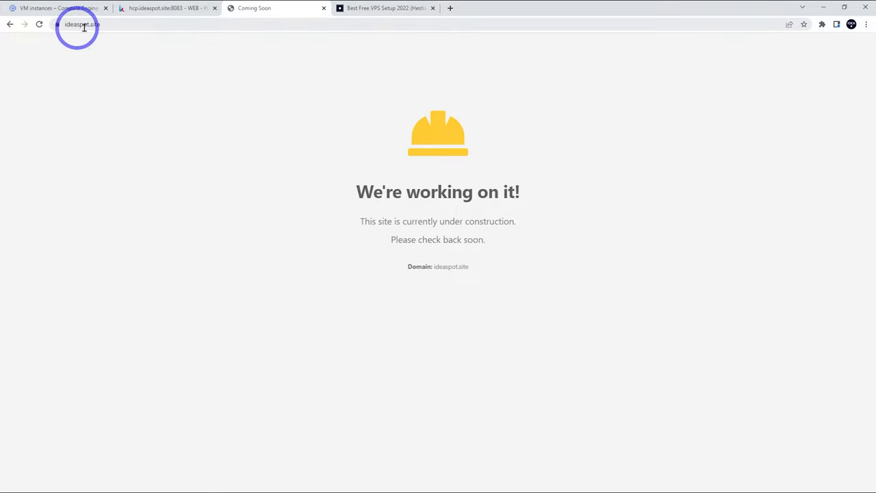
mouse_move(466, 238)
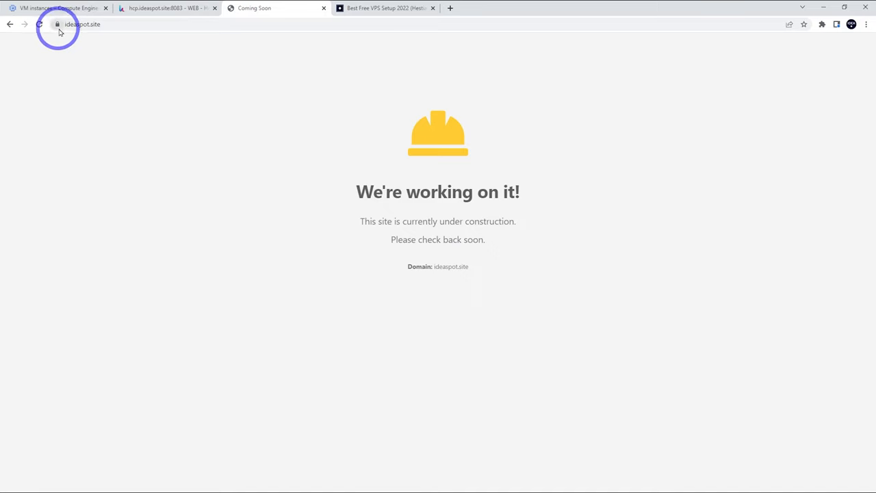
Check ideaspot.site's secure connection details via the padlock
left_click(164, 8)
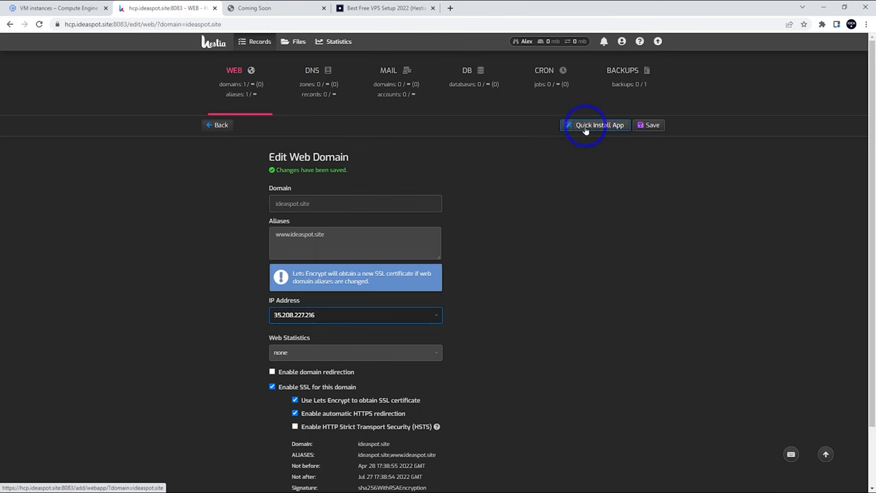
Install WordPress on ideaspot.site via Quick Install App, site name Ideaspot Tutorial
left_click(594, 124)
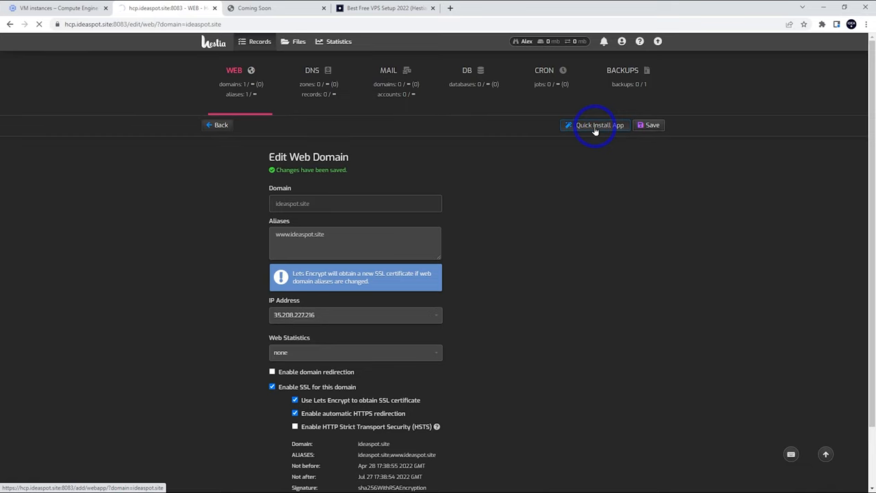
left_click(594, 124)
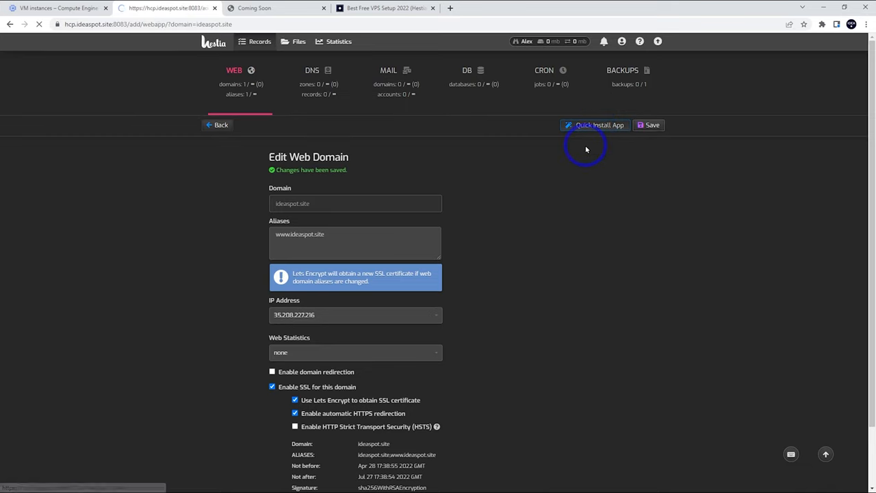
left_click(594, 125)
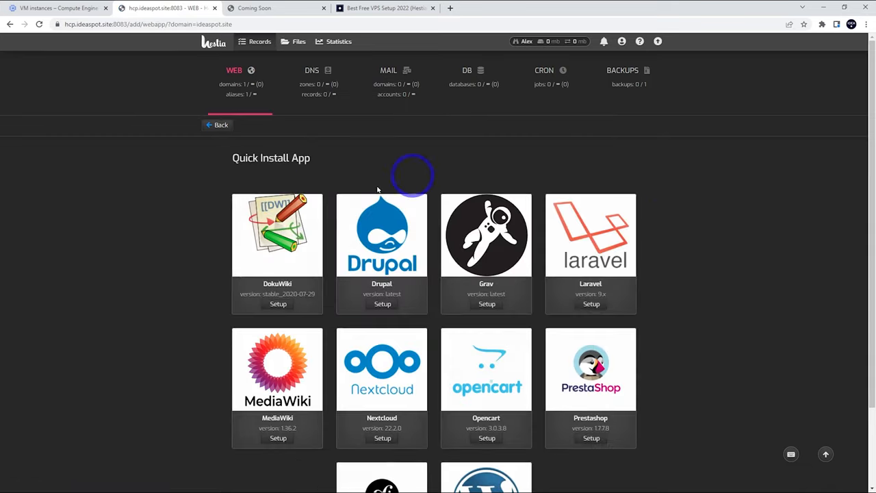
scroll("down", 3)
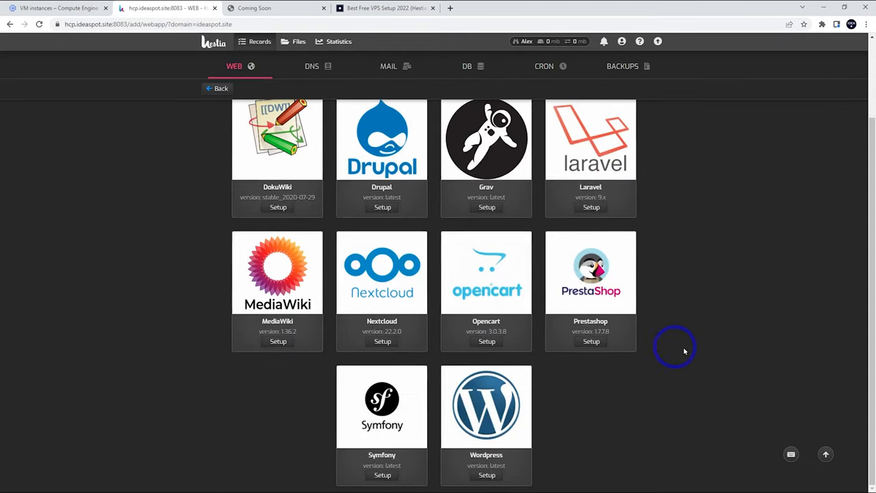
mouse_move(689, 322)
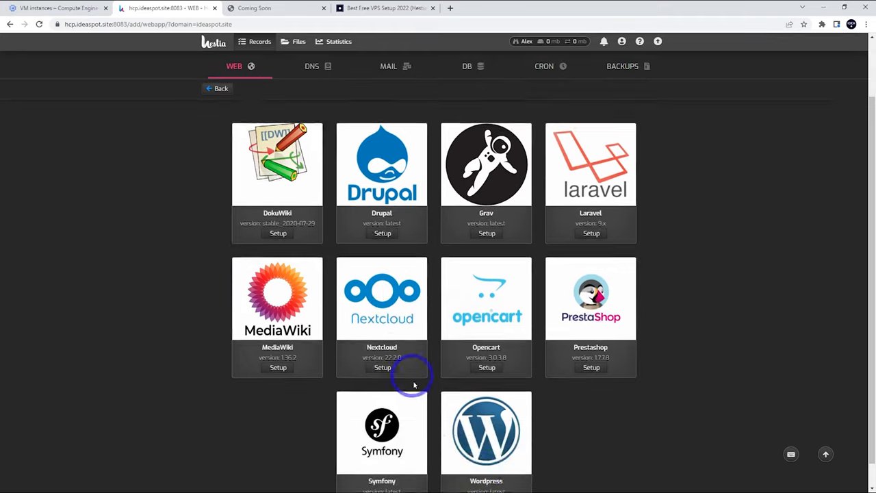
scroll("down", 3)
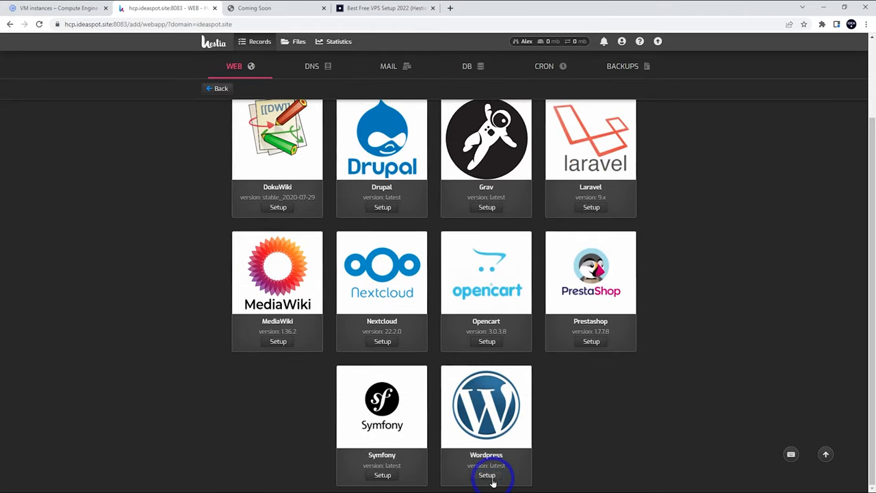
left_click(486, 474)
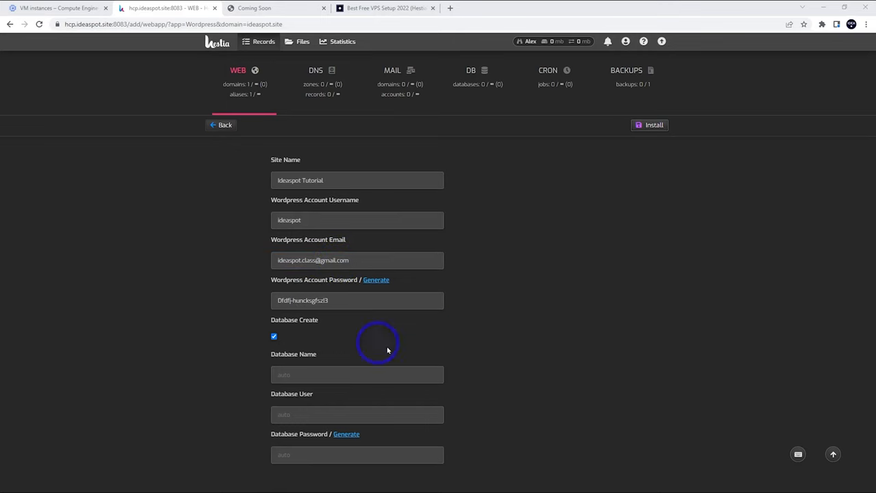
left_click(648, 125)
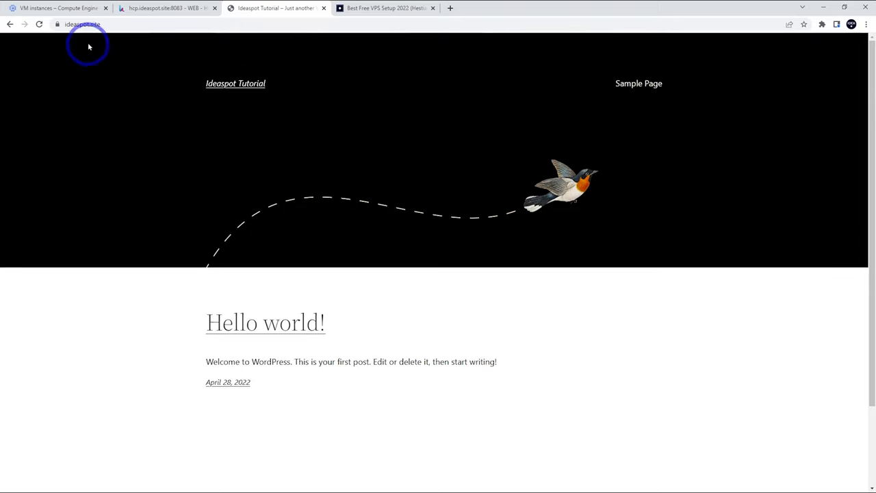
Sign in at ideaspot.site/wp-admin to reach the WordPress dashboard
left_click(93, 25)
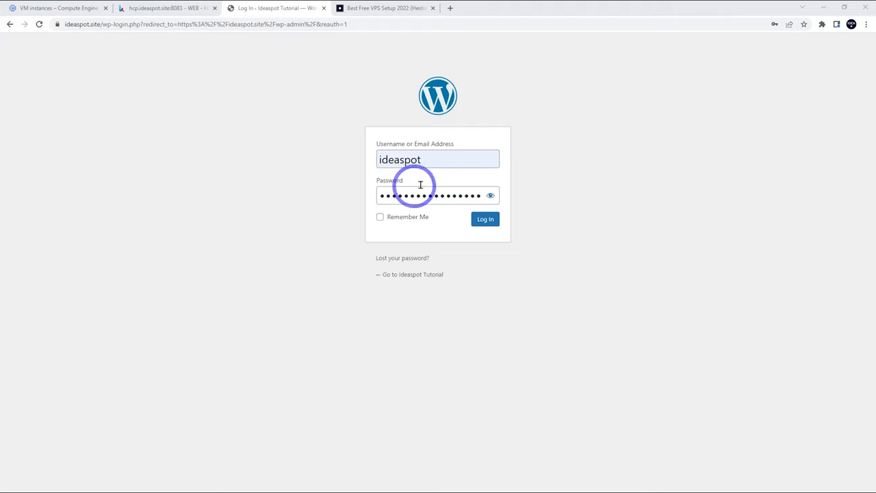
left_click(485, 219)
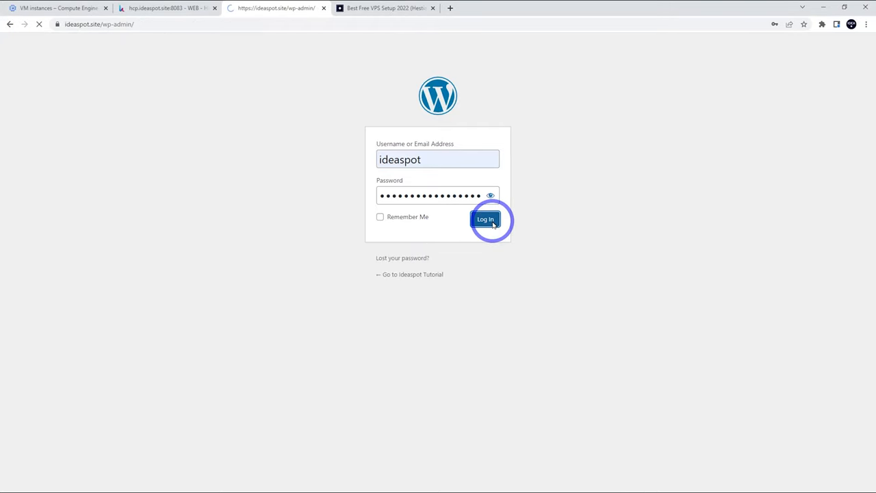
left_click(485, 219)
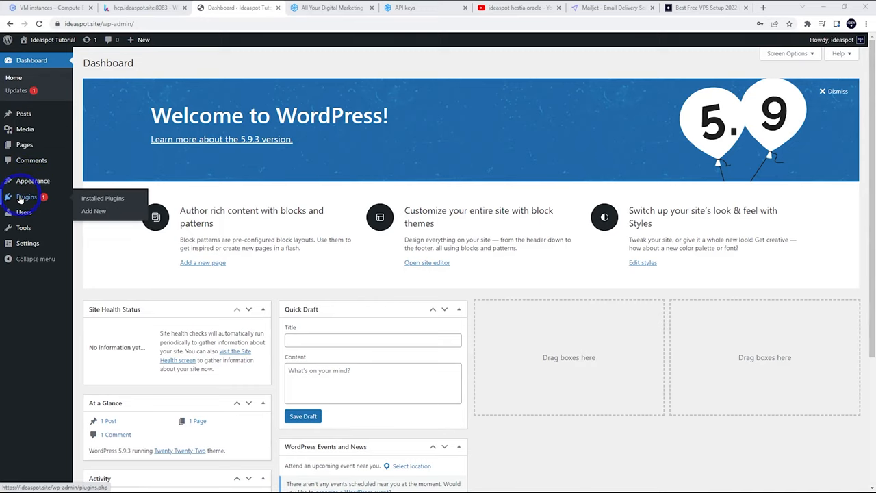
mouse_move(400, 191)
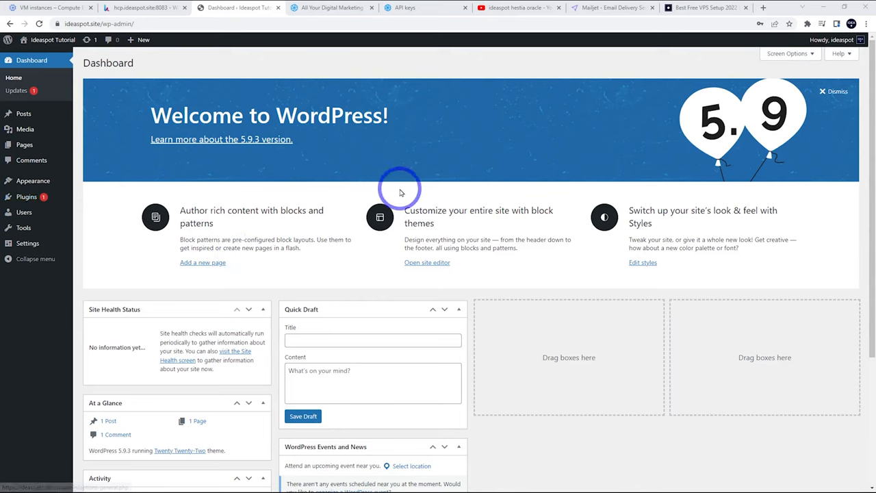
mouse_move(385, 152)
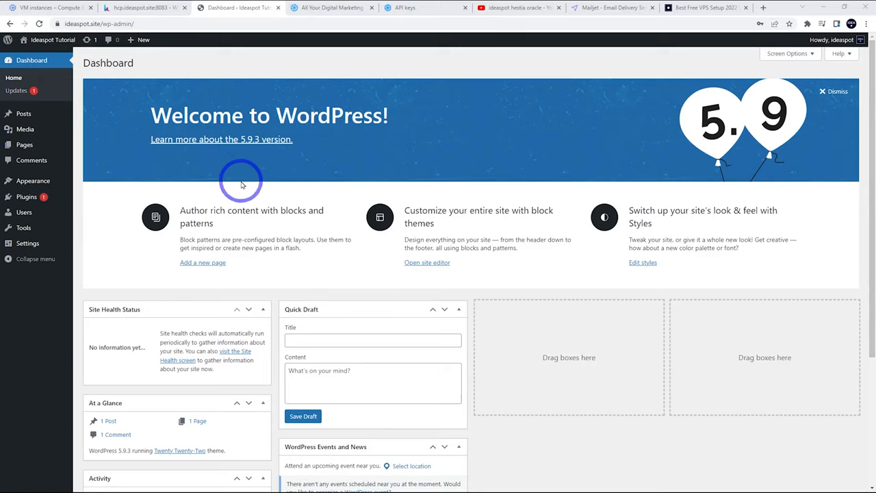
left_click(130, 8)
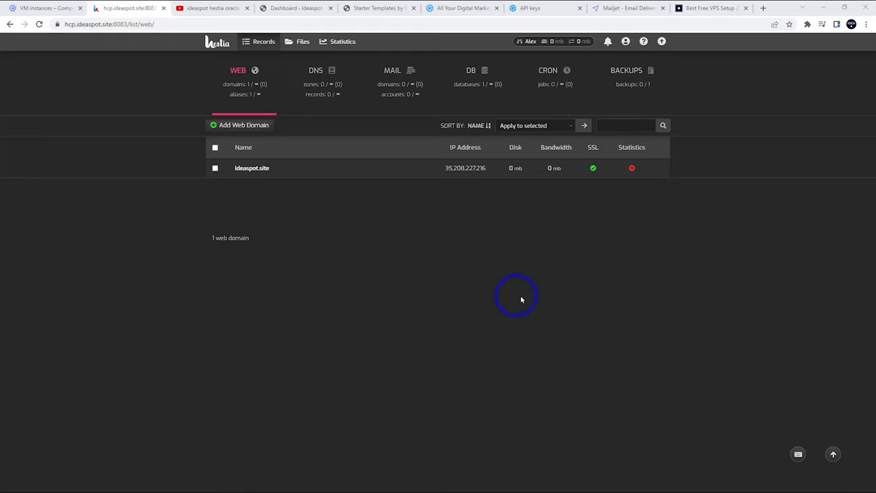
mouse_move(271, 217)
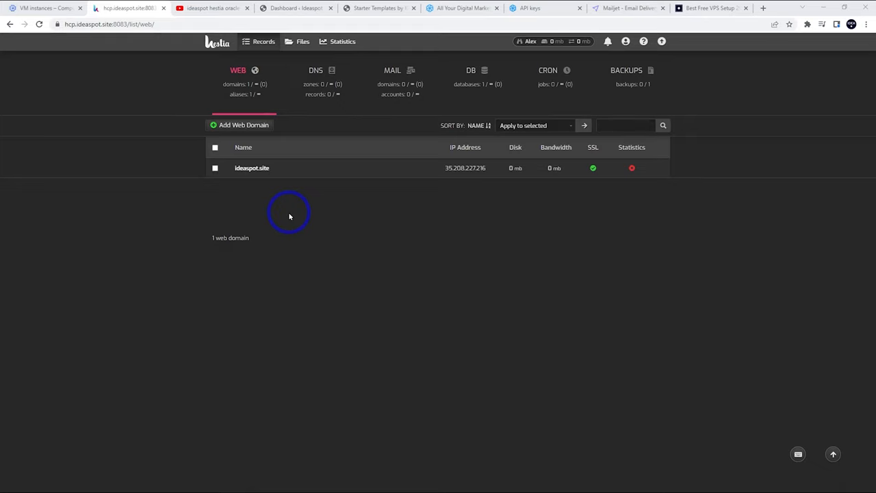
mouse_move(391, 75)
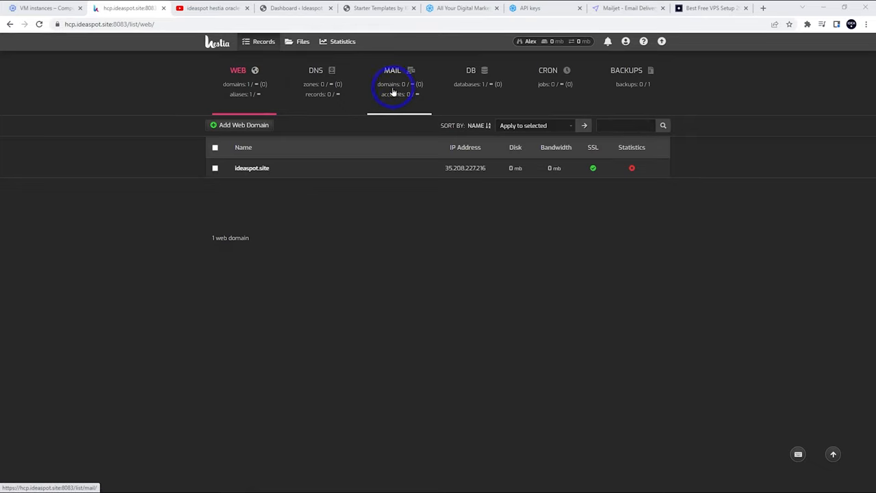
left_click(208, 8)
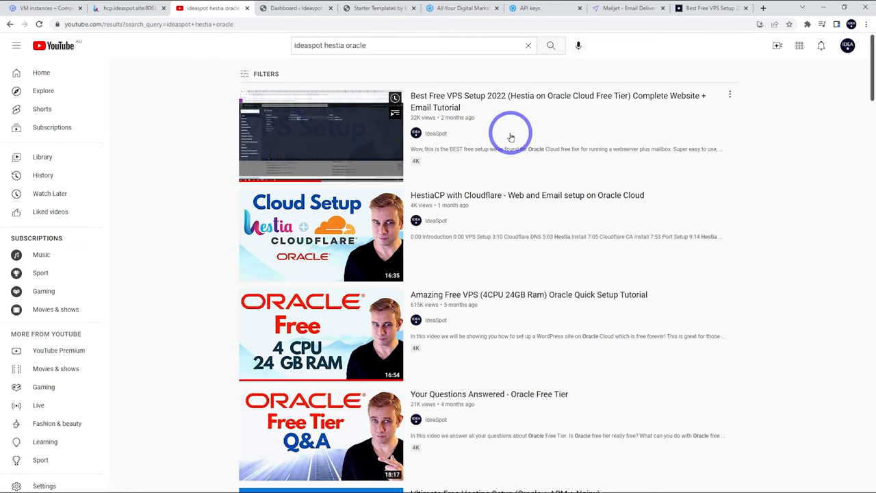
mouse_move(252, 172)
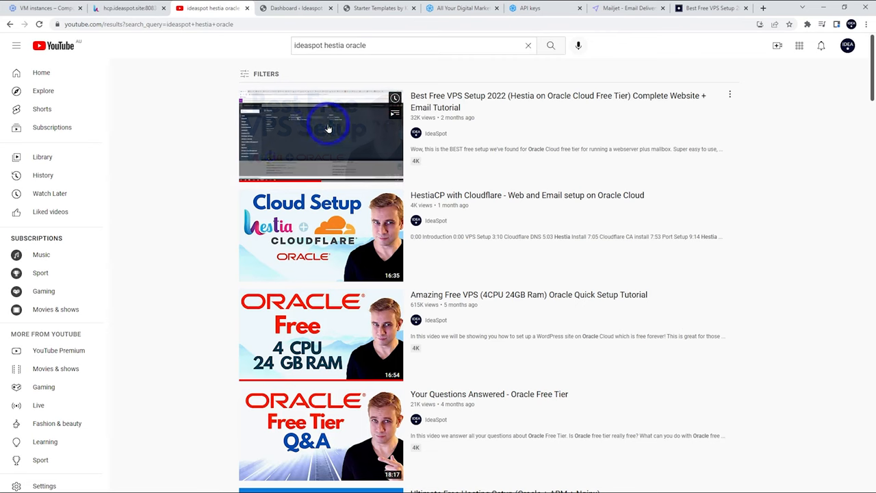
mouse_move(480, 150)
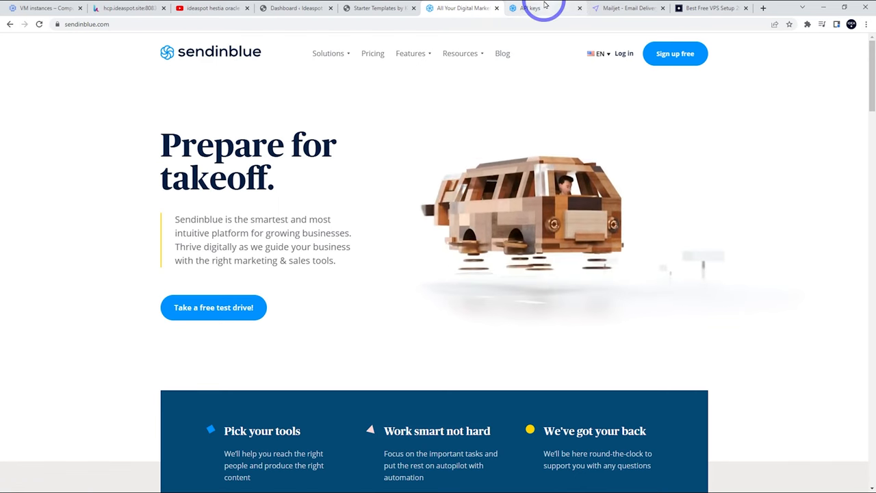
left_click(626, 9)
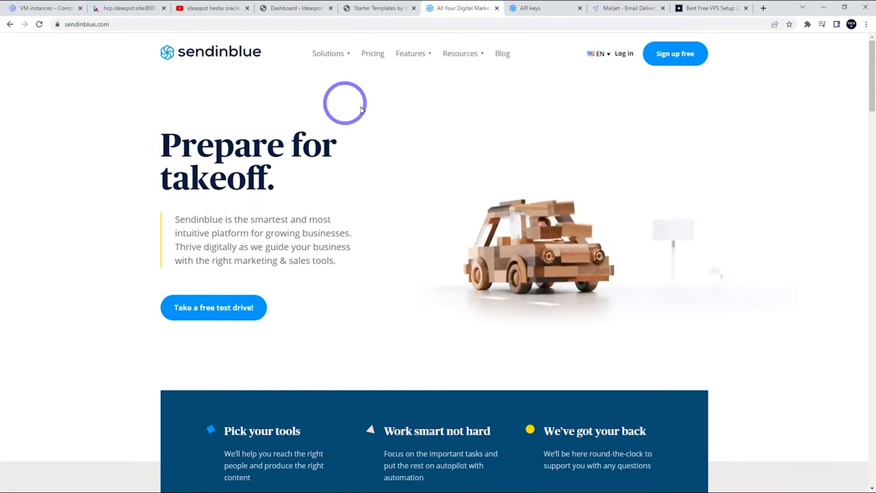
mouse_move(181, 116)
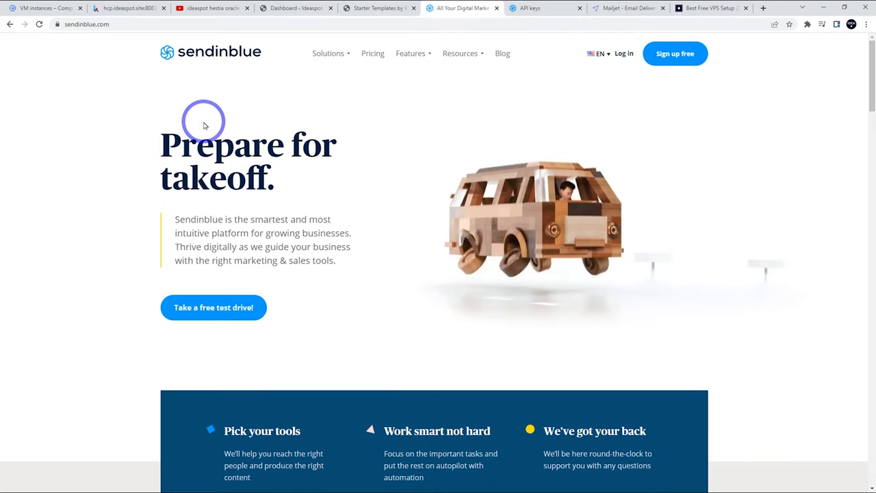
left_click(129, 8)
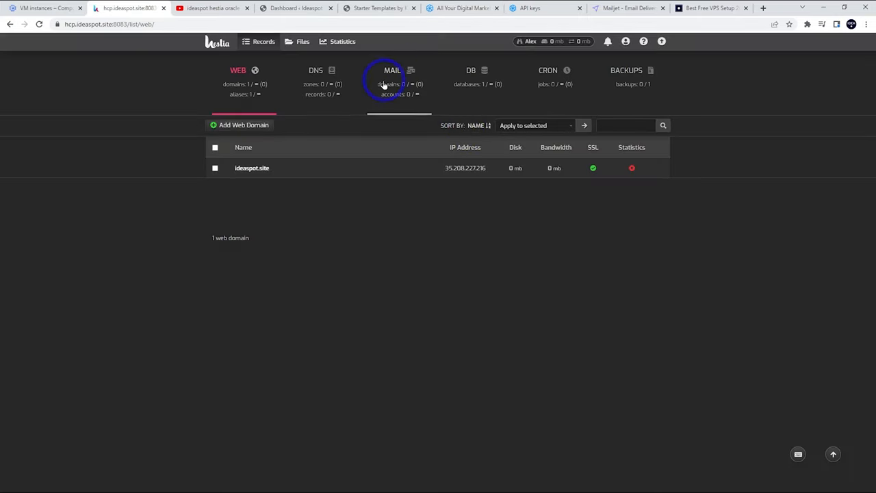
mouse_move(394, 94)
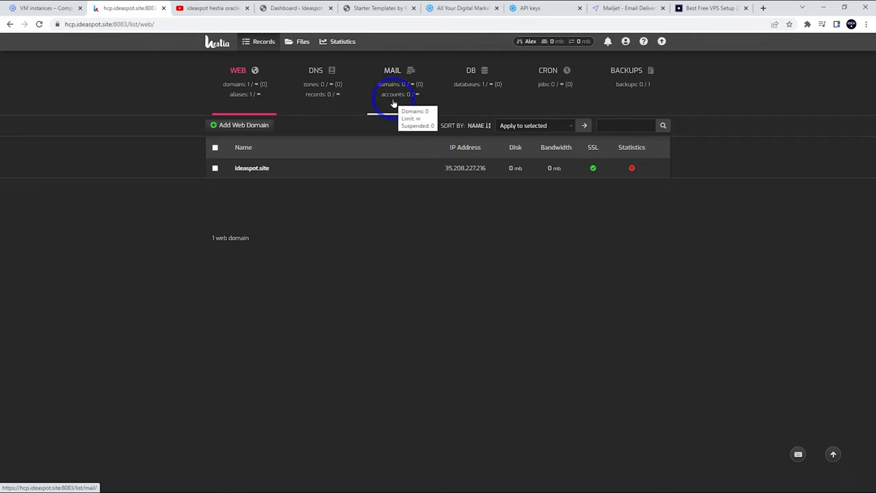
mouse_move(390, 122)
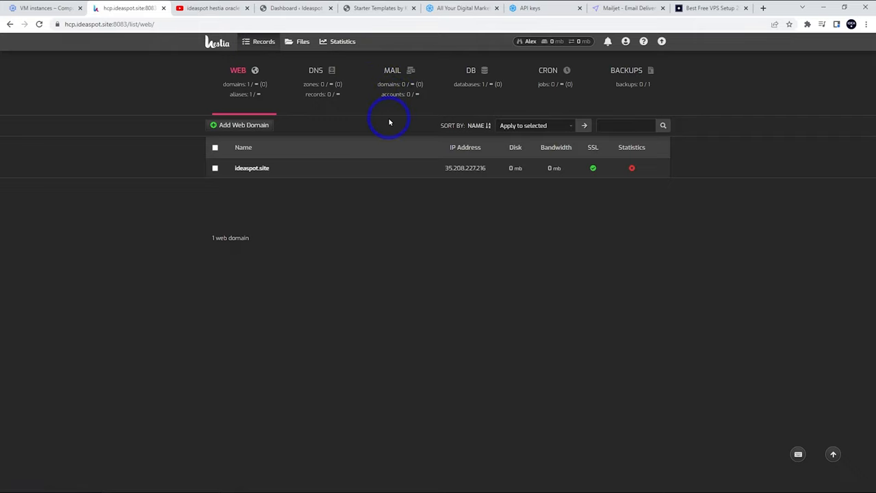
mouse_move(391, 70)
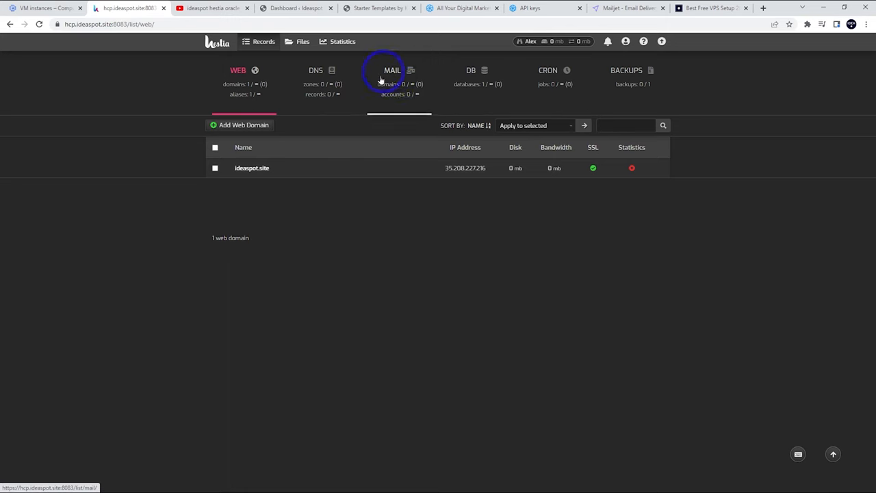
left_click(208, 8)
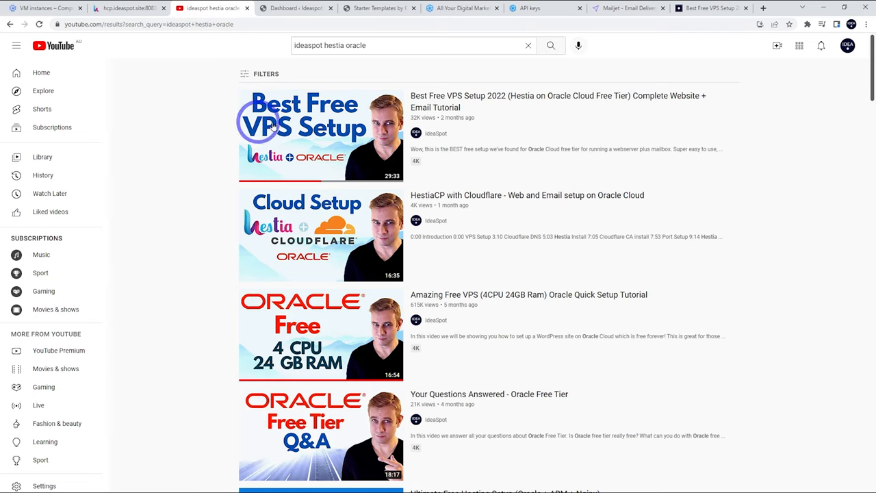
Show the Ideaspot Tutorial homepage 'Full Service Digital Marketing' and scroll through it
left_click(410, 8)
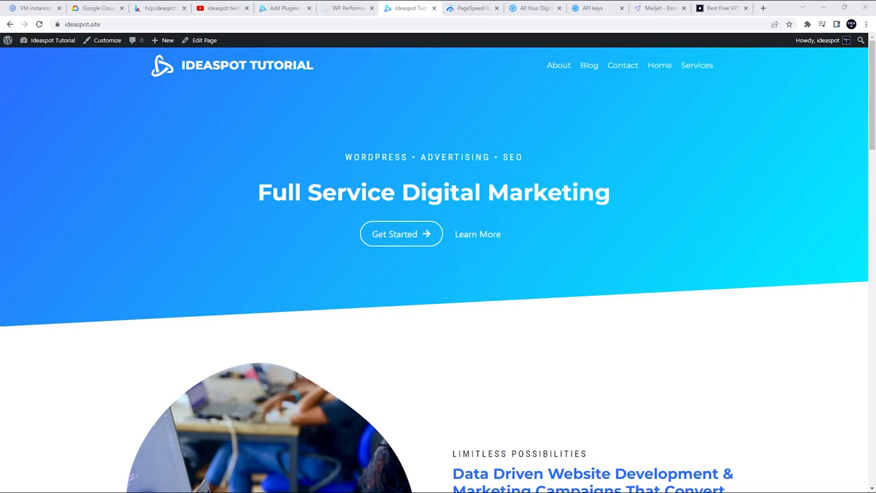
left_click(443, 176)
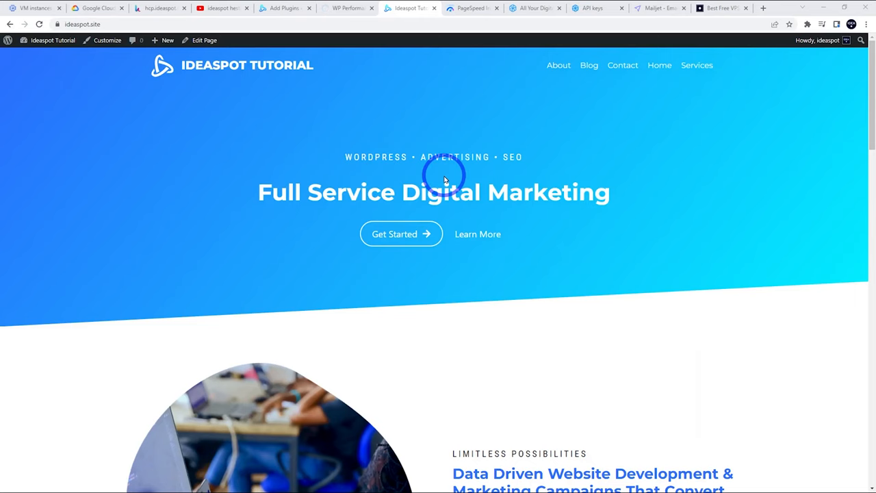
scroll("down", 3)
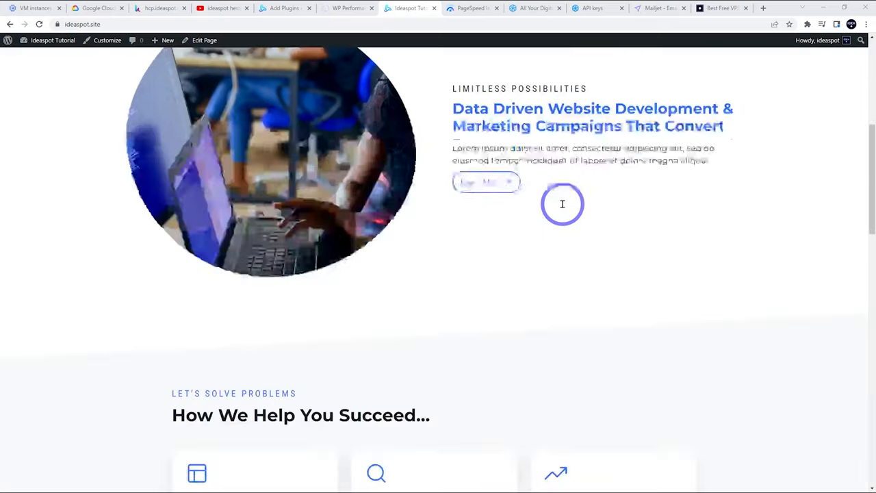
scroll("up", 3)
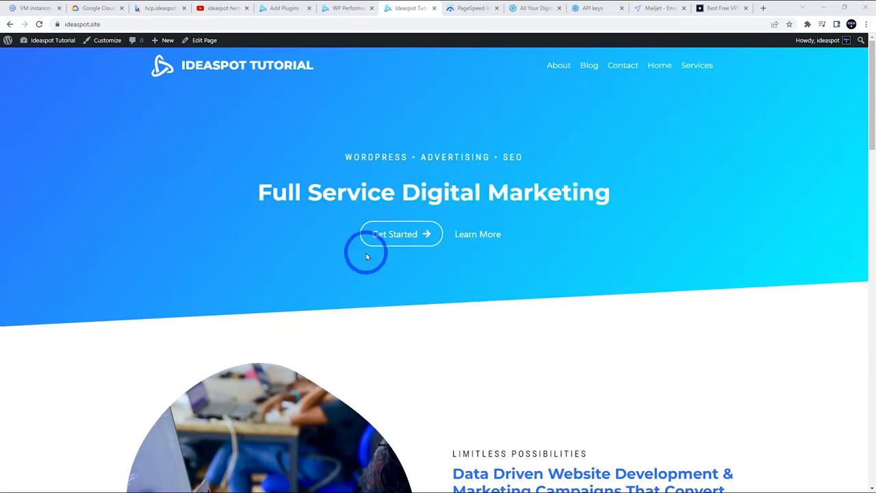
Show PageSpeed Insights desktop results for ideaspot.site, scoring 90
left_click(470, 9)
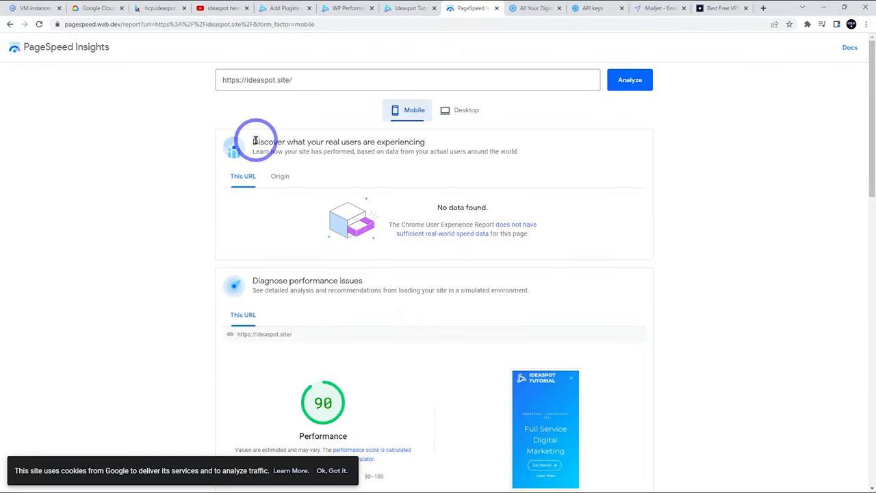
mouse_move(462, 109)
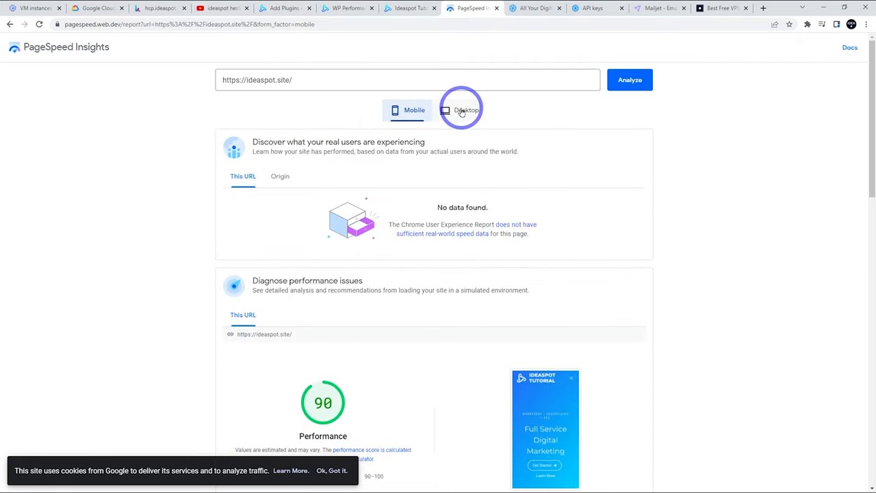
left_click(459, 109)
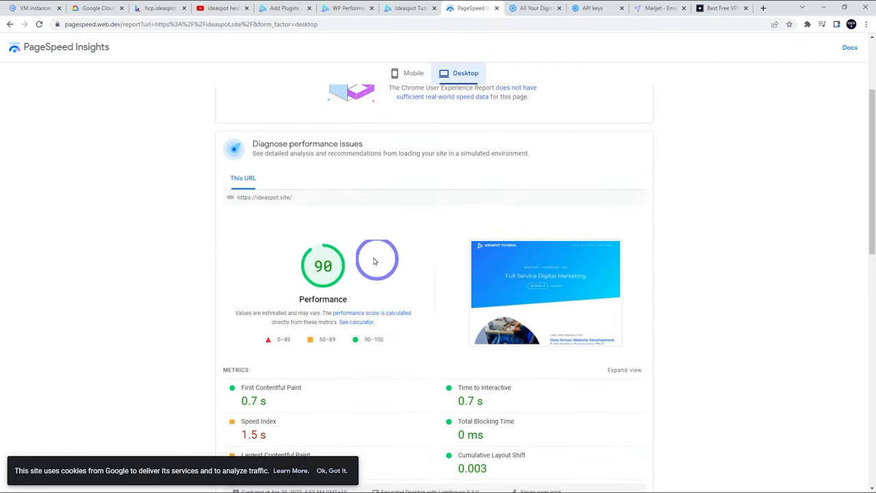
scroll("up", 3)
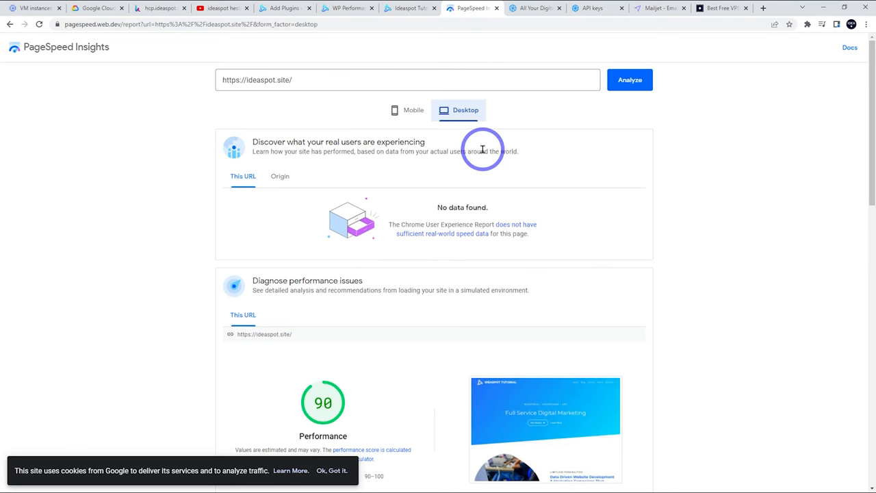
mouse_move(304, 365)
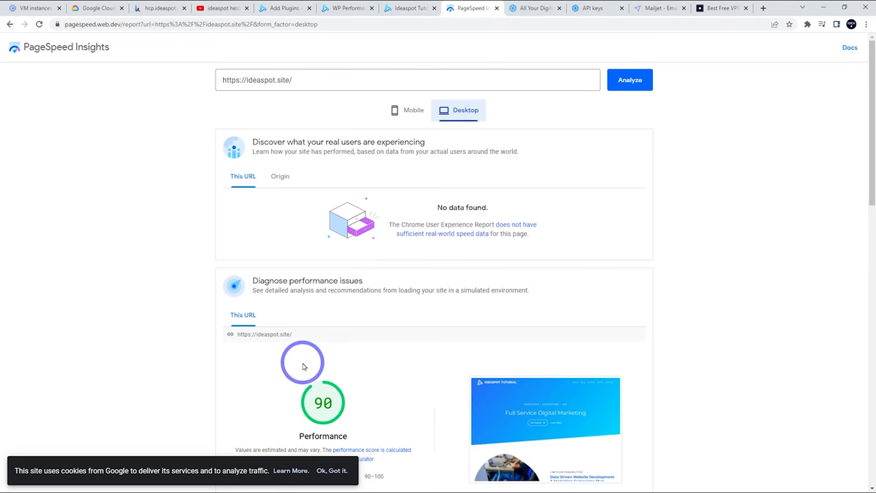
Show the WPPerformanceTester results comparing this server with the industry average
left_click(284, 9)
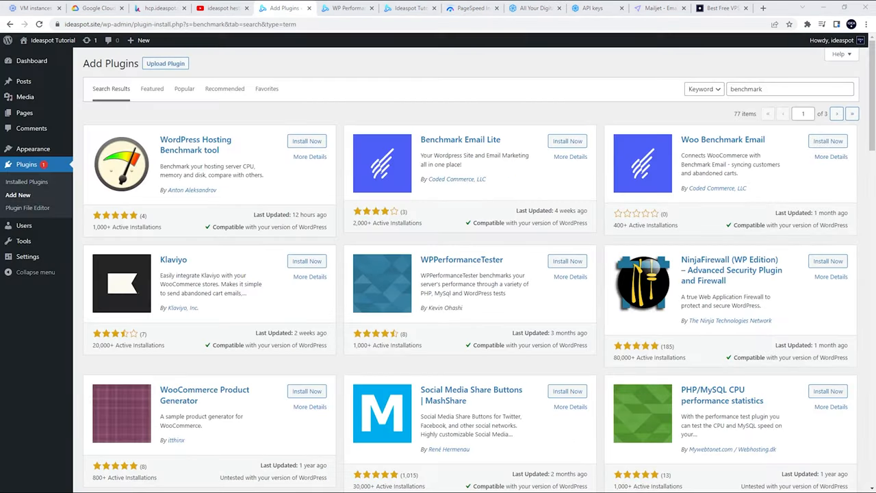
mouse_move(416, 266)
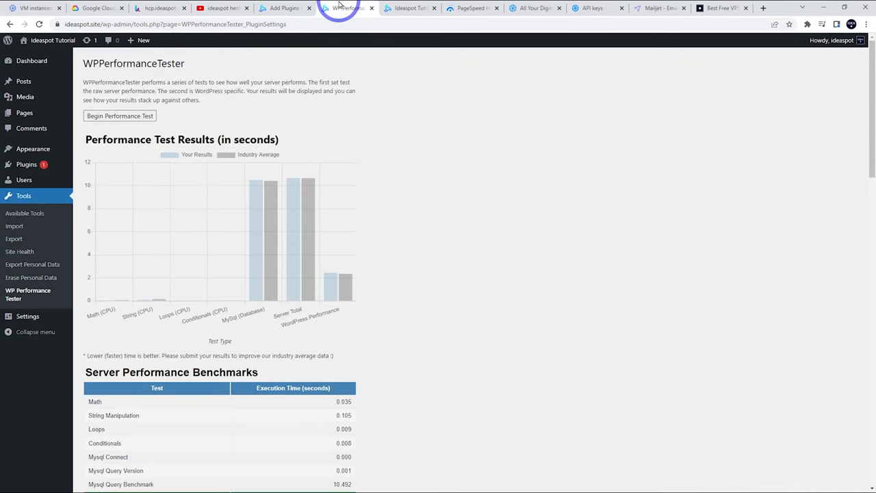
mouse_move(331, 284)
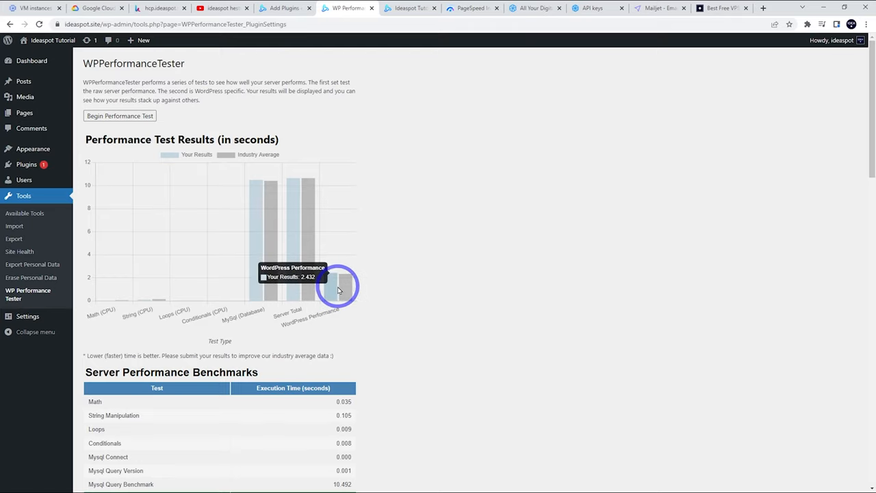
mouse_move(344, 287)
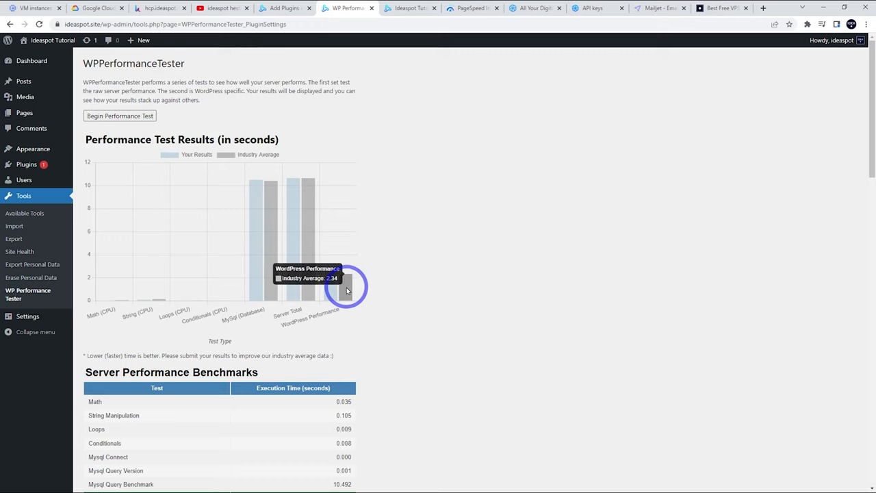
mouse_move(334, 290)
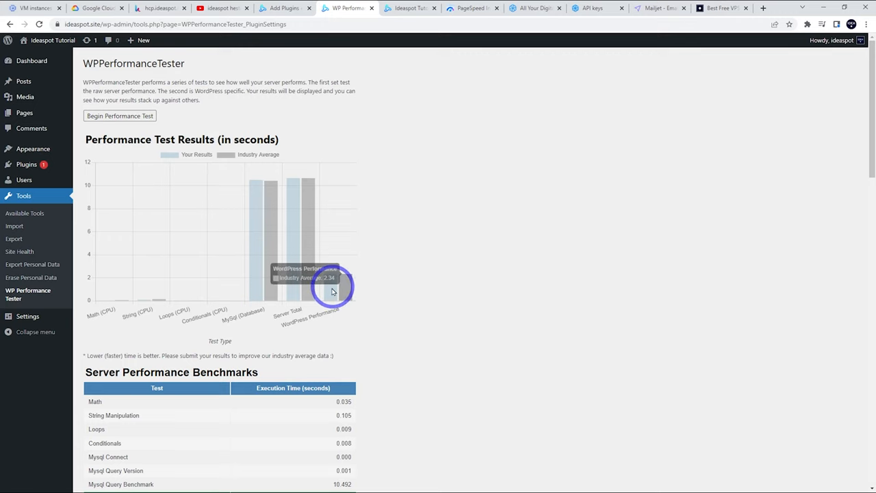
mouse_move(471, 272)
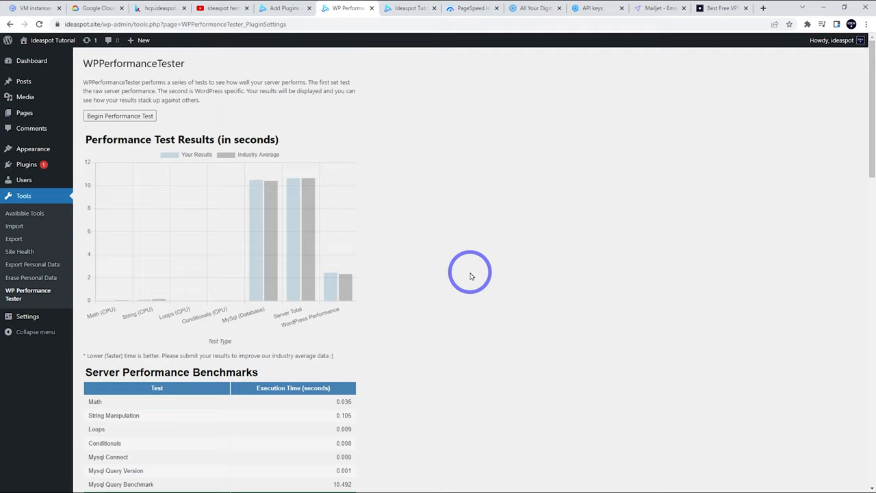
mouse_move(580, 262)
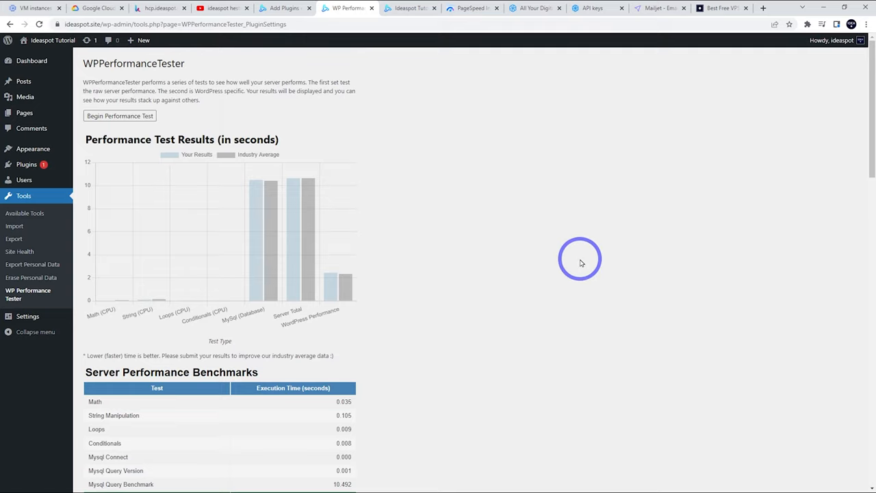
mouse_move(375, 282)
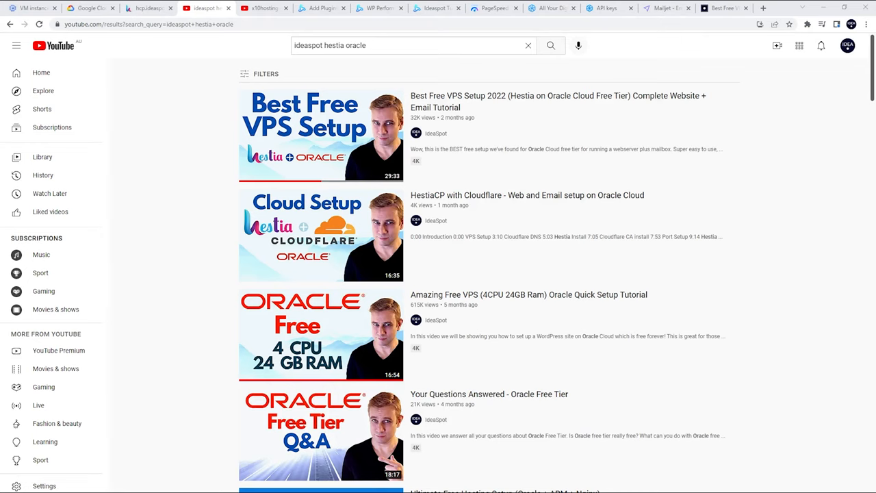
mouse_move(546, 100)
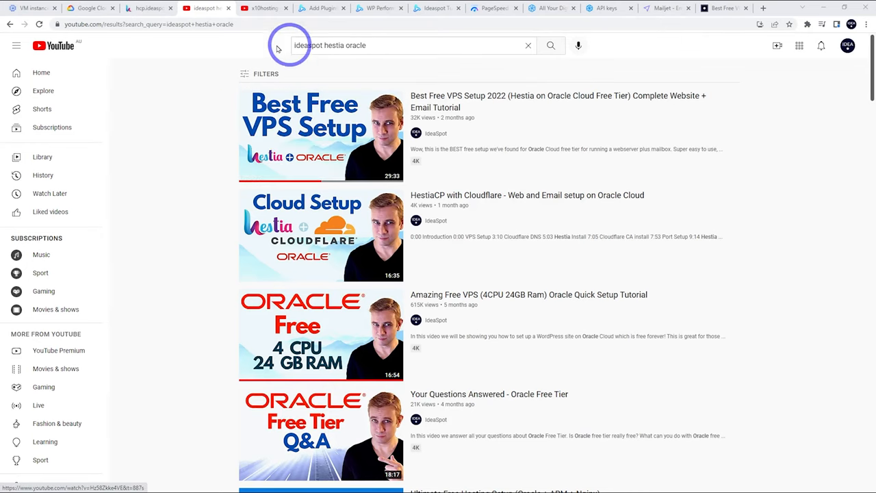
mouse_move(206, 112)
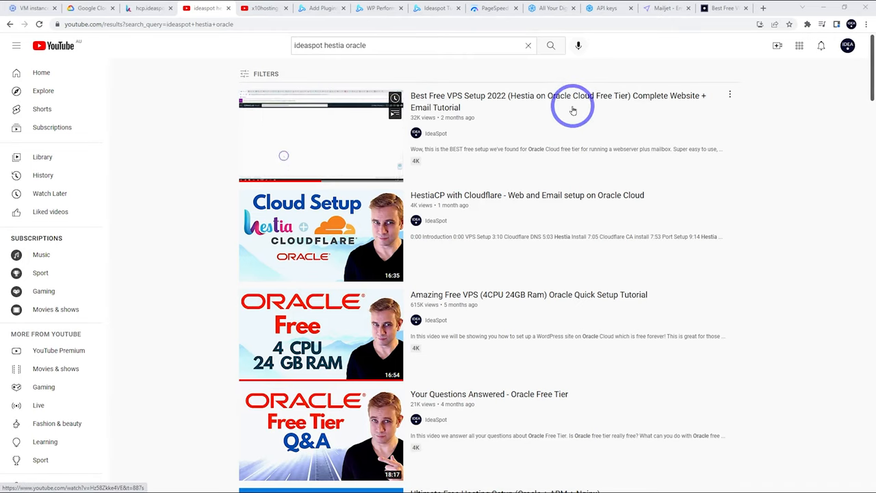
mouse_move(599, 126)
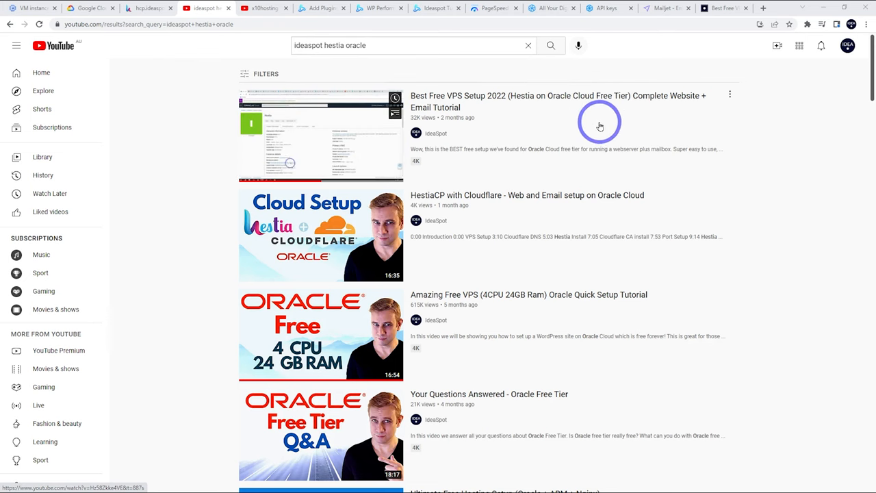
Show the YouTube search results for 'x10hosting' videos
left_click(263, 8)
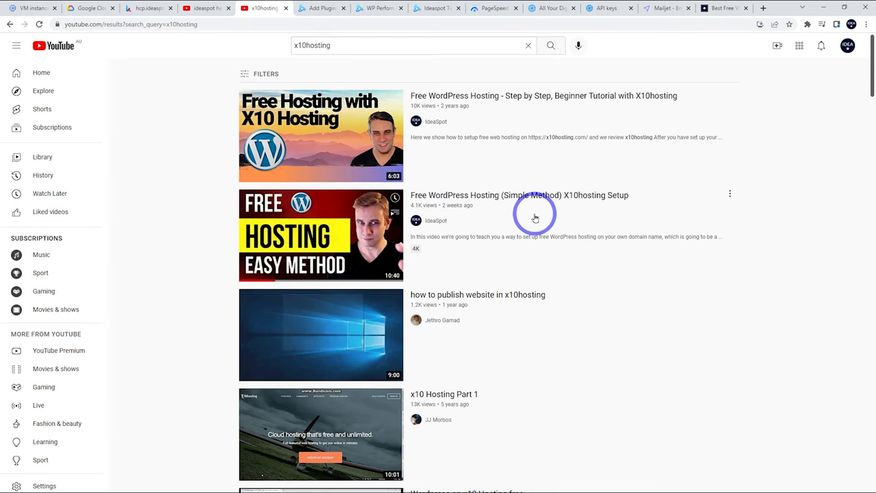
mouse_move(195, 253)
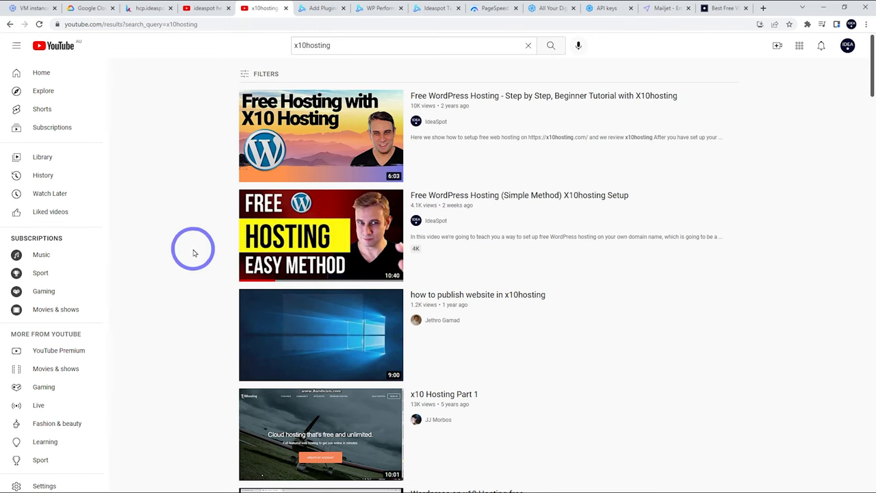
mouse_move(130, 109)
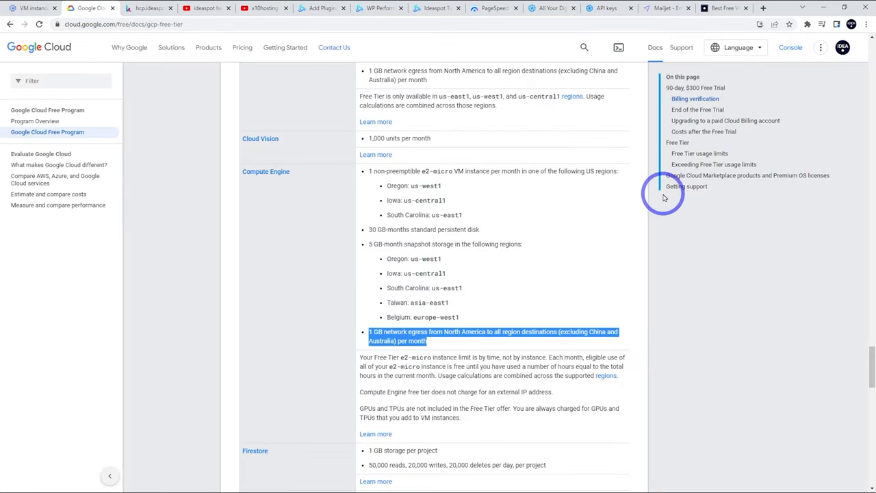
mouse_move(378, 340)
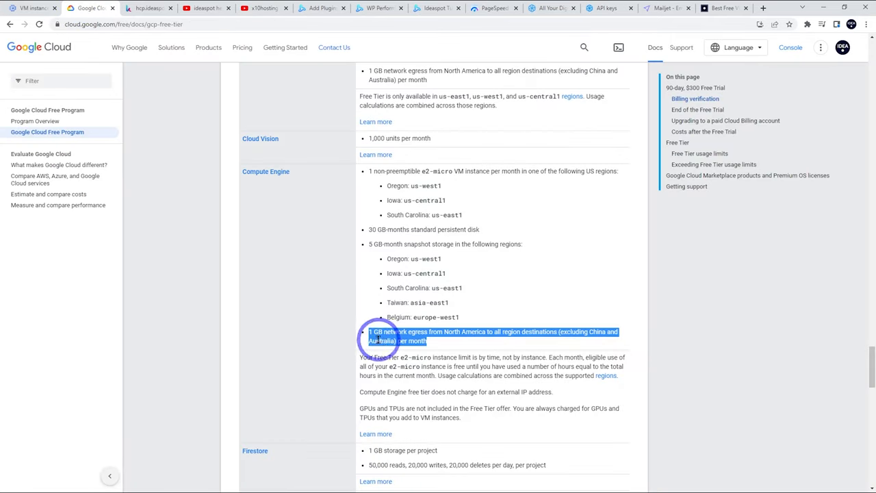
mouse_move(386, 339)
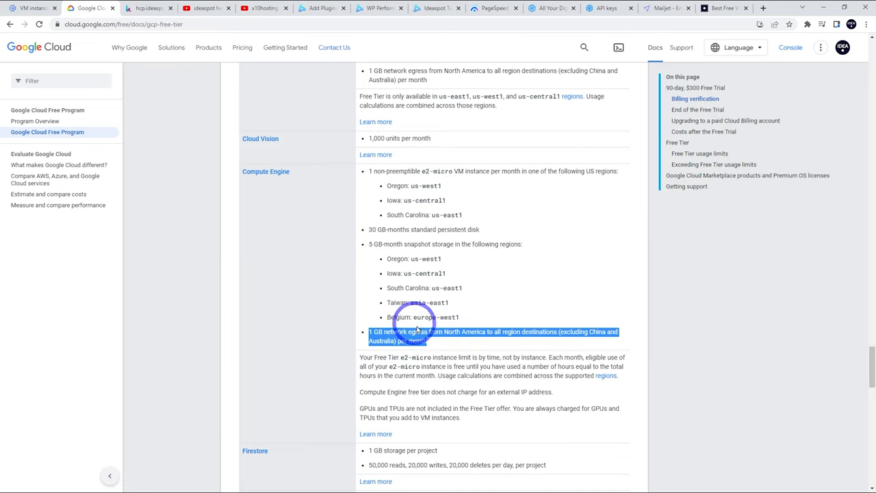
mouse_move(430, 354)
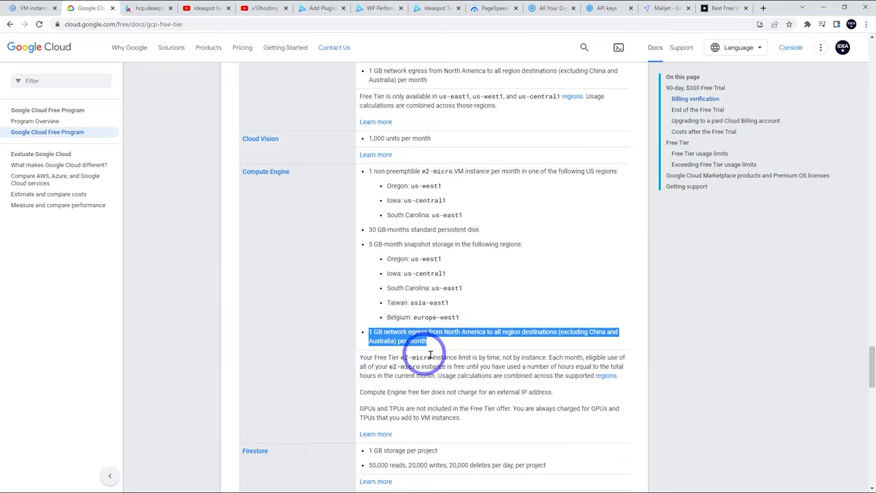
mouse_move(622, 328)
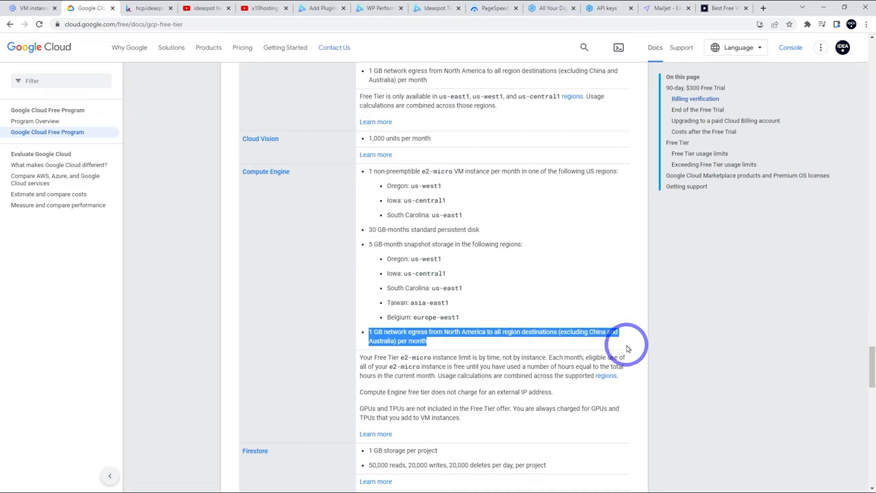
mouse_move(362, 341)
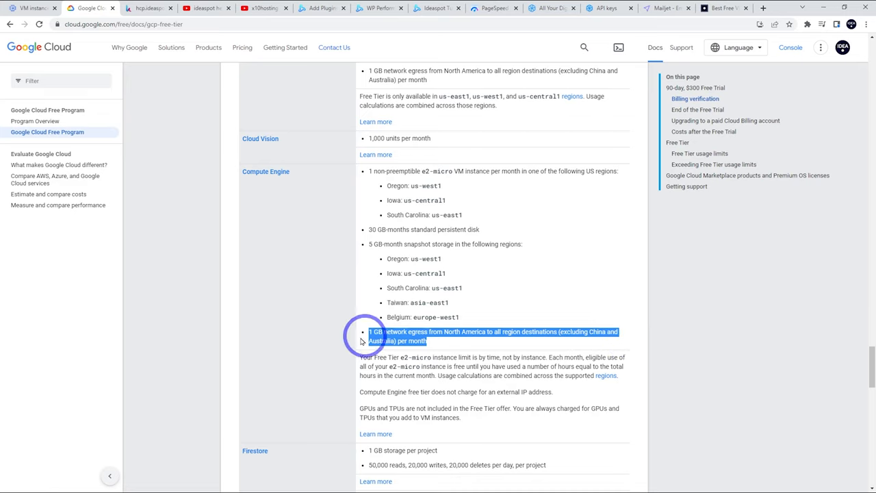
mouse_move(509, 355)
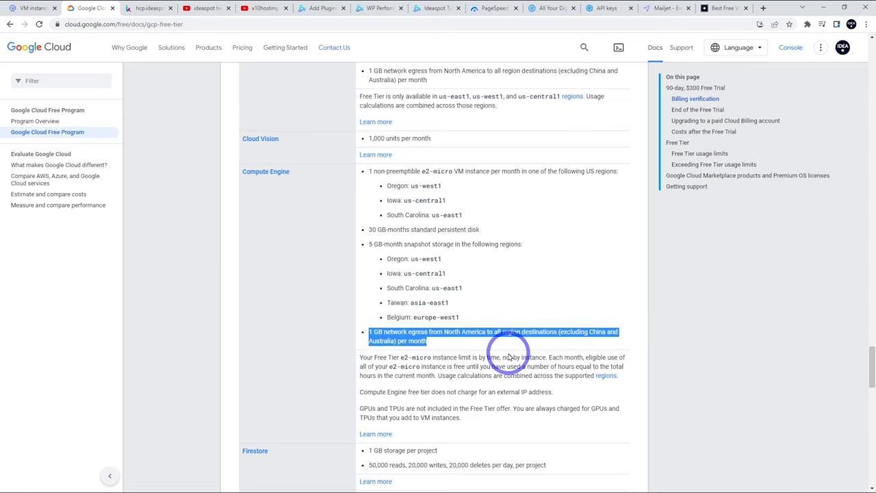
mouse_move(468, 277)
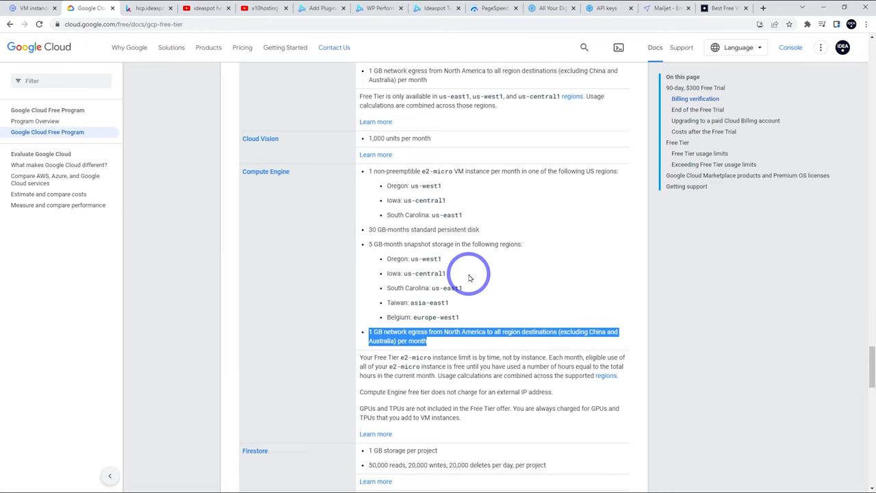
mouse_move(553, 290)
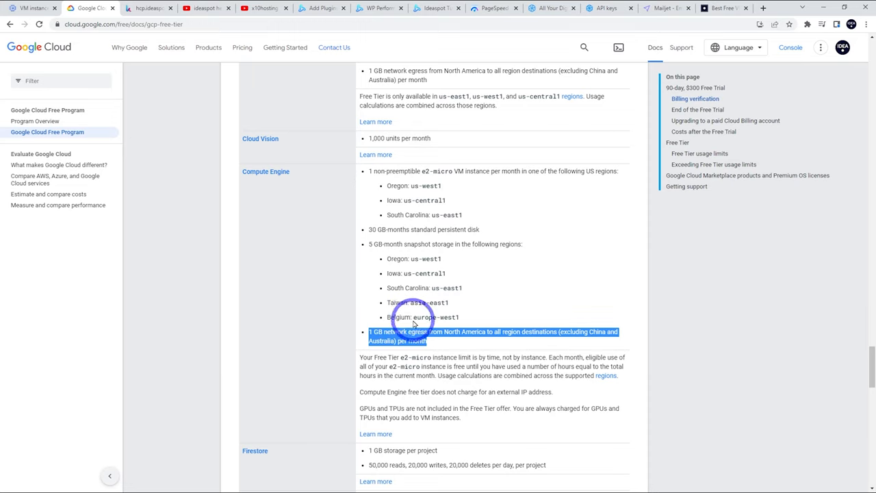
mouse_move(334, 224)
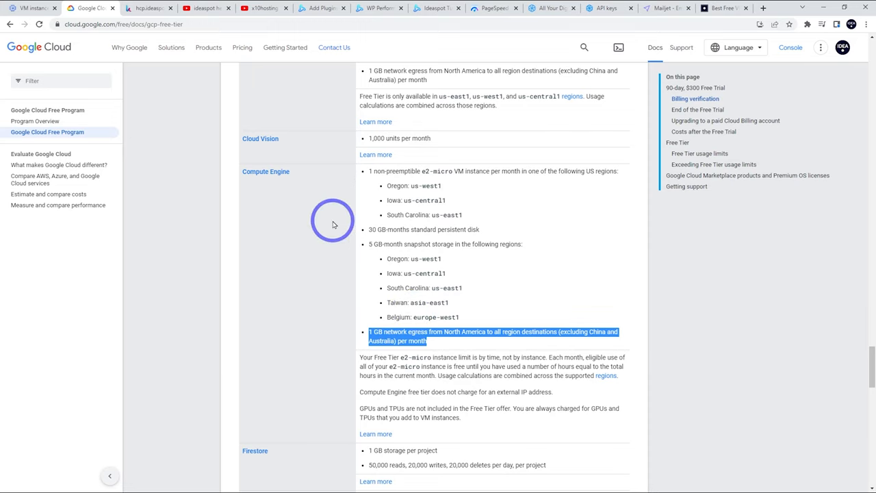
mouse_move(342, 221)
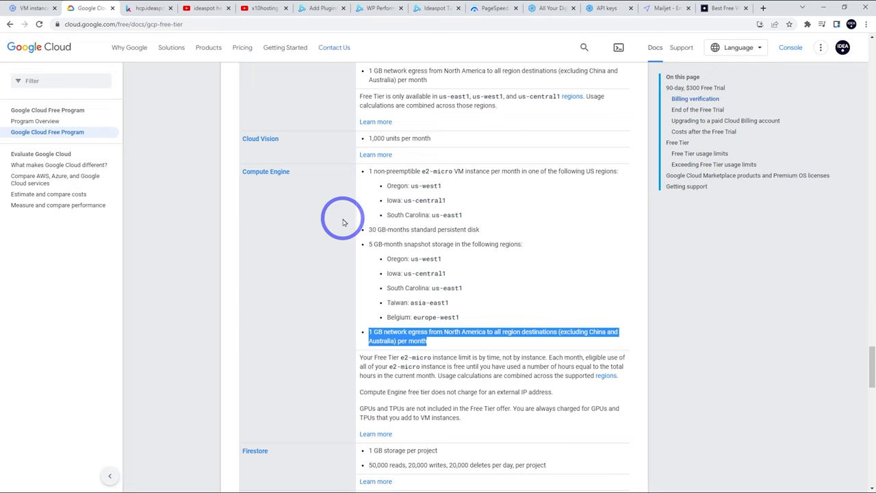
mouse_move(449, 342)
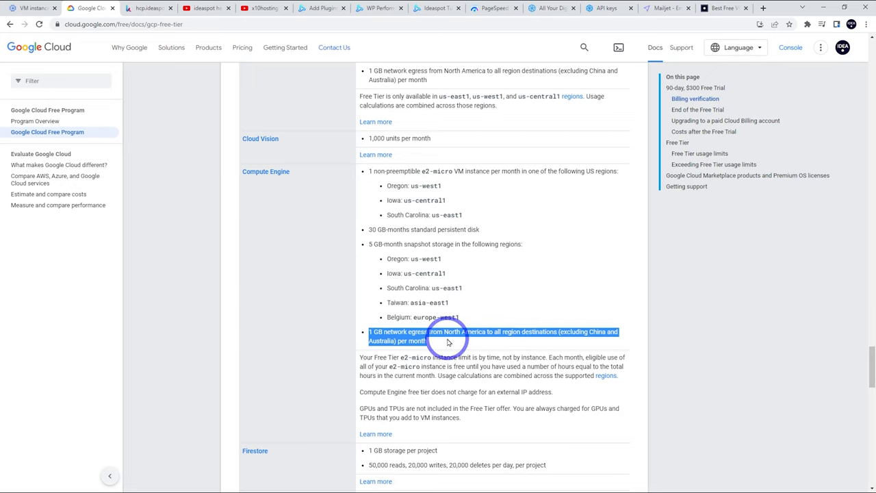
mouse_move(445, 345)
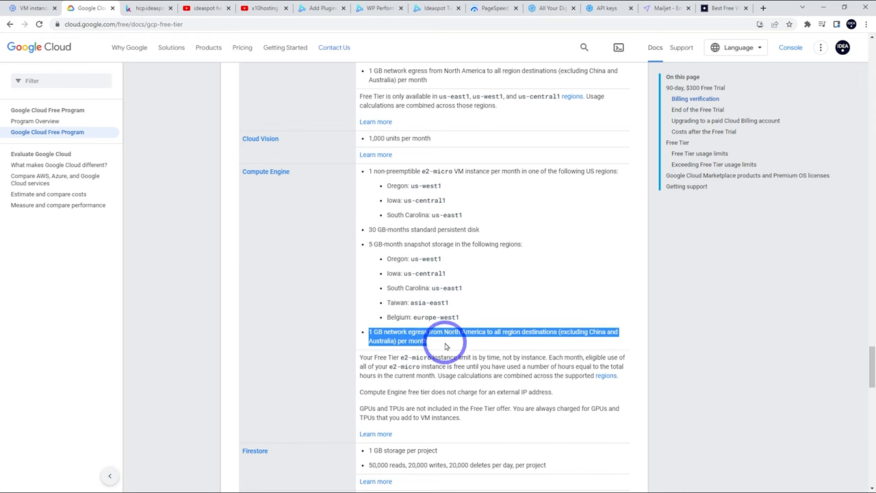
mouse_move(542, 314)
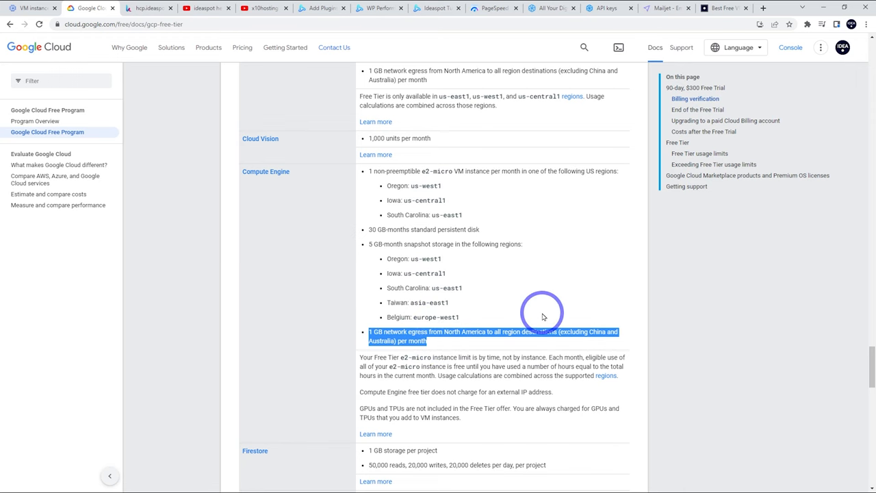
Return to the VM instances list showing ideaspot-tutorial running in us-central1-c
left_click(30, 8)
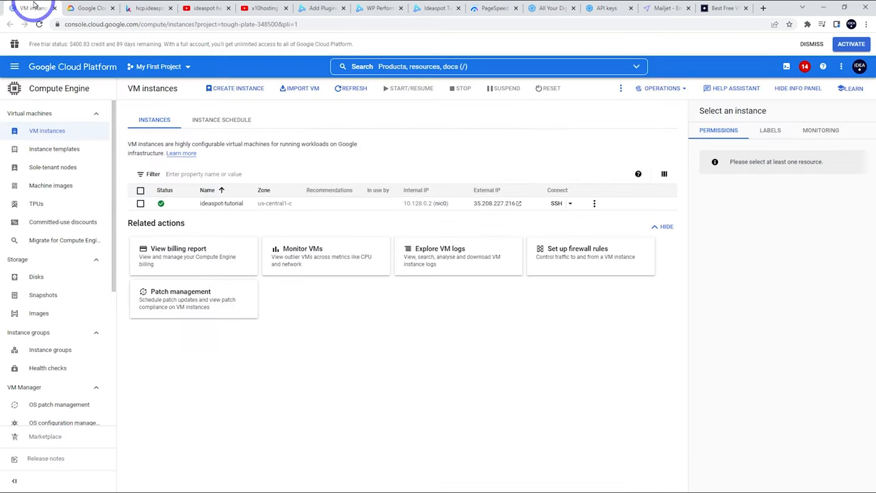
mouse_move(118, 47)
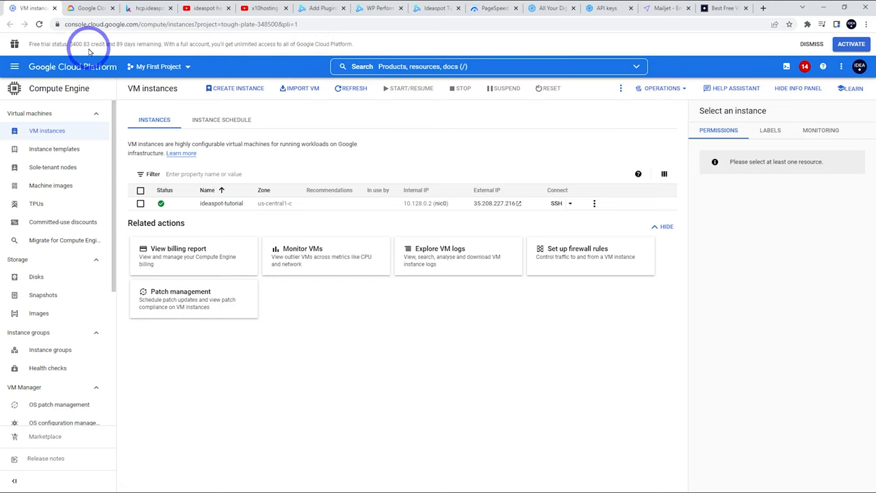
mouse_move(93, 52)
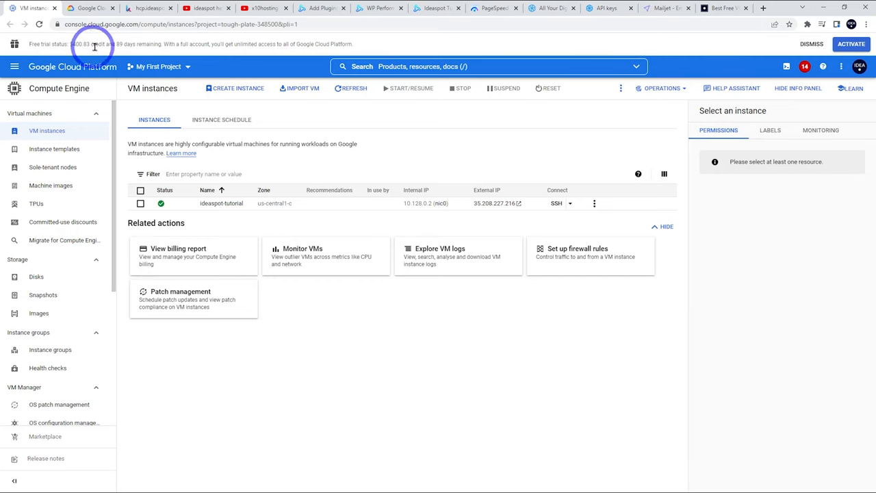
mouse_move(142, 44)
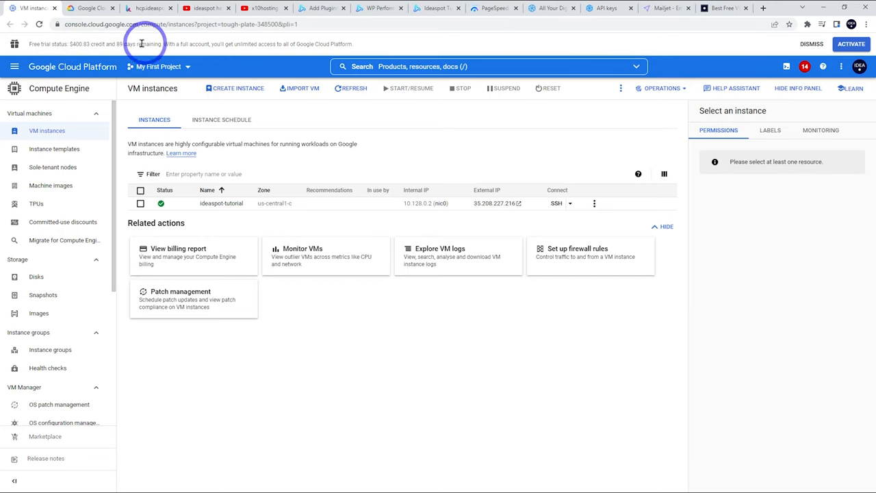
mouse_move(130, 62)
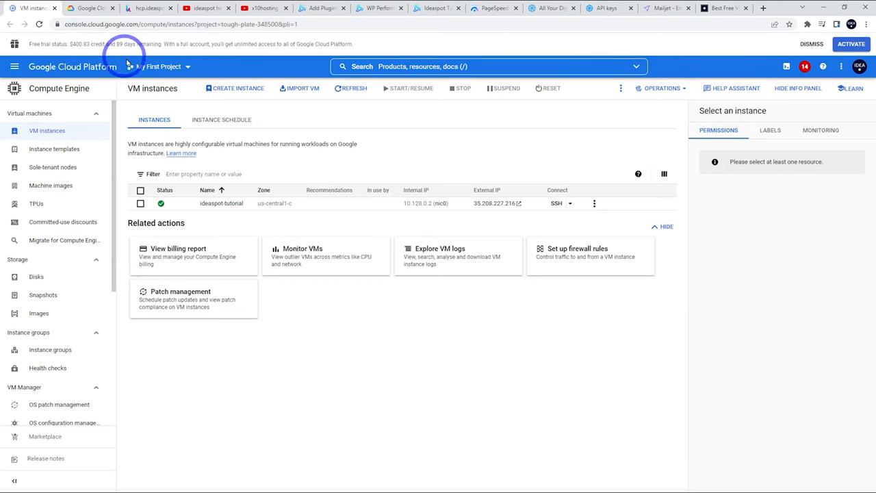